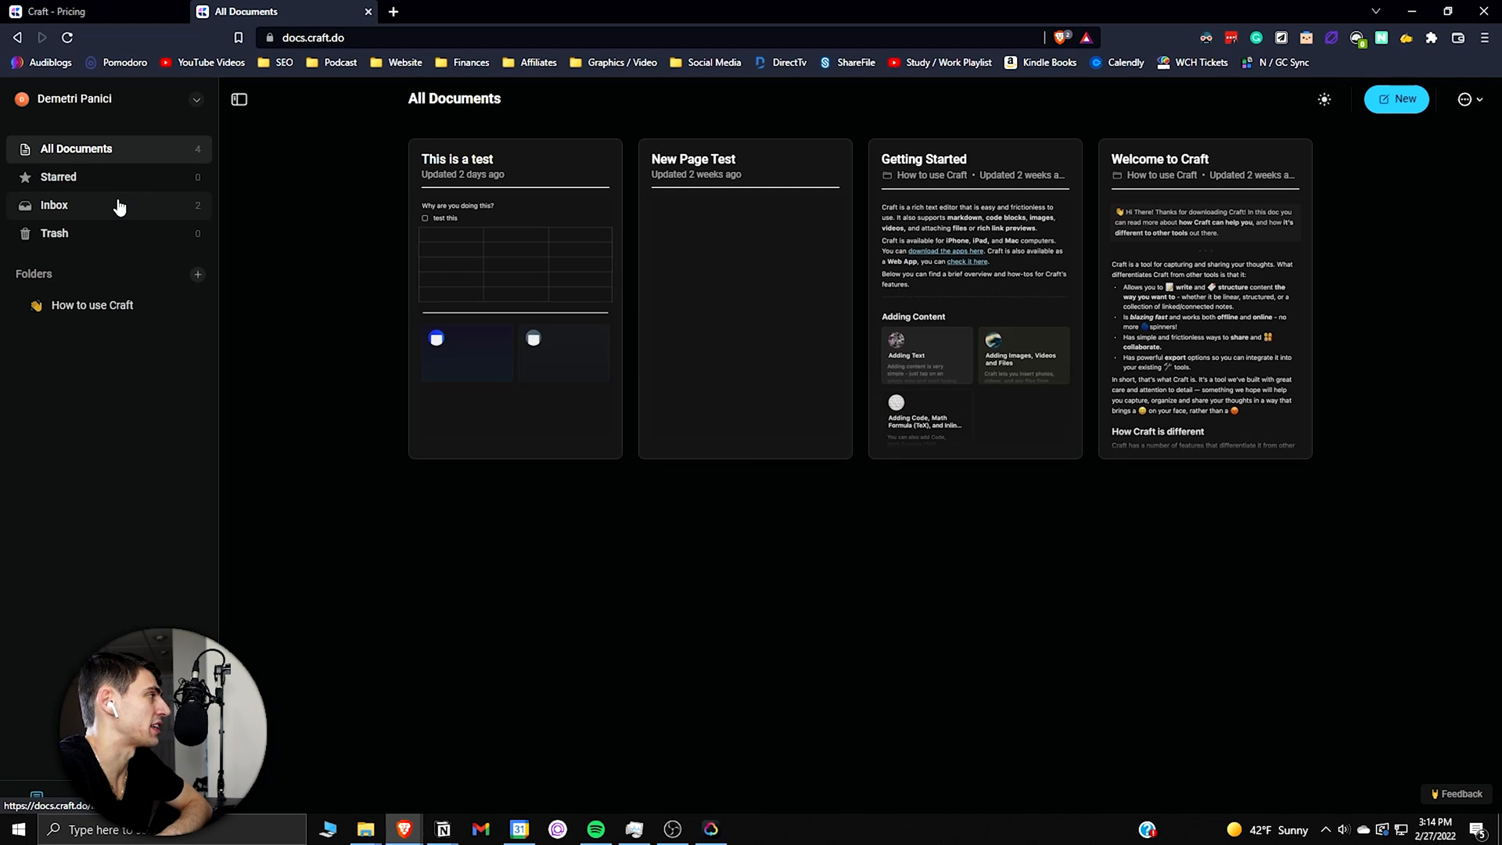
Step: Browse the Inbox and document list, then open New Page Test's body
left_click(54, 204)
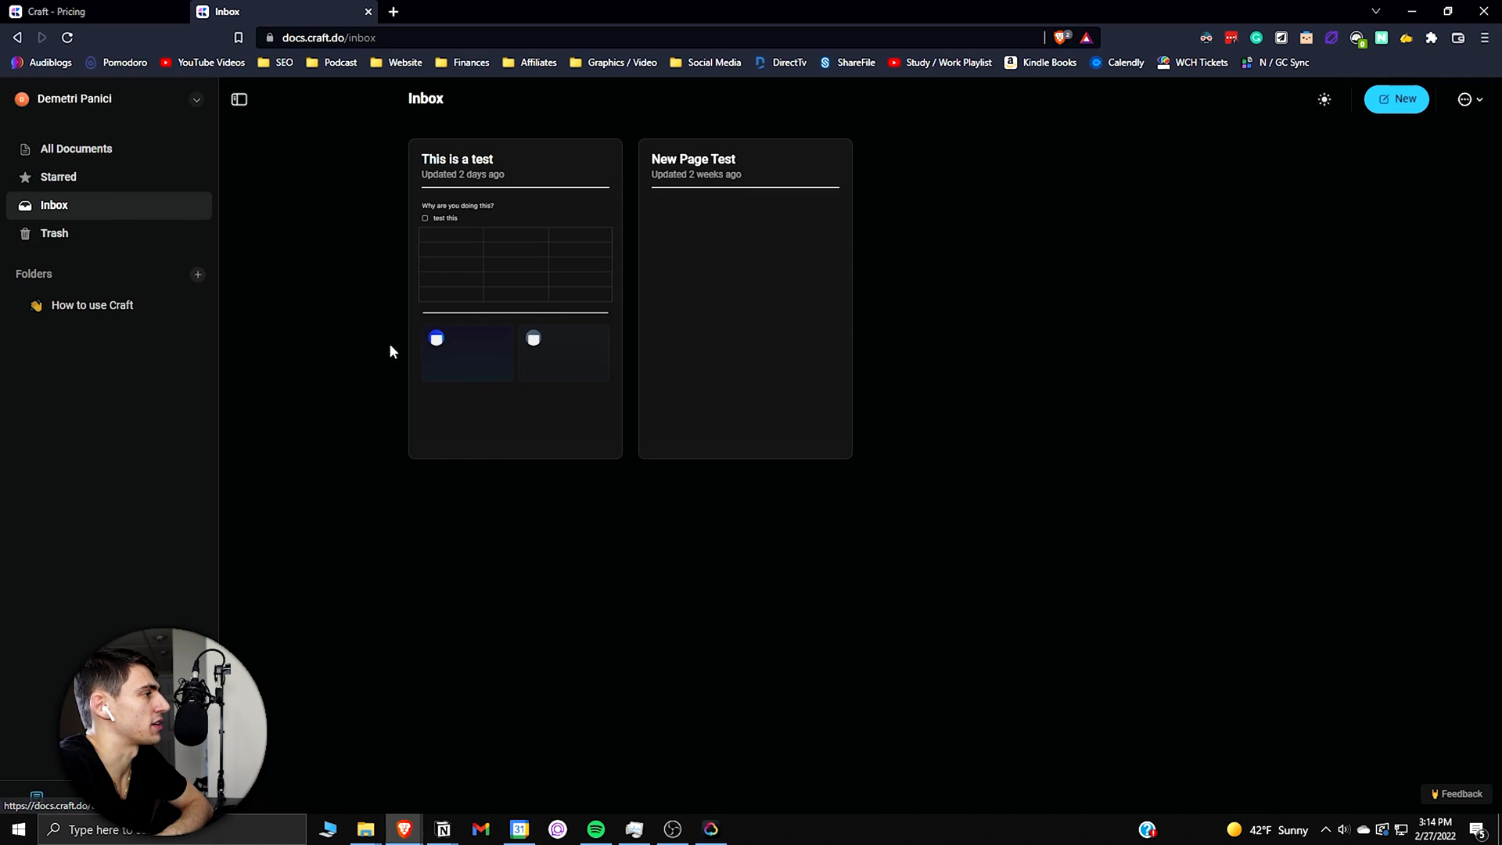
left_click(76, 149)
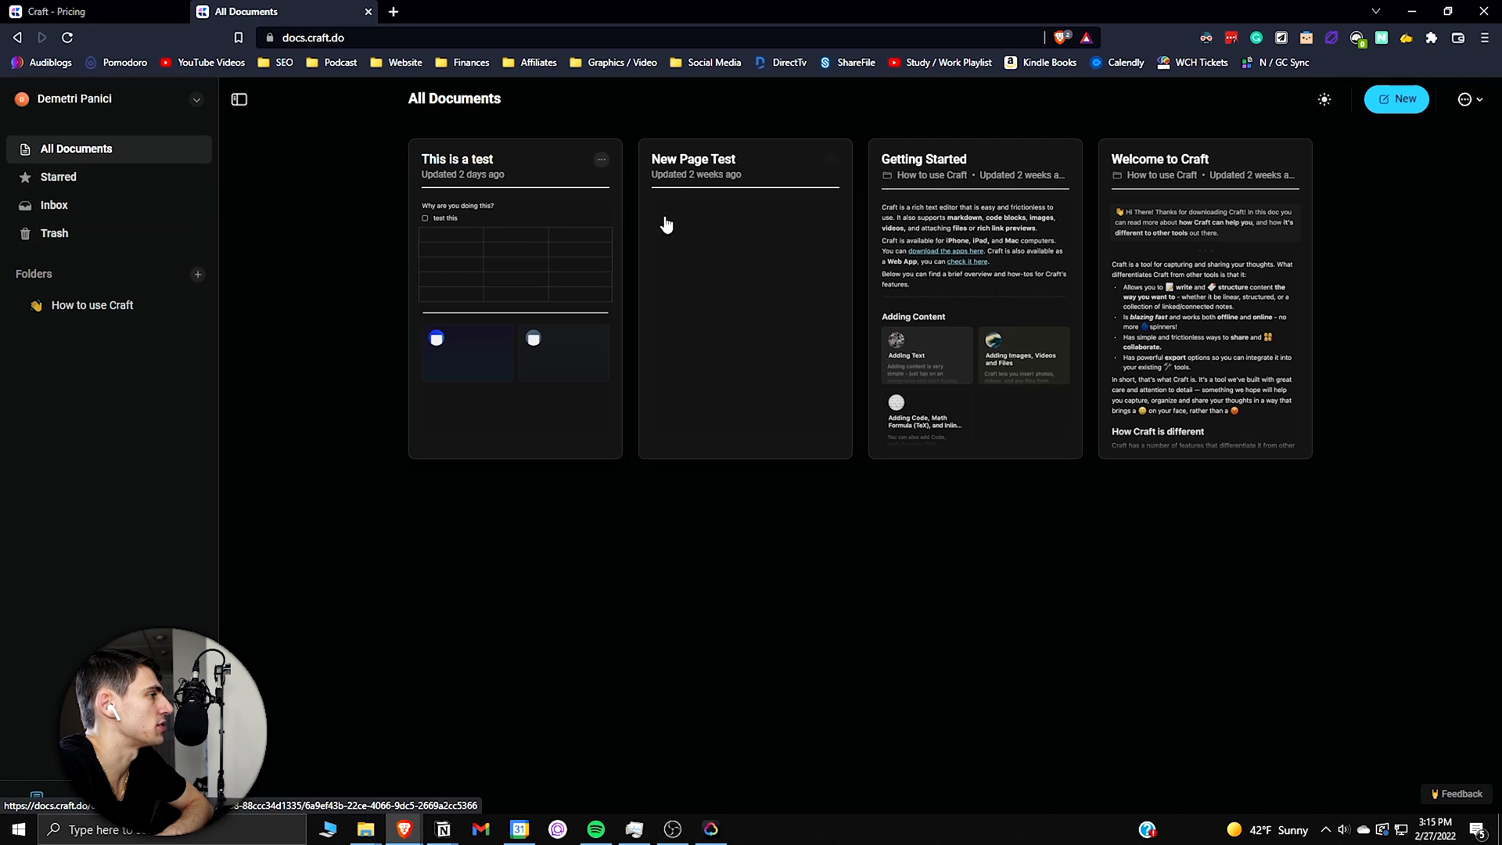
left_click(744, 297)
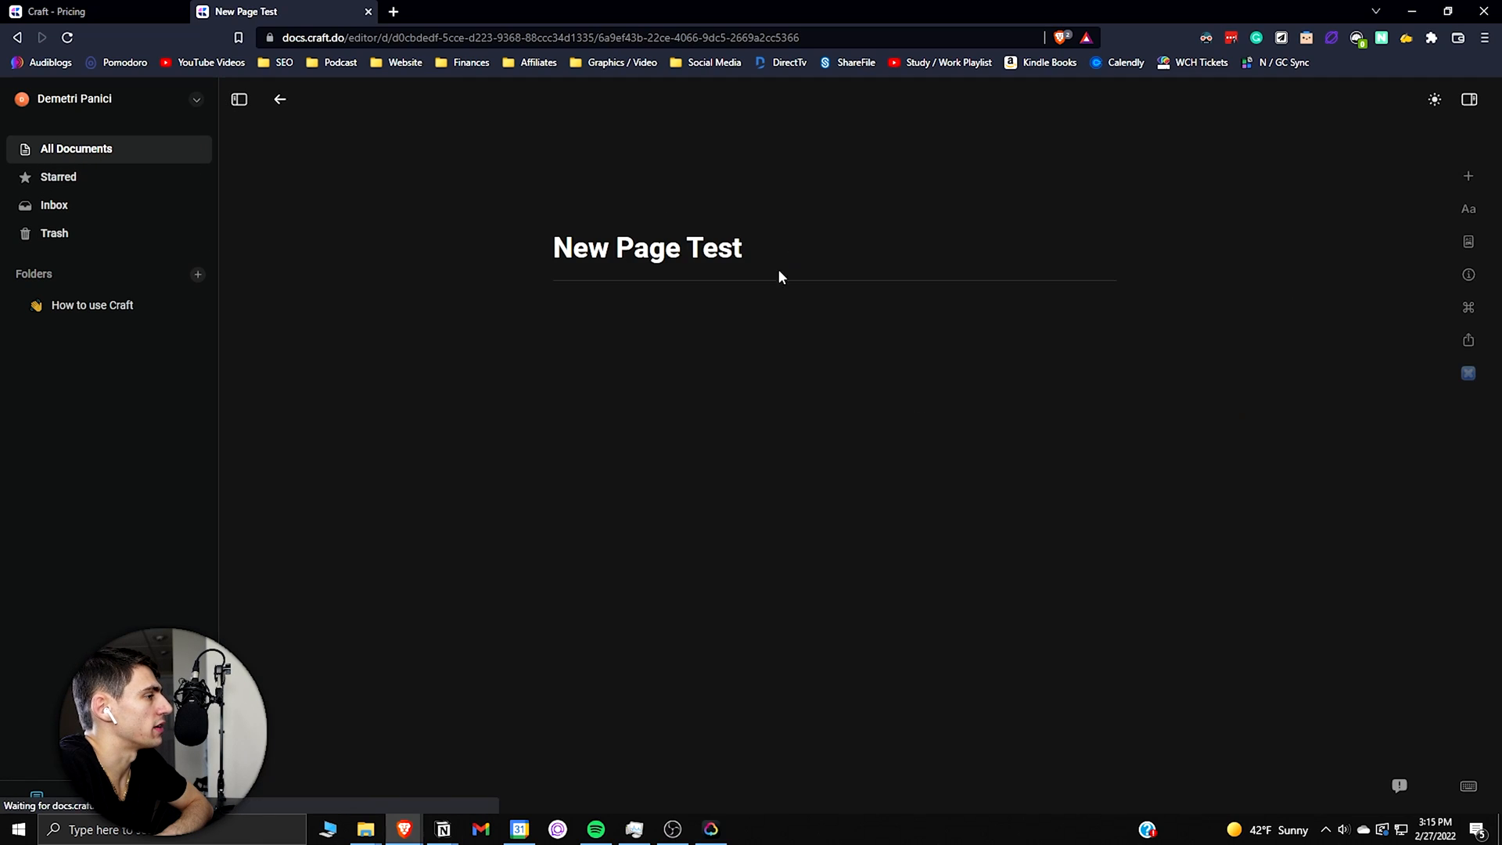
left_click(671, 304)
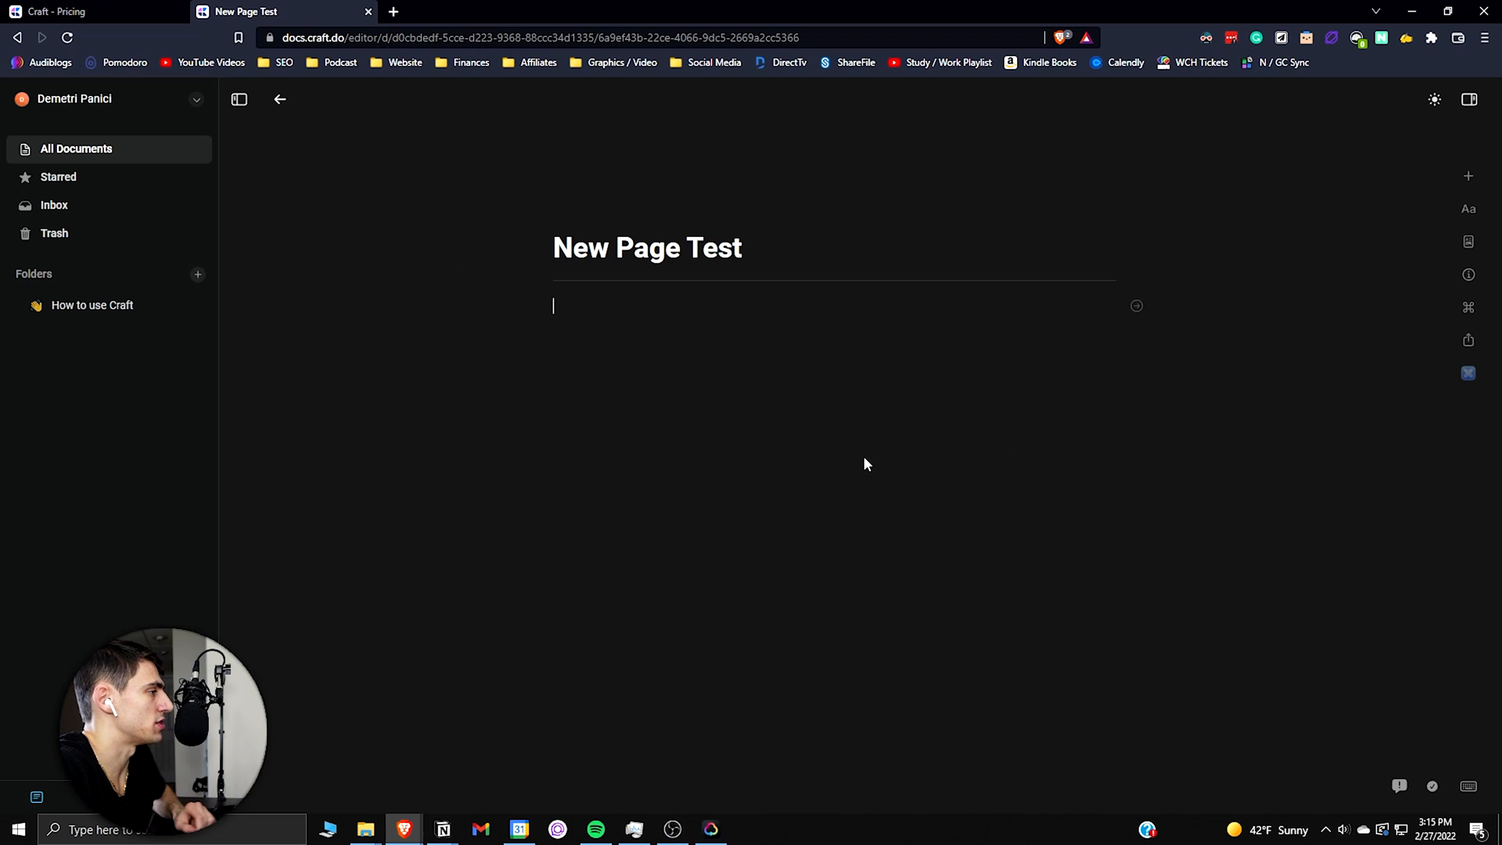
Step: Add the heading 'This is an example' as the document's first line
type("/")
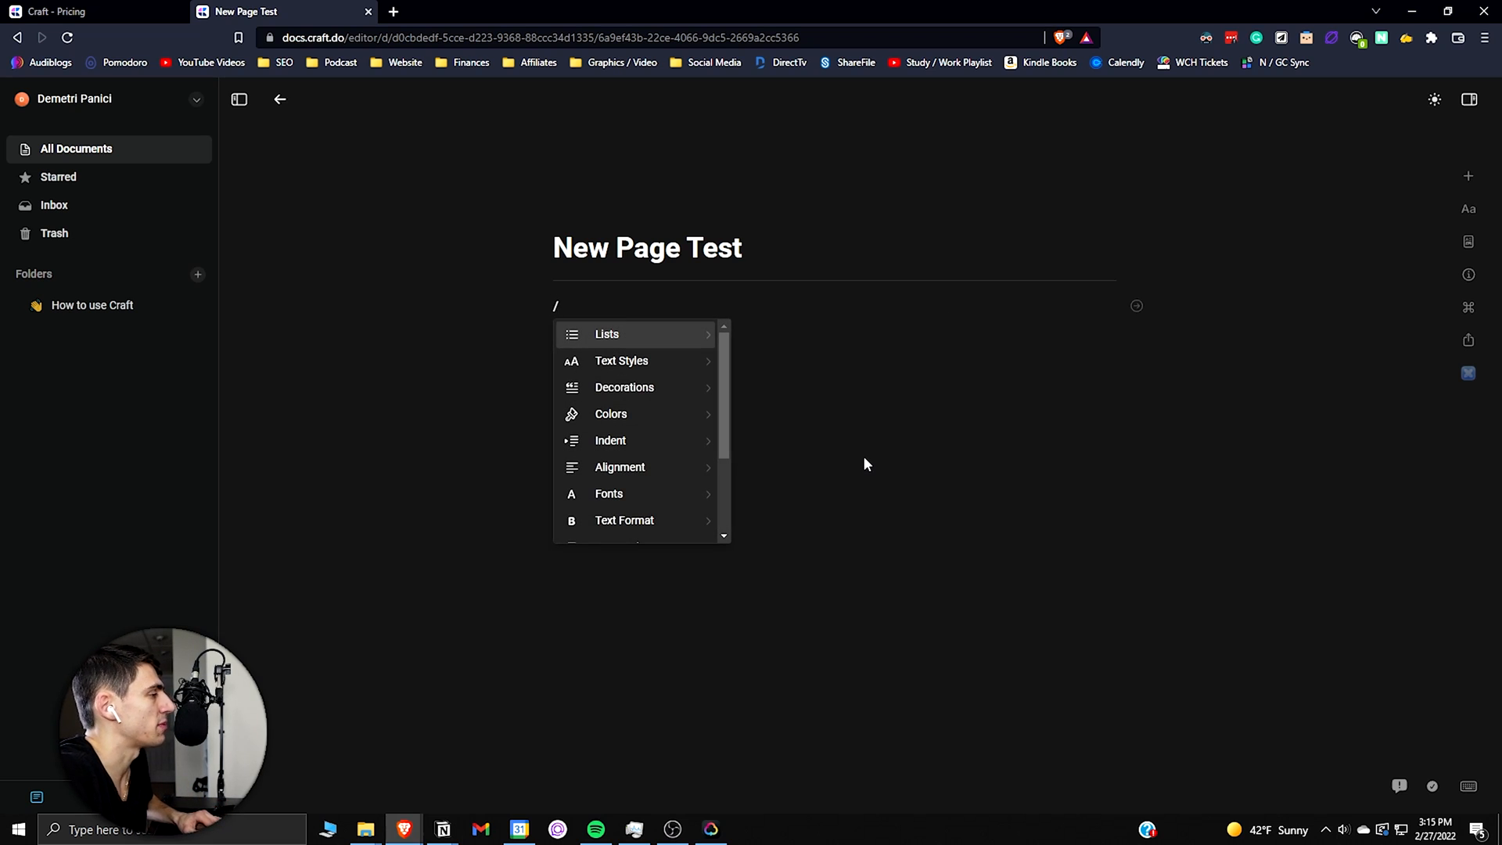
mouse_move(752, 387)
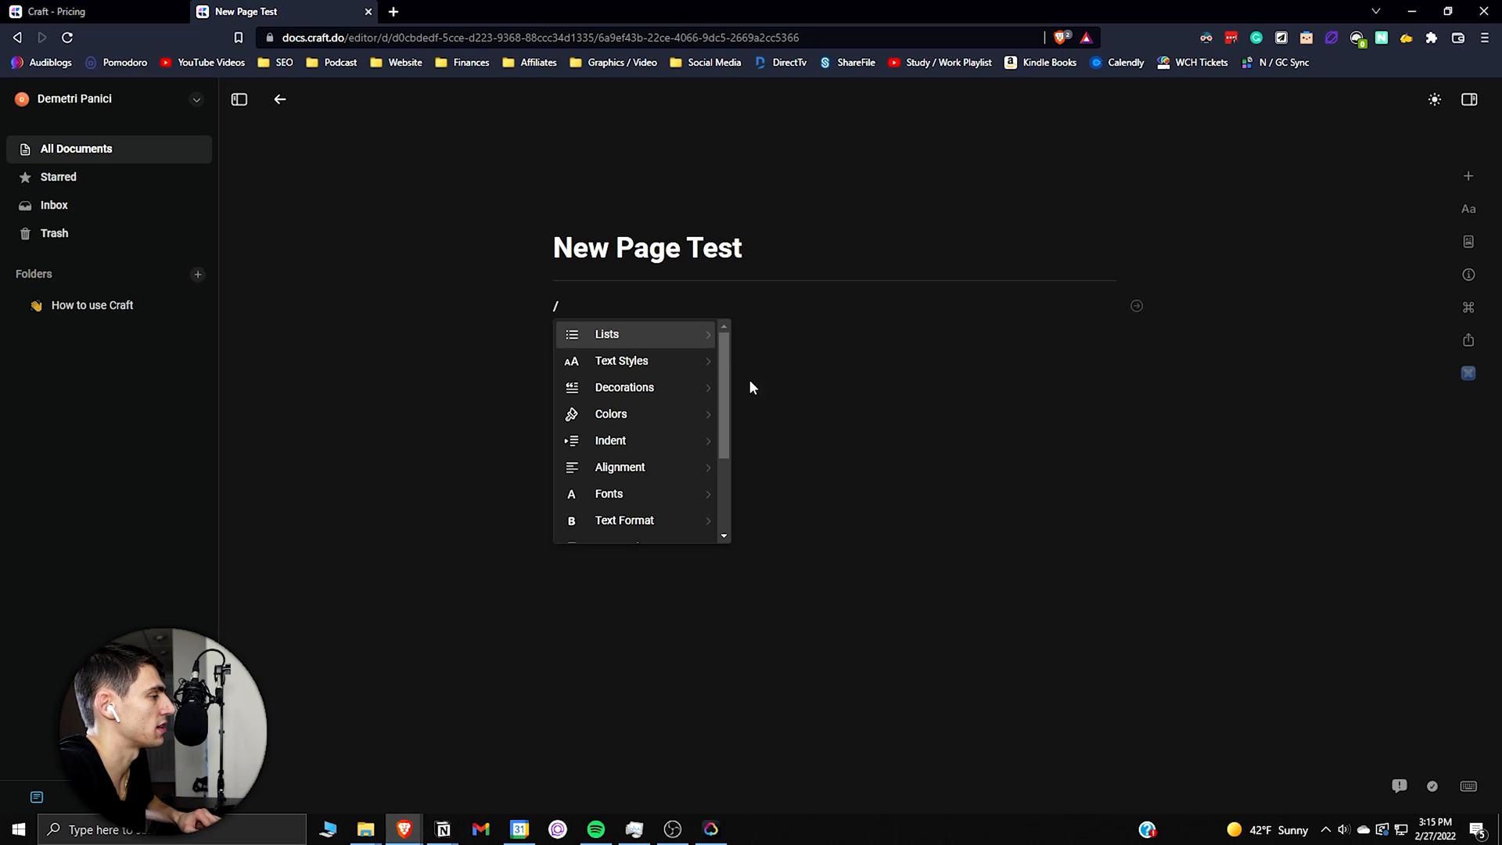
left_click(621, 360)
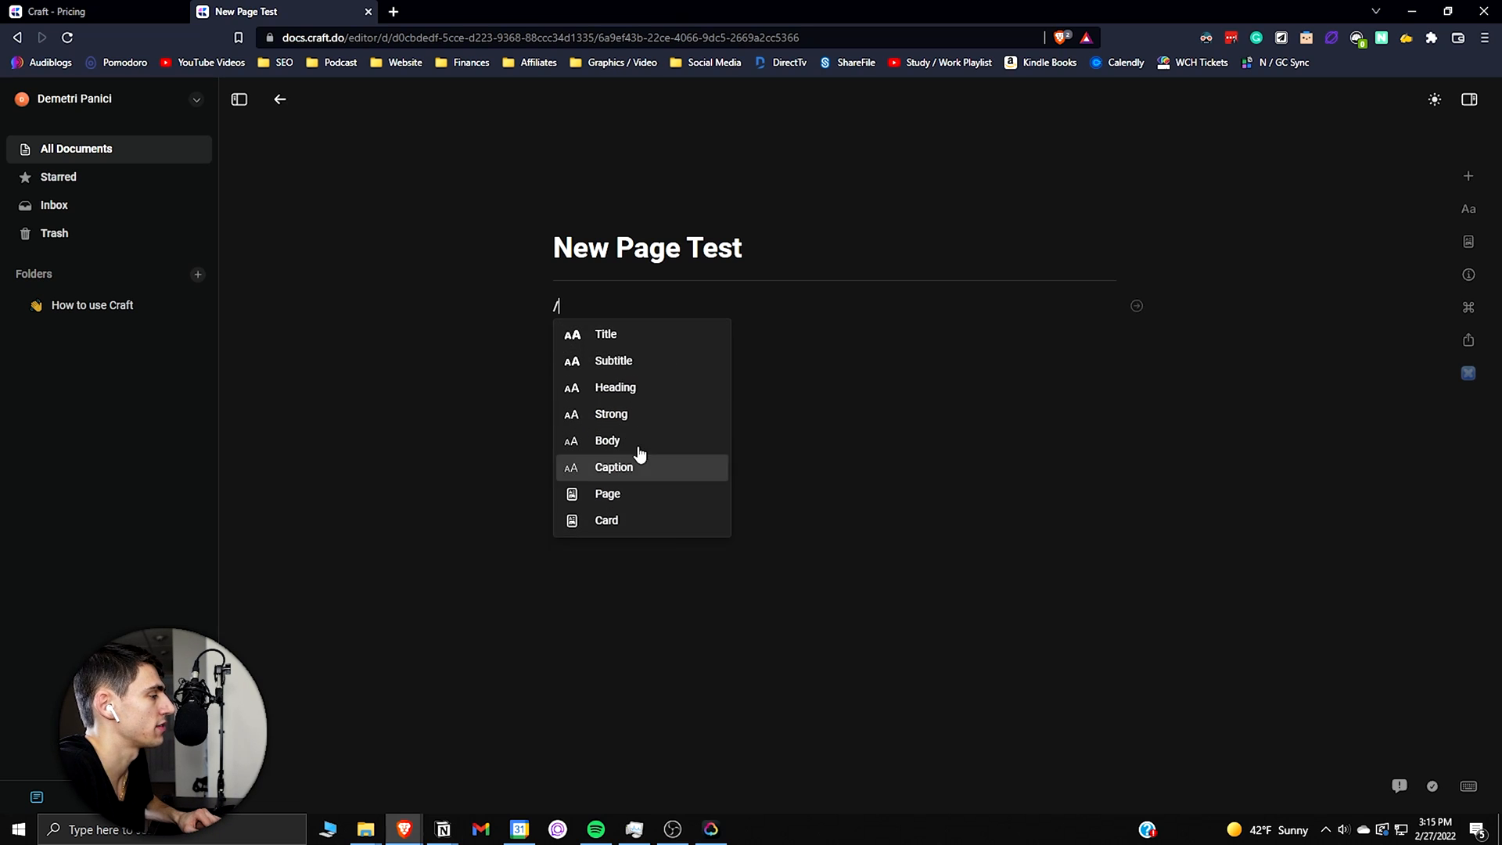
mouse_move(640, 342)
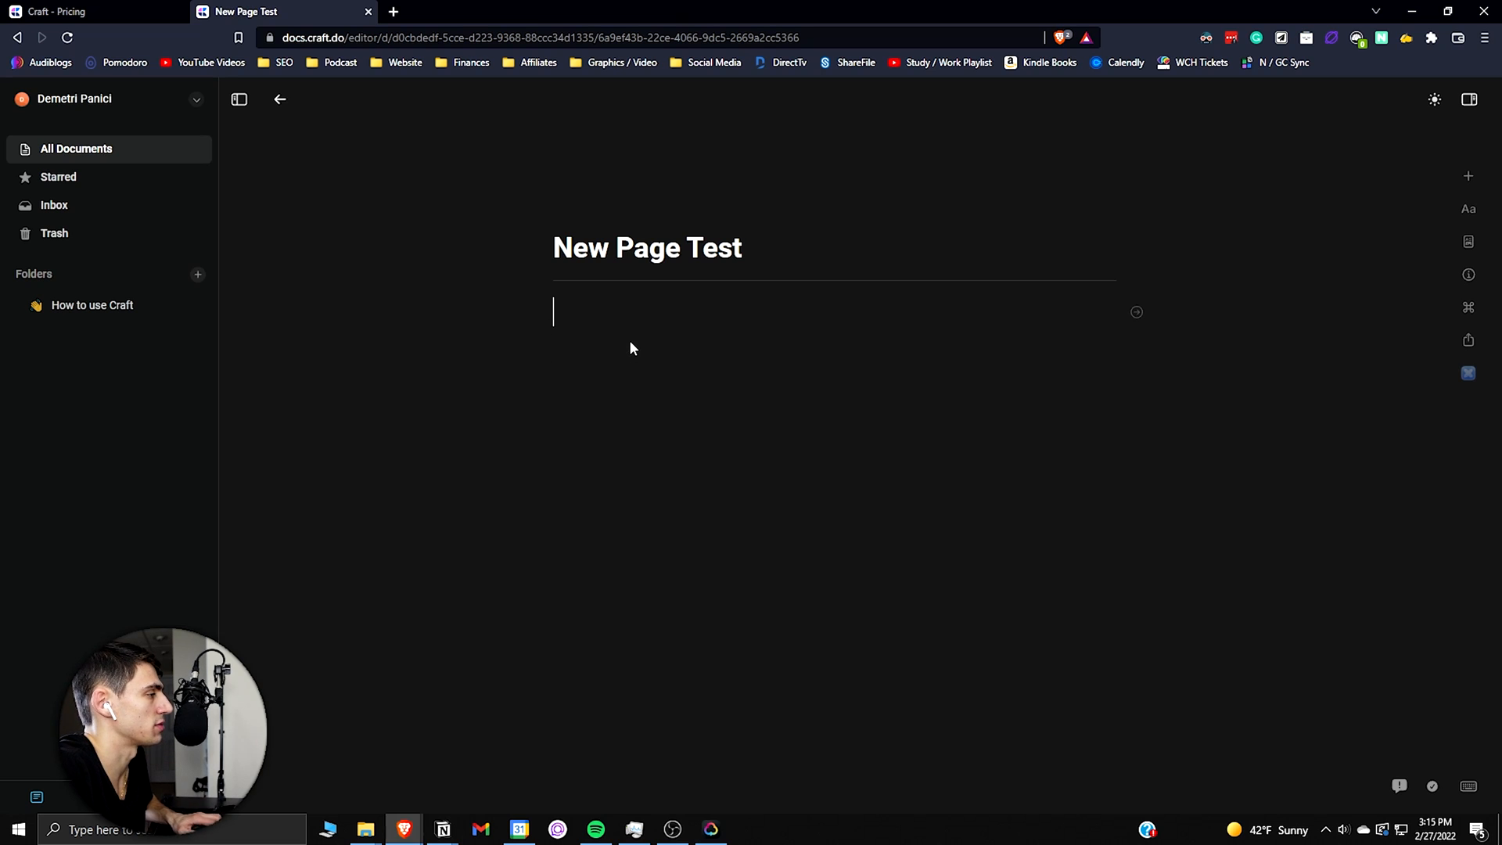
type("/2")
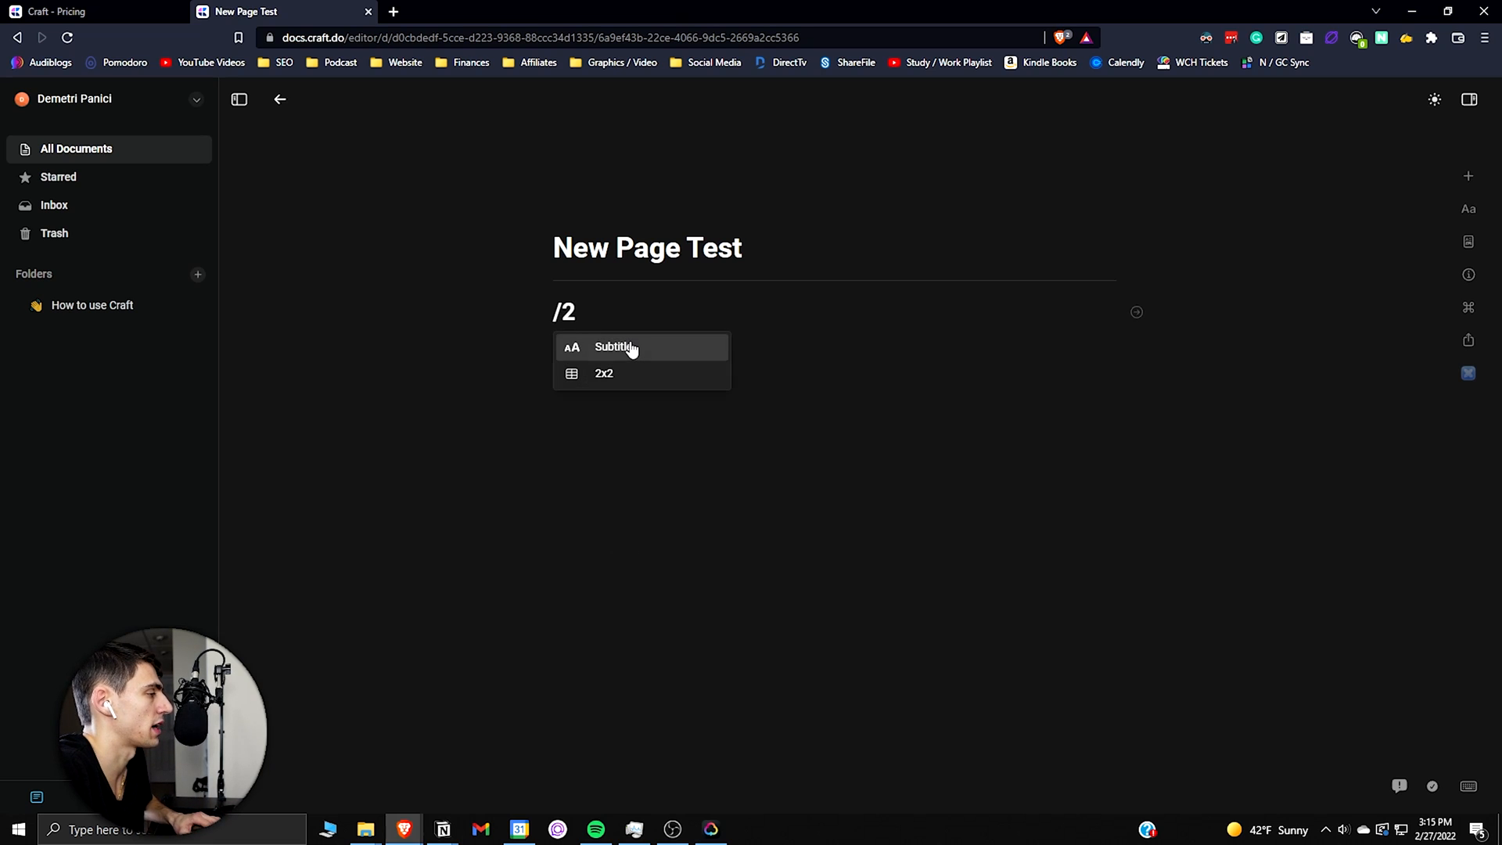
type("3")
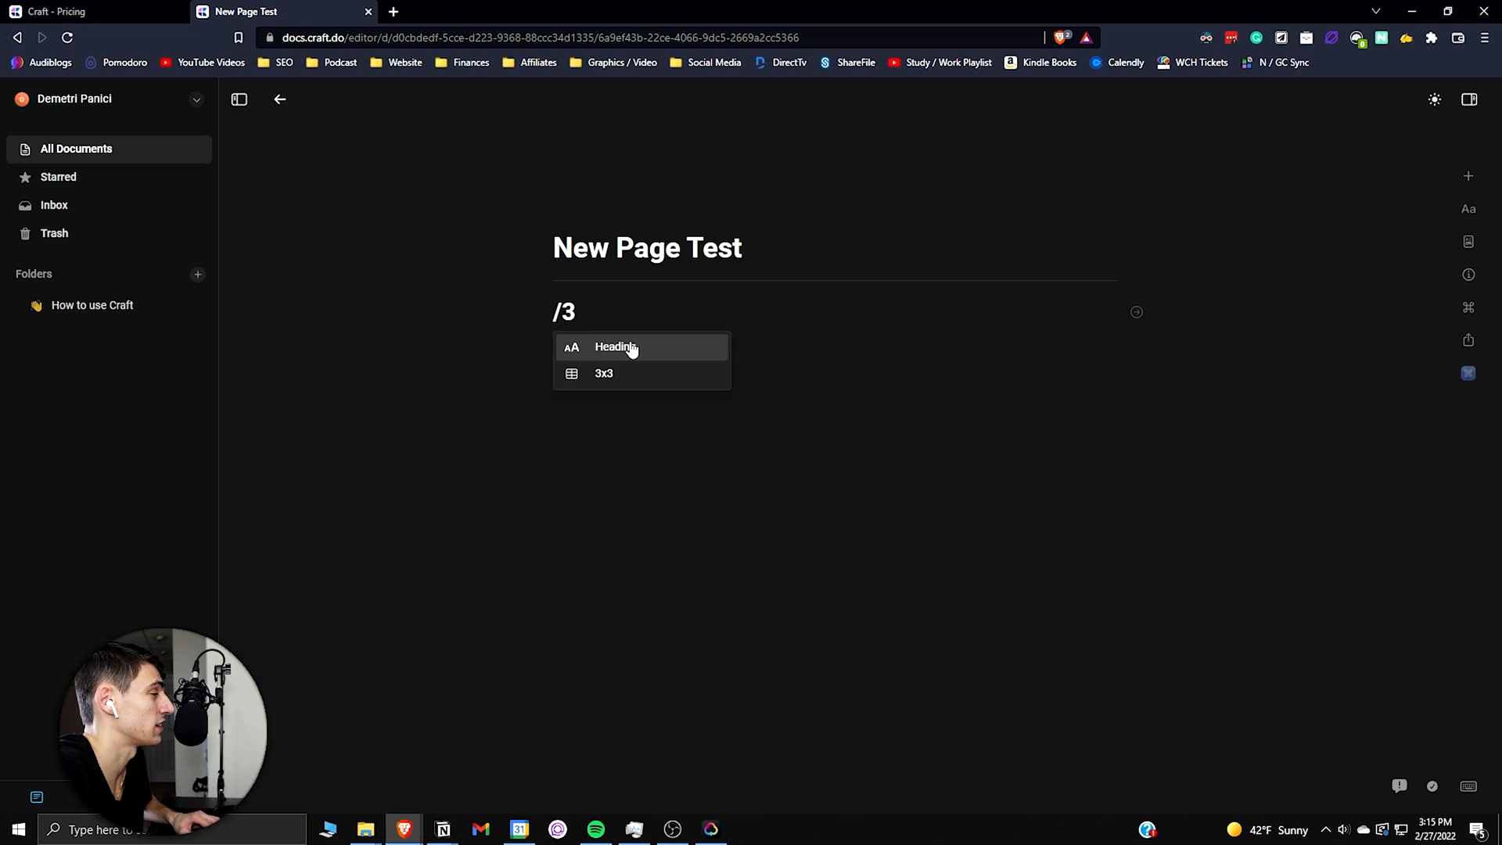
type("This")
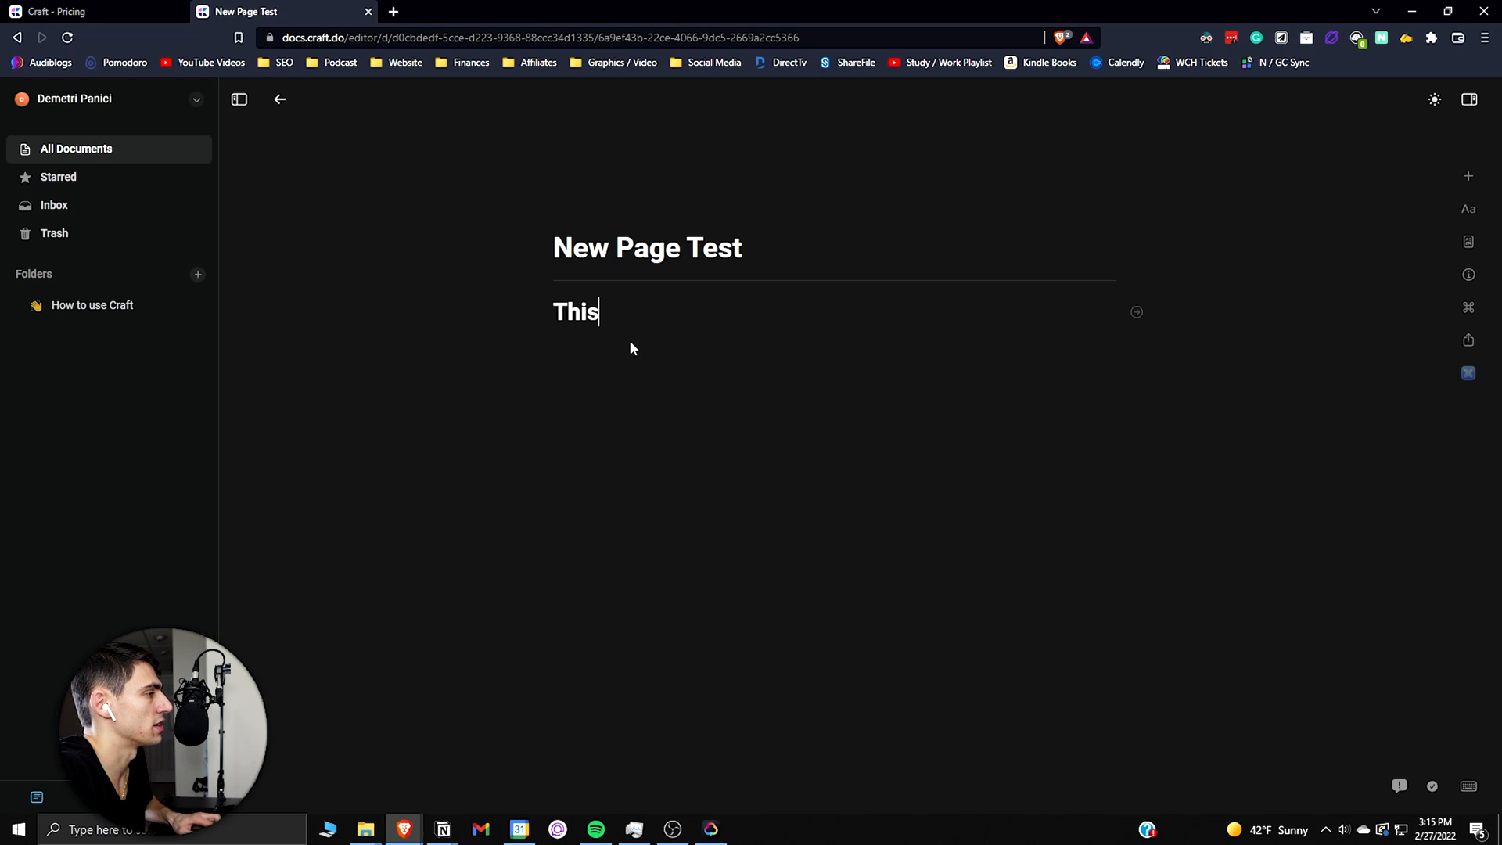
type("is an example")
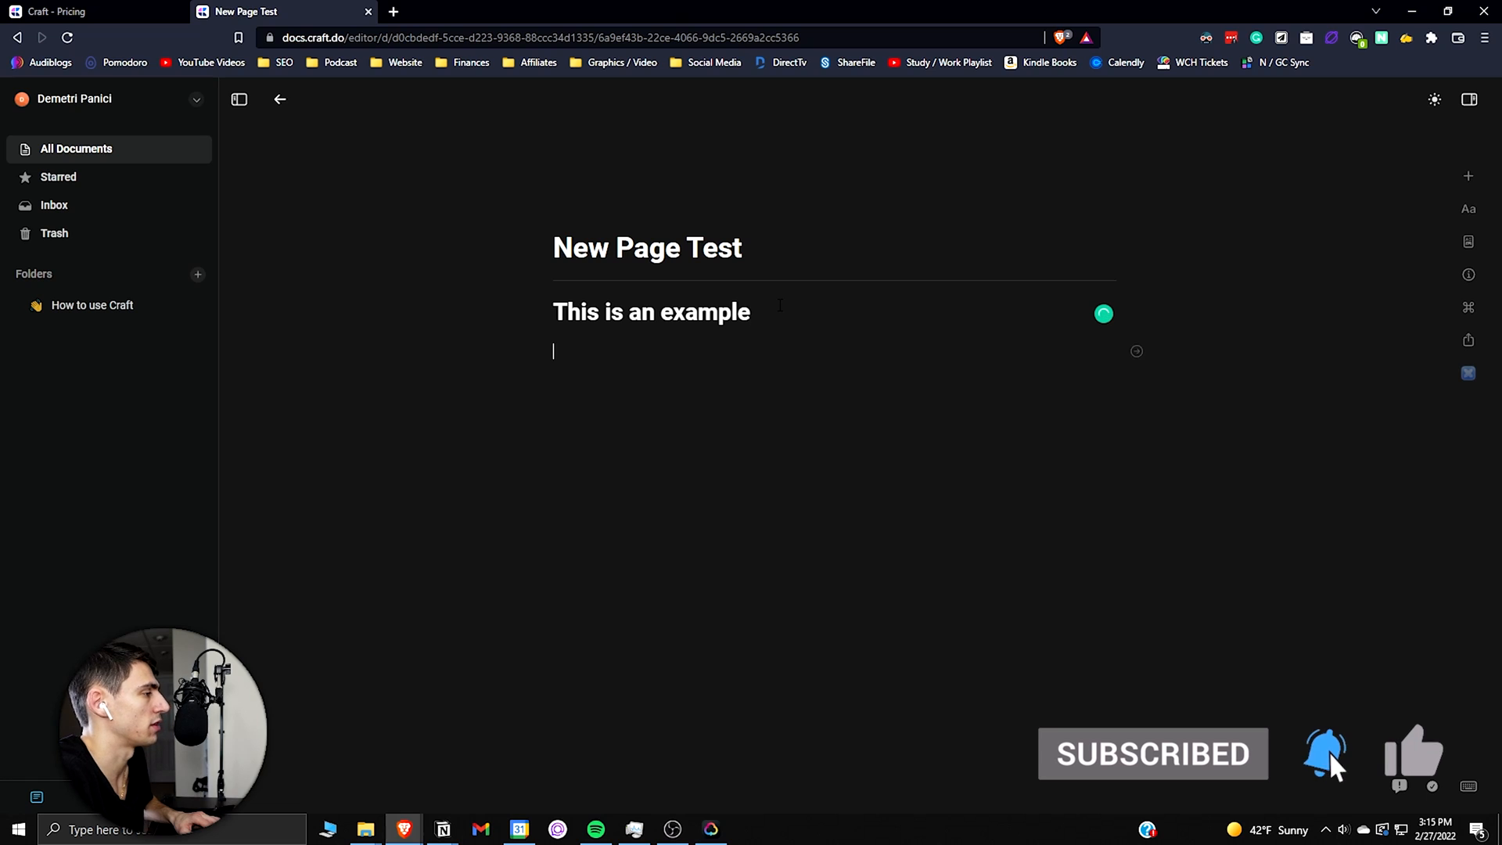
Step: Below the heading, add a page block titled 'dfasfdasfd' with subtitle 'dasffsafa'
type("/to")
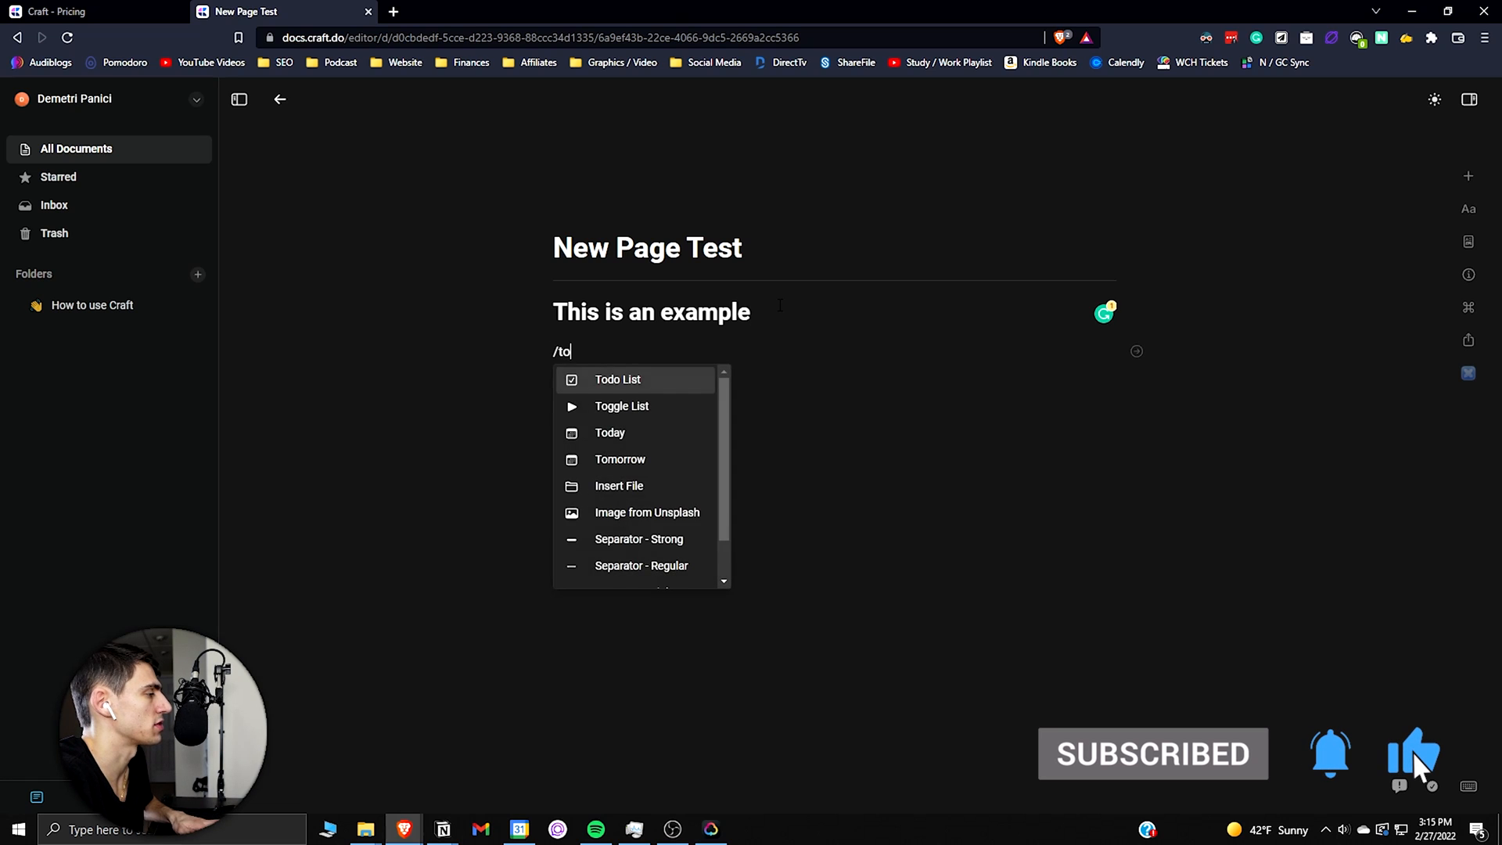
type("g")
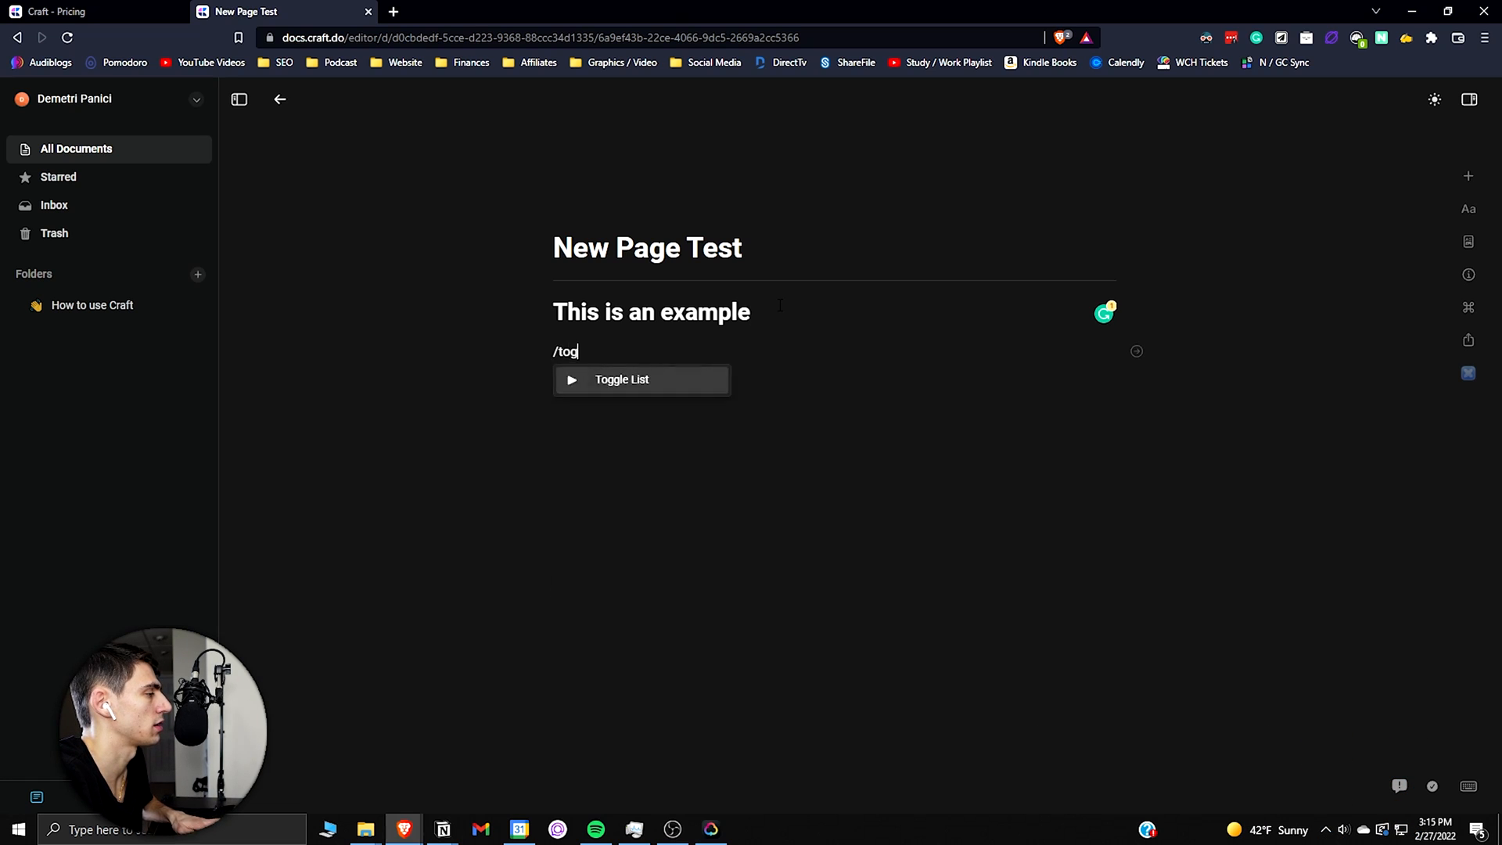
key("Backspace")
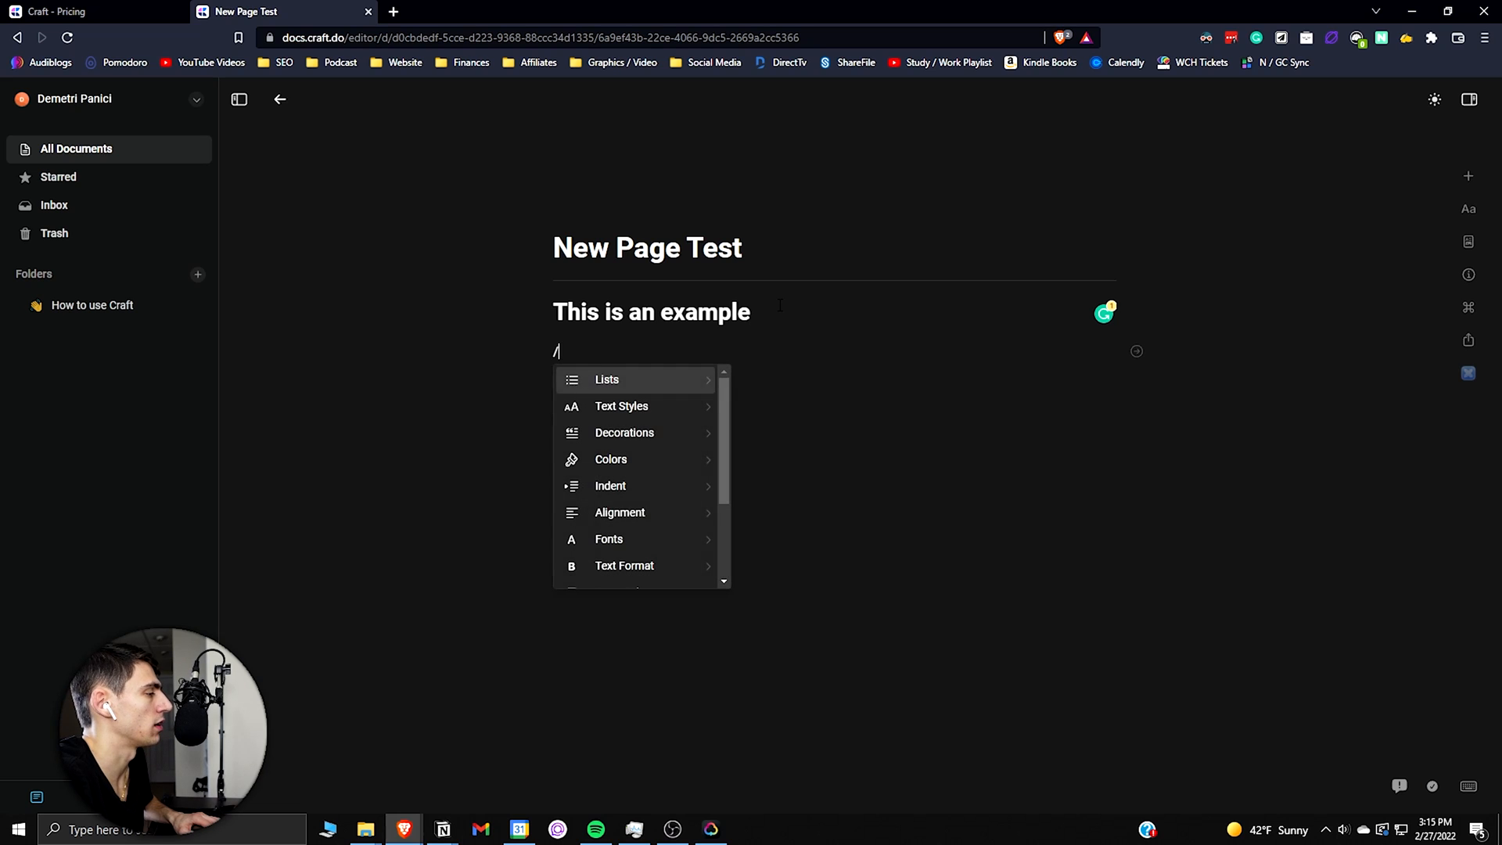
left_click(609, 538)
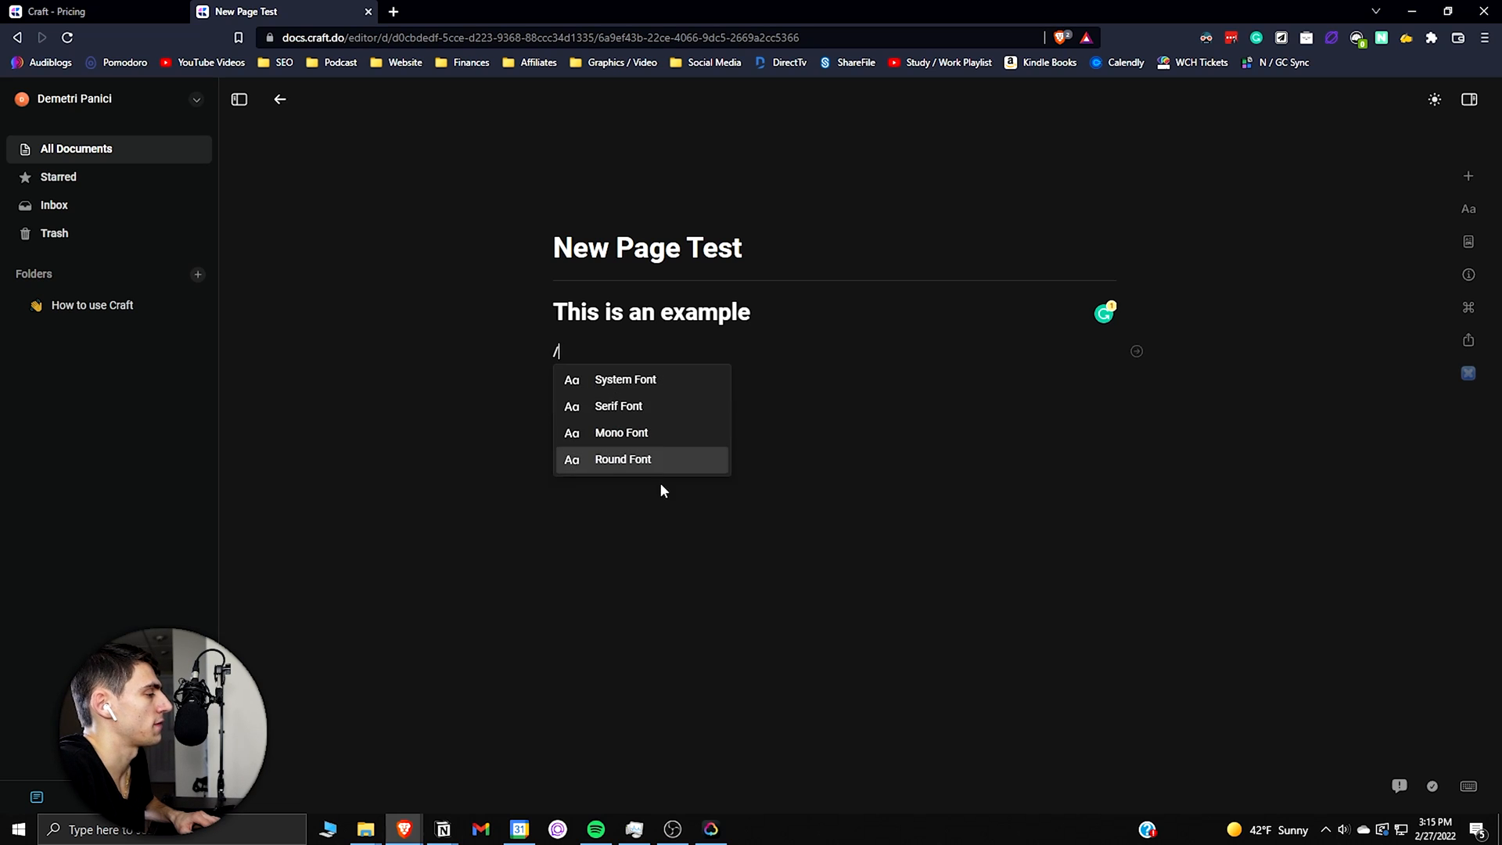
type("dfasfdasfd")
type("dasffsafa")
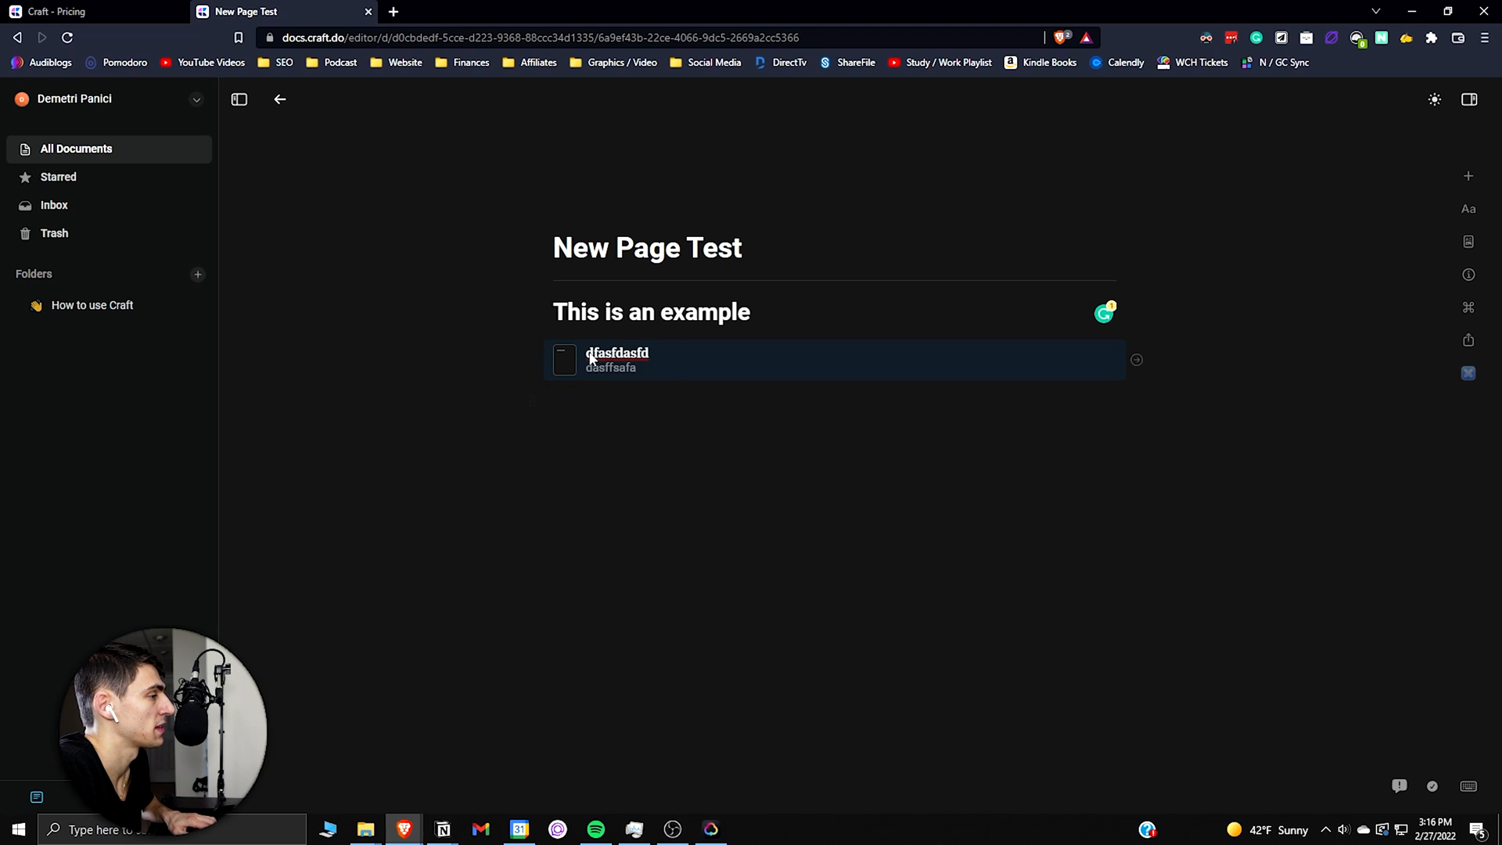
Step: Open and leave the nested page, then add a second page block 'dsfasff'
left_click(1468, 307)
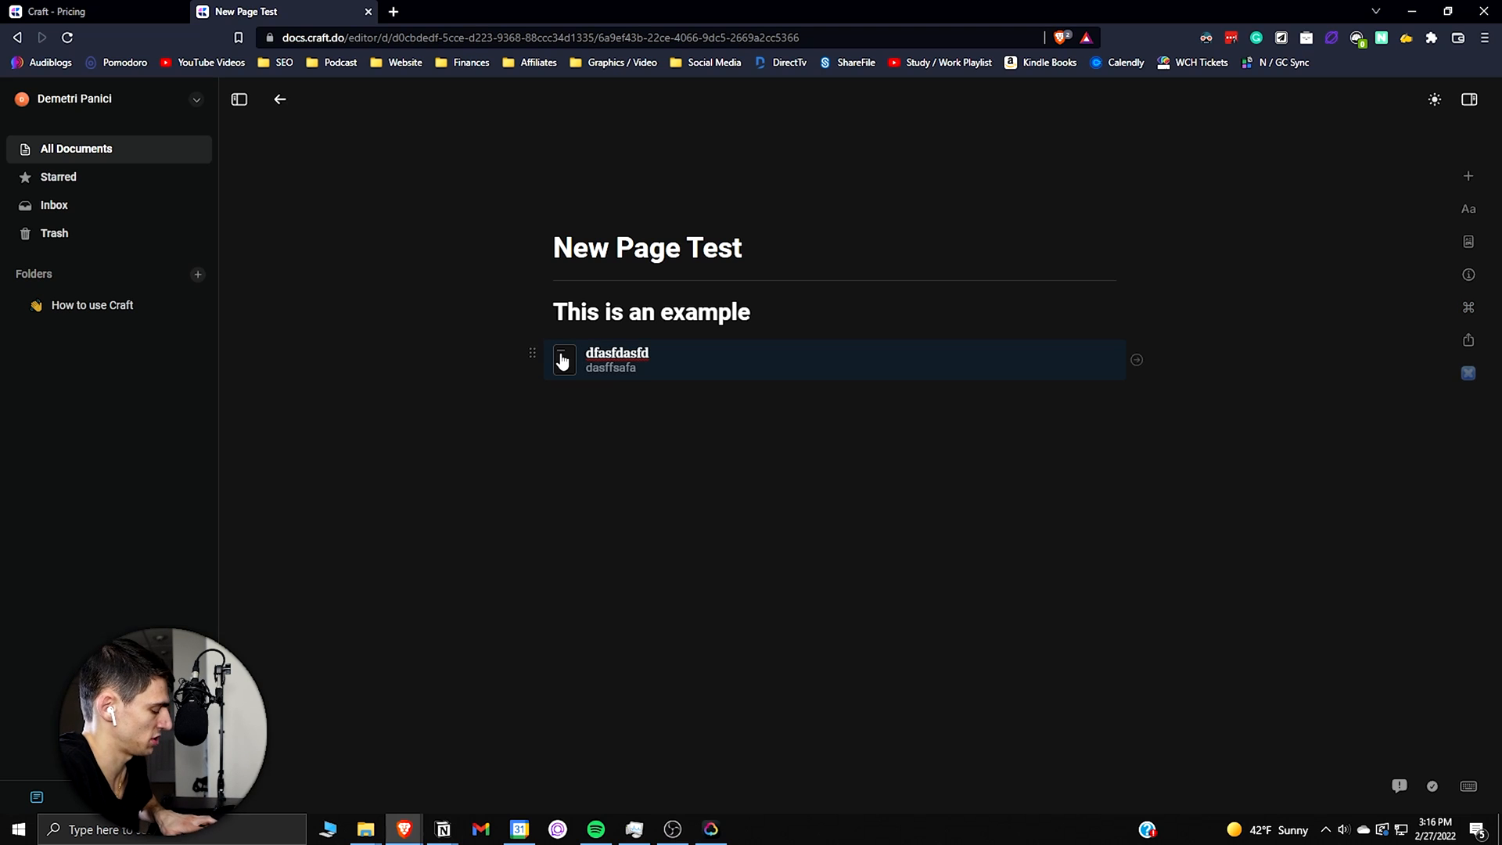
left_click(563, 359)
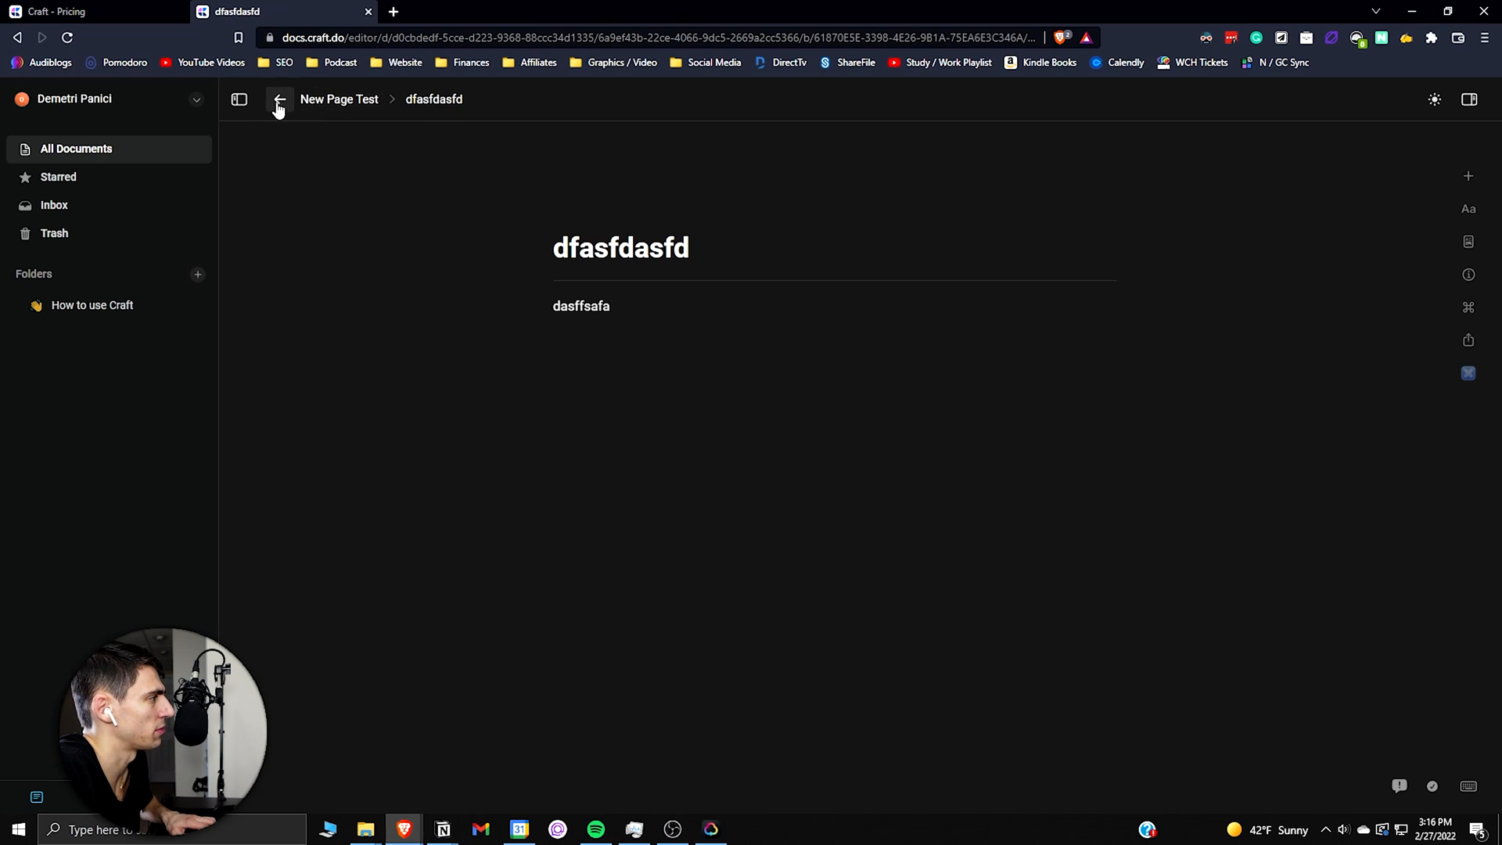
left_click(279, 99)
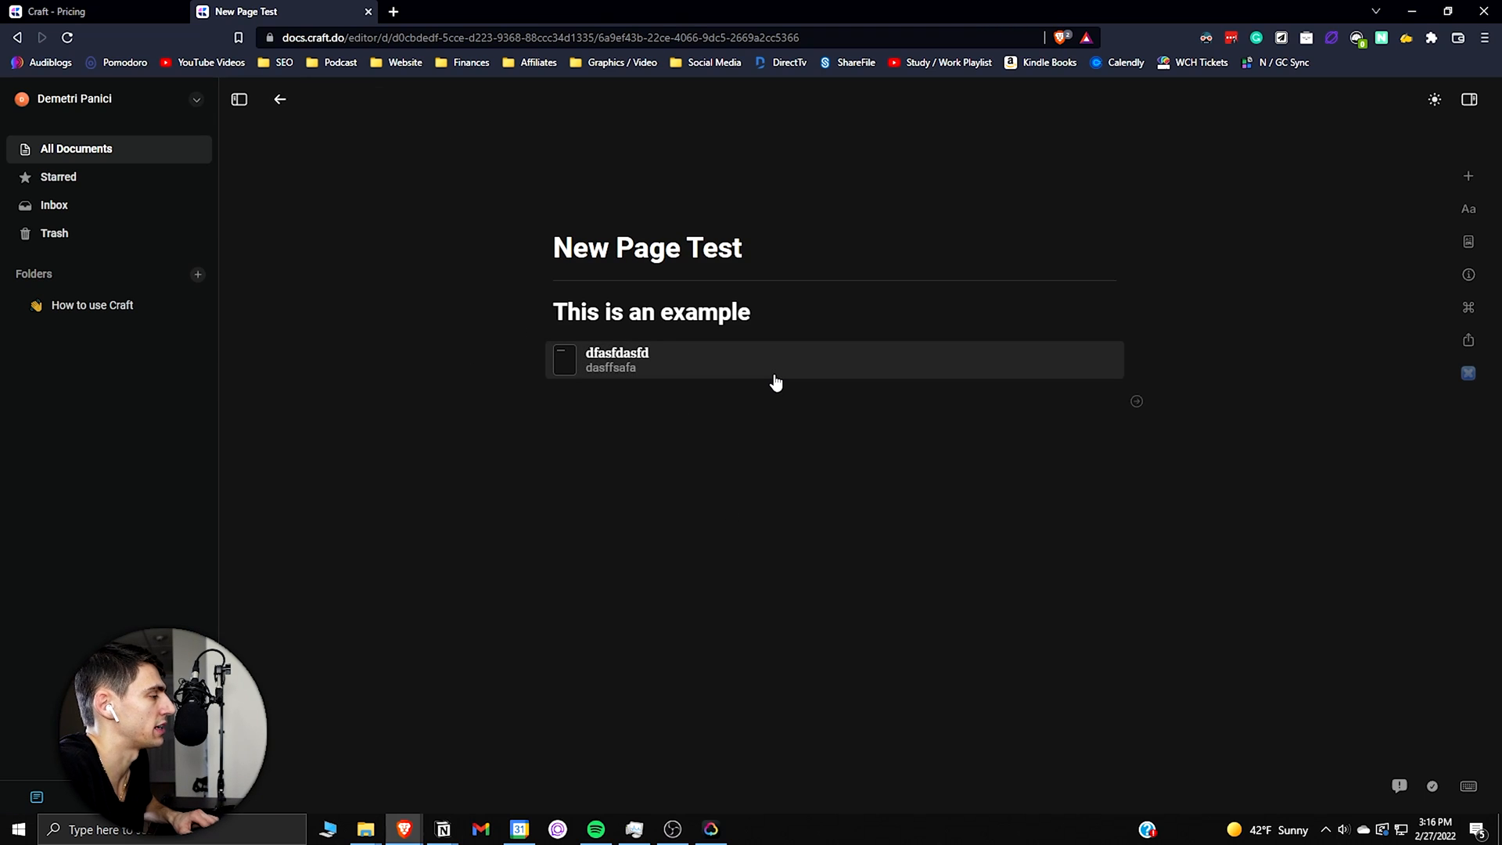
type("/page\\")
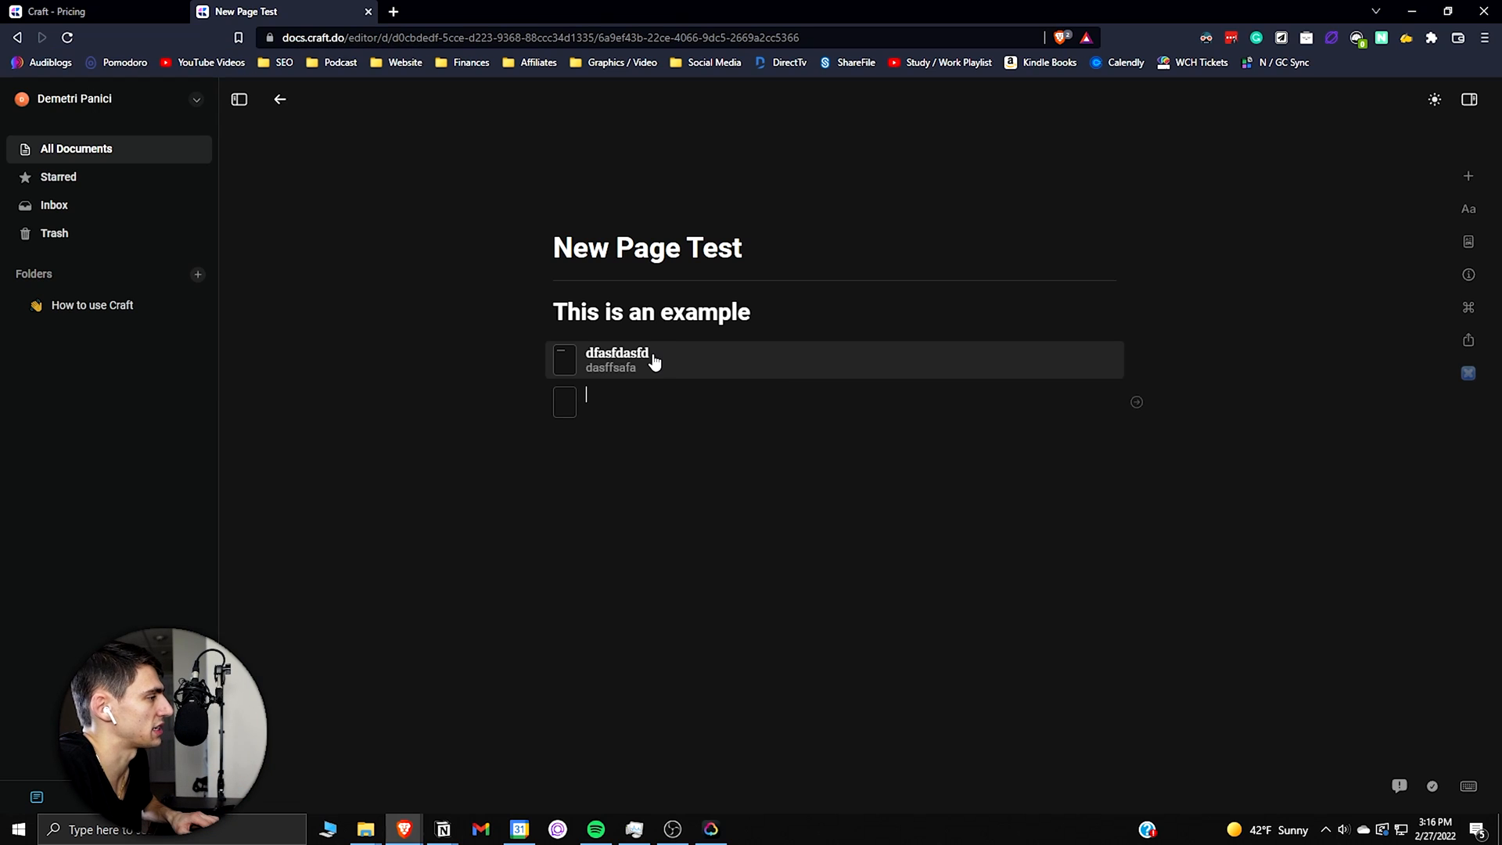
type("dsfasff")
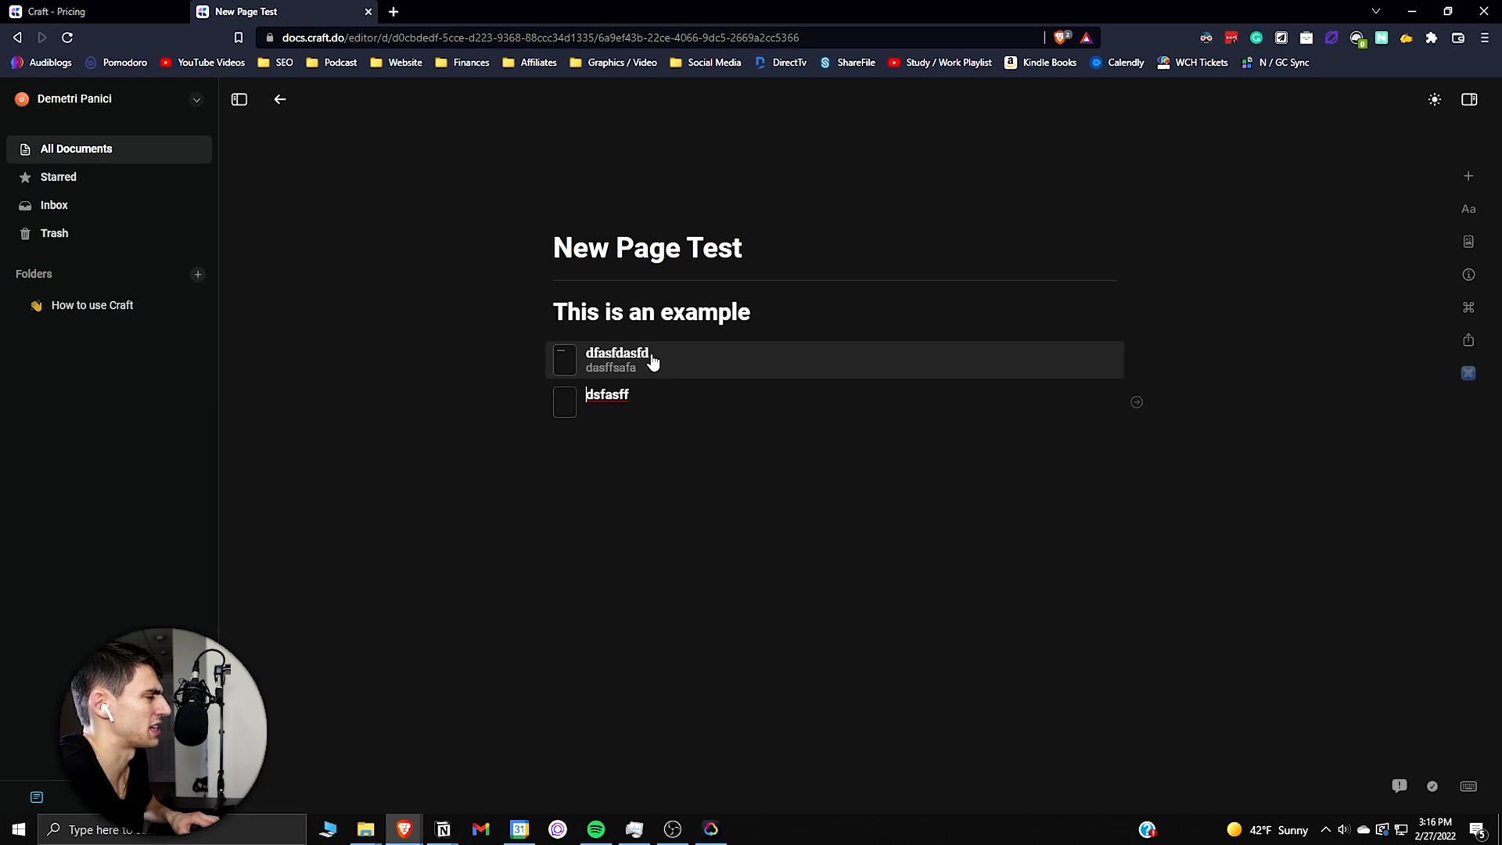
mouse_move(657, 470)
type("adsfasfsaf")
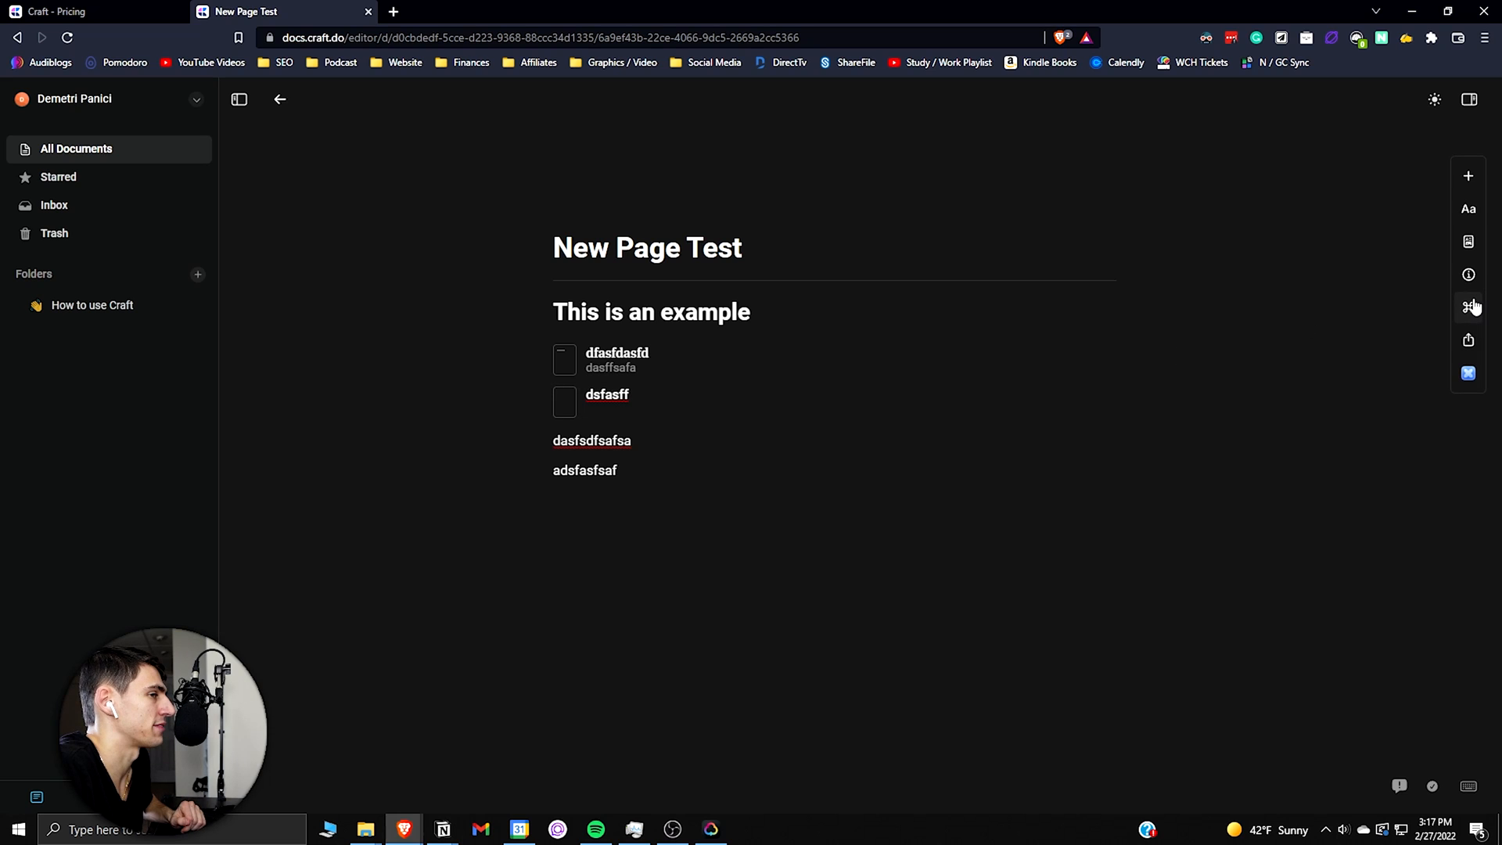
mouse_move(1467, 306)
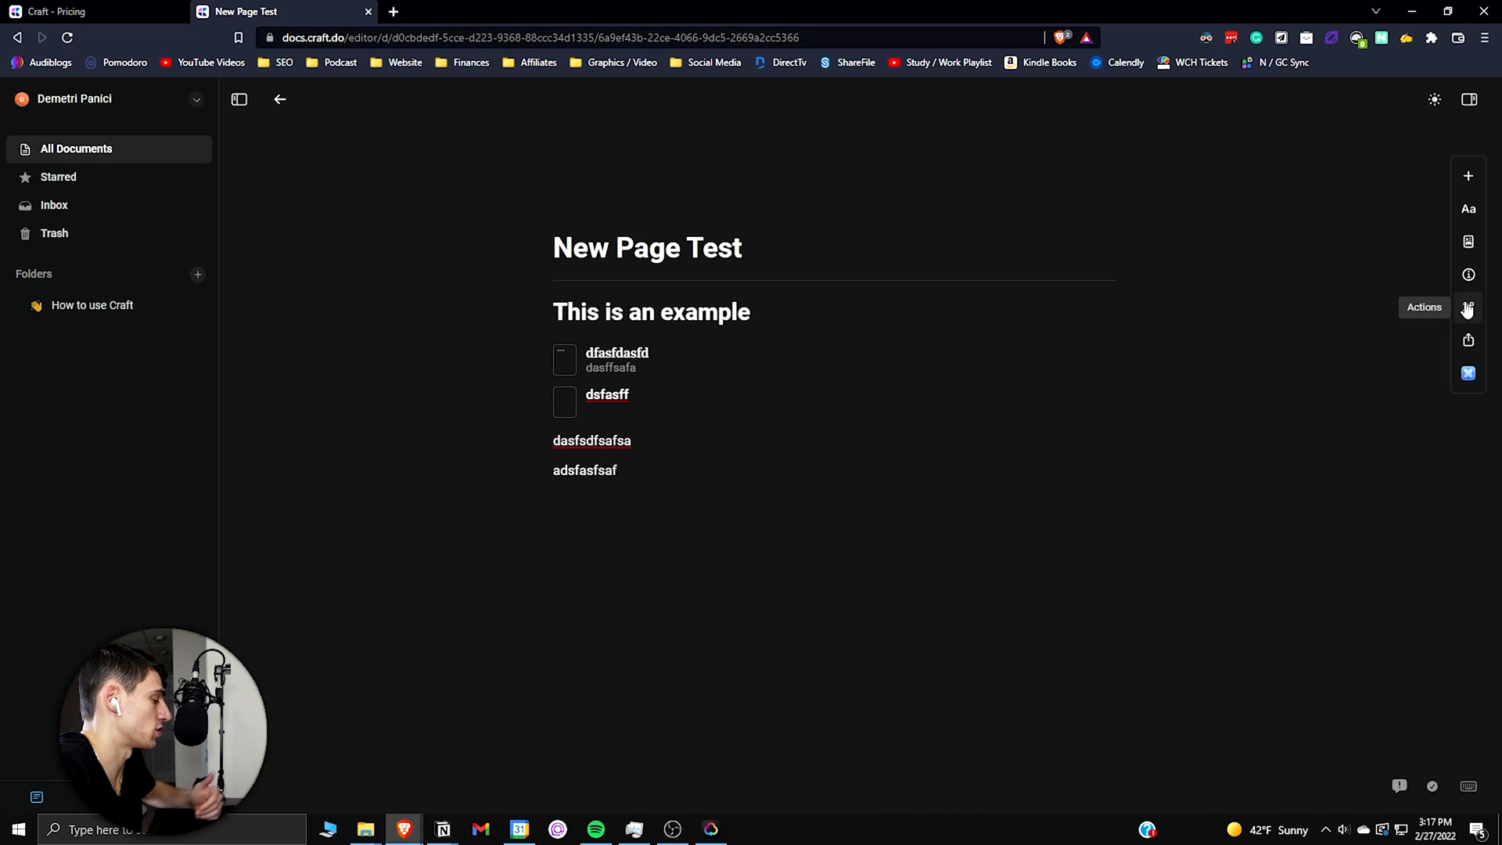
mouse_move(1492, 334)
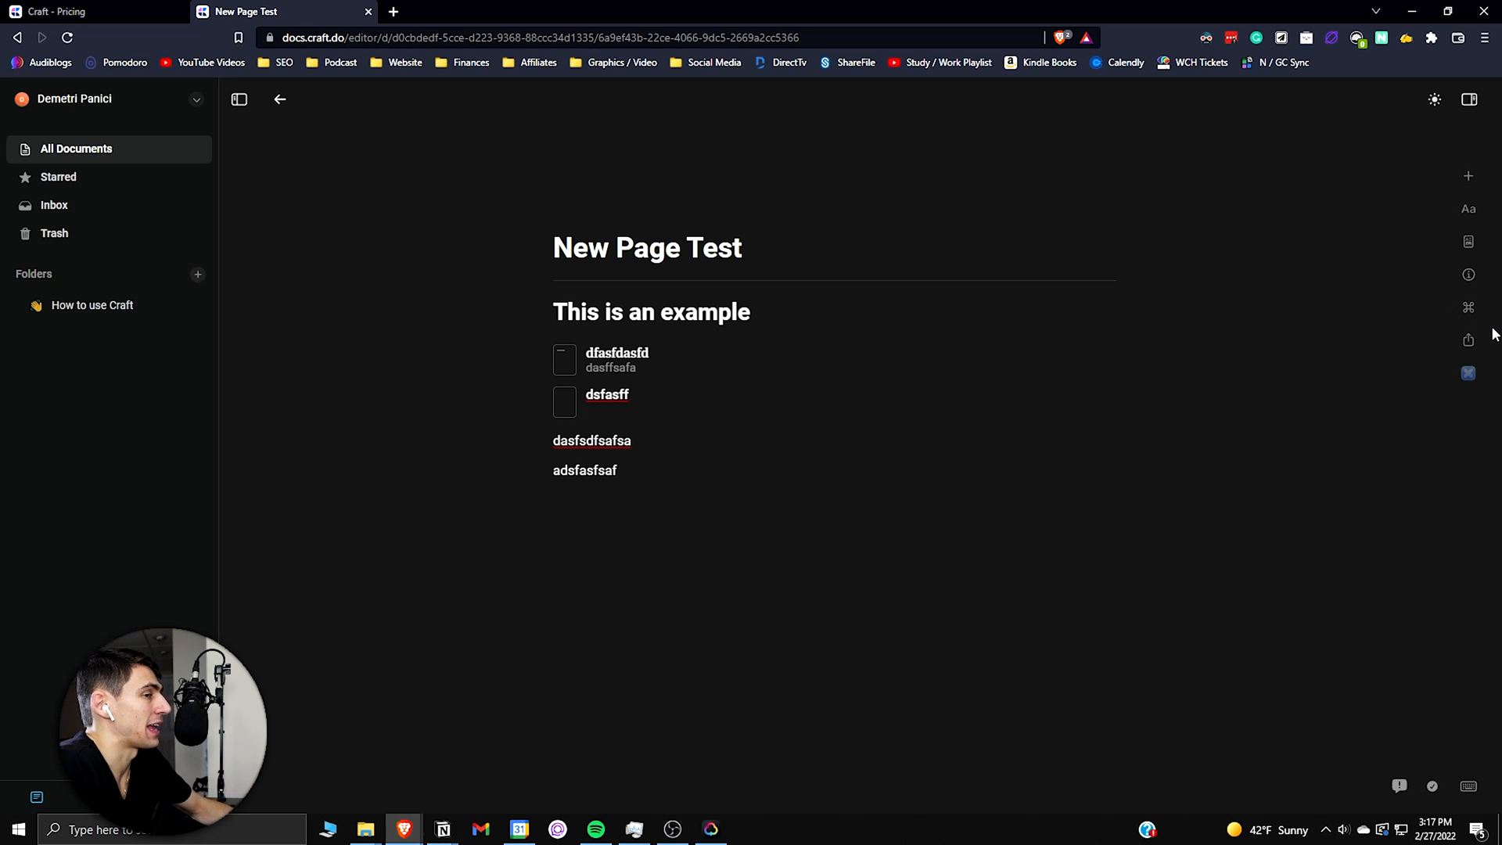
mouse_move(1483, 316)
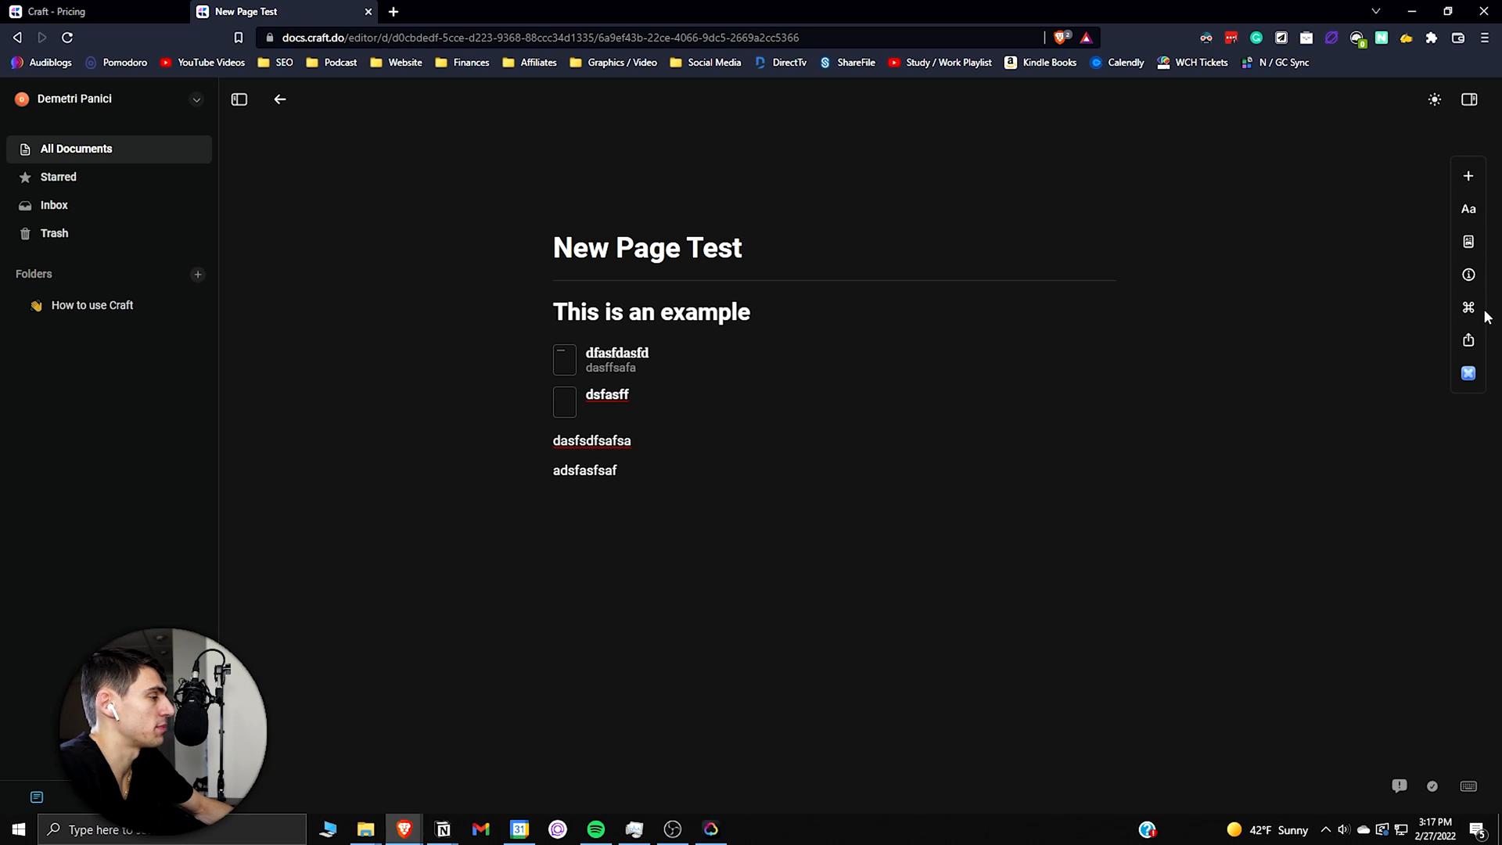
double_click(584, 470)
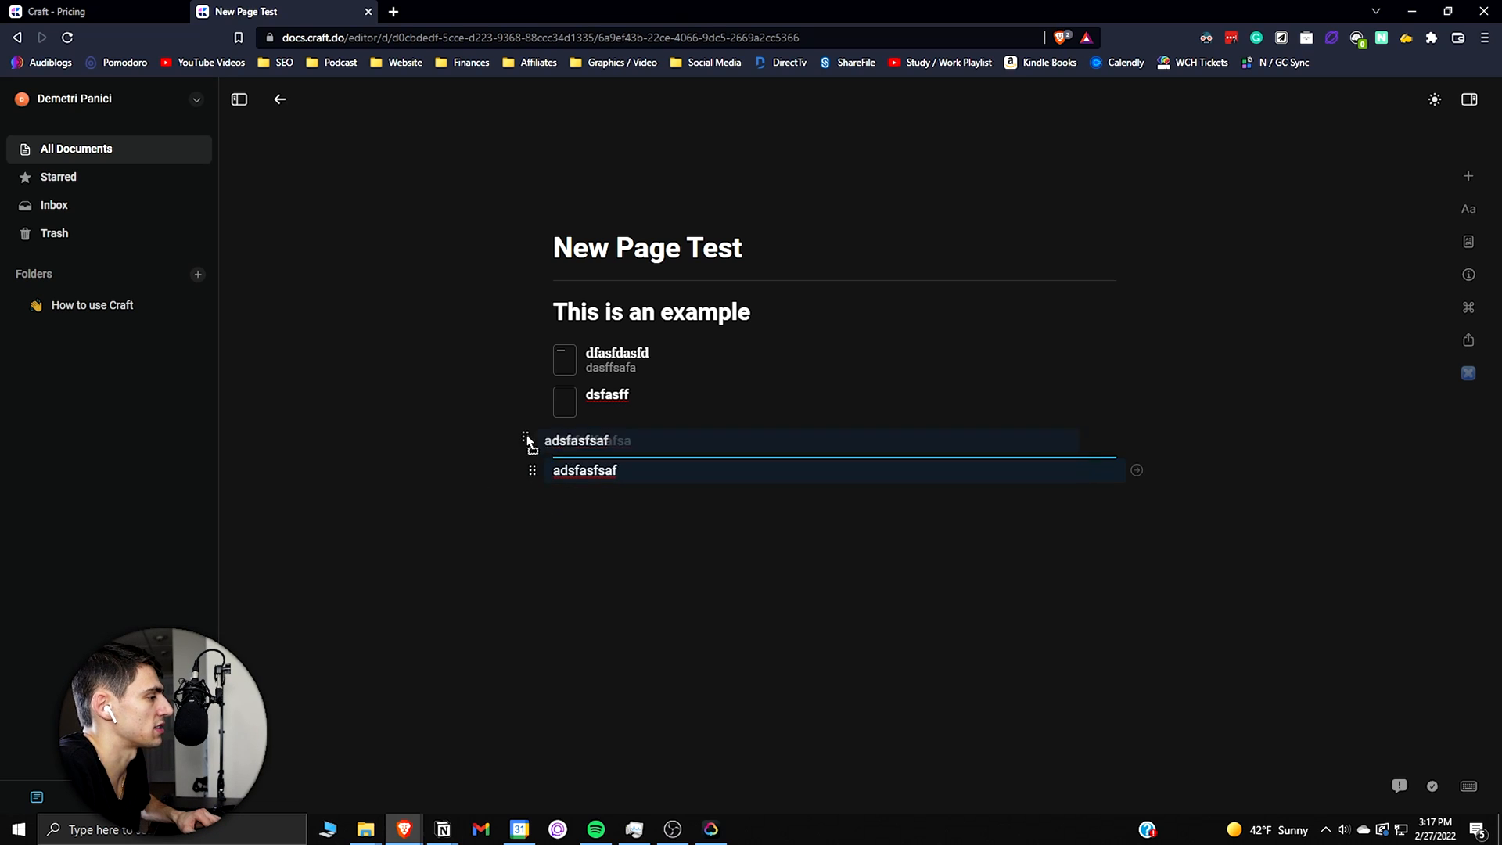
Step: Turn the word 'adsfasfsaf' into a link
double_click(584, 469)
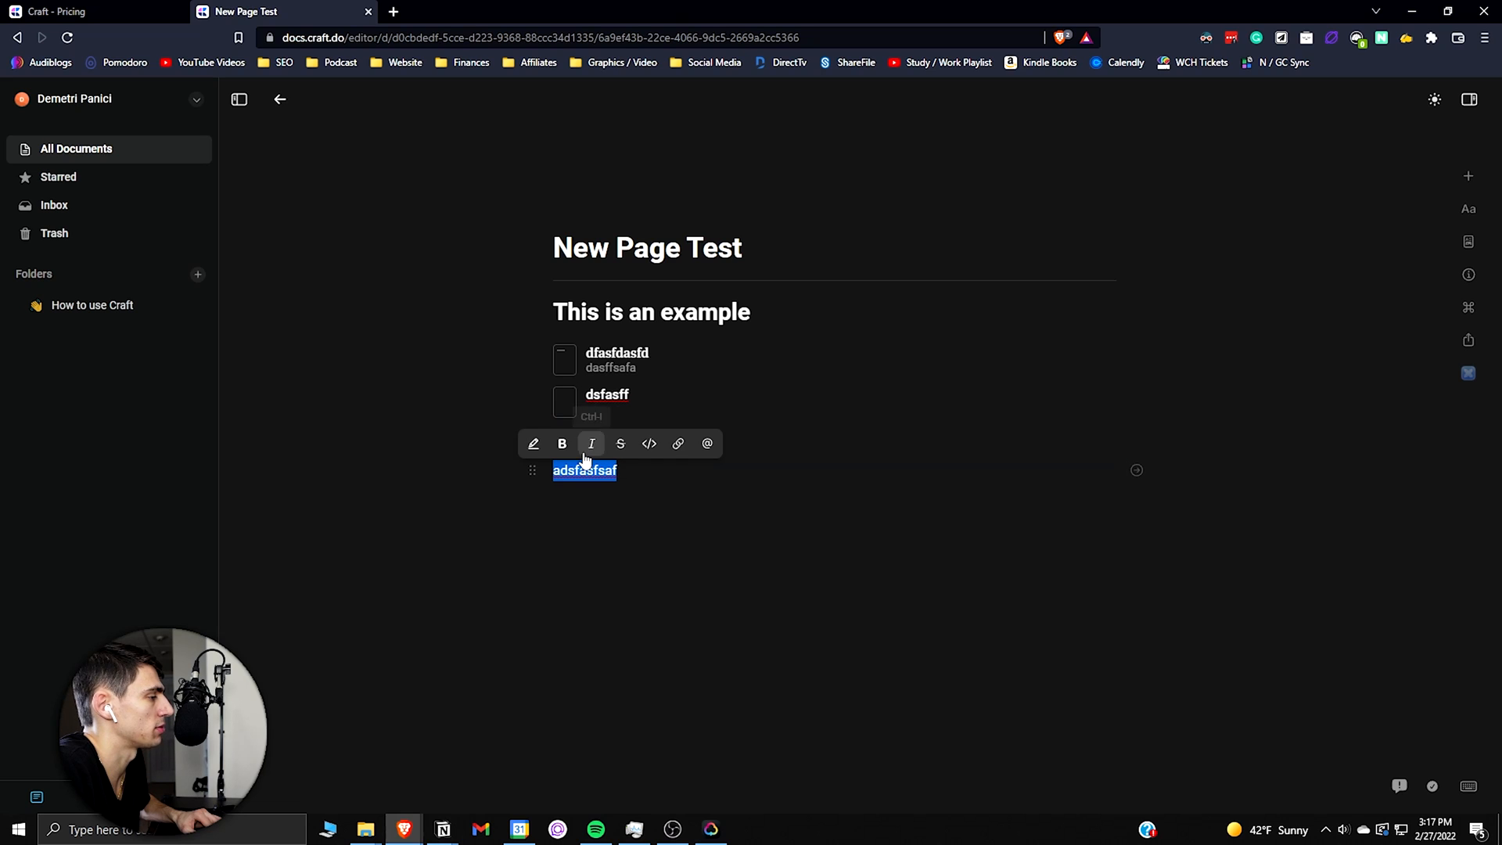
mouse_move(707, 444)
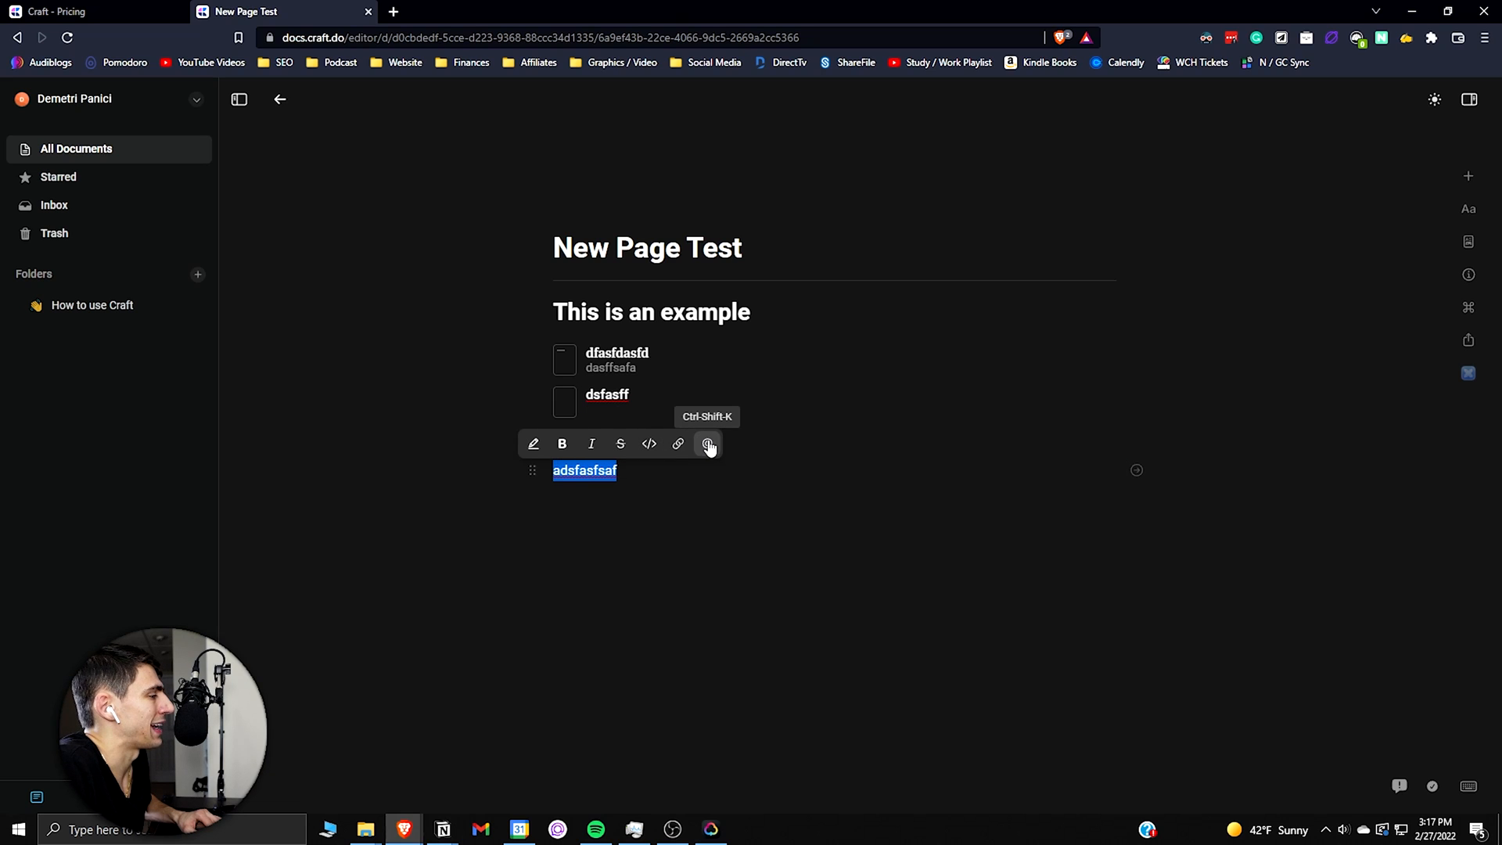
left_click(708, 444)
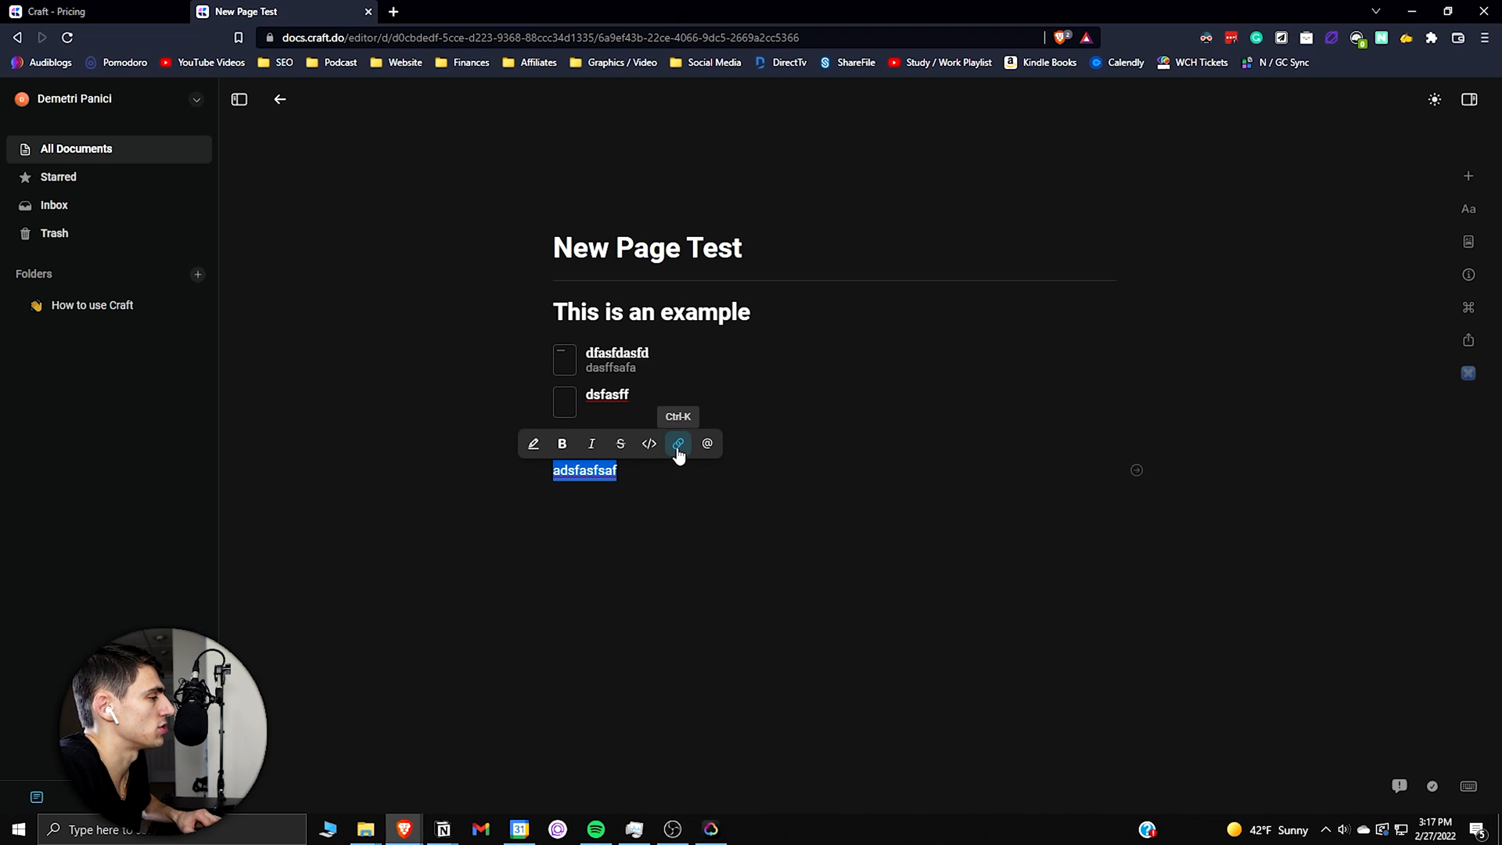
left_click(679, 443)
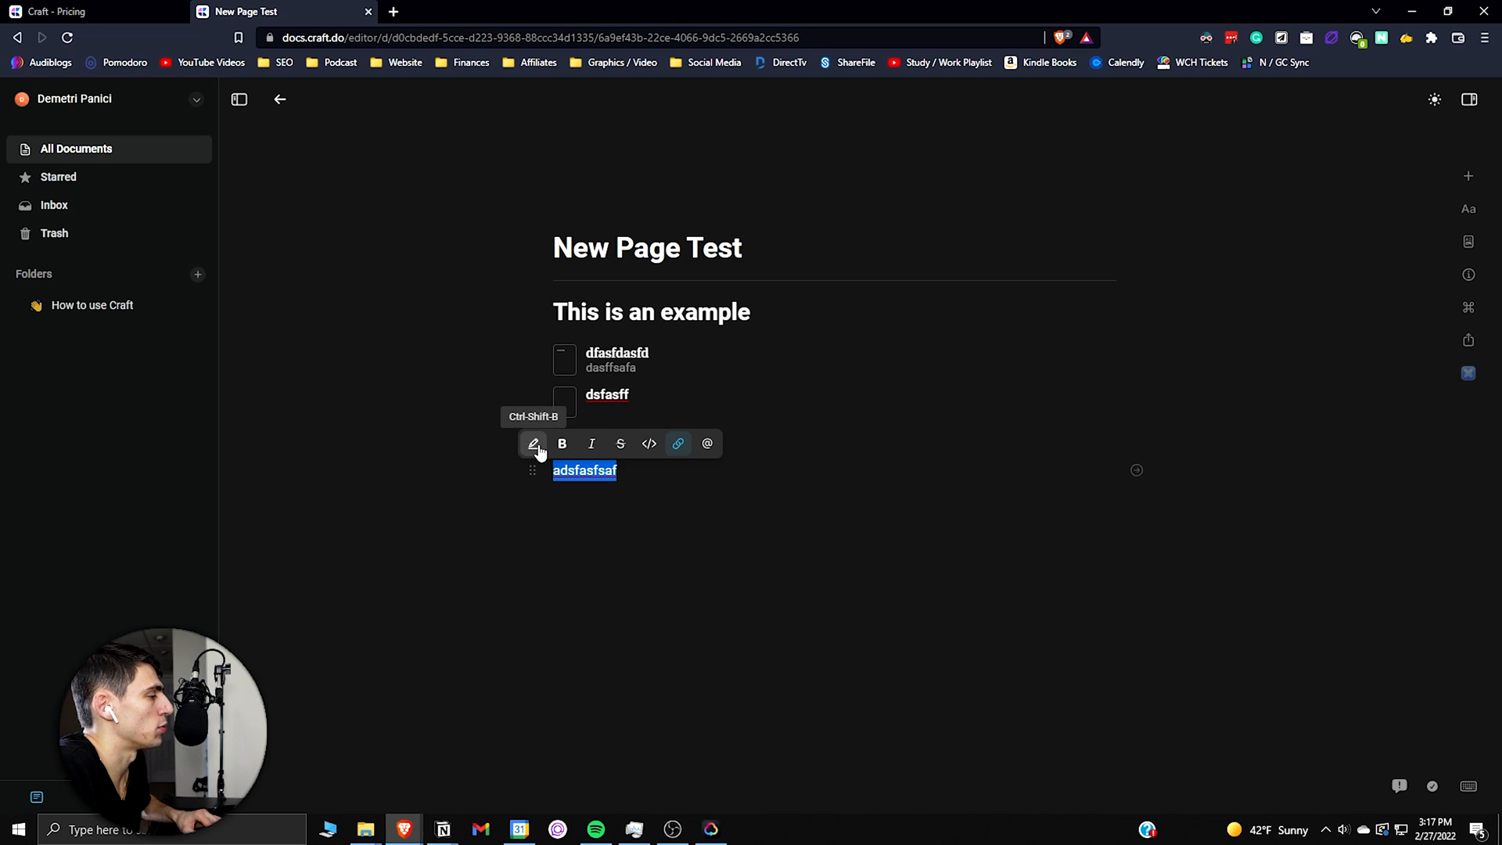
Step: Add lines 'dfsfafsfsadfafdf' and 'dlkfasjd;fsaj;fs' beneath the link
type("/")
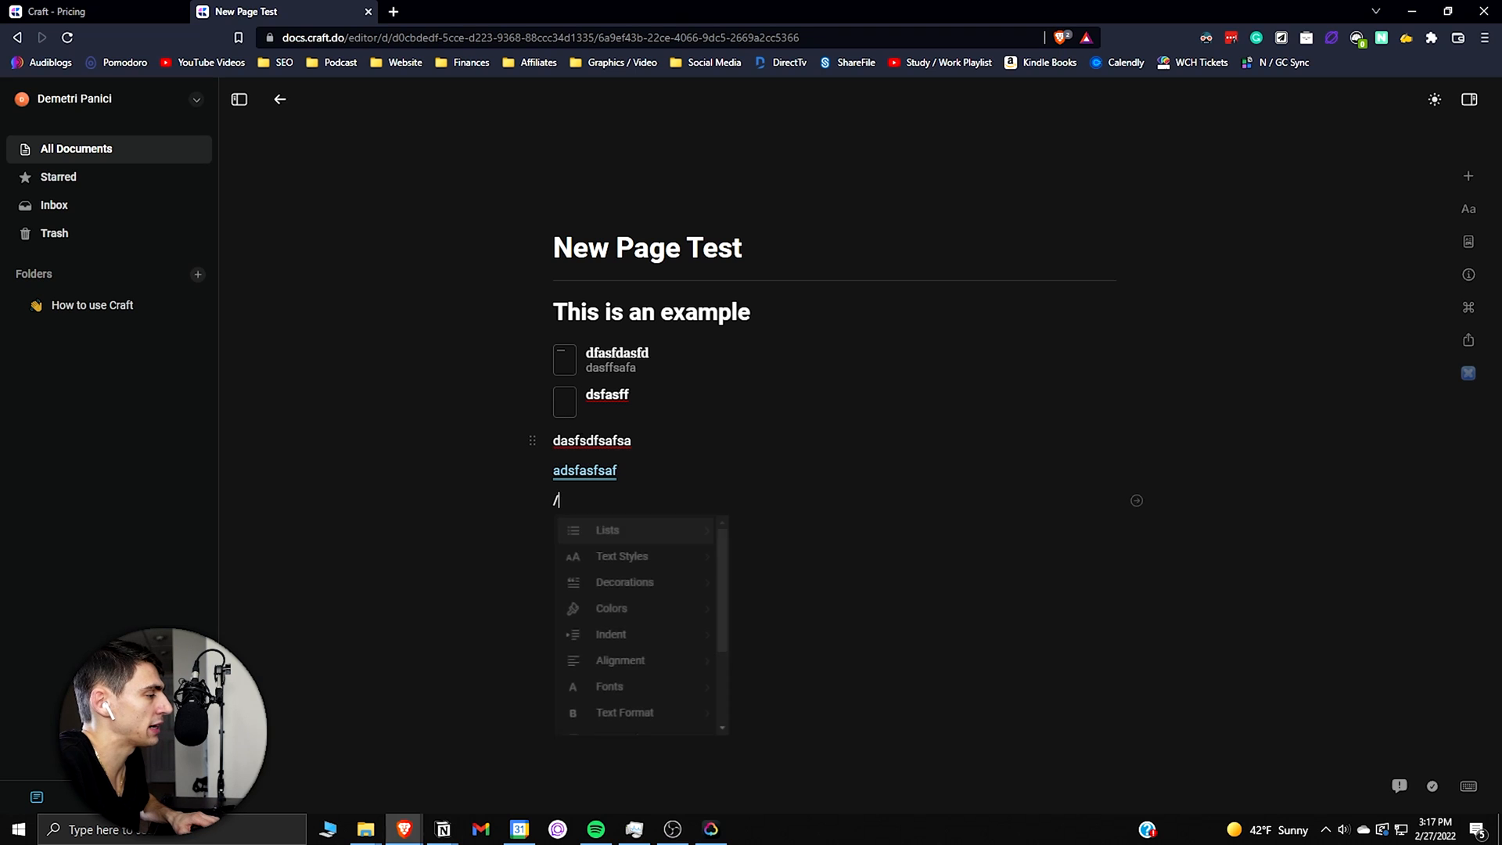
type("dfsfafsfsadfafdf")
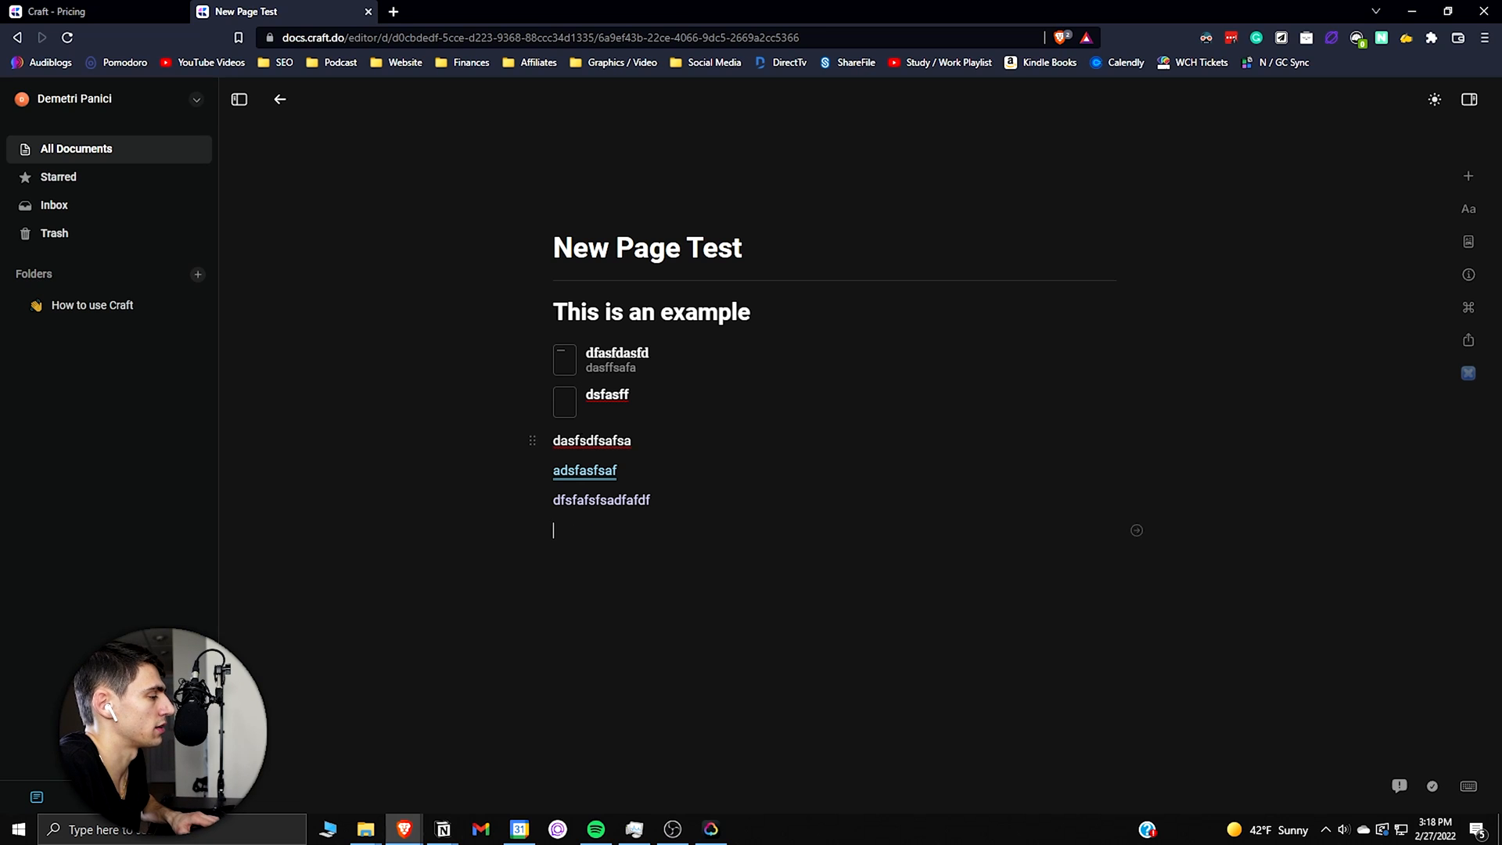
type("dlkfasjd;fsaj;fs")
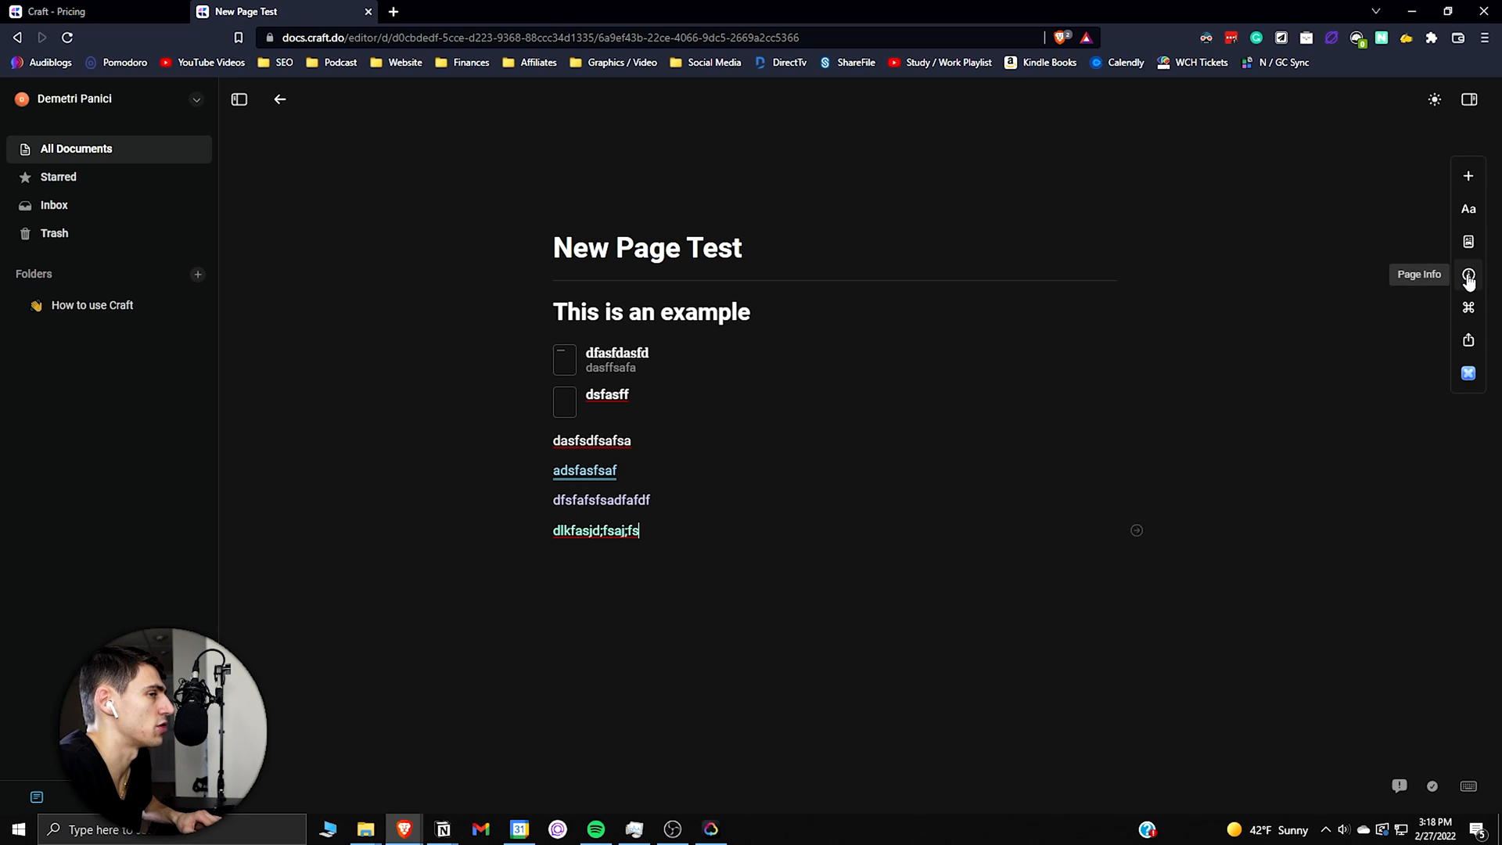
mouse_move(1467, 178)
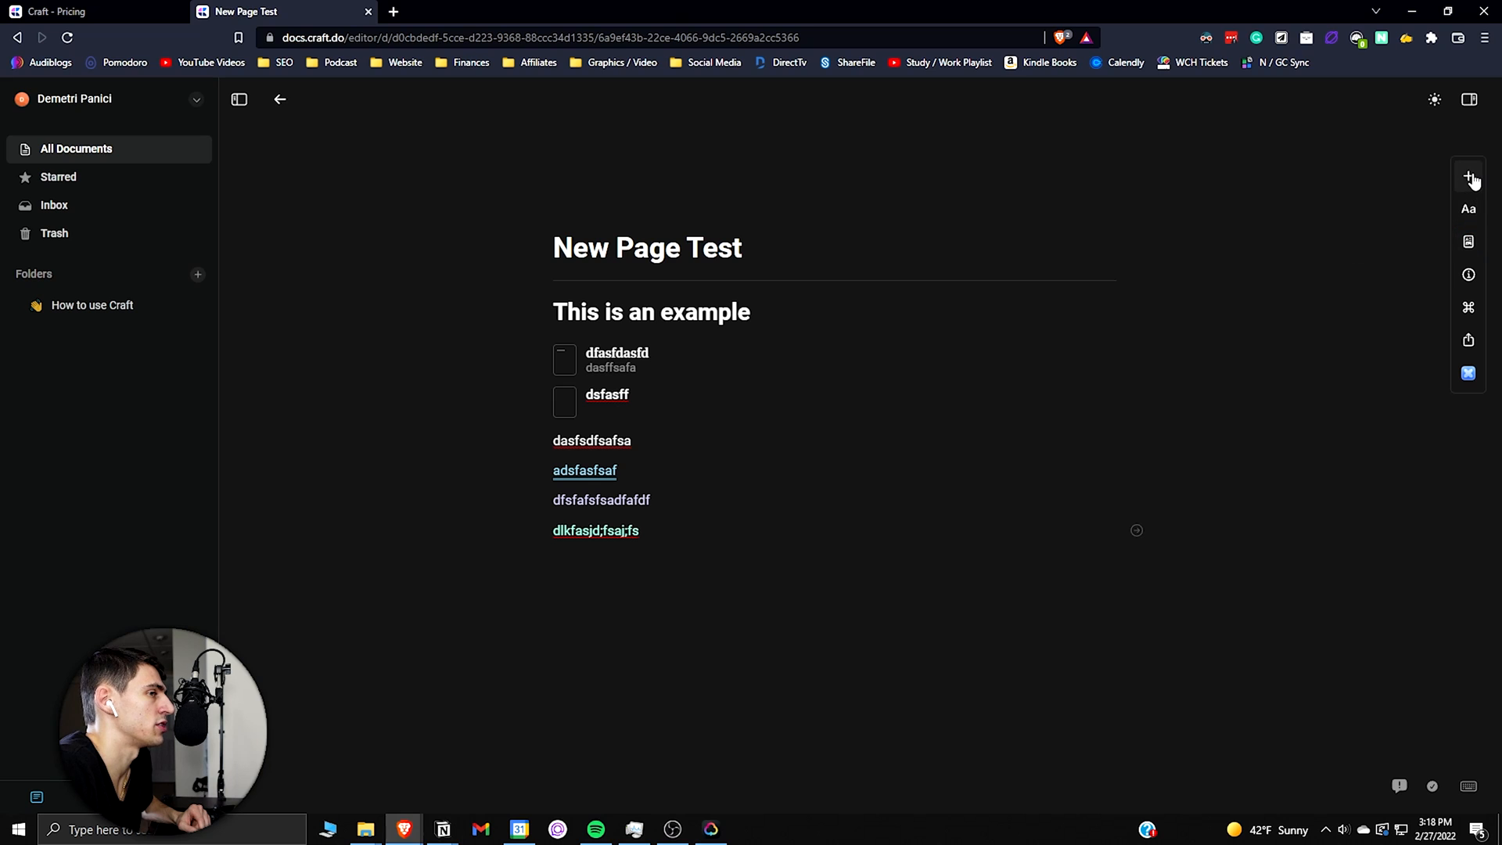
Step: Try the Serif page font, revert to System, then view page creation date and location
left_click(1468, 176)
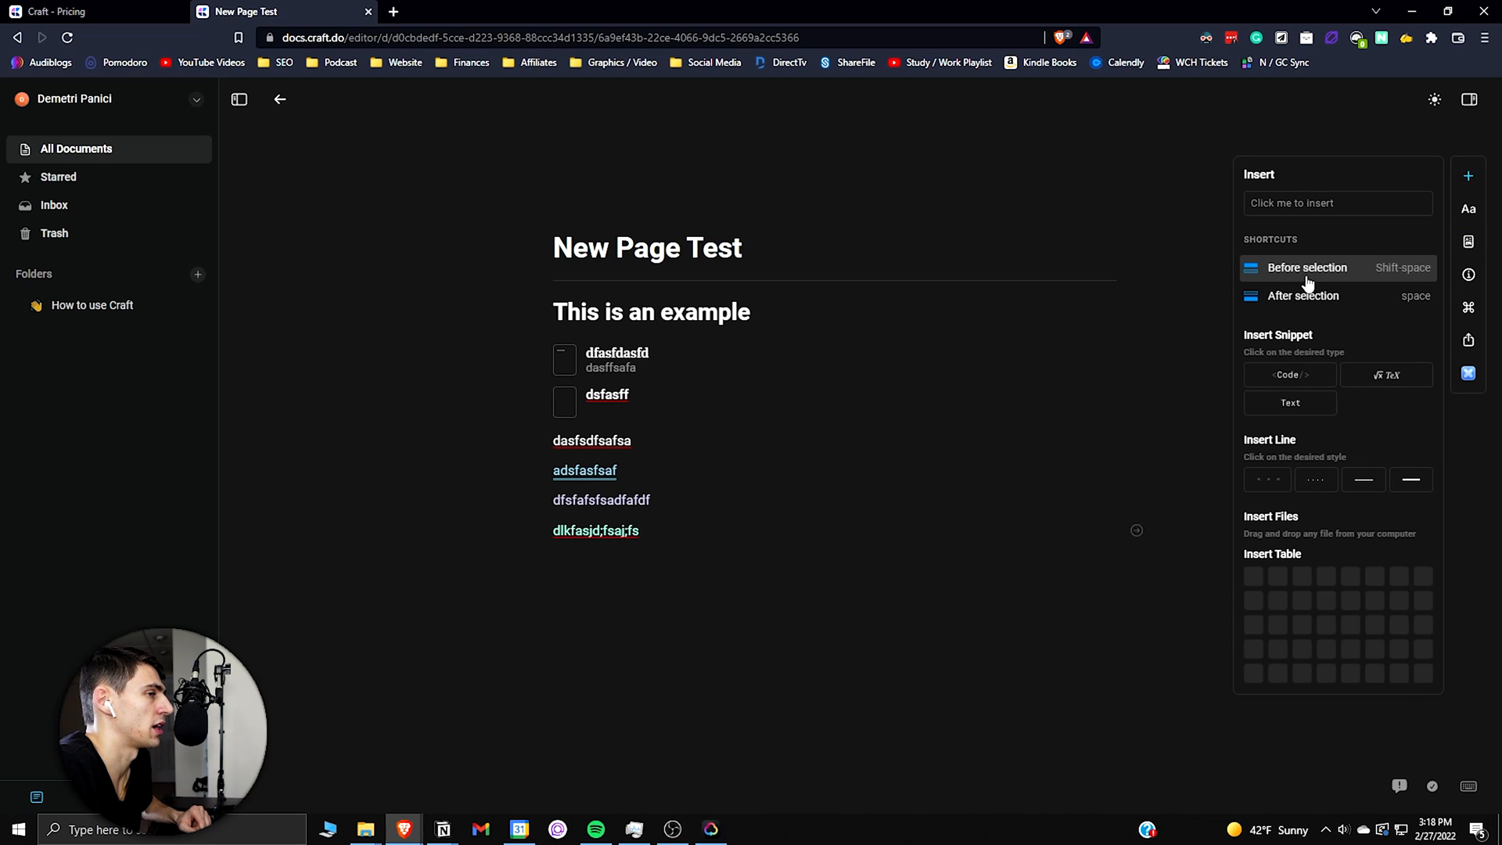
mouse_move(1290, 375)
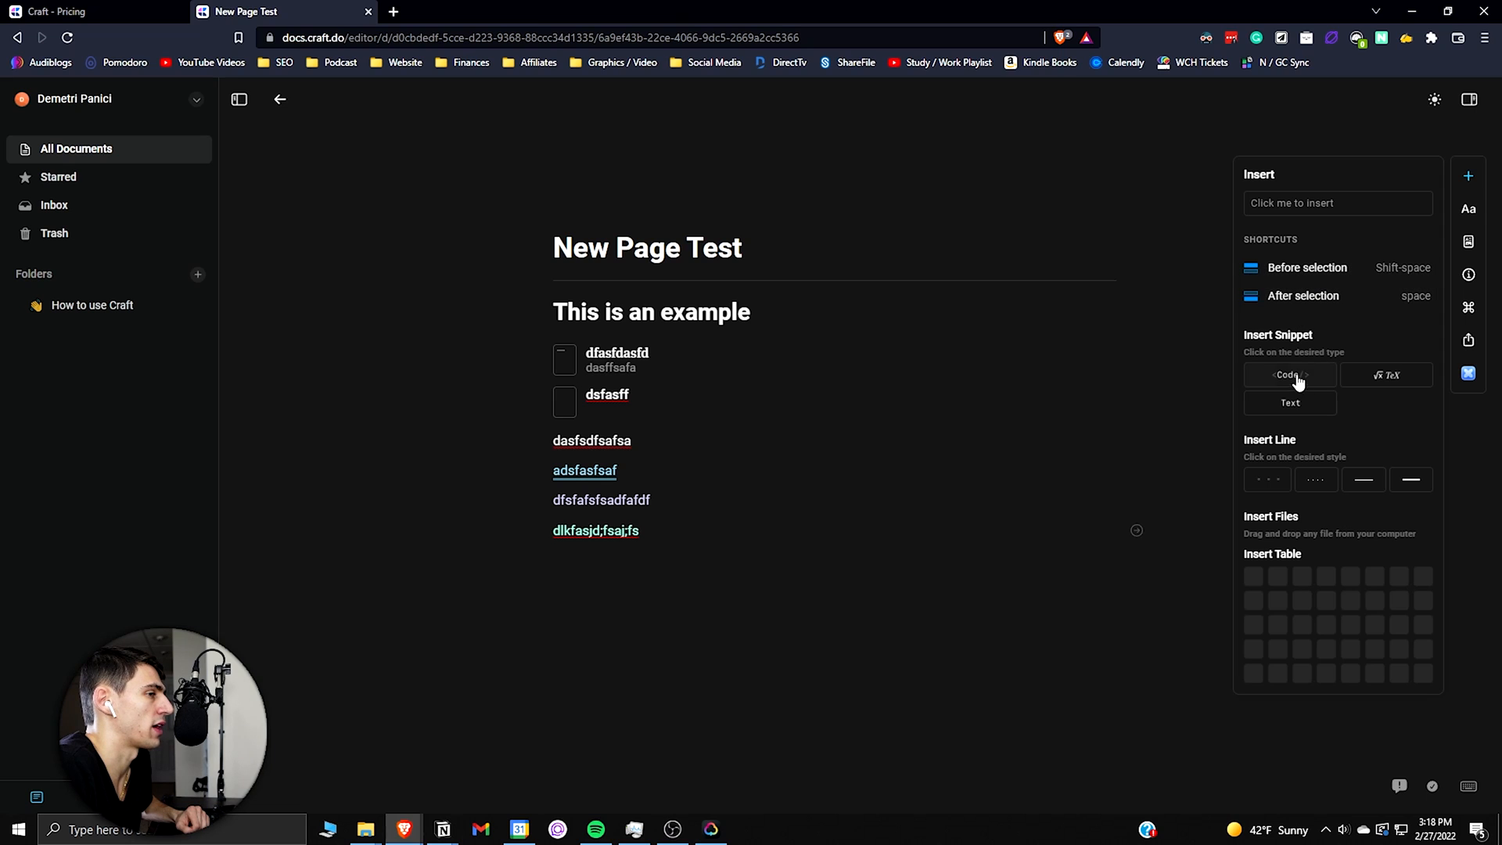
mouse_move(1356, 487)
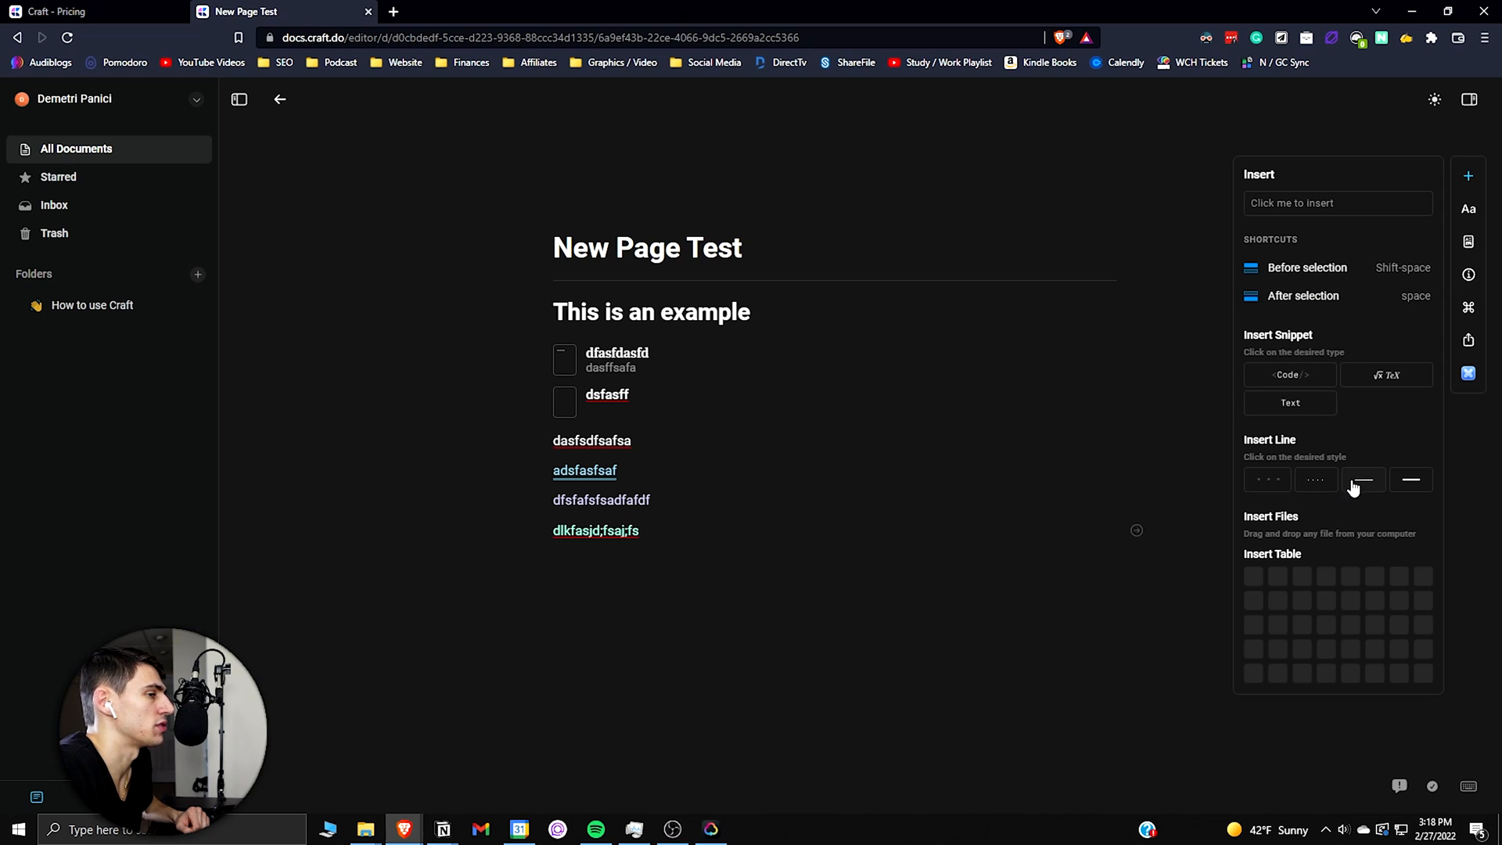
left_click(1468, 241)
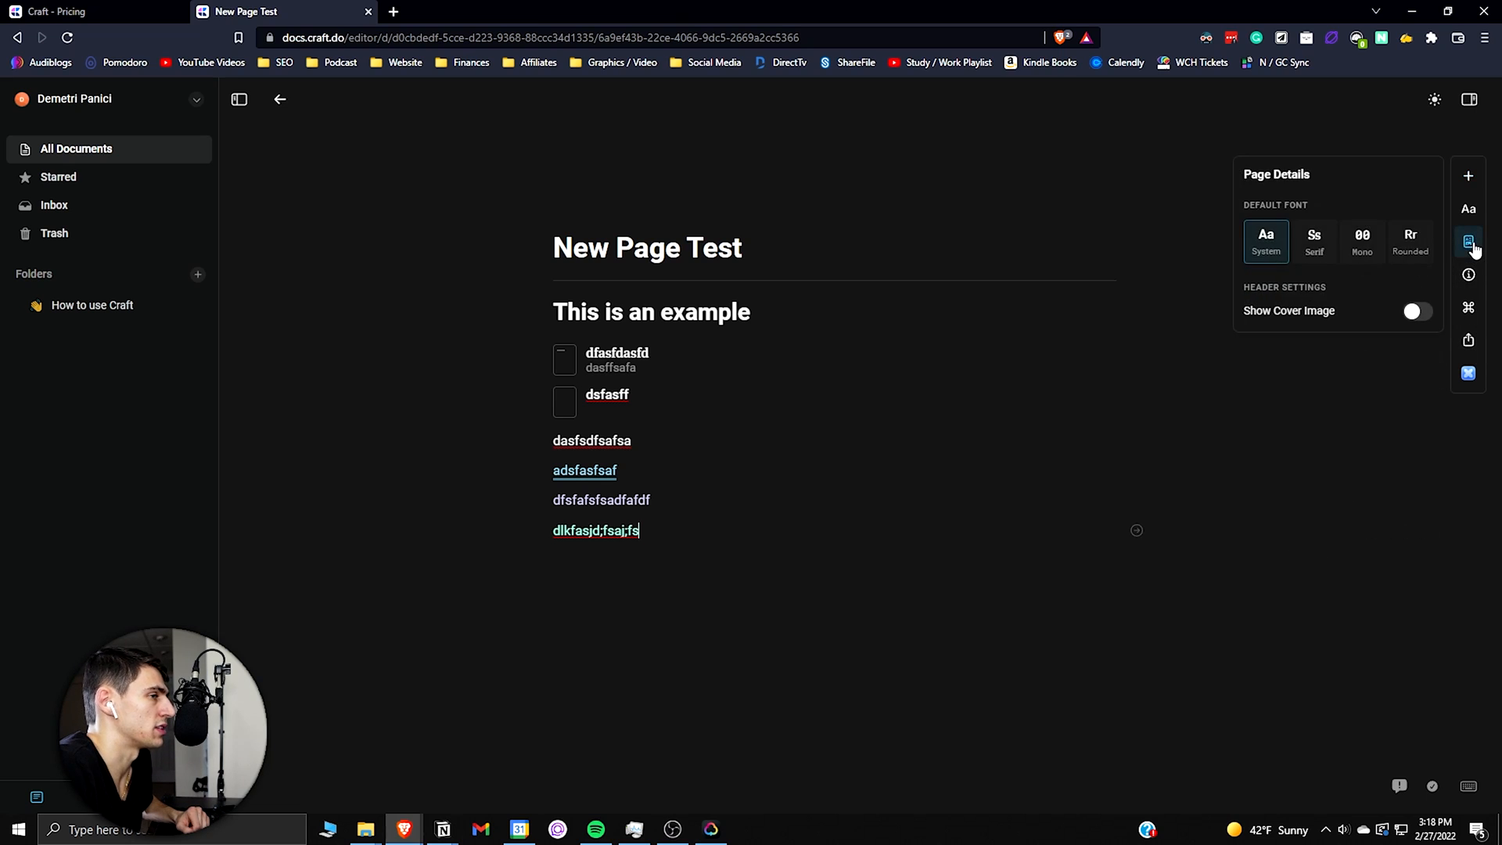
left_click(1313, 241)
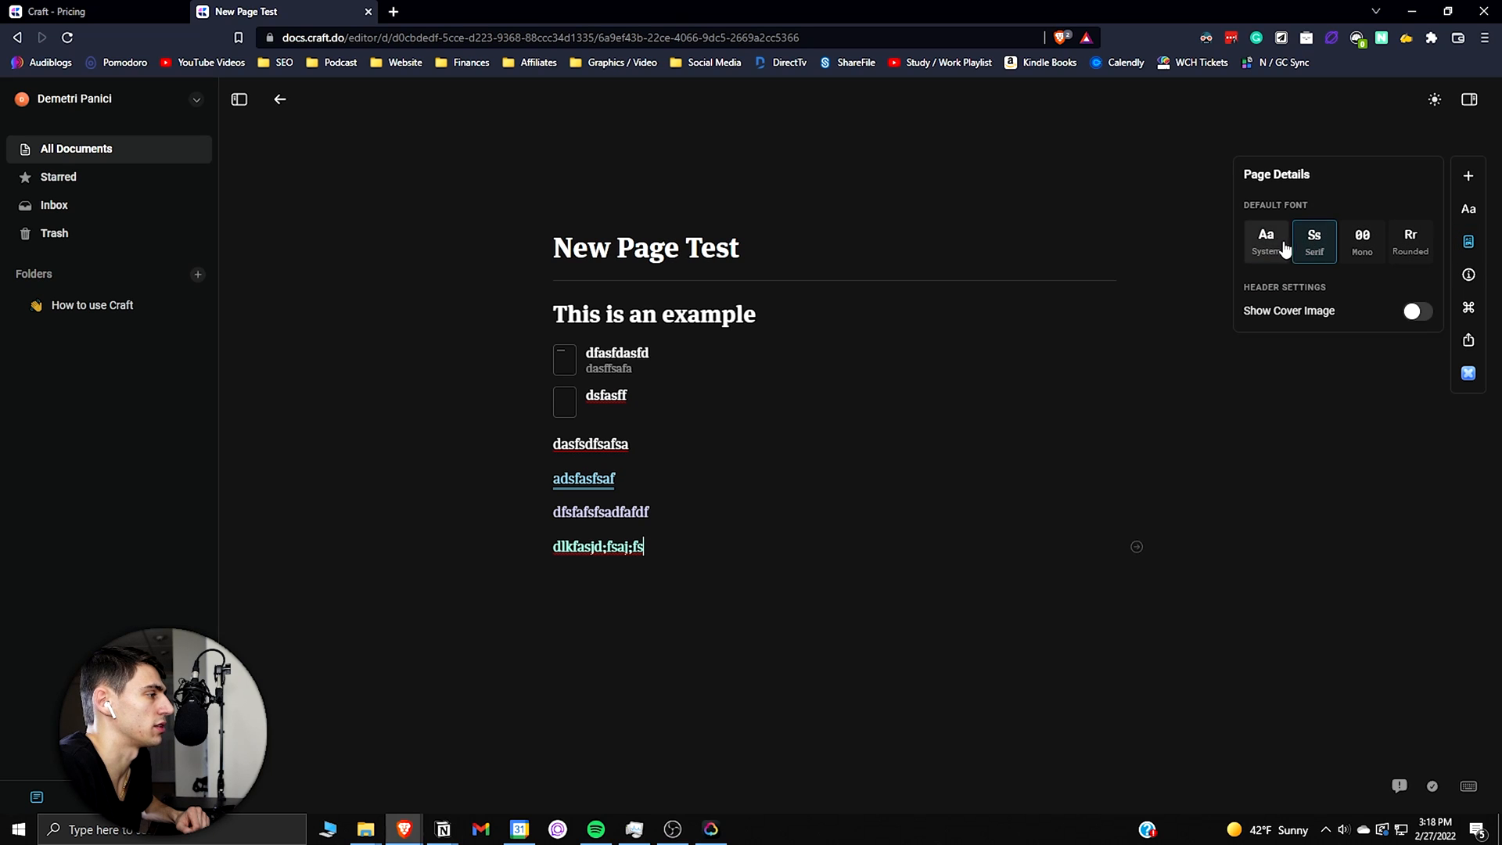
left_click(1416, 310)
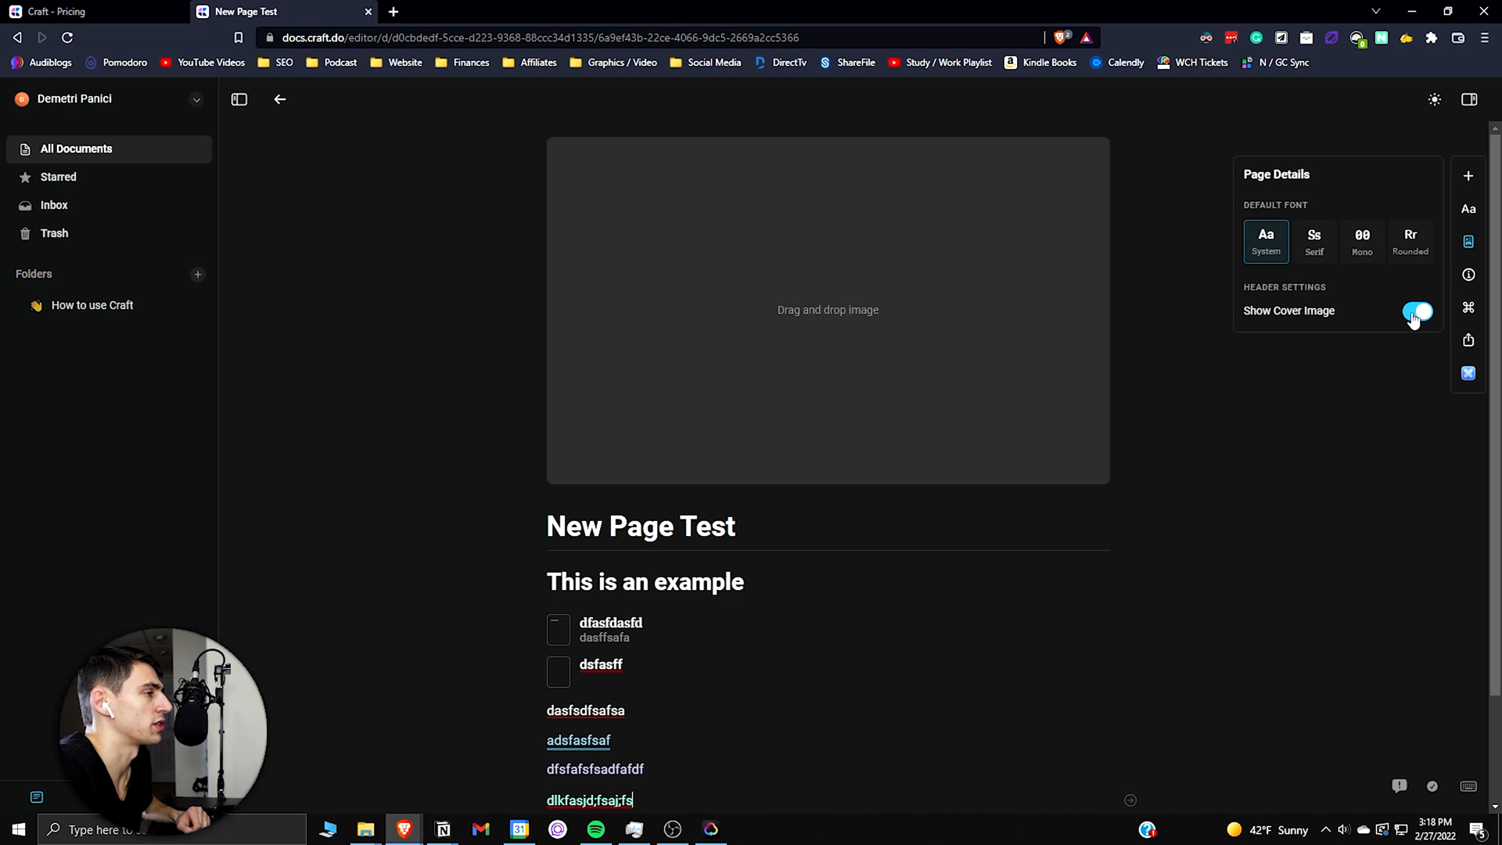
left_click(1468, 274)
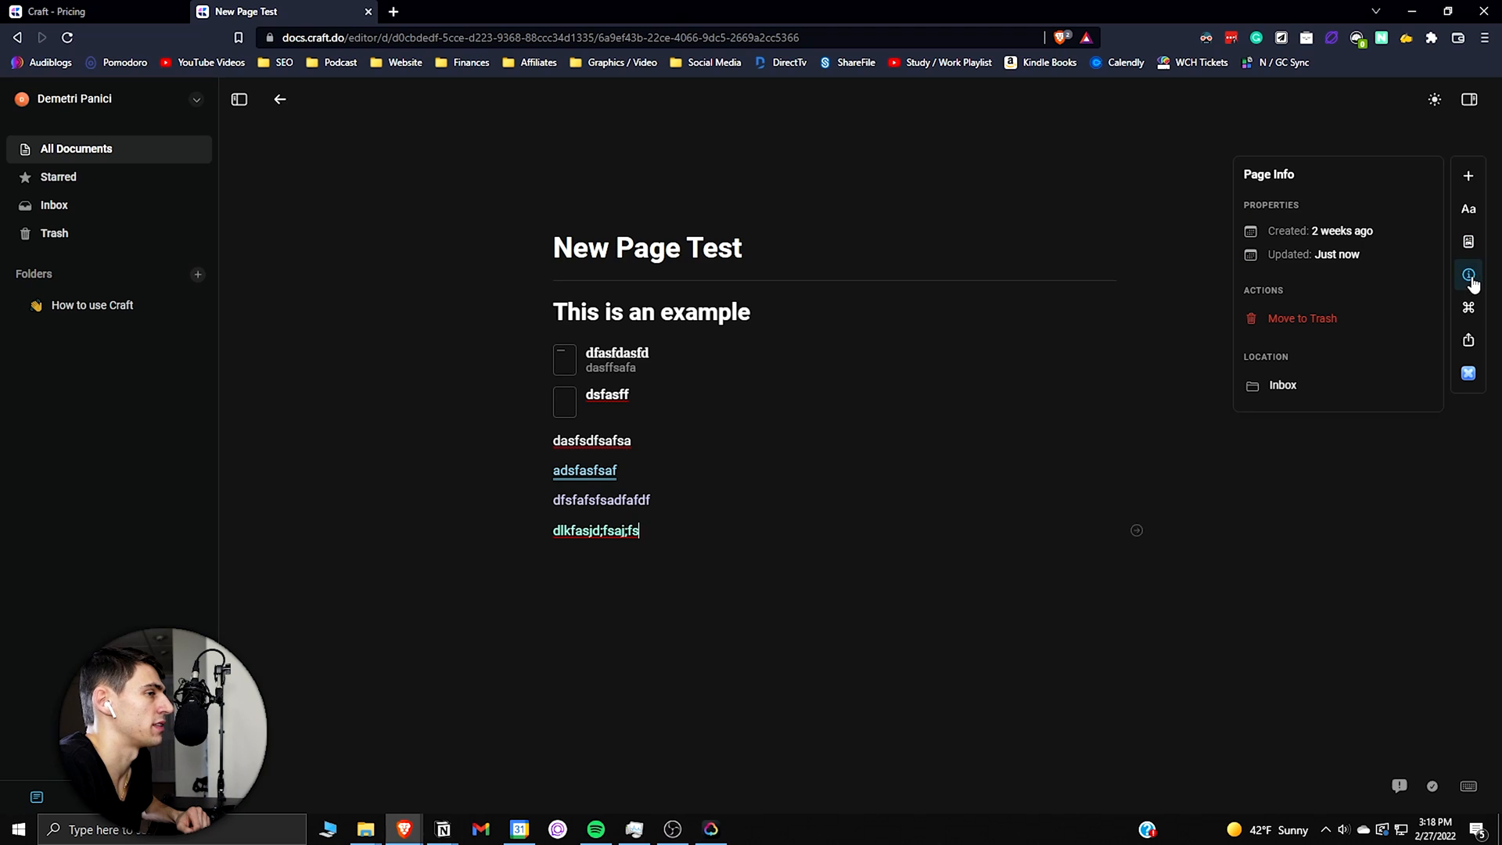
mouse_move(1298, 247)
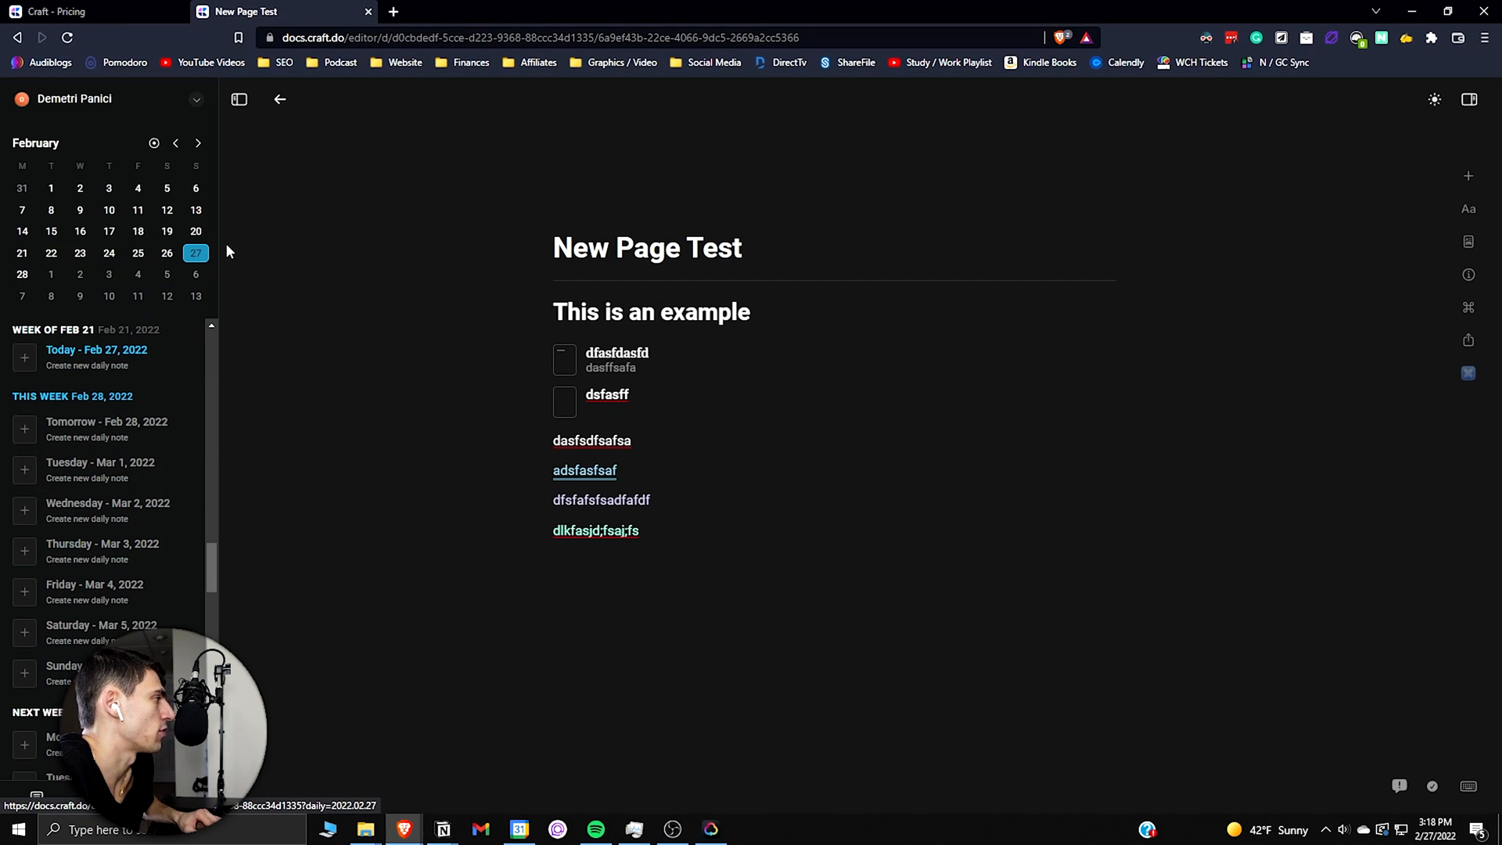
Step: Start an empty line below the card block in New Page Test
scroll("down", 3)
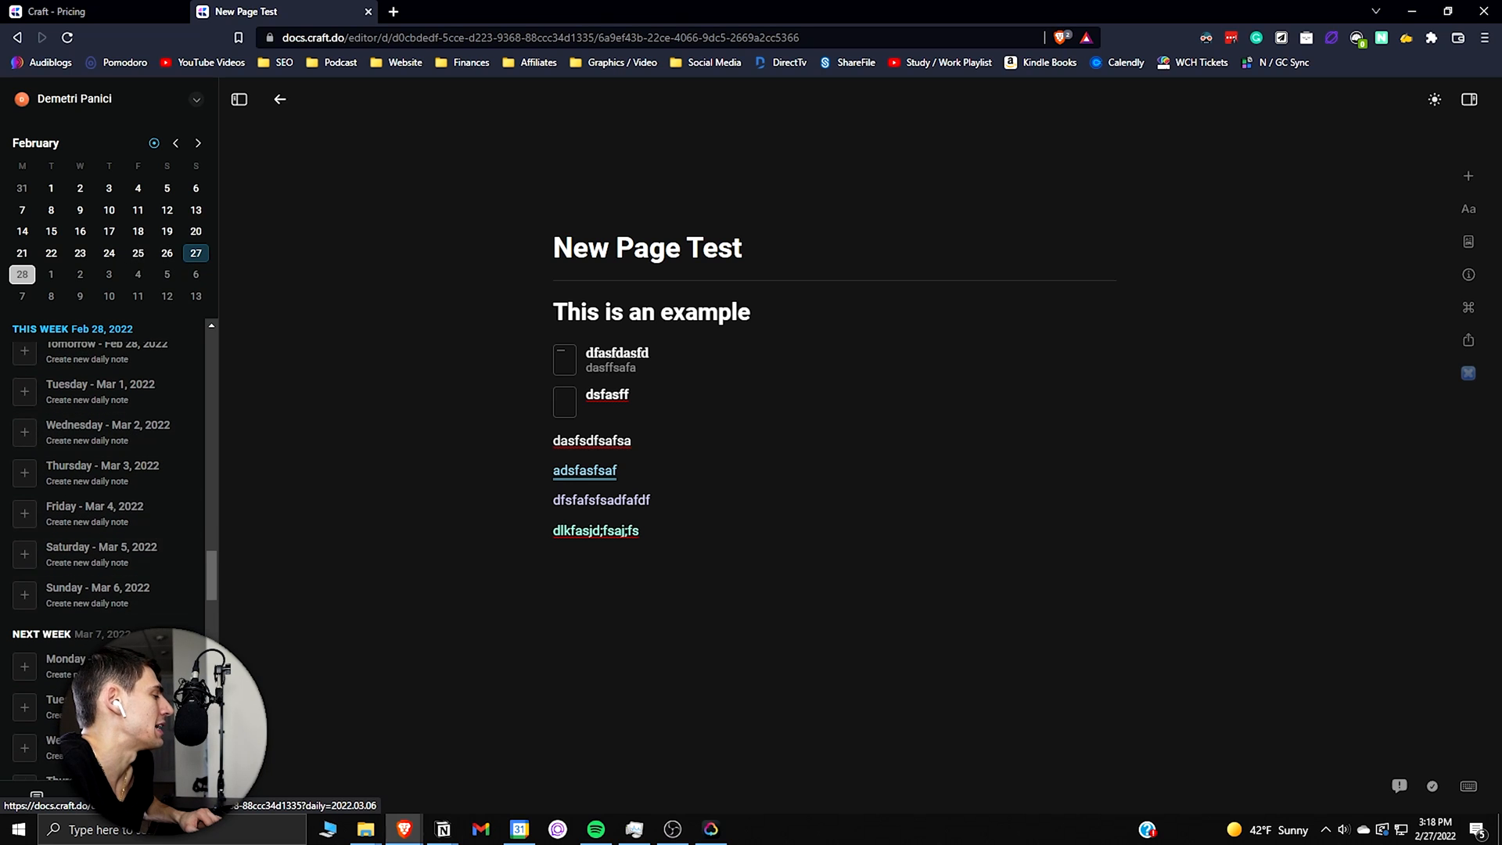
scroll("up", 3)
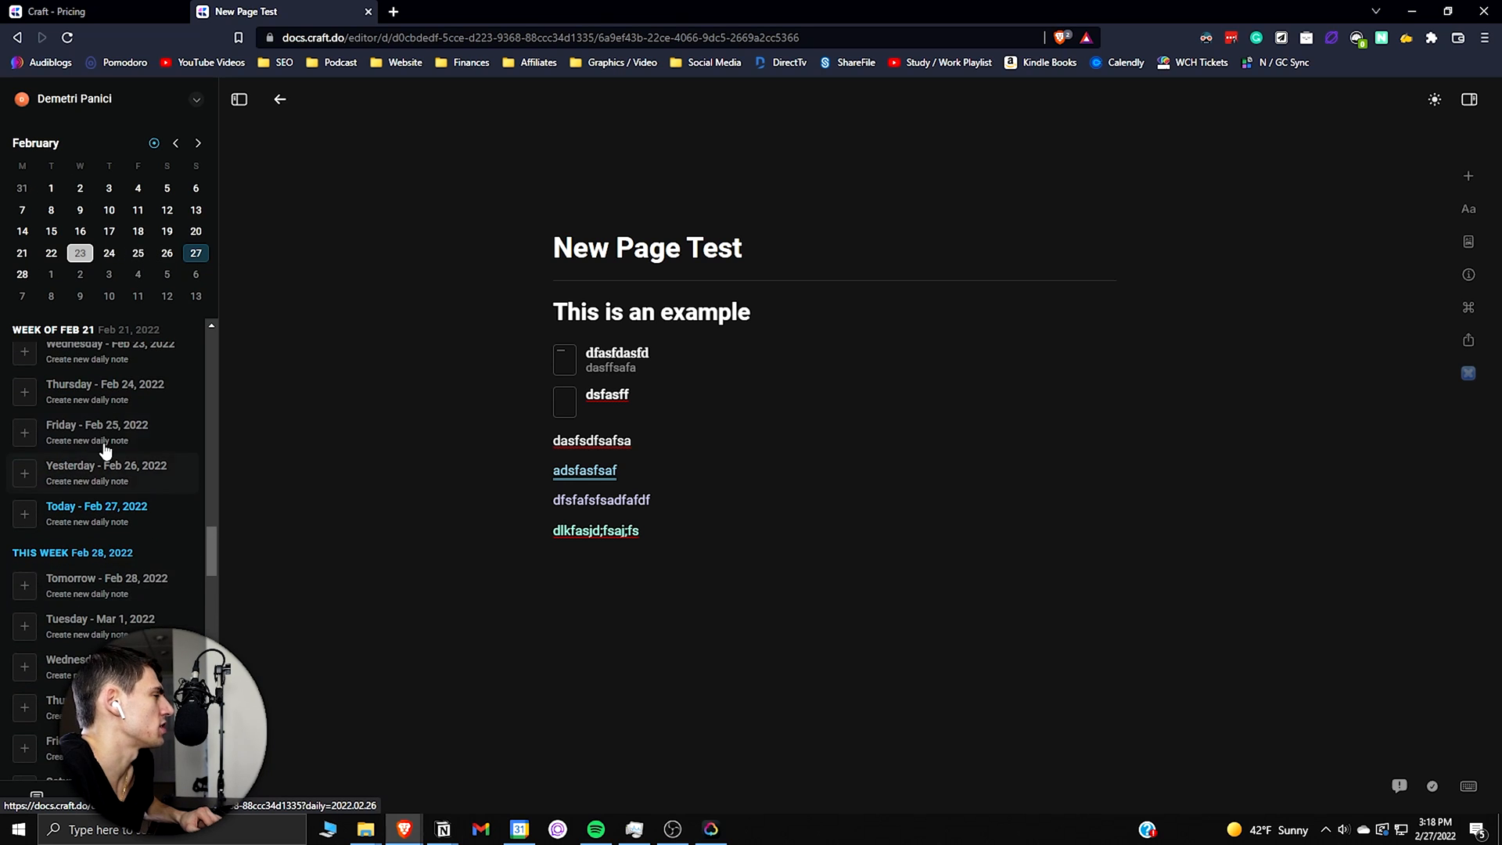
scroll("down", 3)
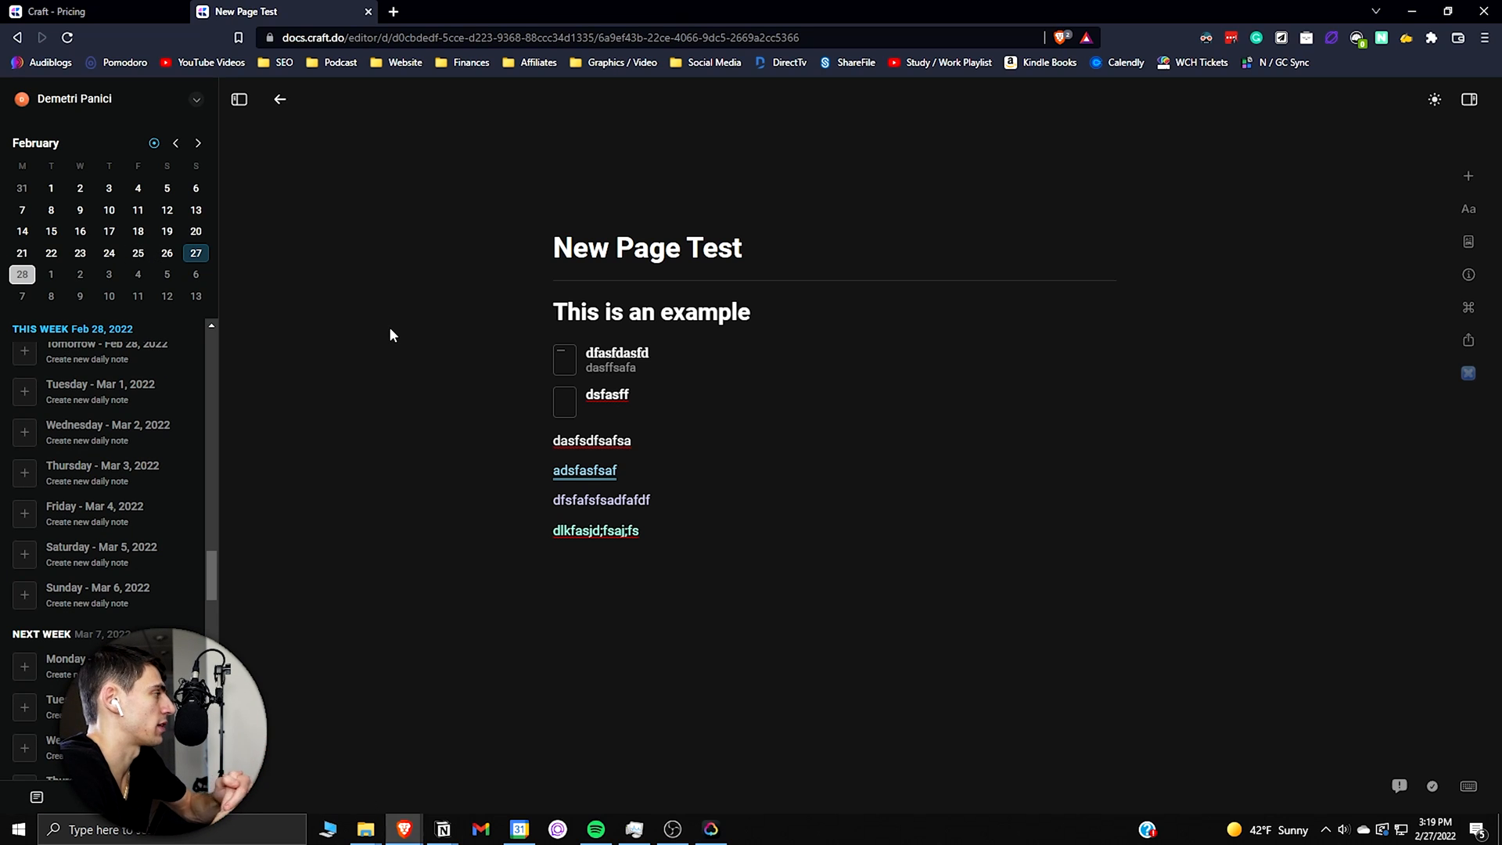
mouse_move(815, 591)
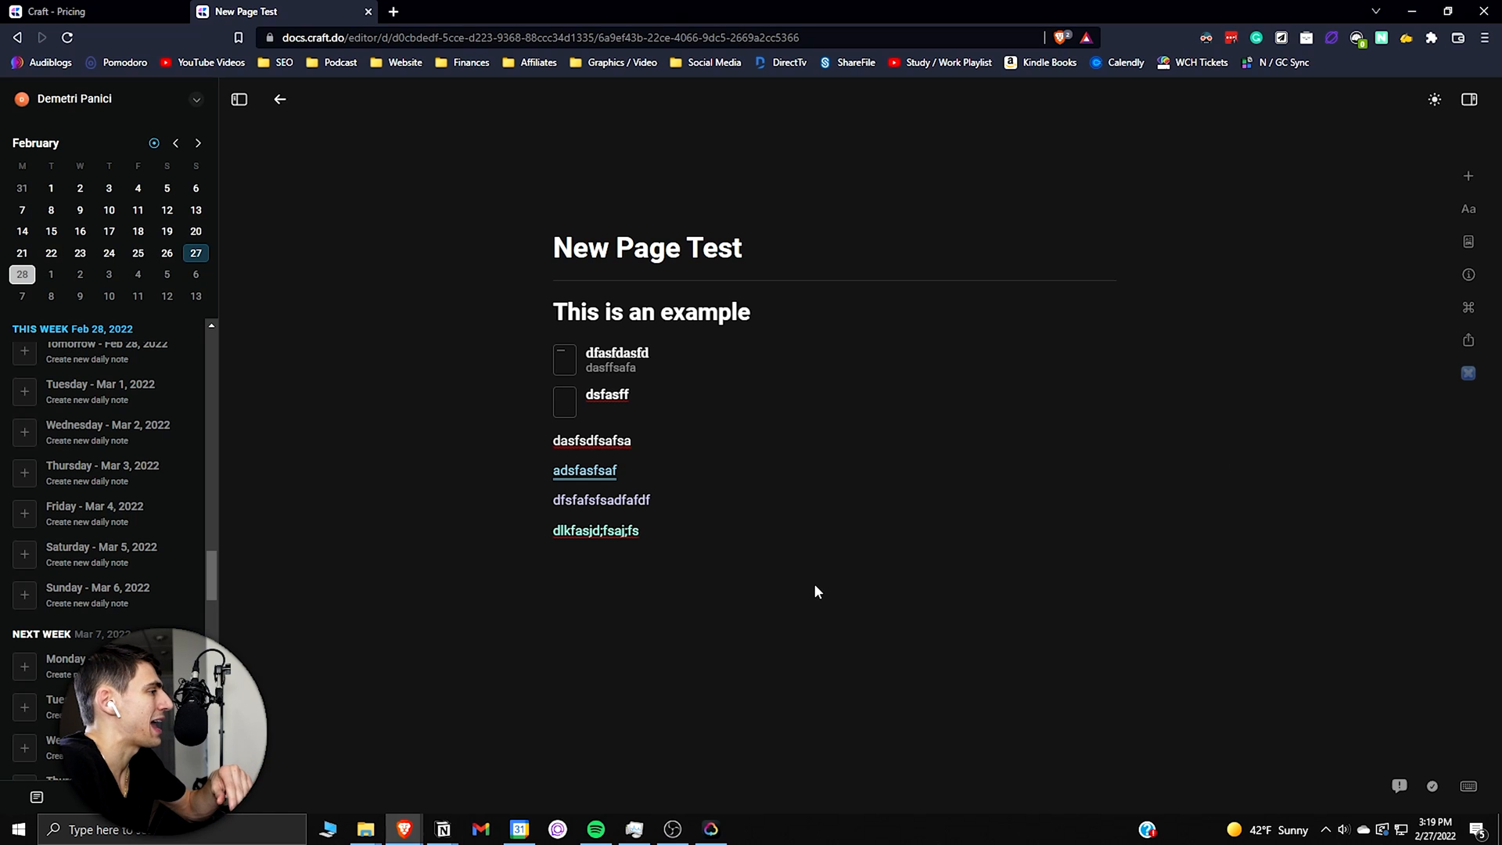
mouse_move(779, 634)
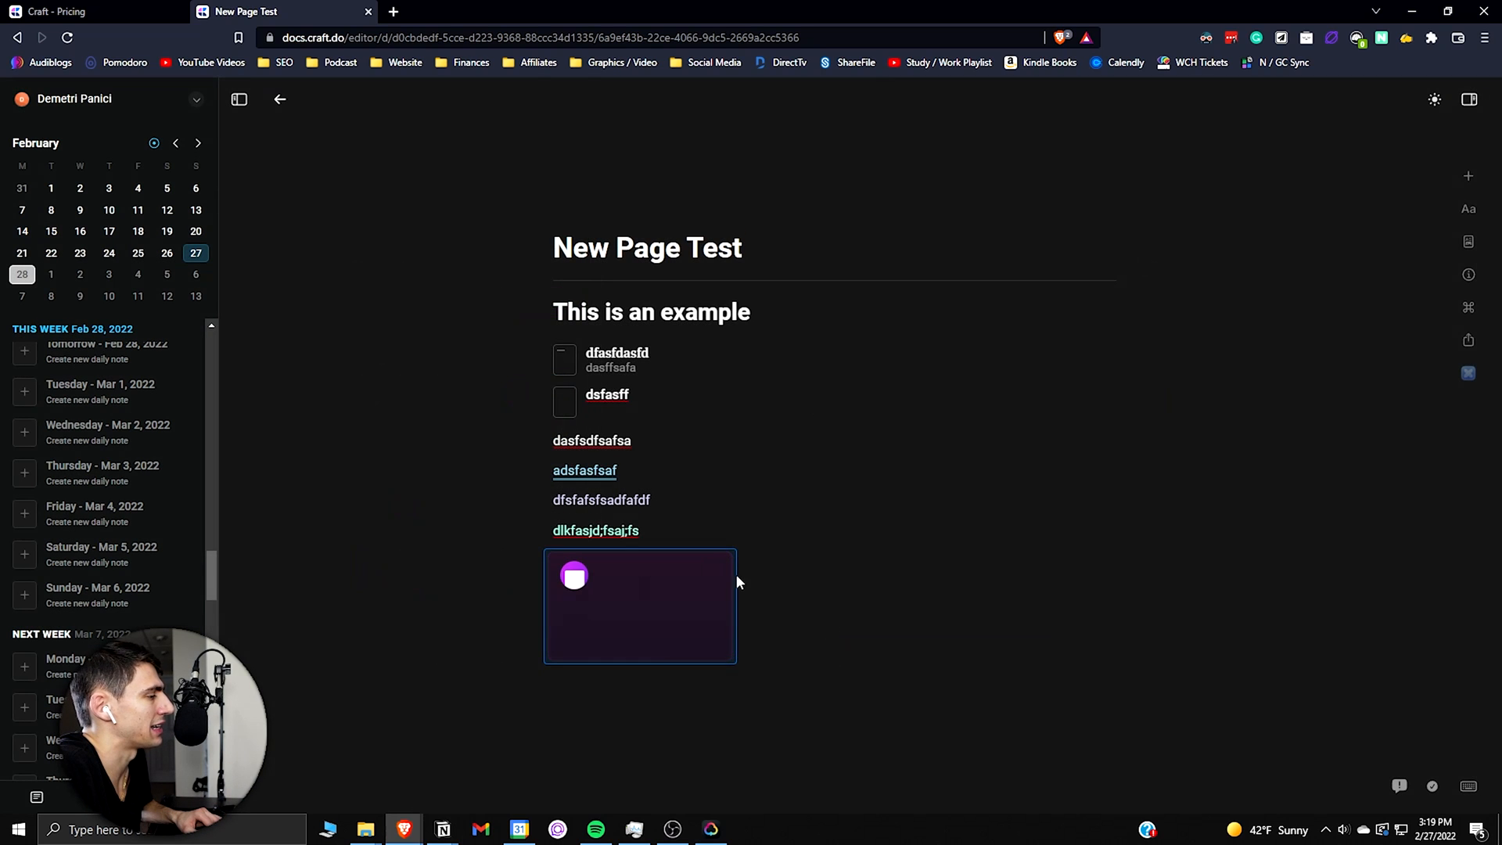
mouse_move(783, 576)
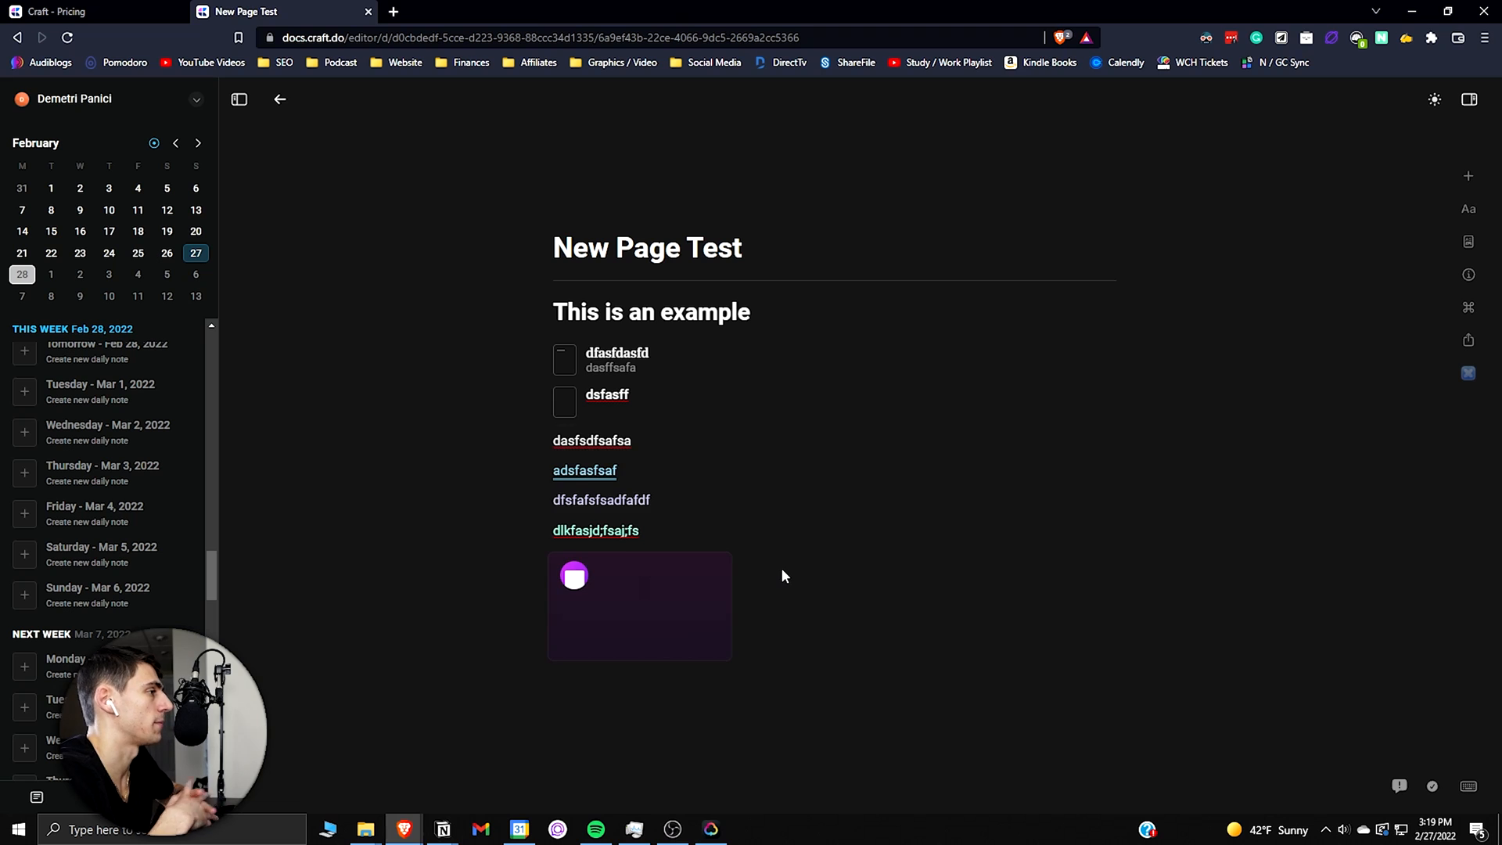
mouse_move(728, 721)
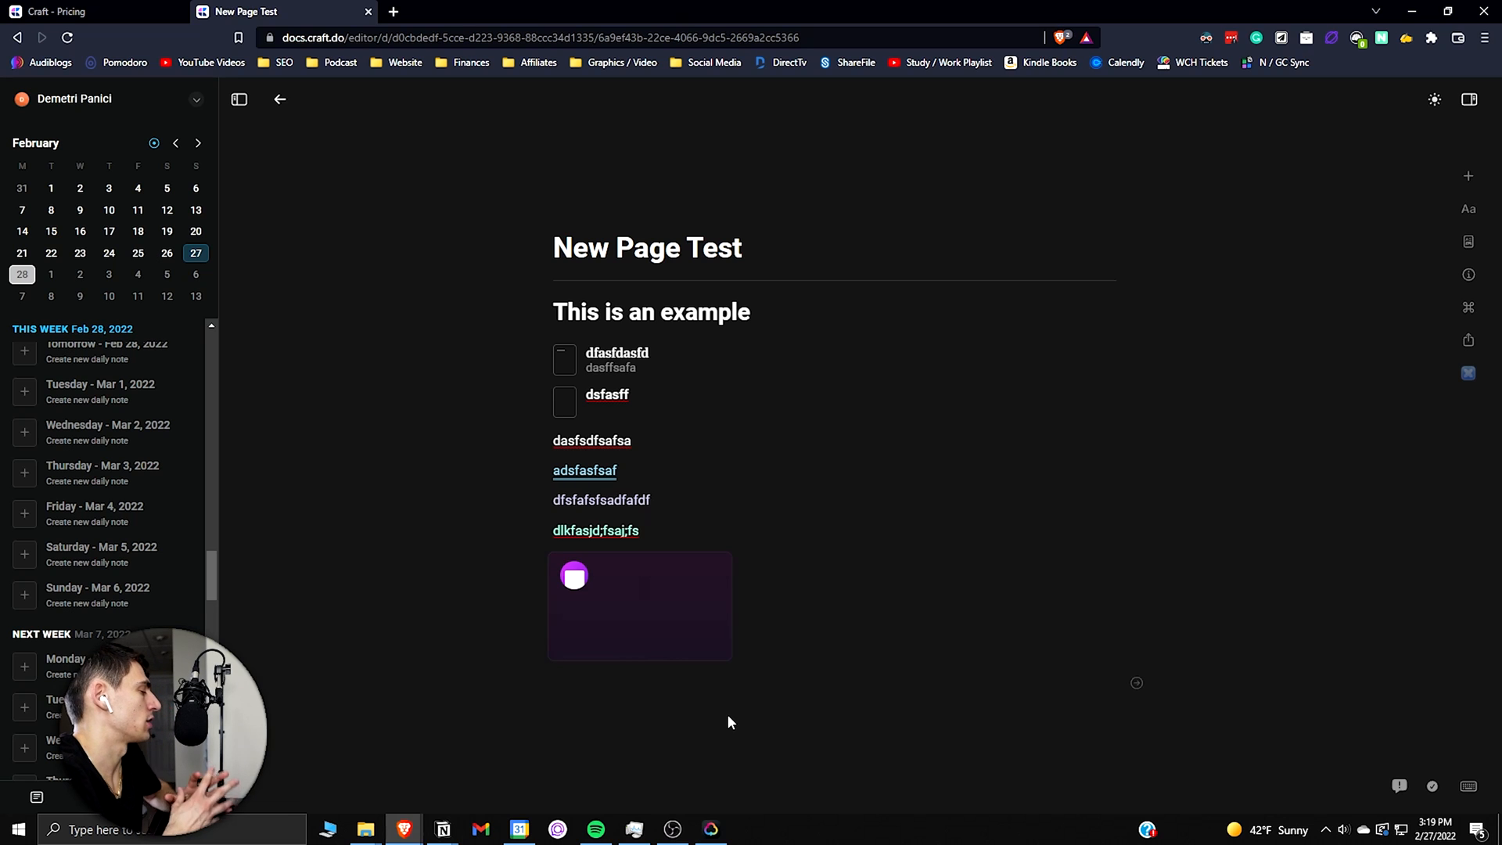
left_click(554, 683)
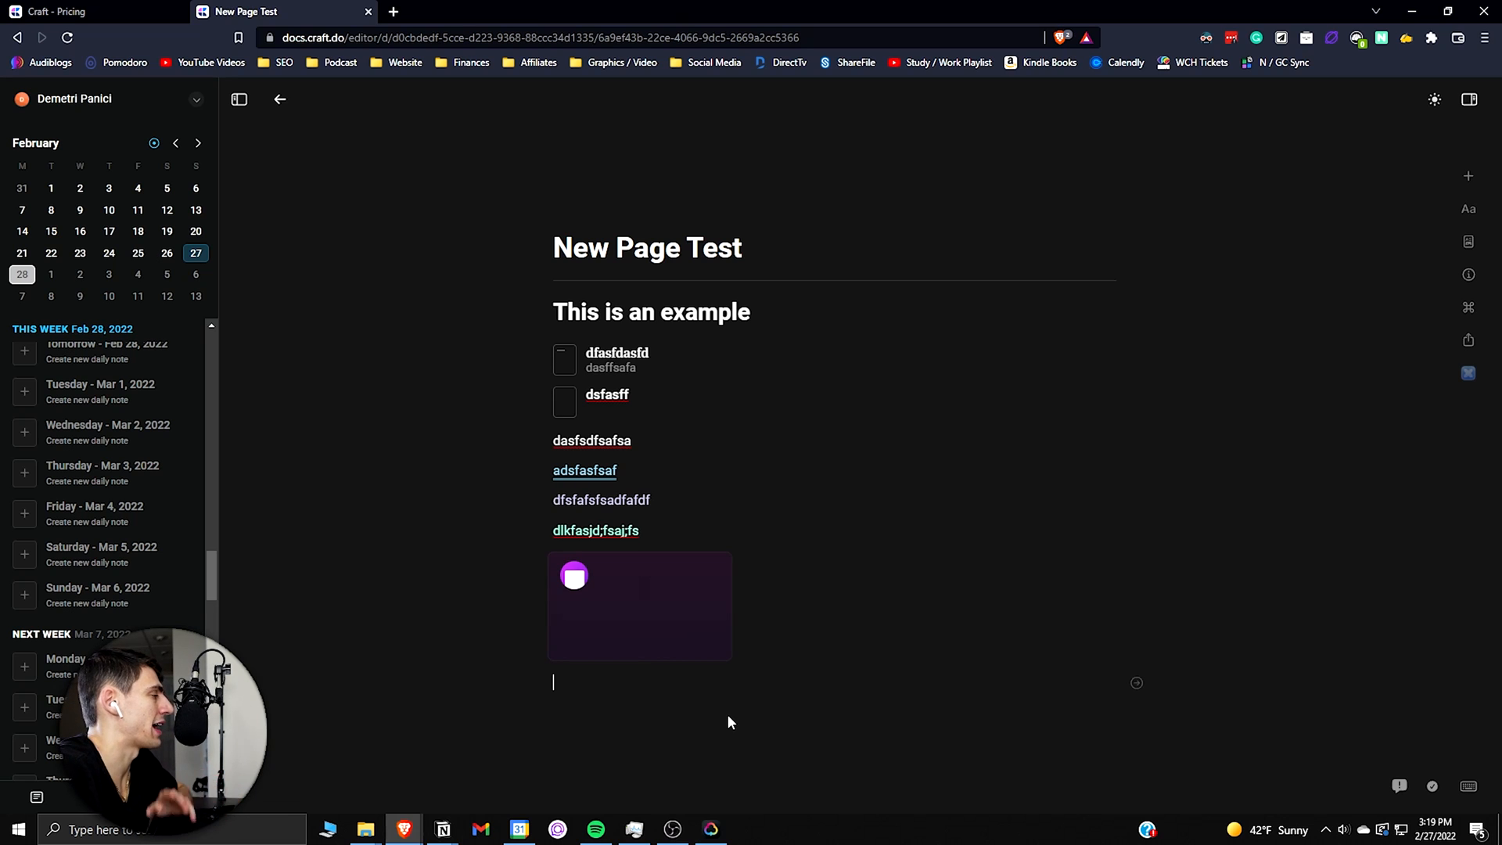
Step: Open the Craft eXtensions panel and follow Learn More About Craft X
left_click(1468, 374)
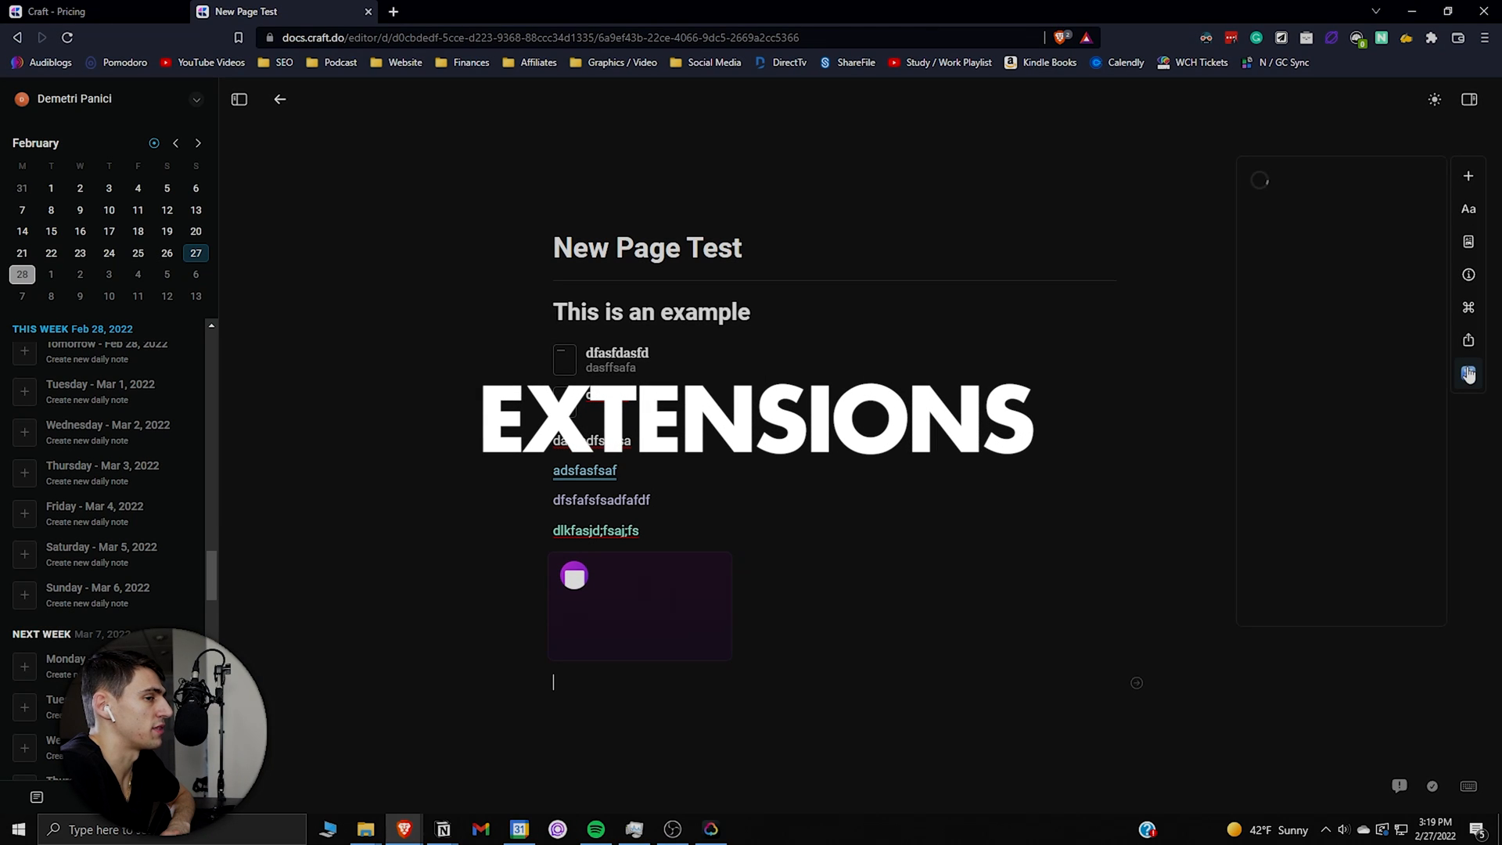
left_click(1467, 374)
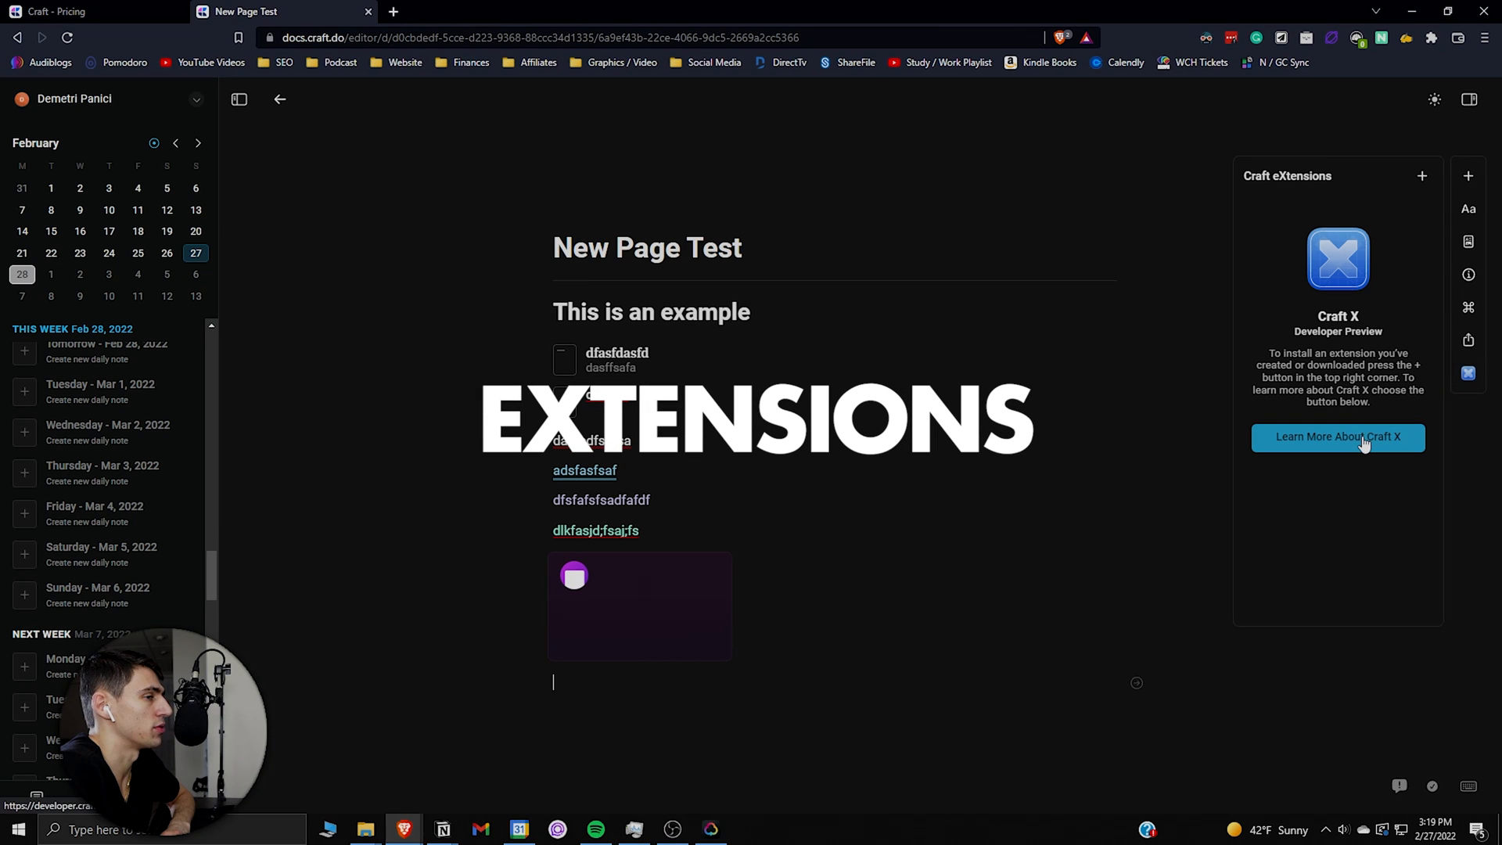
left_click(1337, 437)
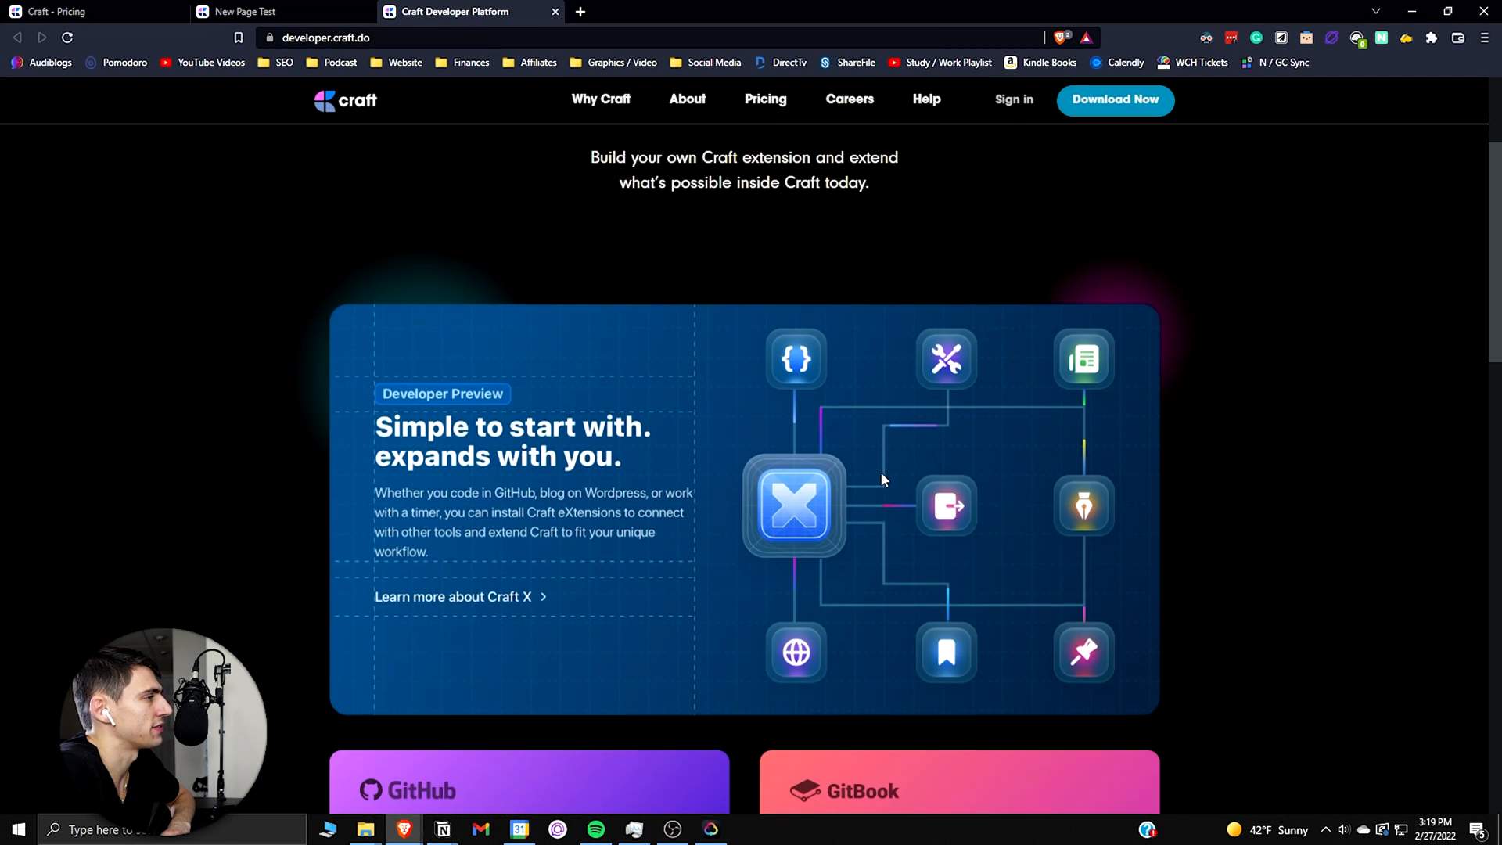
Step: Scroll through the eXtensions developer page, then follow Download Now
scroll("up", 3)
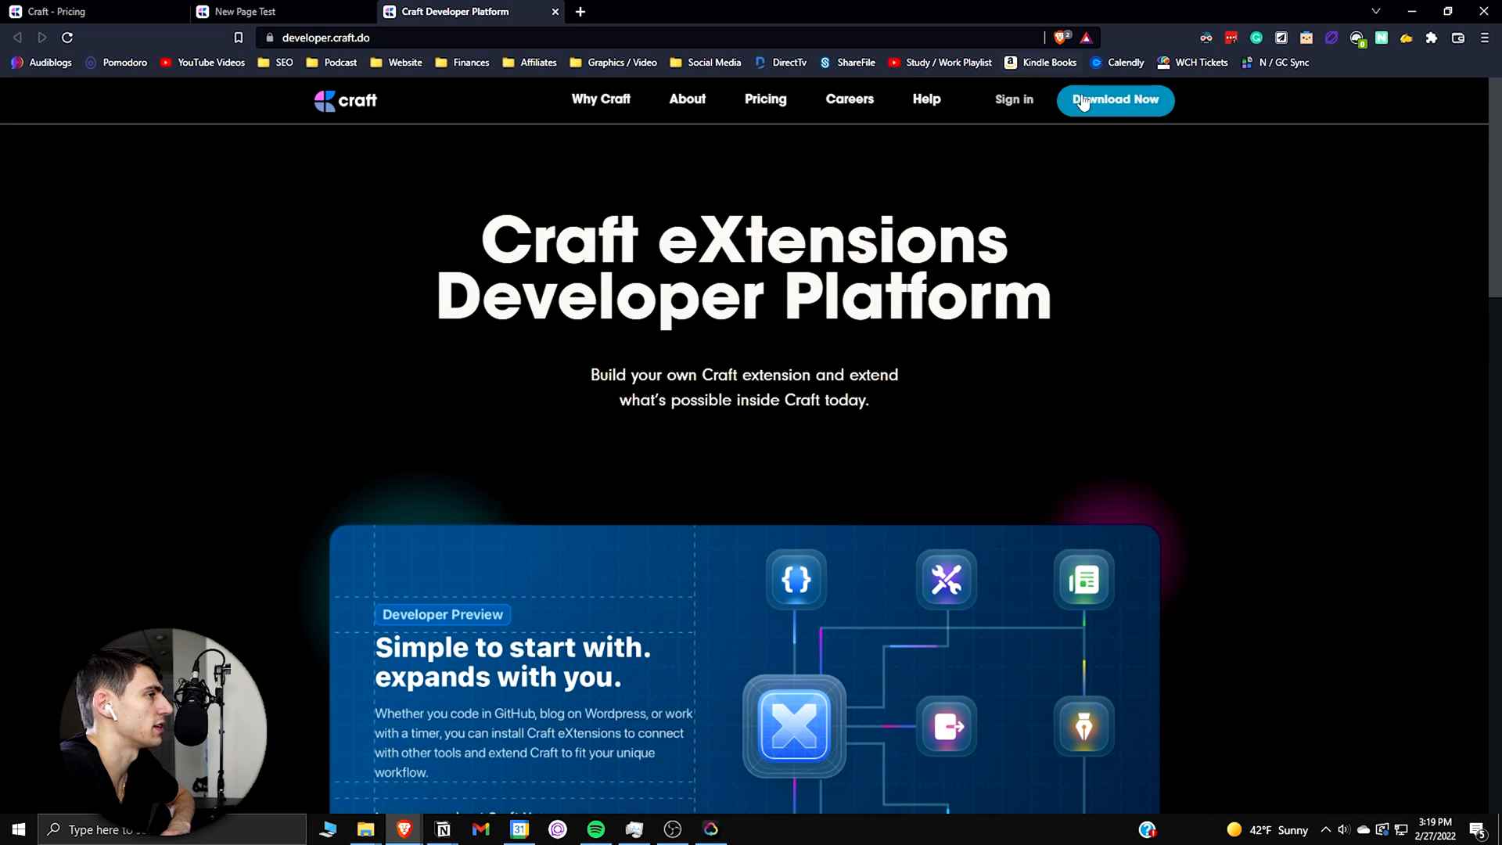
scroll("down", 3)
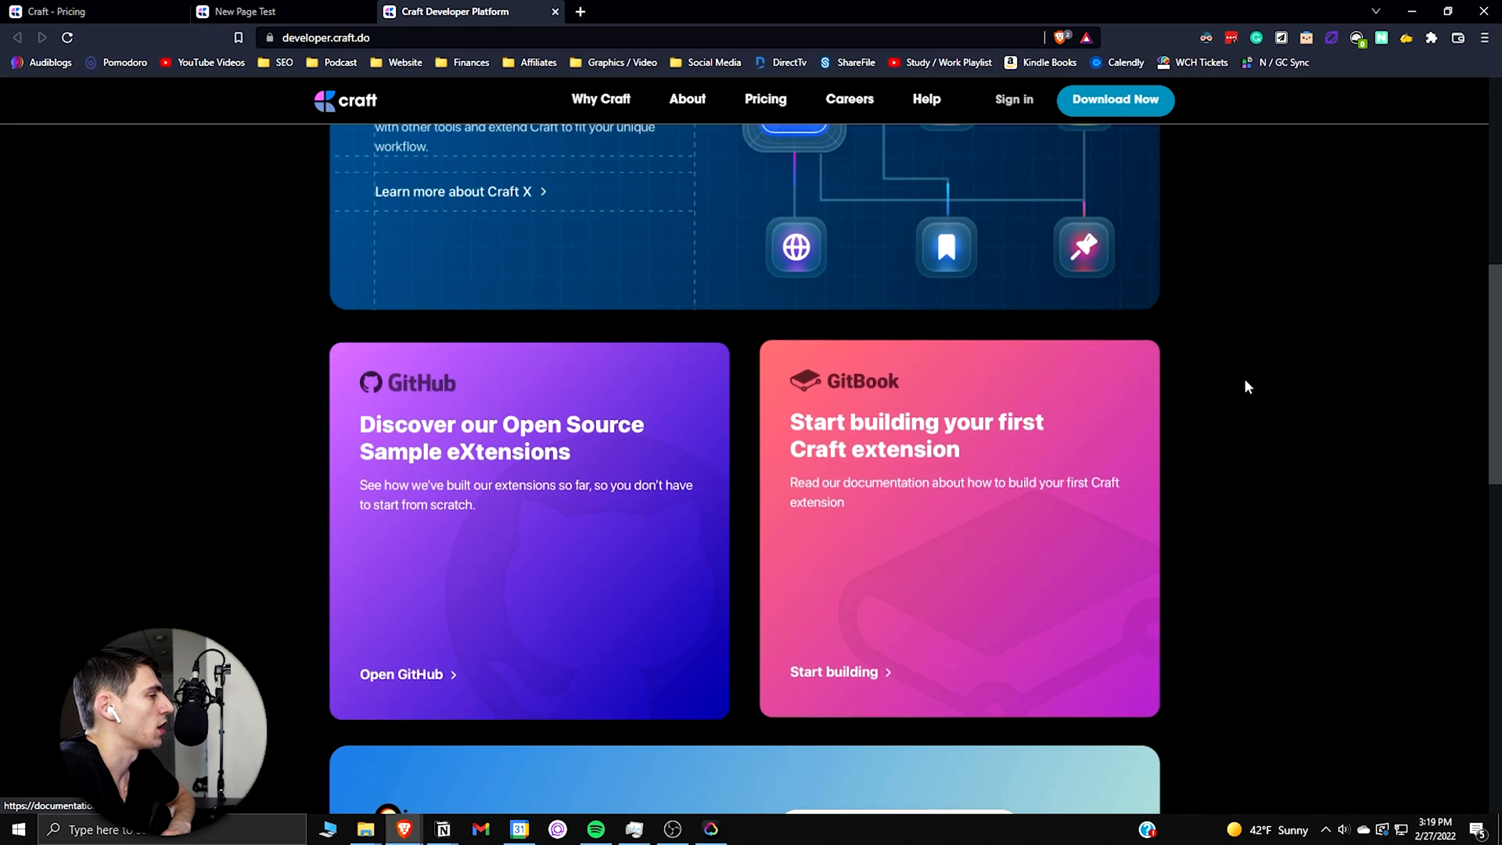
scroll("up", 3)
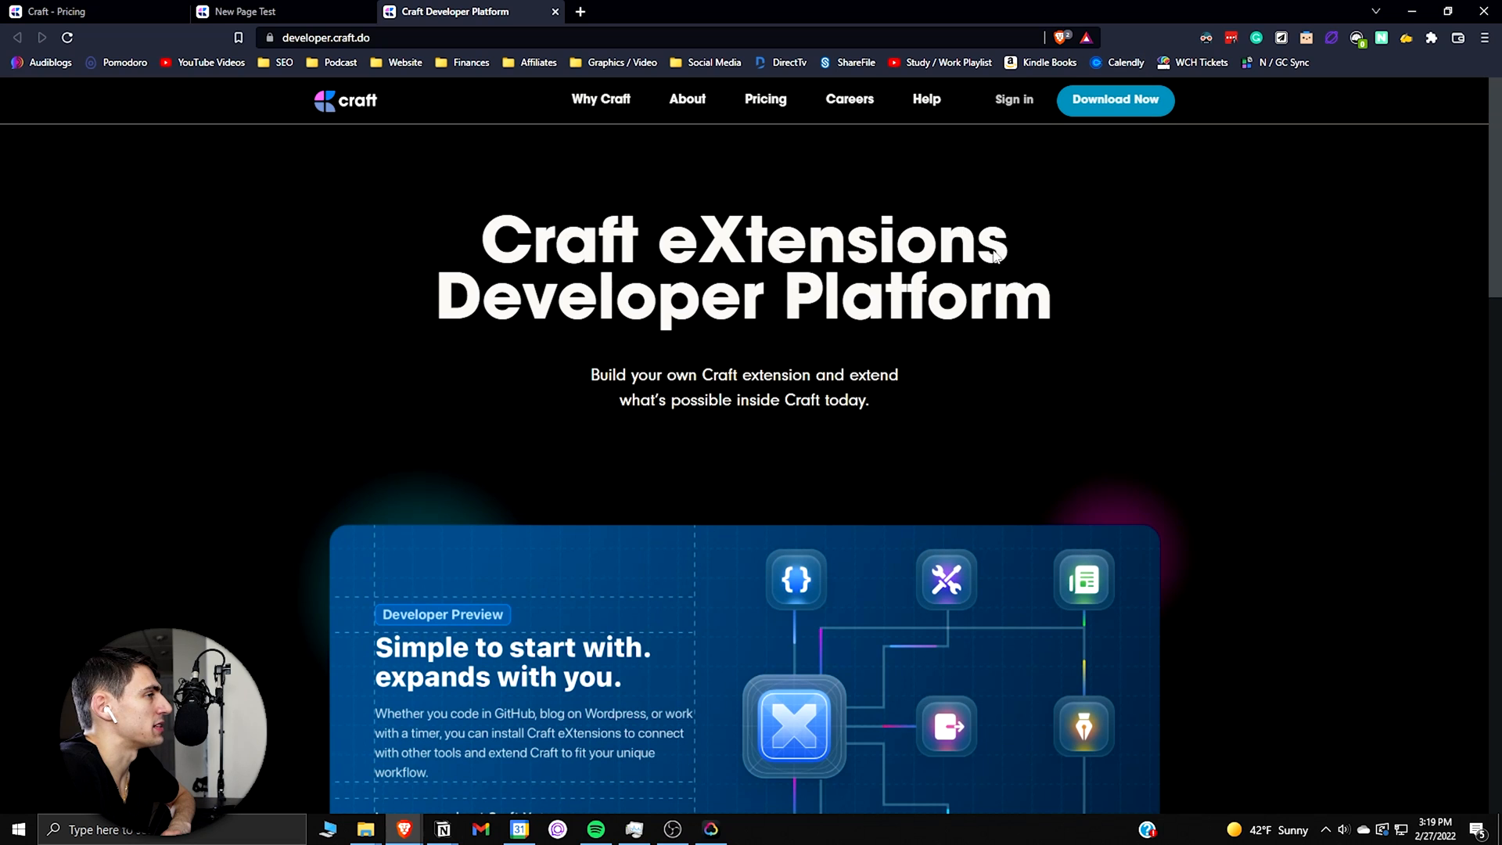
scroll("down", 3)
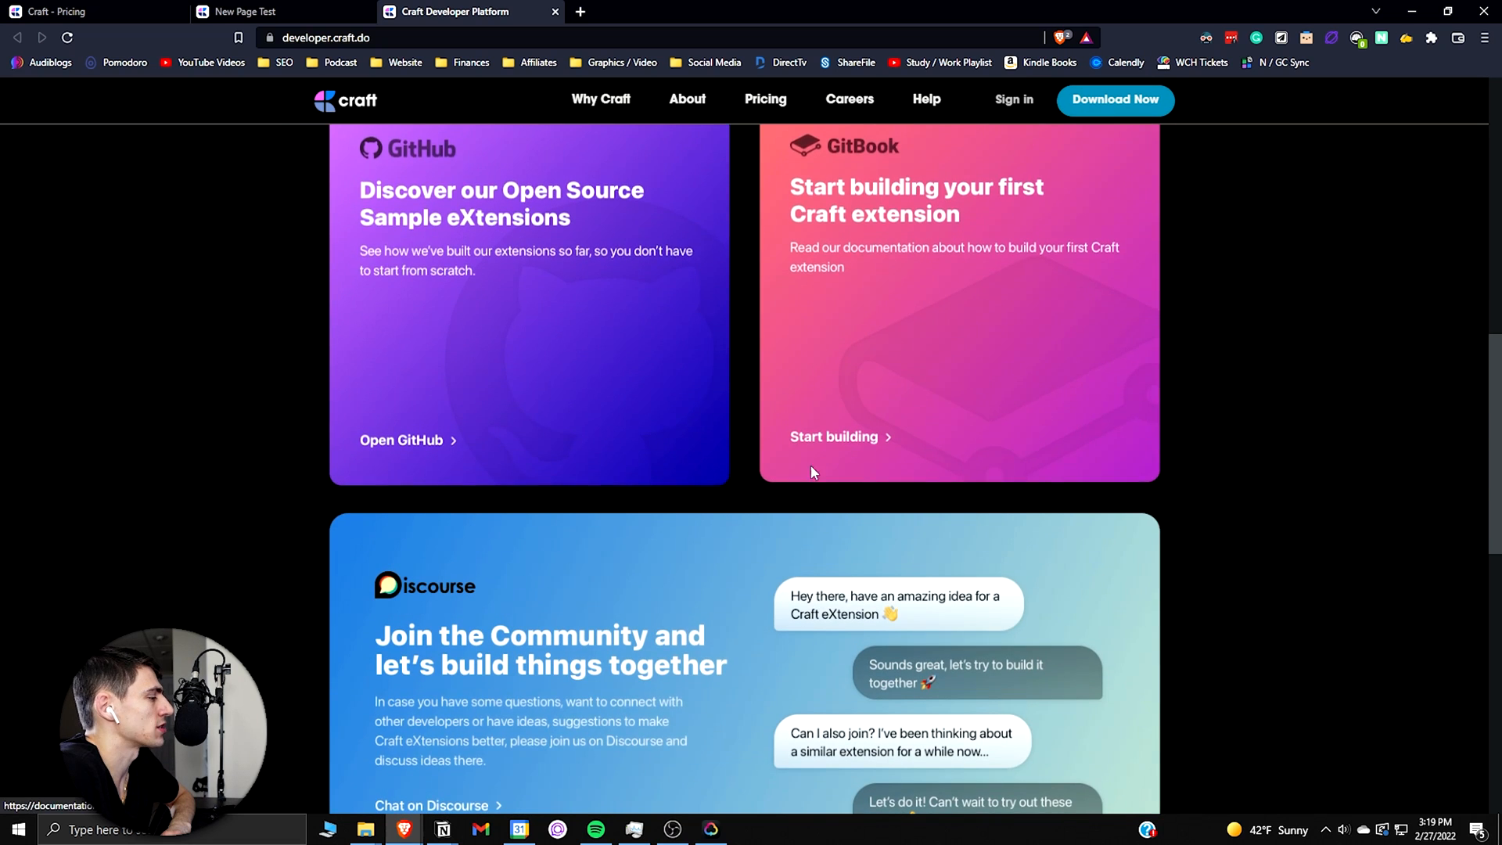
left_click(1114, 99)
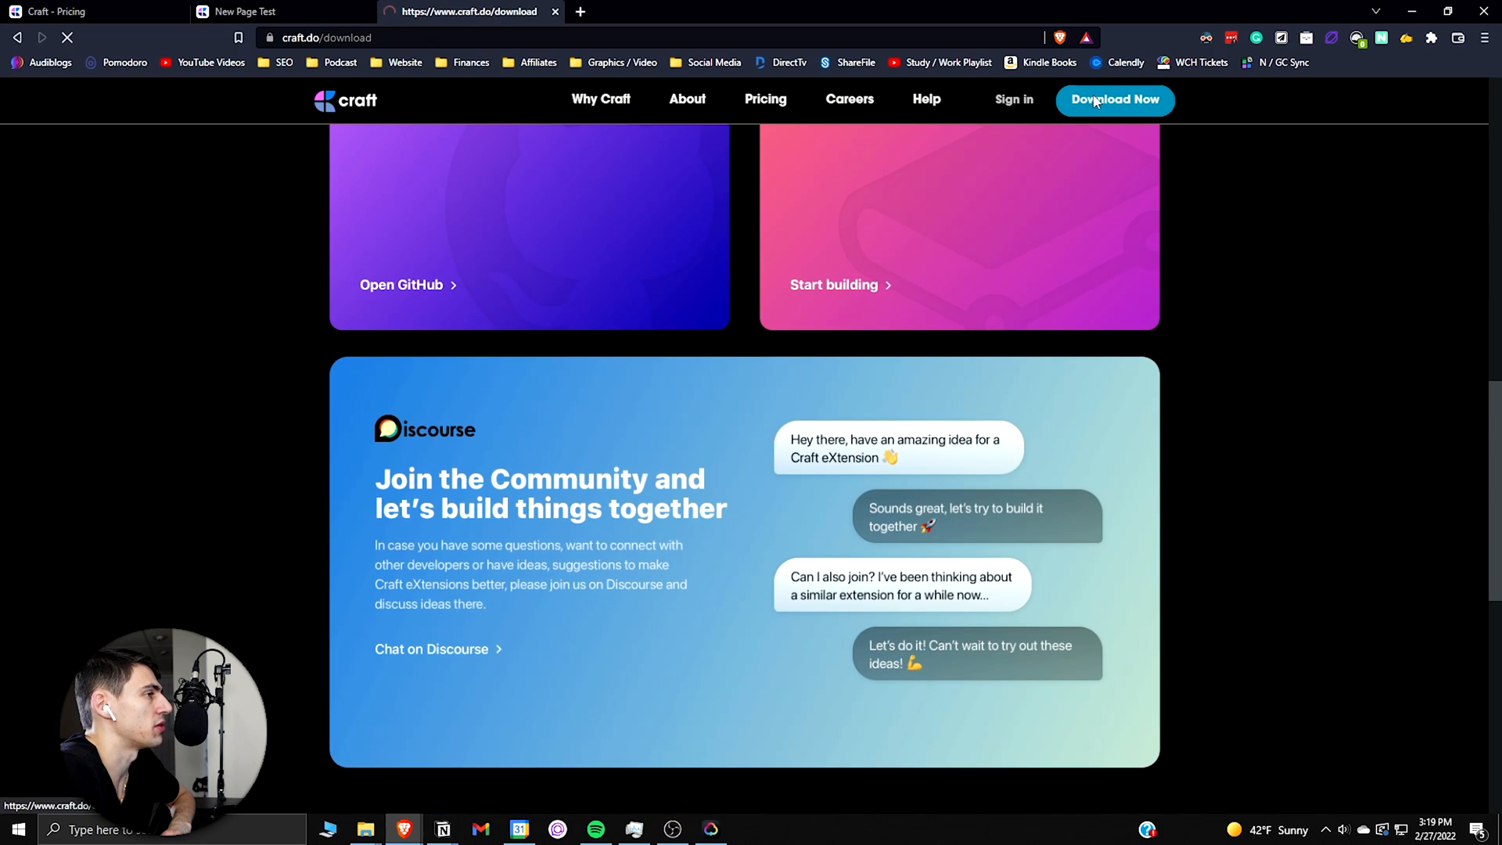
left_click(1114, 100)
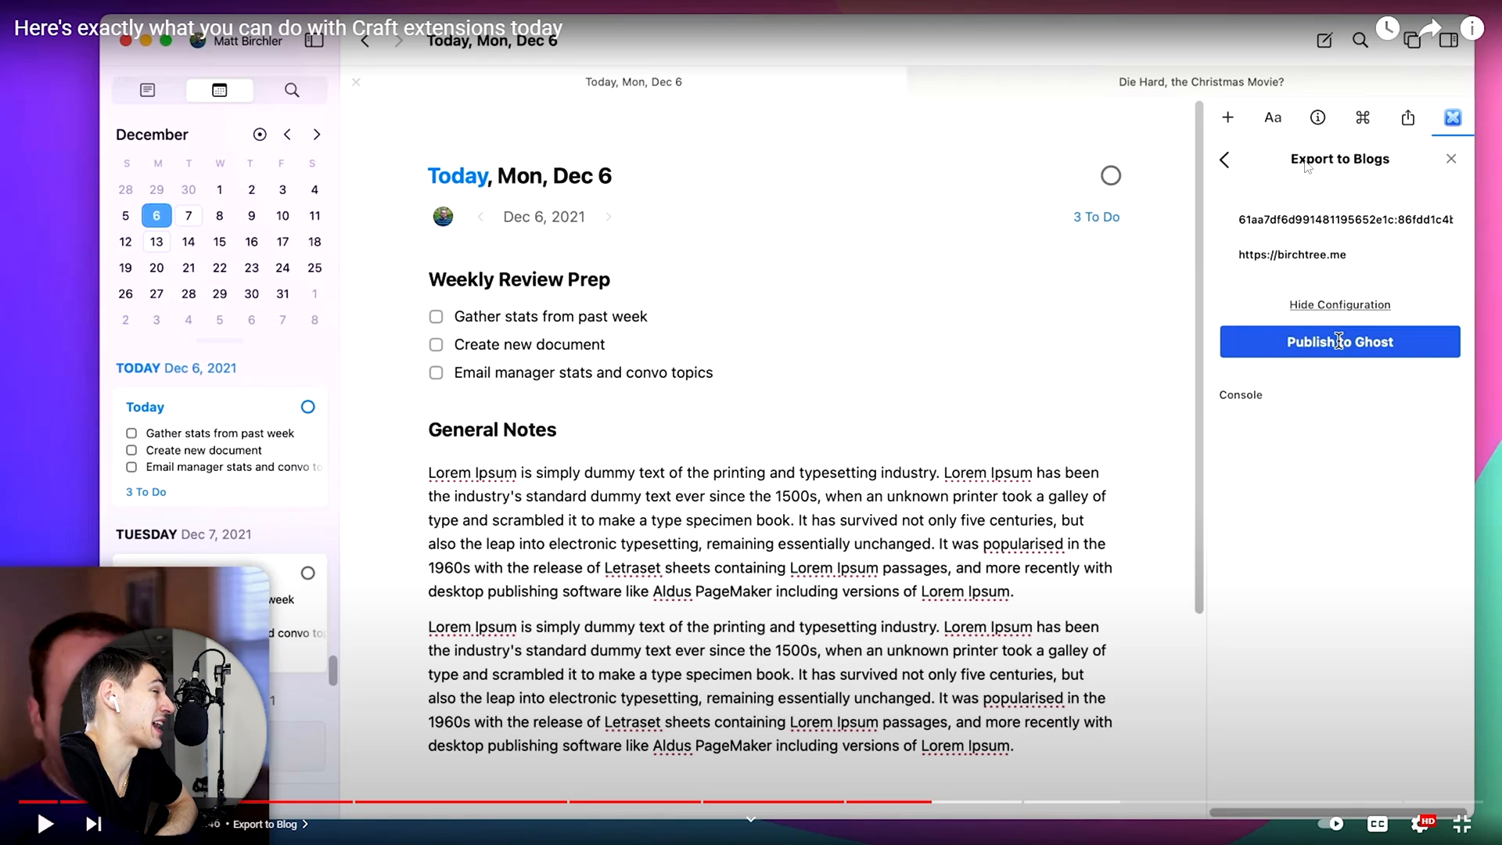
mouse_move(1306, 167)
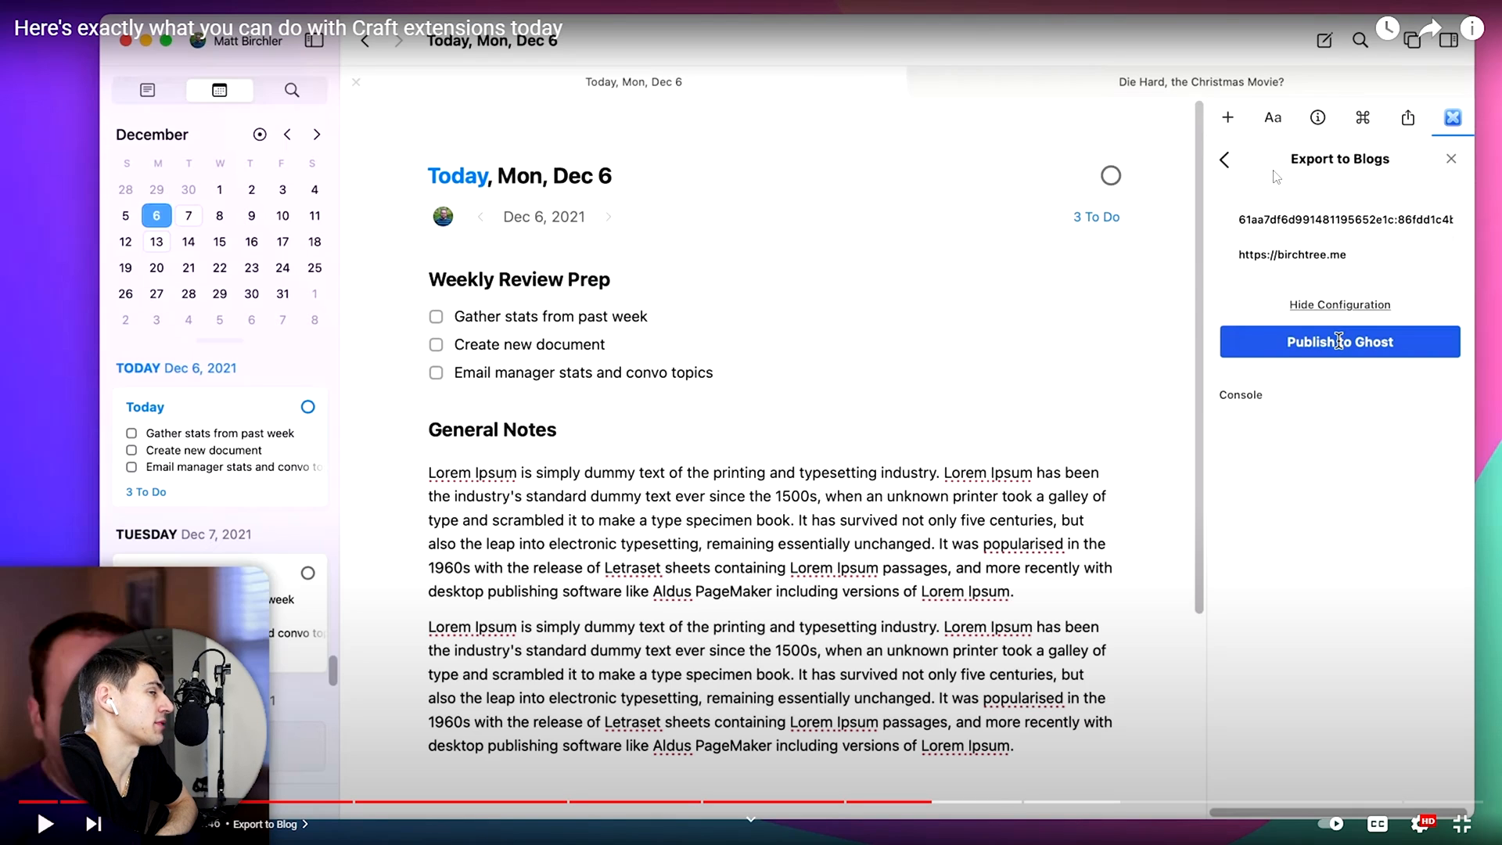
mouse_move(499, 710)
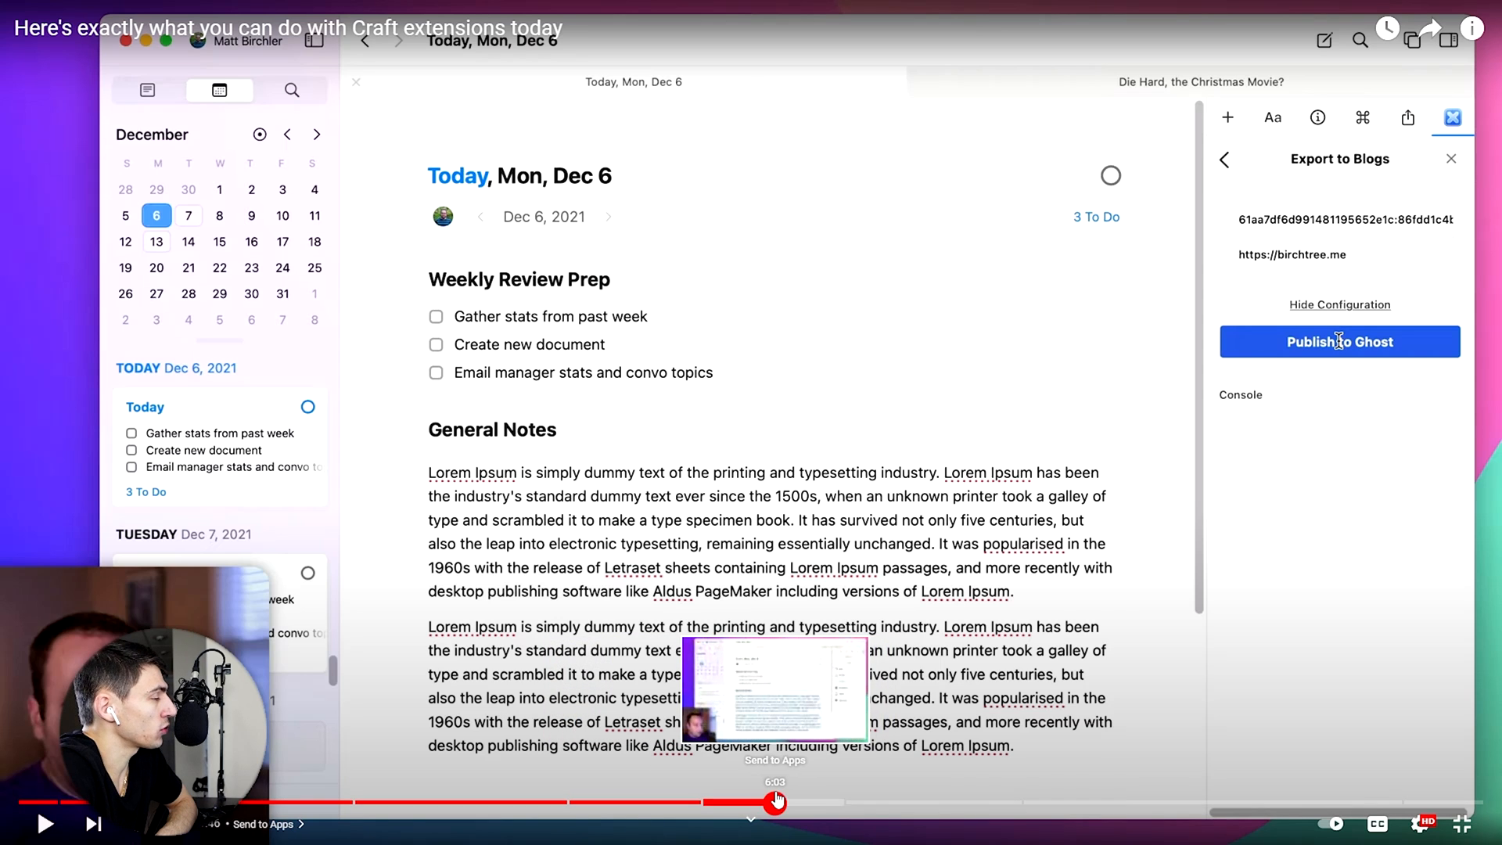
Step: Jump the Craft extensions video to its Send to Apps chapter
left_click(1223, 159)
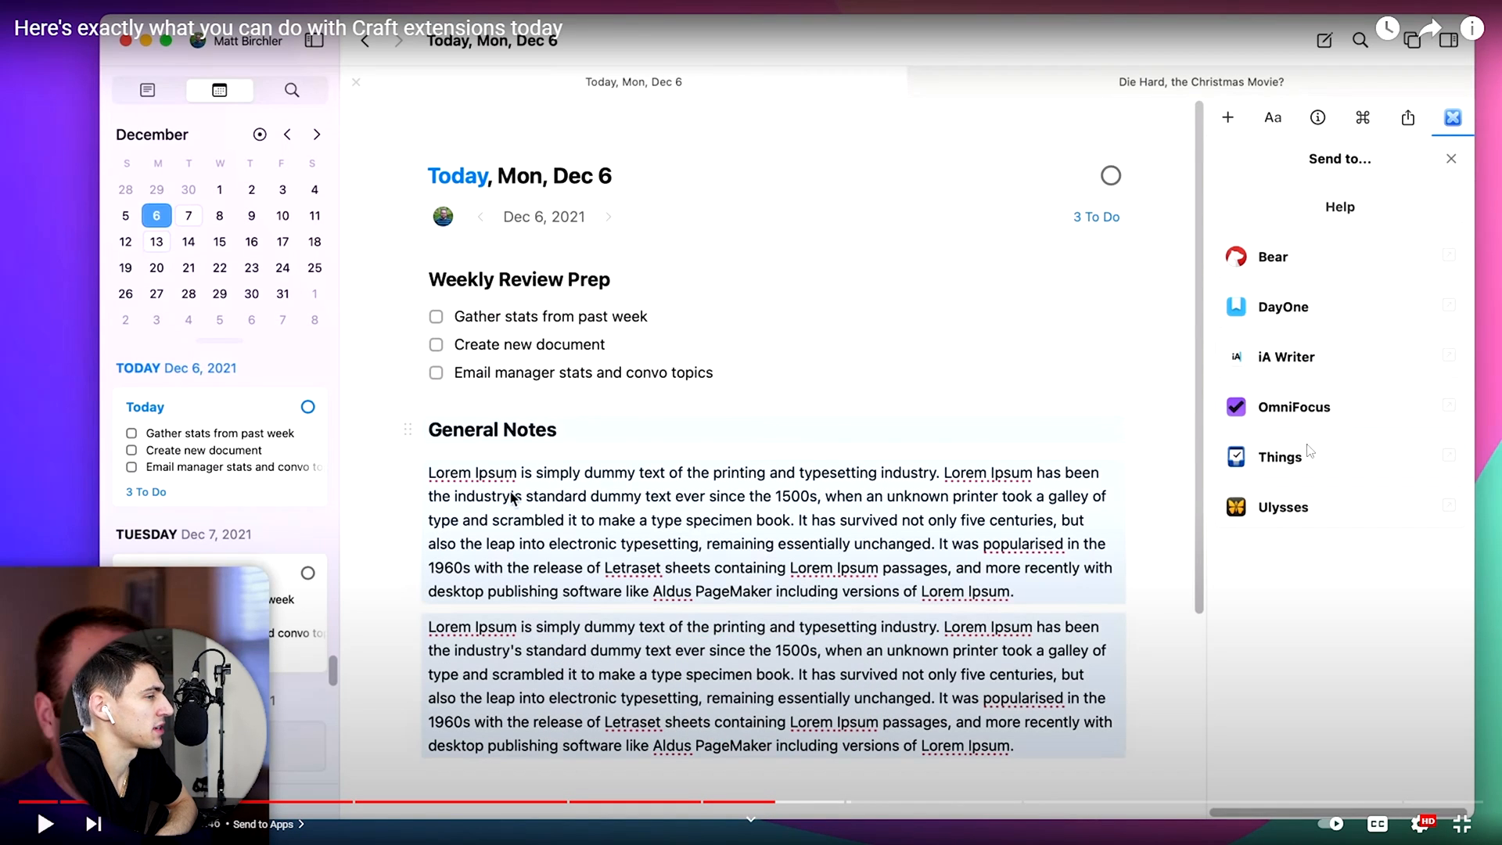
mouse_move(1234, 542)
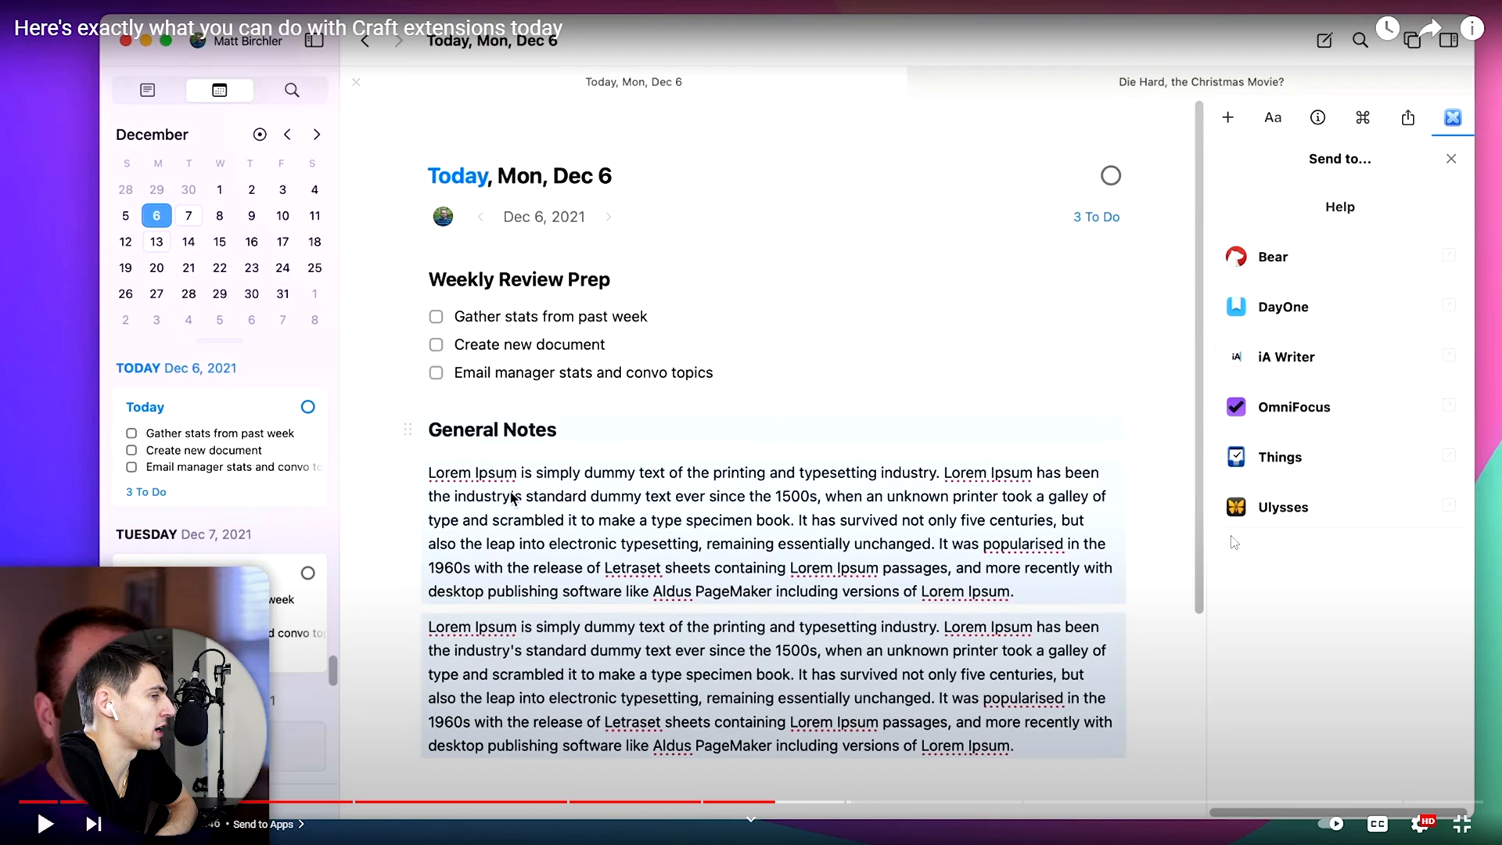
mouse_move(1308, 713)
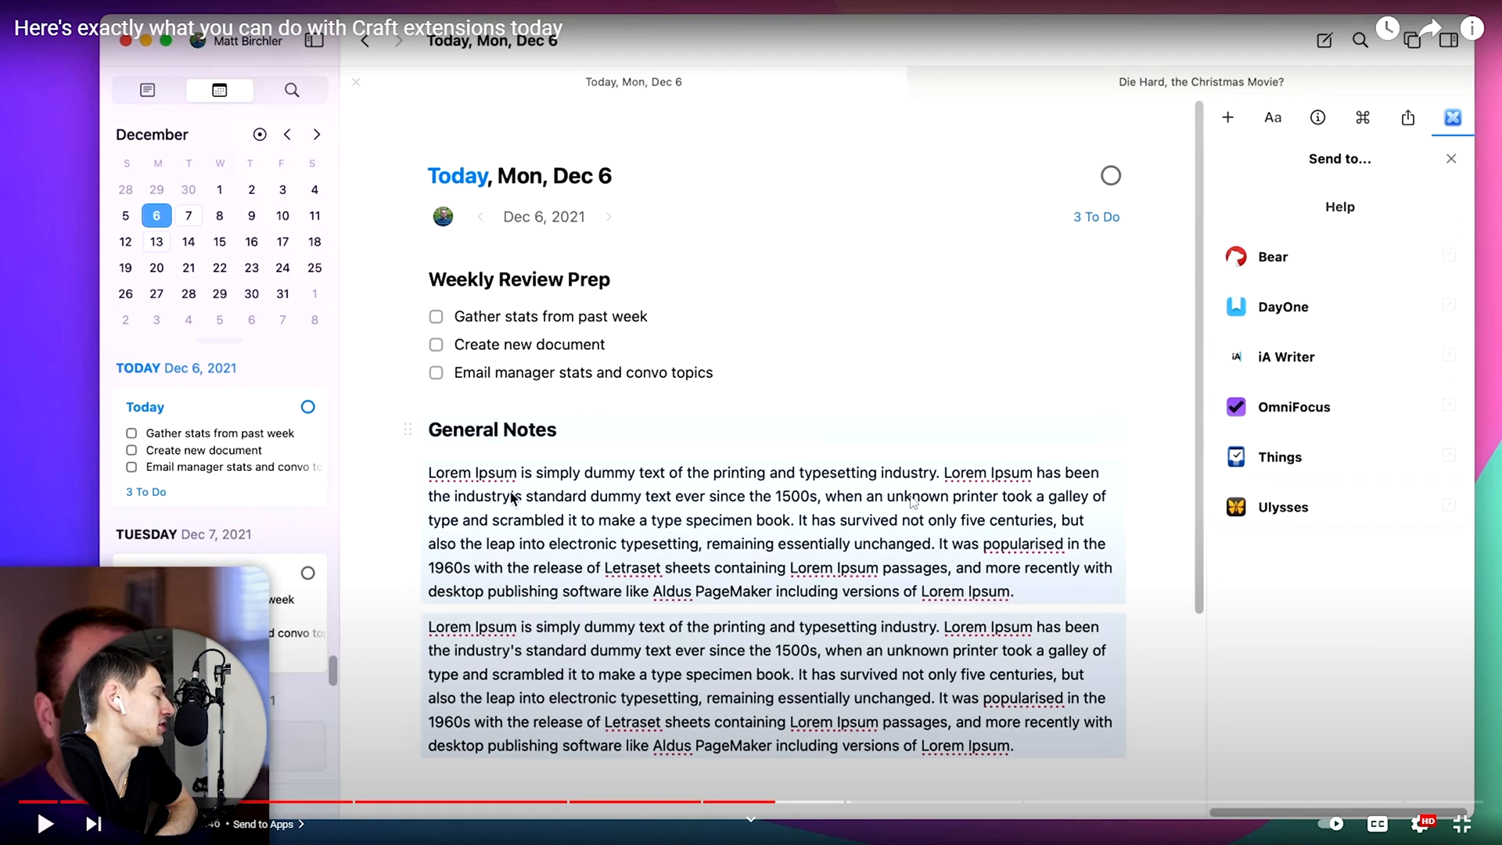
mouse_move(613, 250)
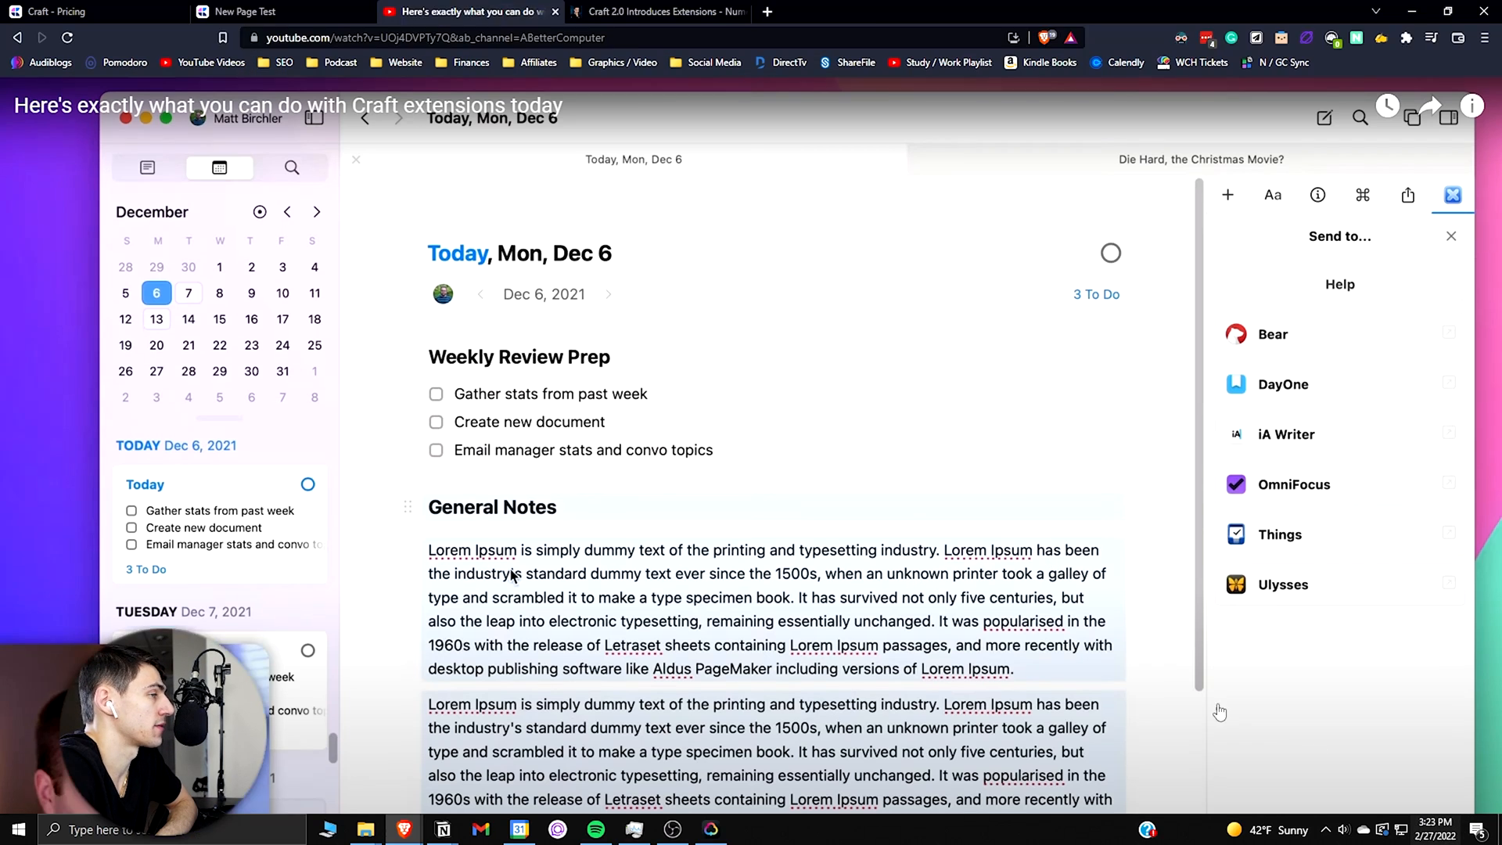
Step: Back in New Page Test, try Focus and Block decorations on the 'dlkfasjd;fsaj;fs' line
left_click(277, 12)
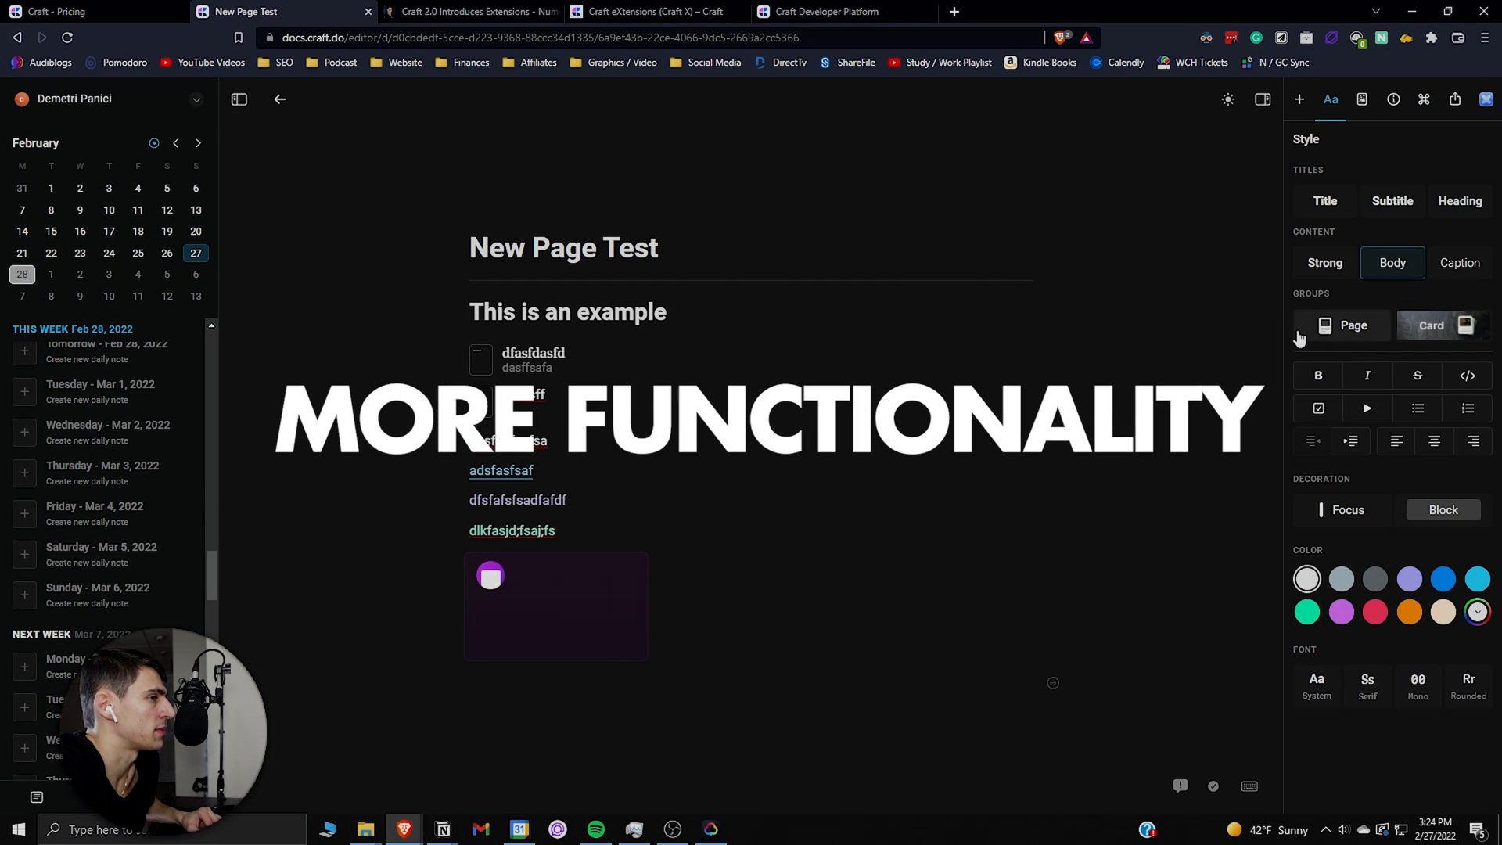
mouse_move(1353, 325)
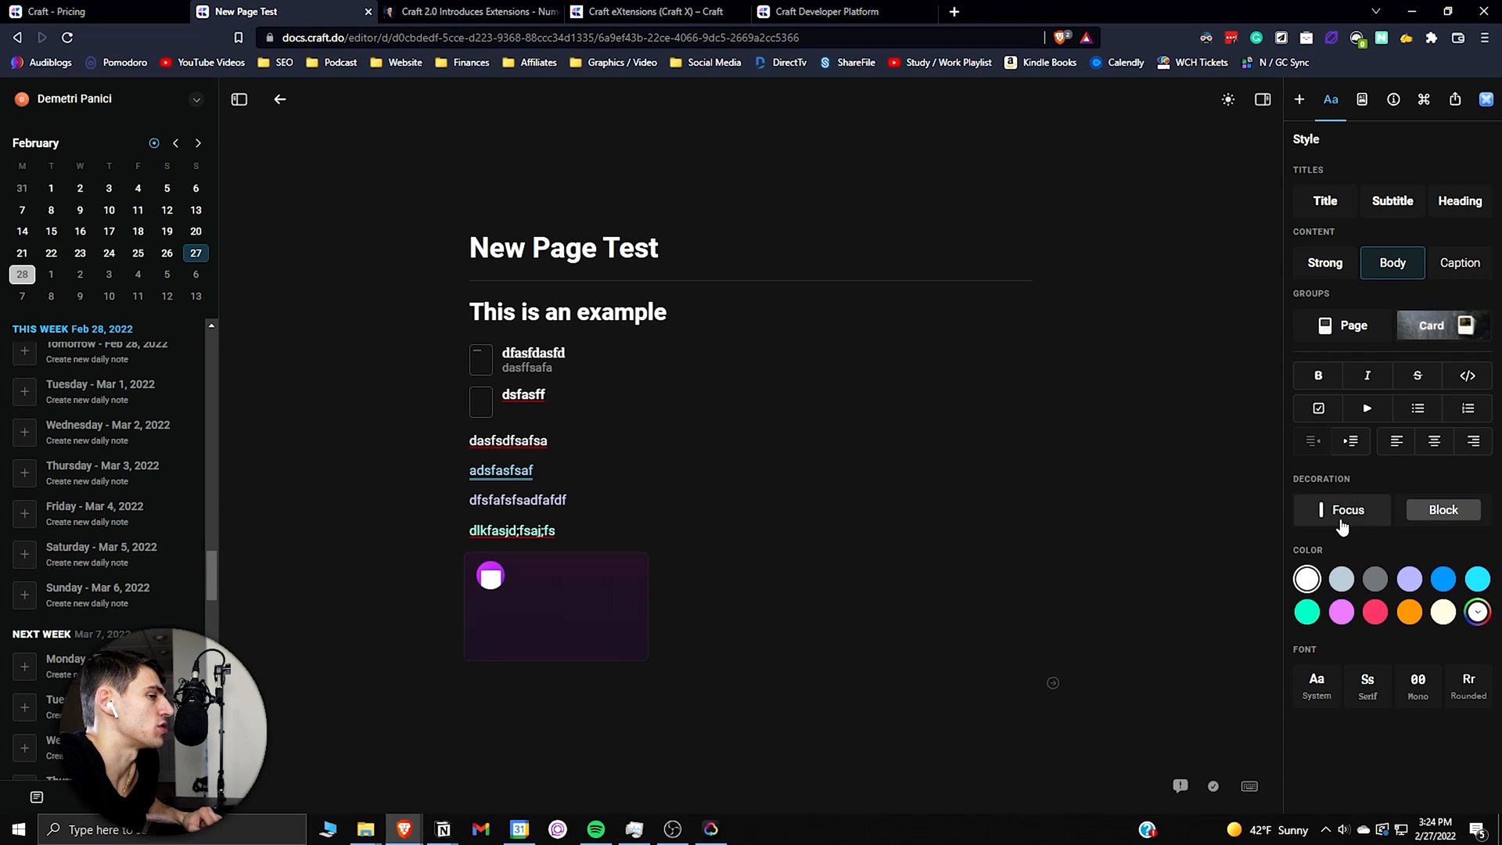
mouse_move(1202, 530)
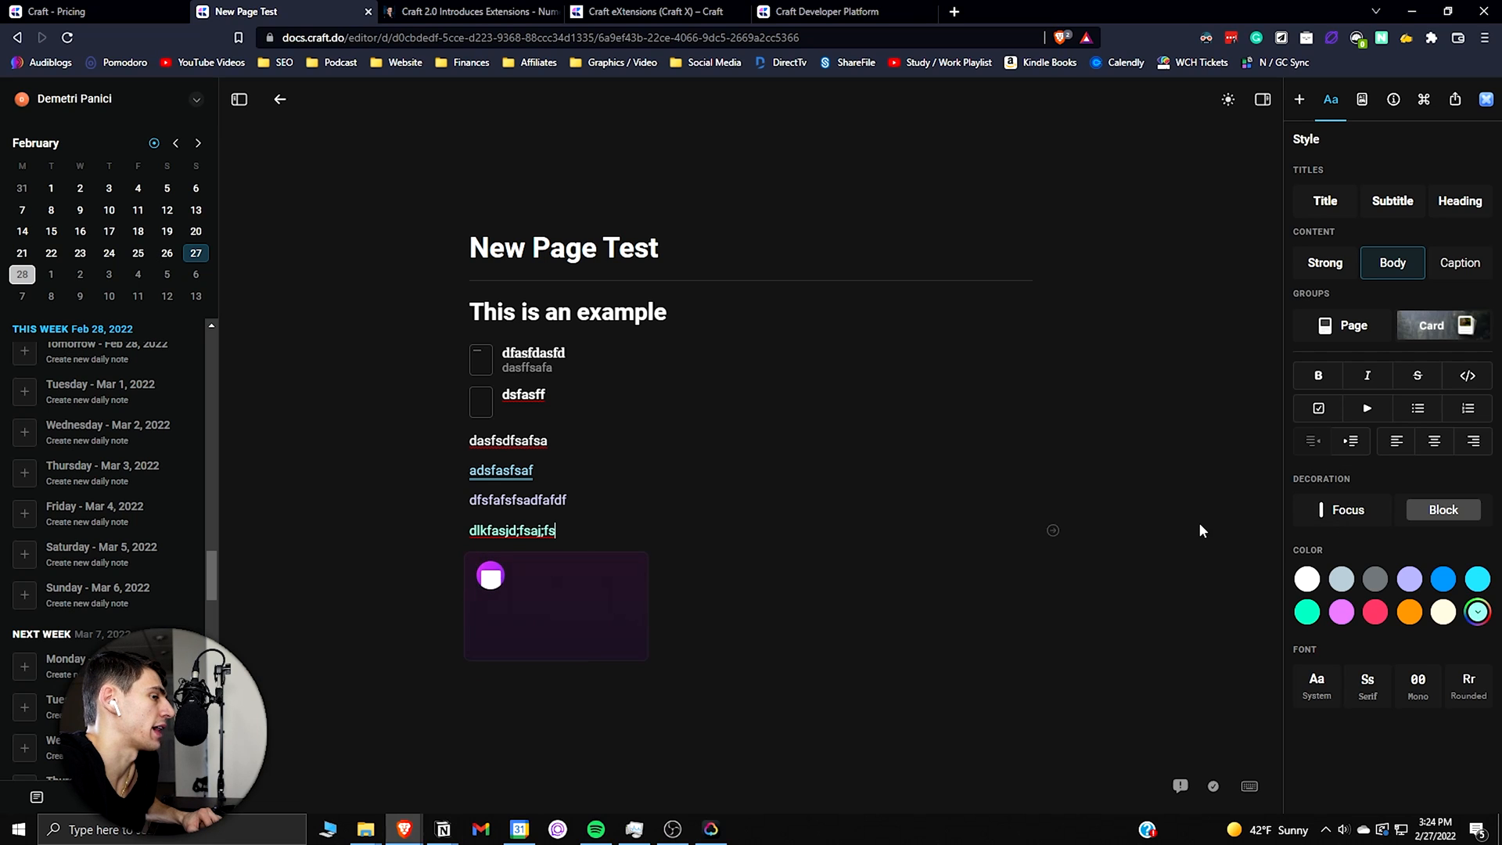
left_click(1341, 509)
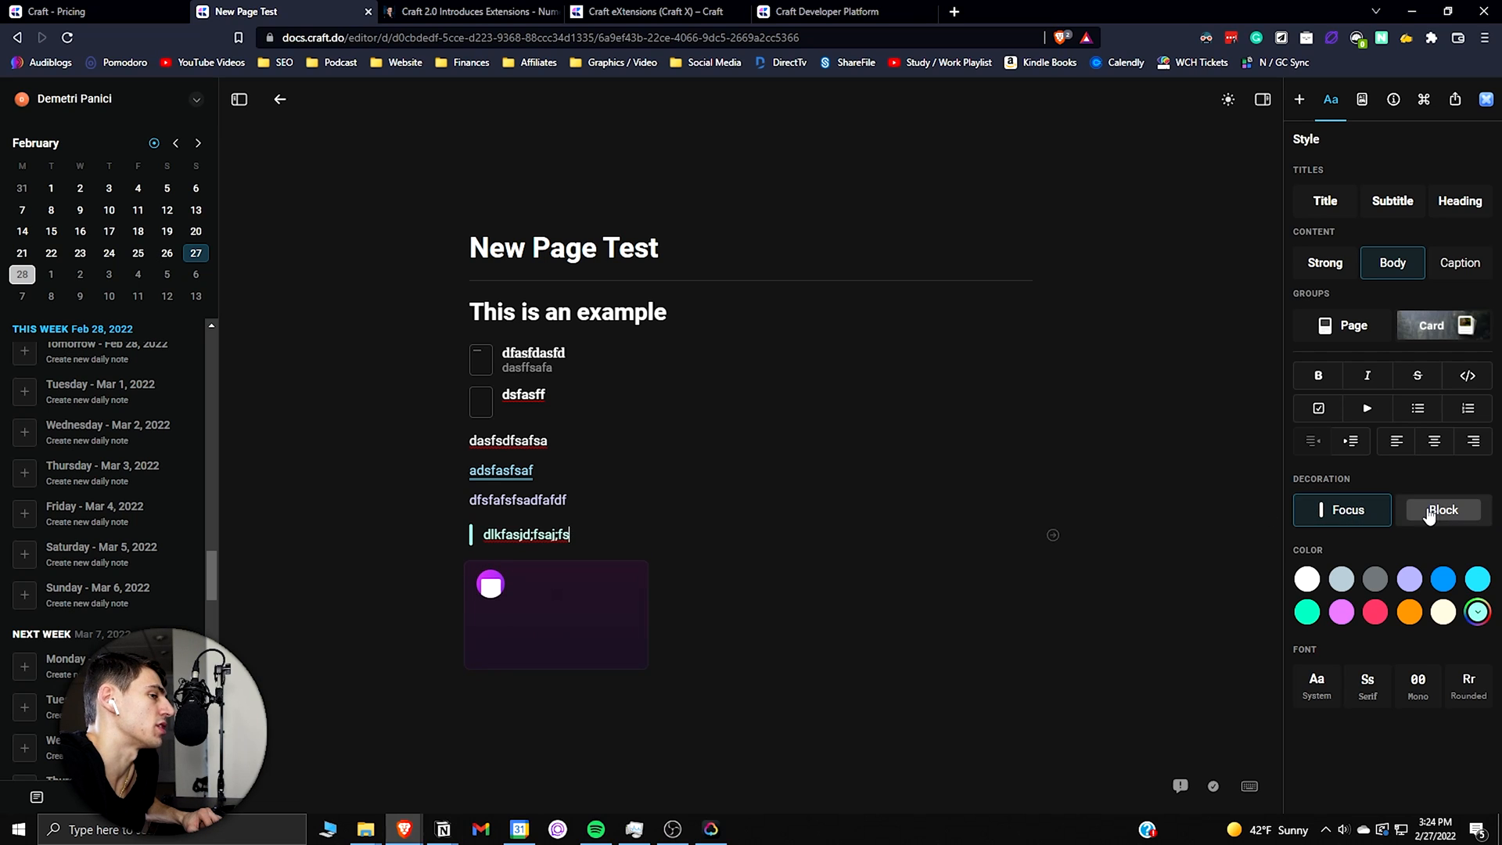
left_click(1343, 509)
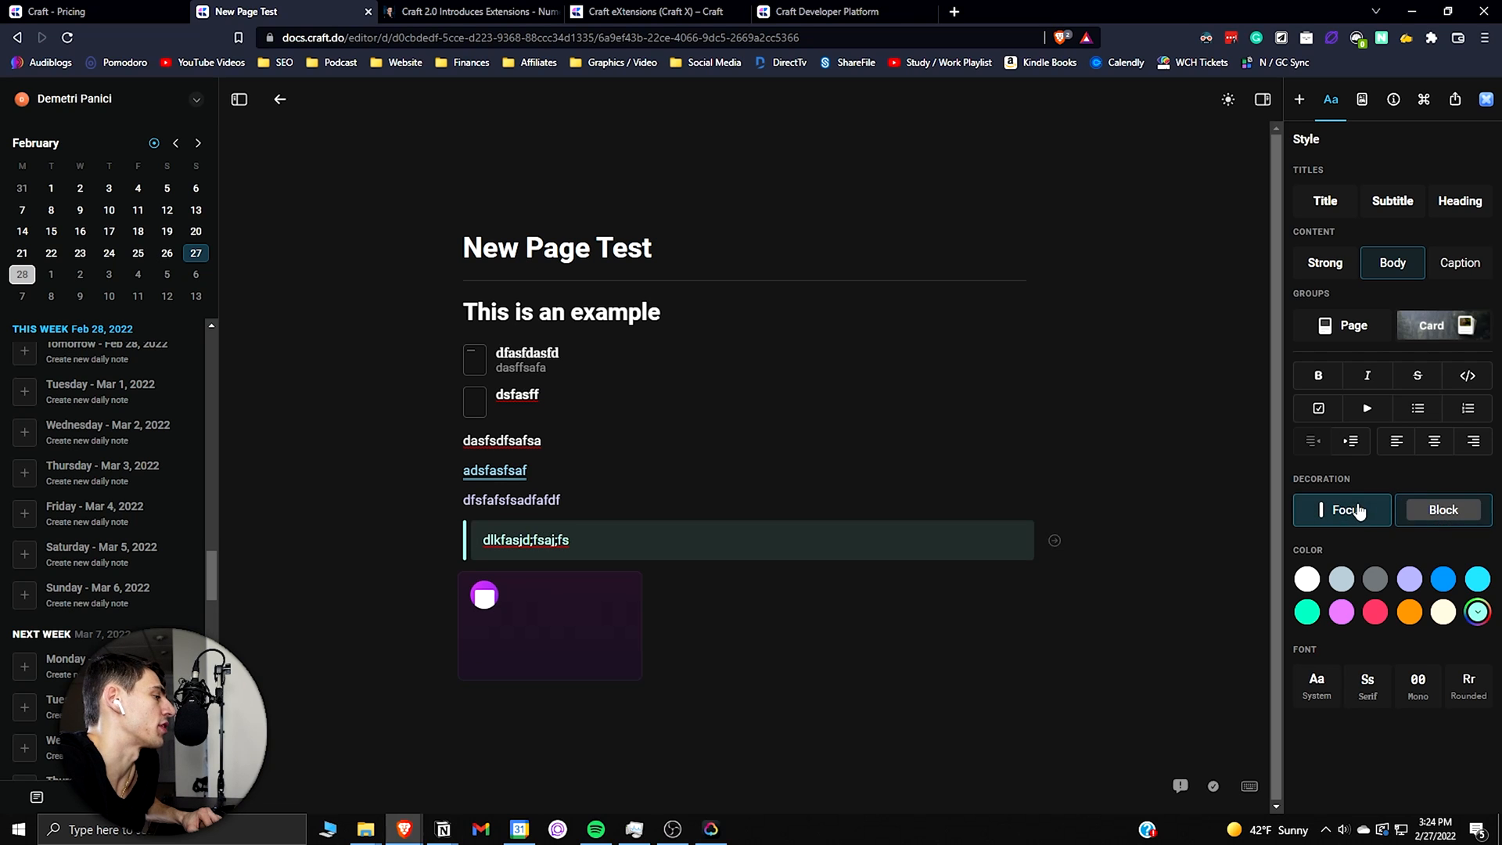
mouse_move(1053, 541)
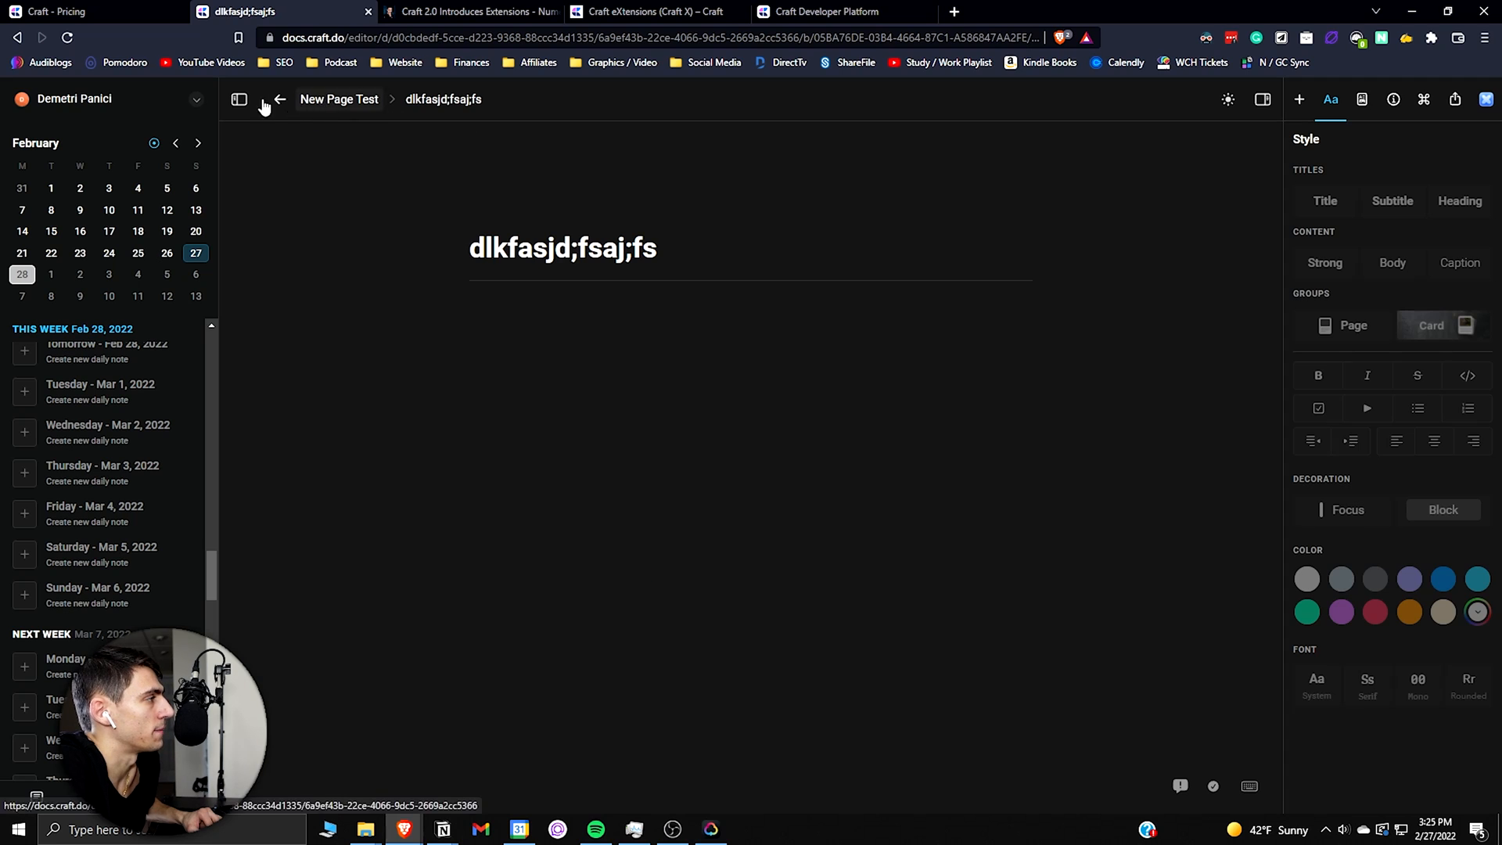
left_click(278, 99)
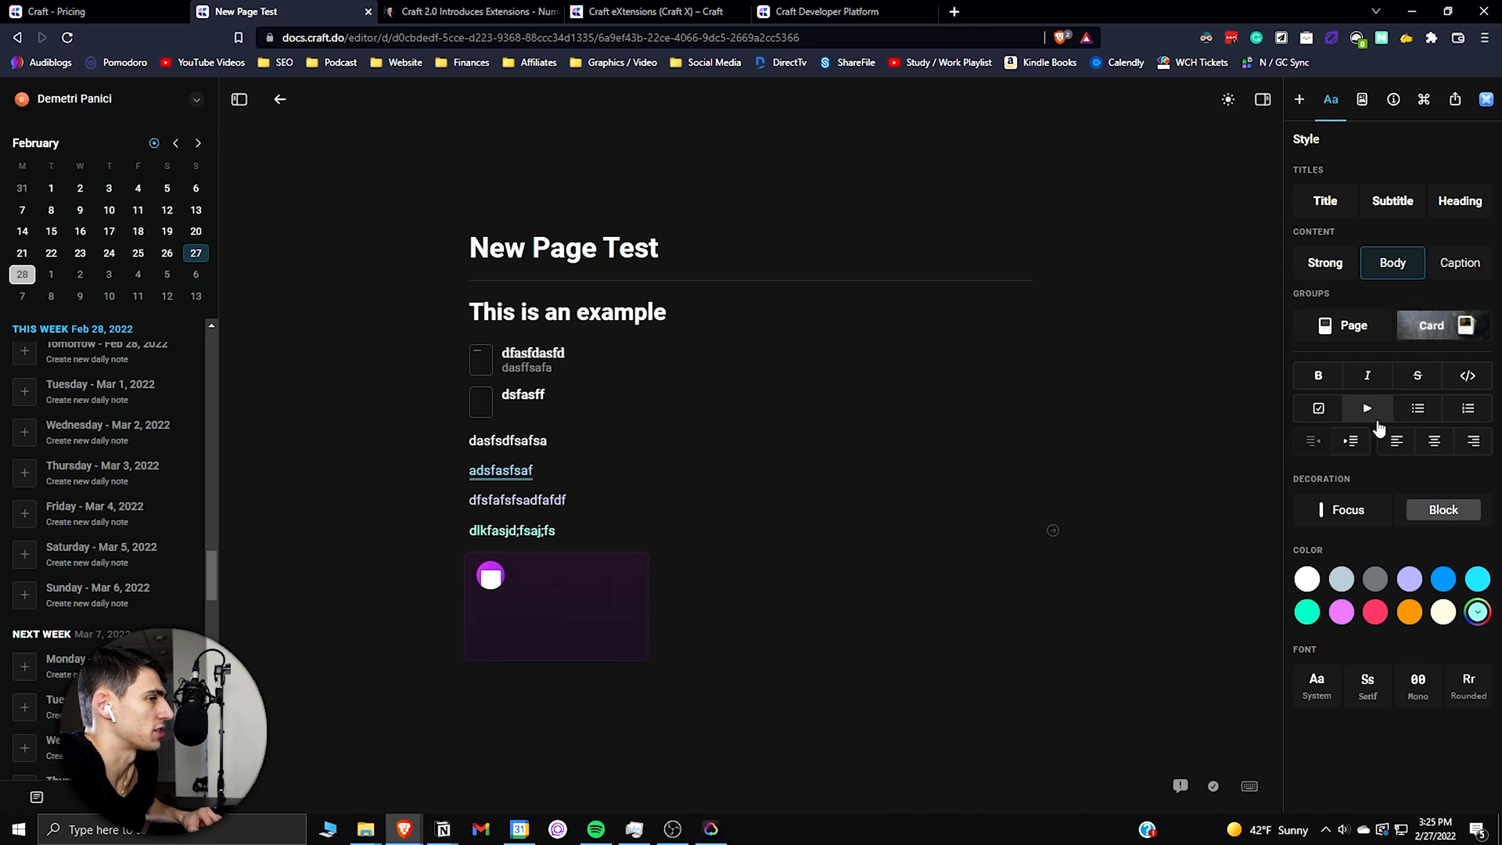
mouse_move(1450, 350)
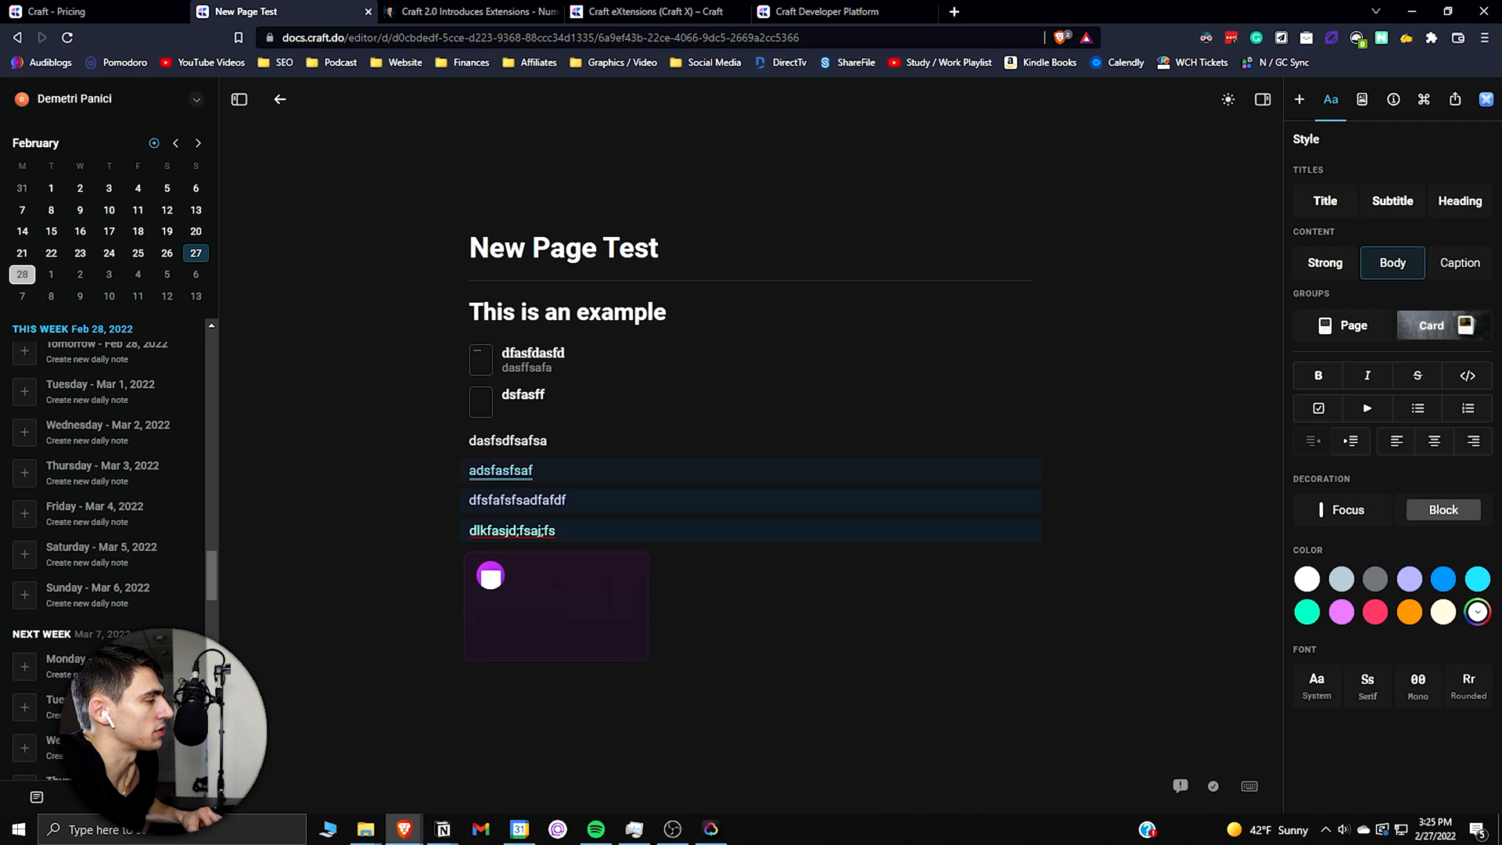
left_click(1435, 325)
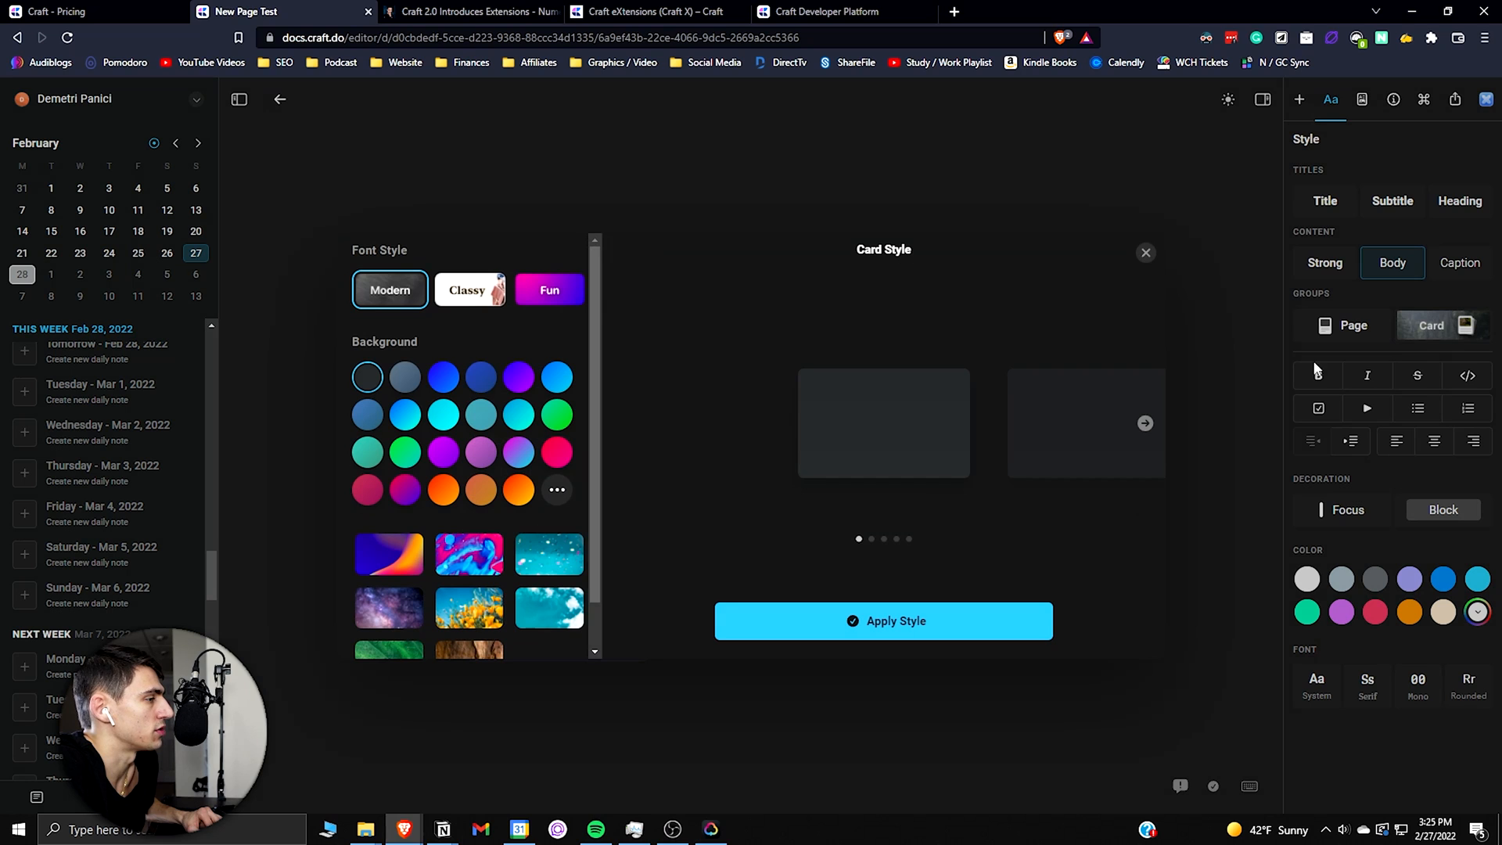
left_click(443, 376)
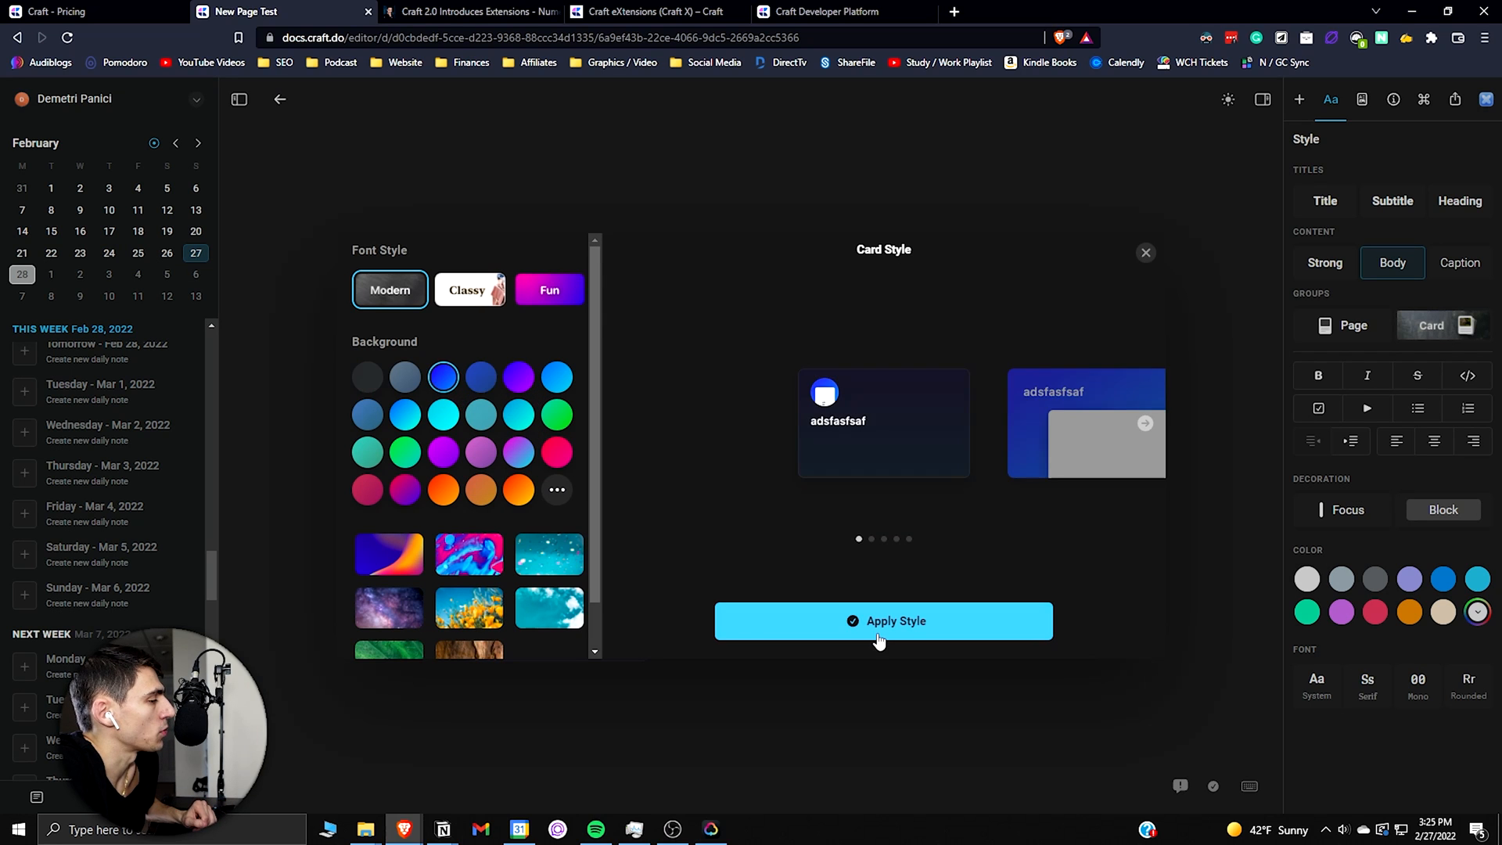
left_click(881, 620)
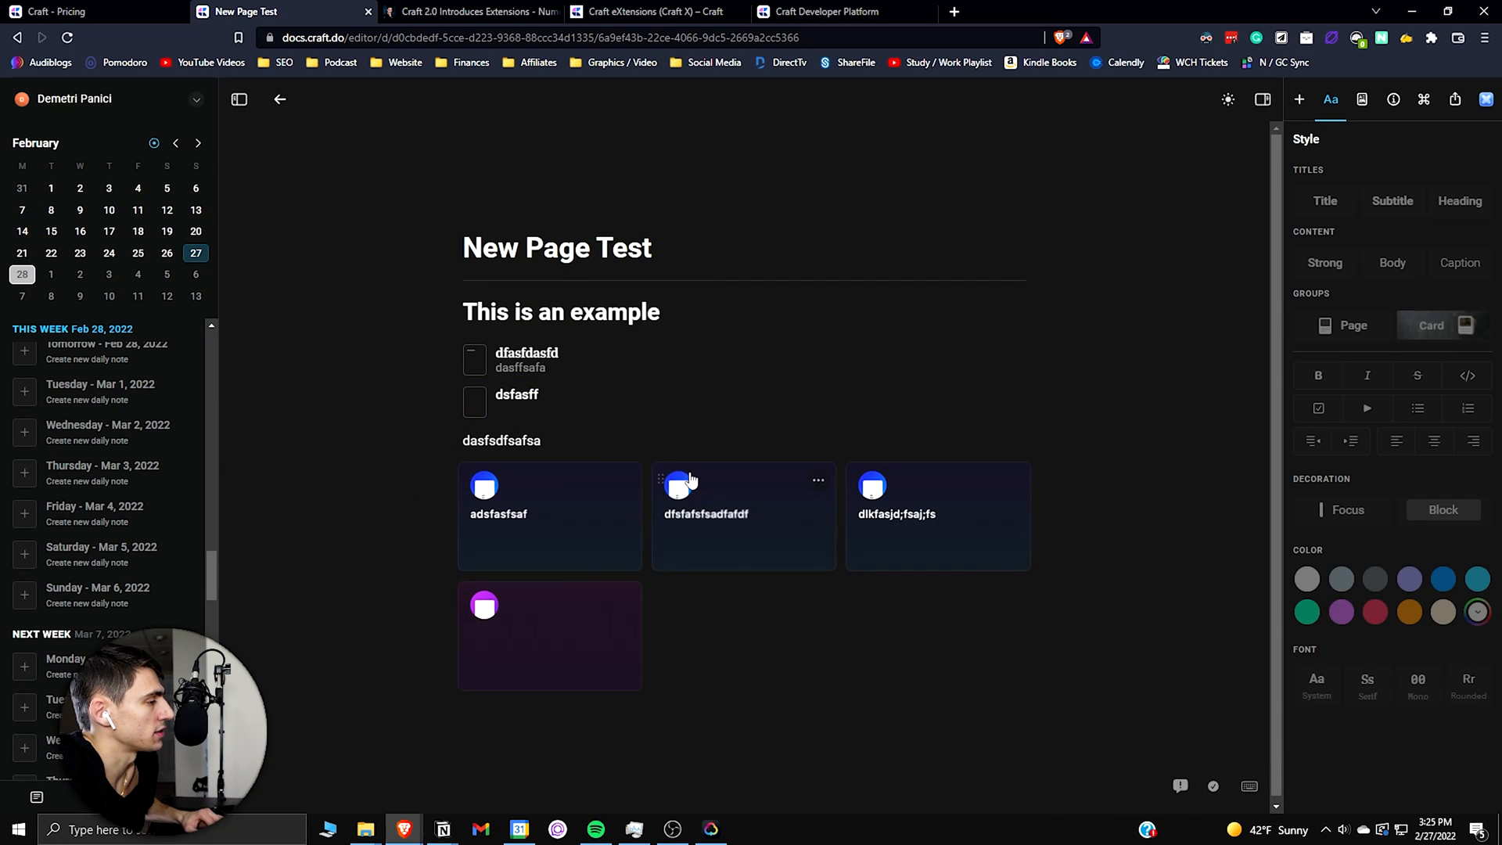
mouse_move(641, 488)
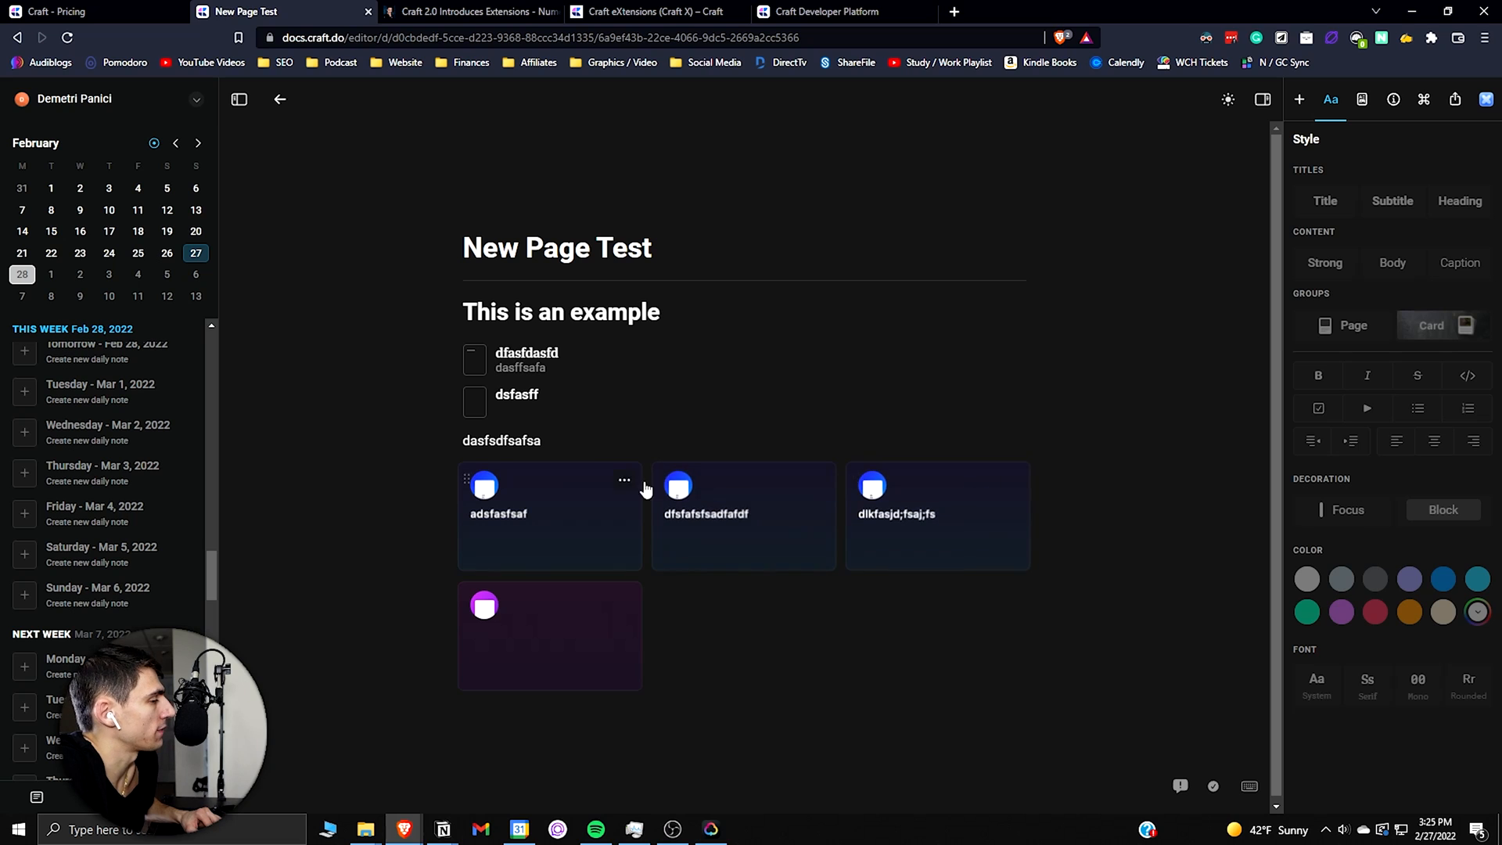
left_click(549, 517)
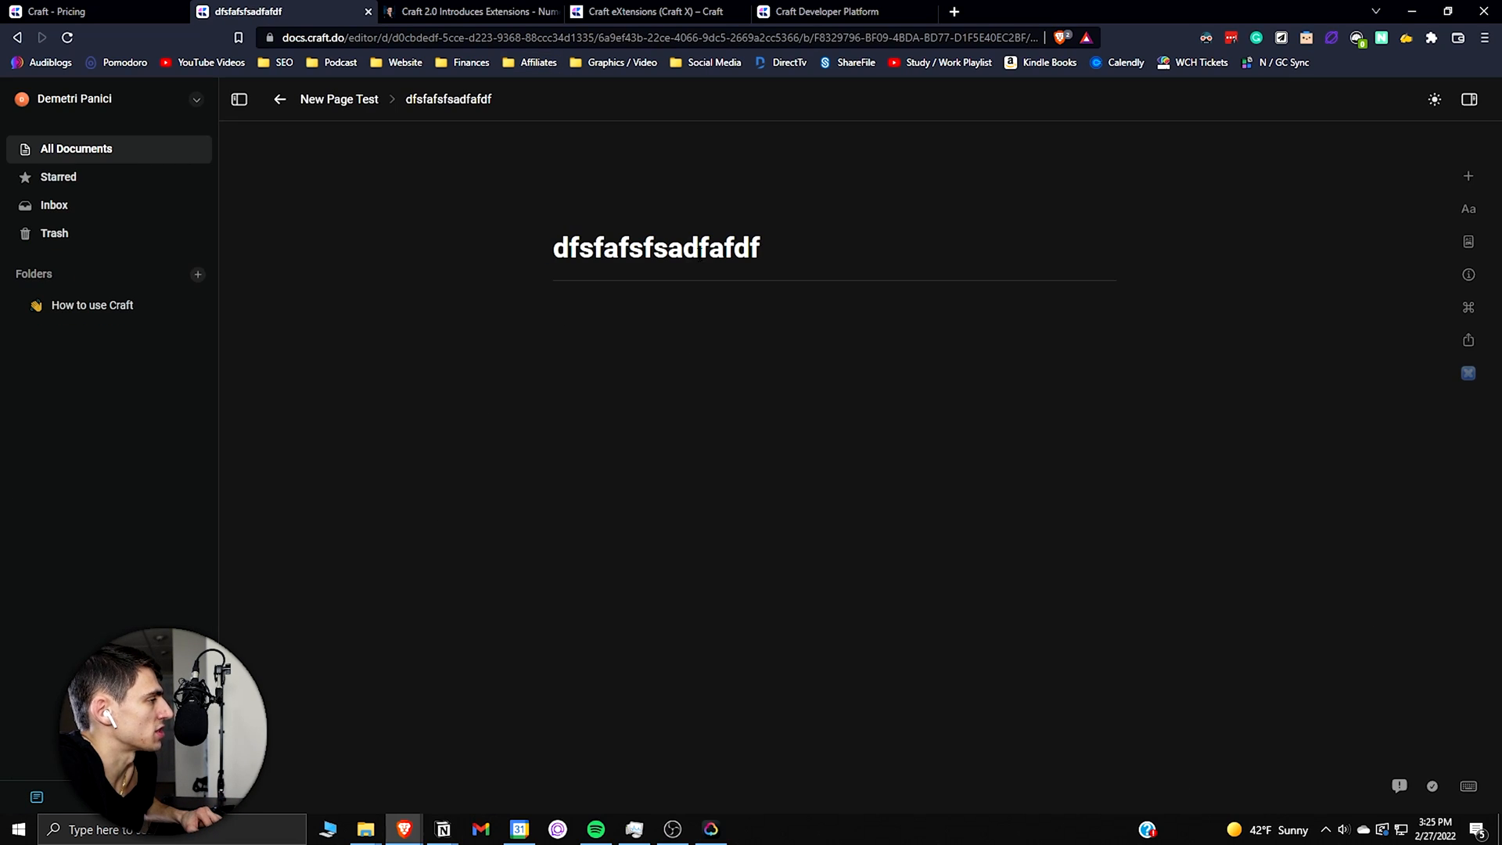
mouse_move(139, 46)
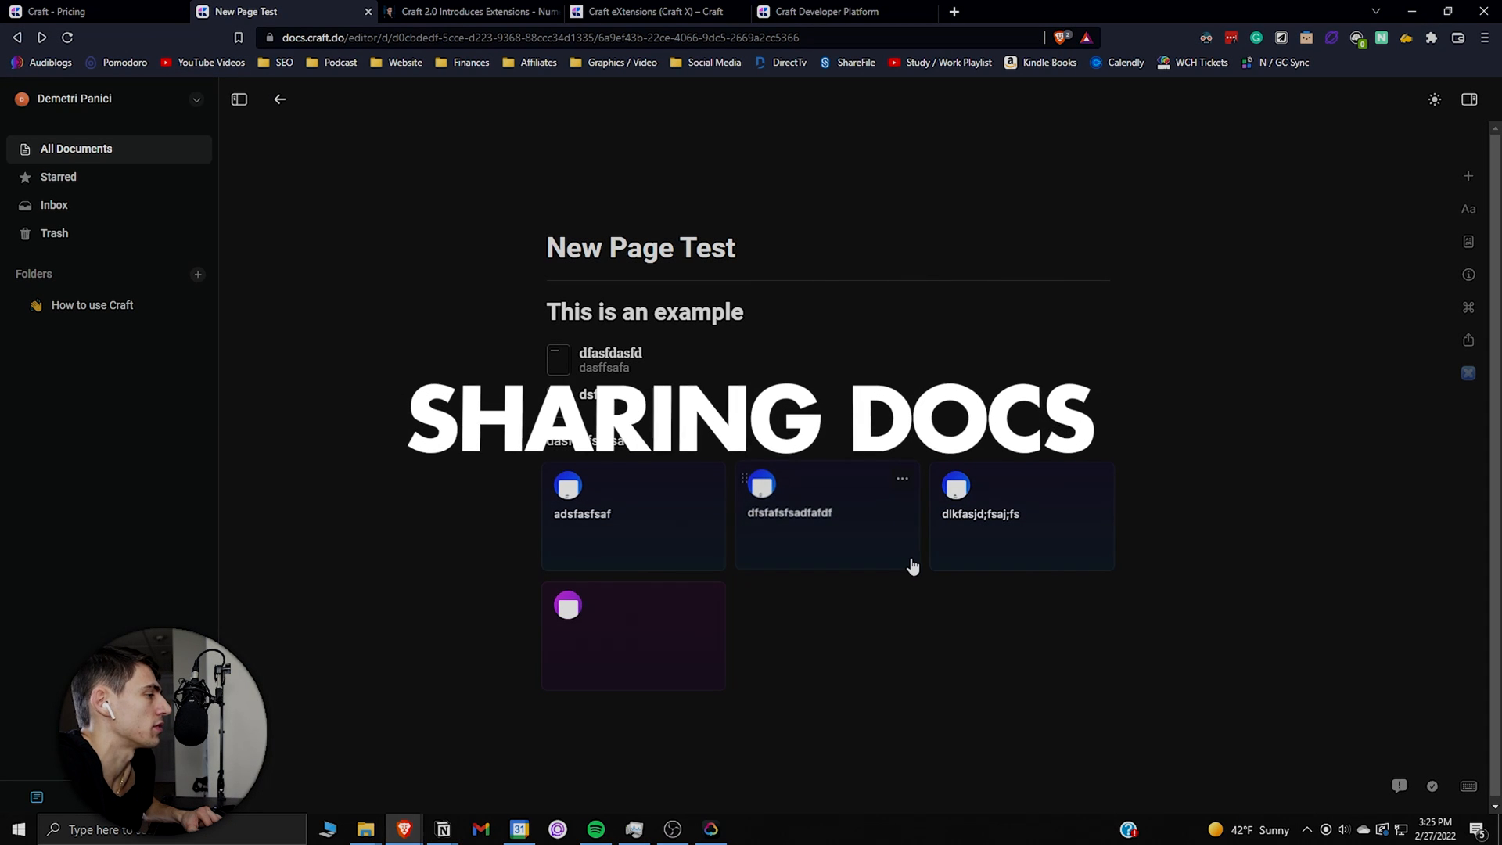
Step: Turn on New Page Test's secret link and copy it
left_click(1468, 340)
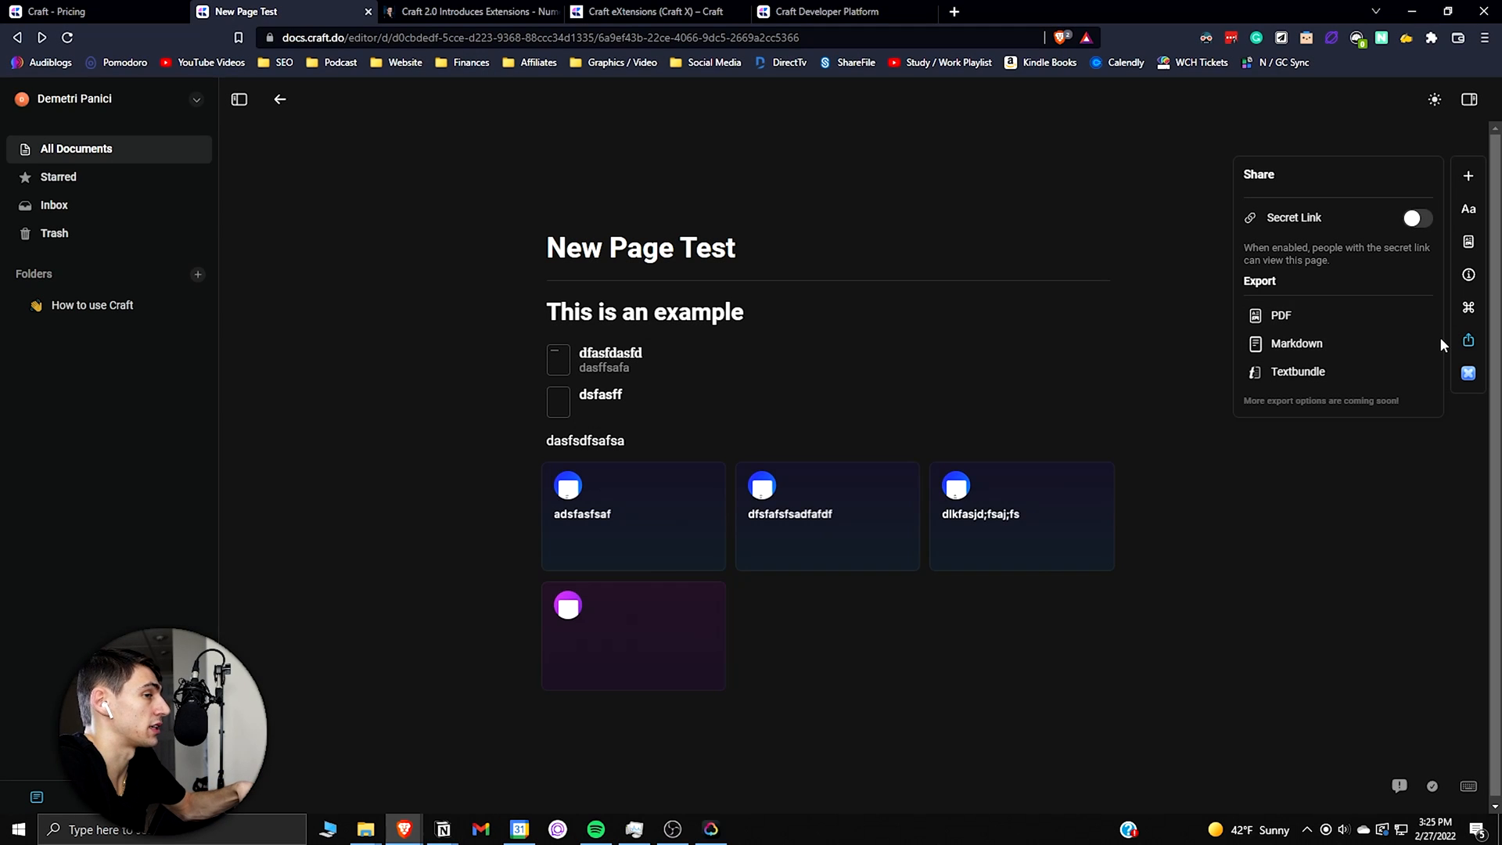
mouse_move(1468, 339)
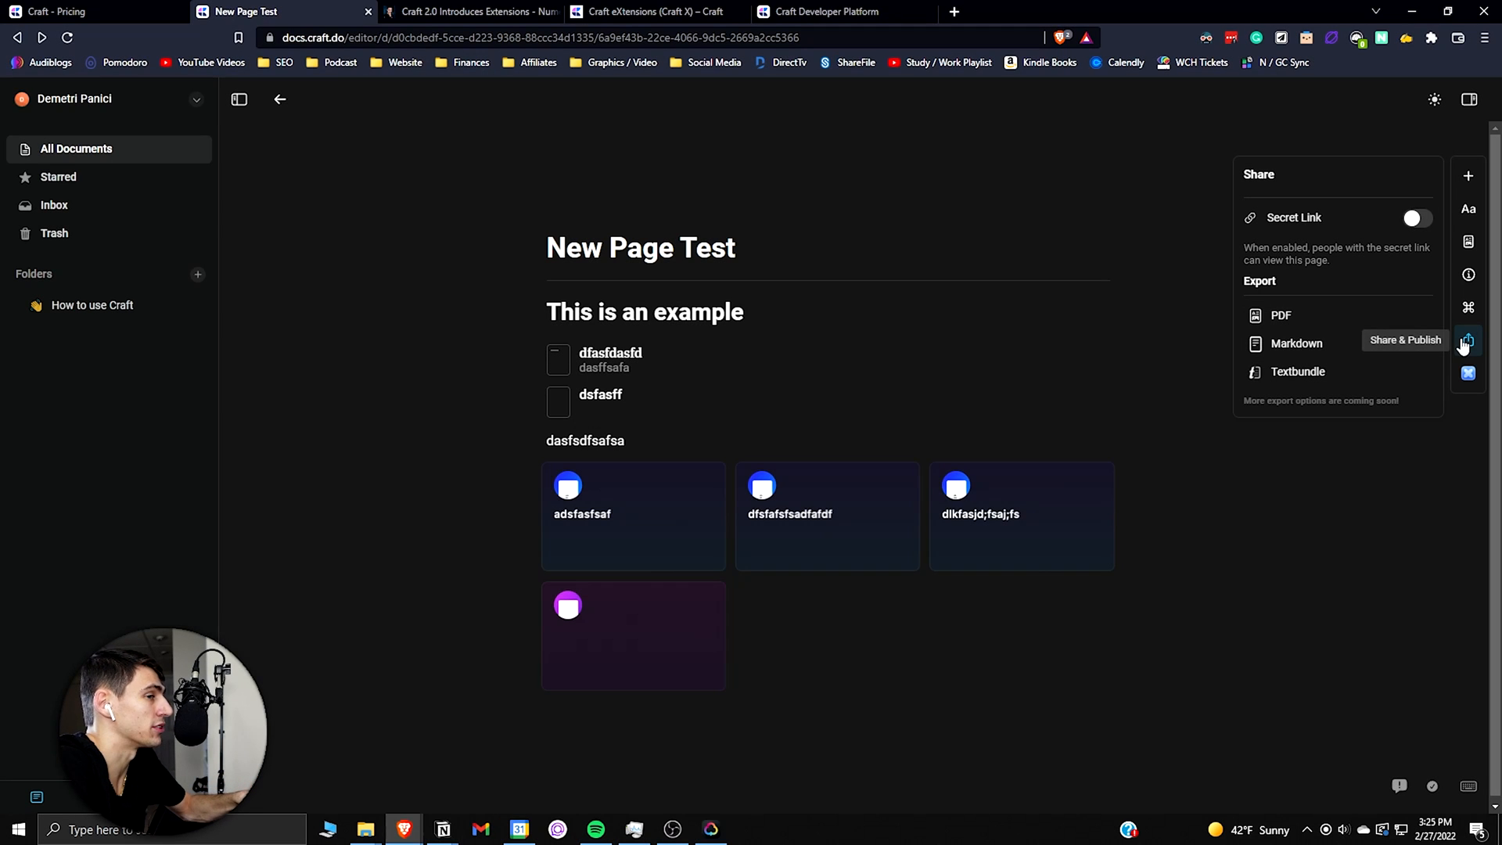
left_click(1414, 218)
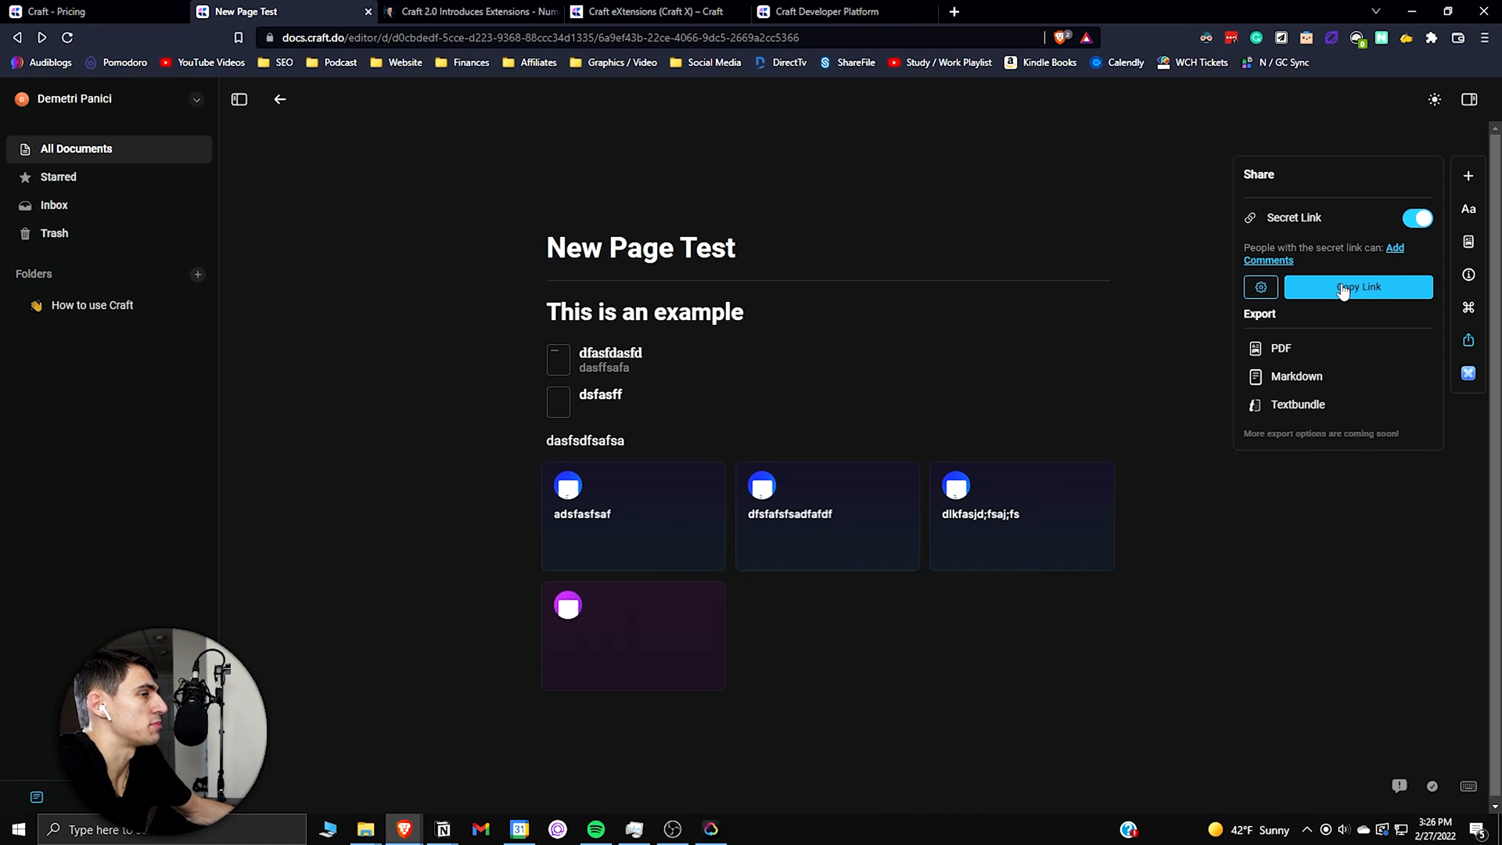
left_click(1358, 286)
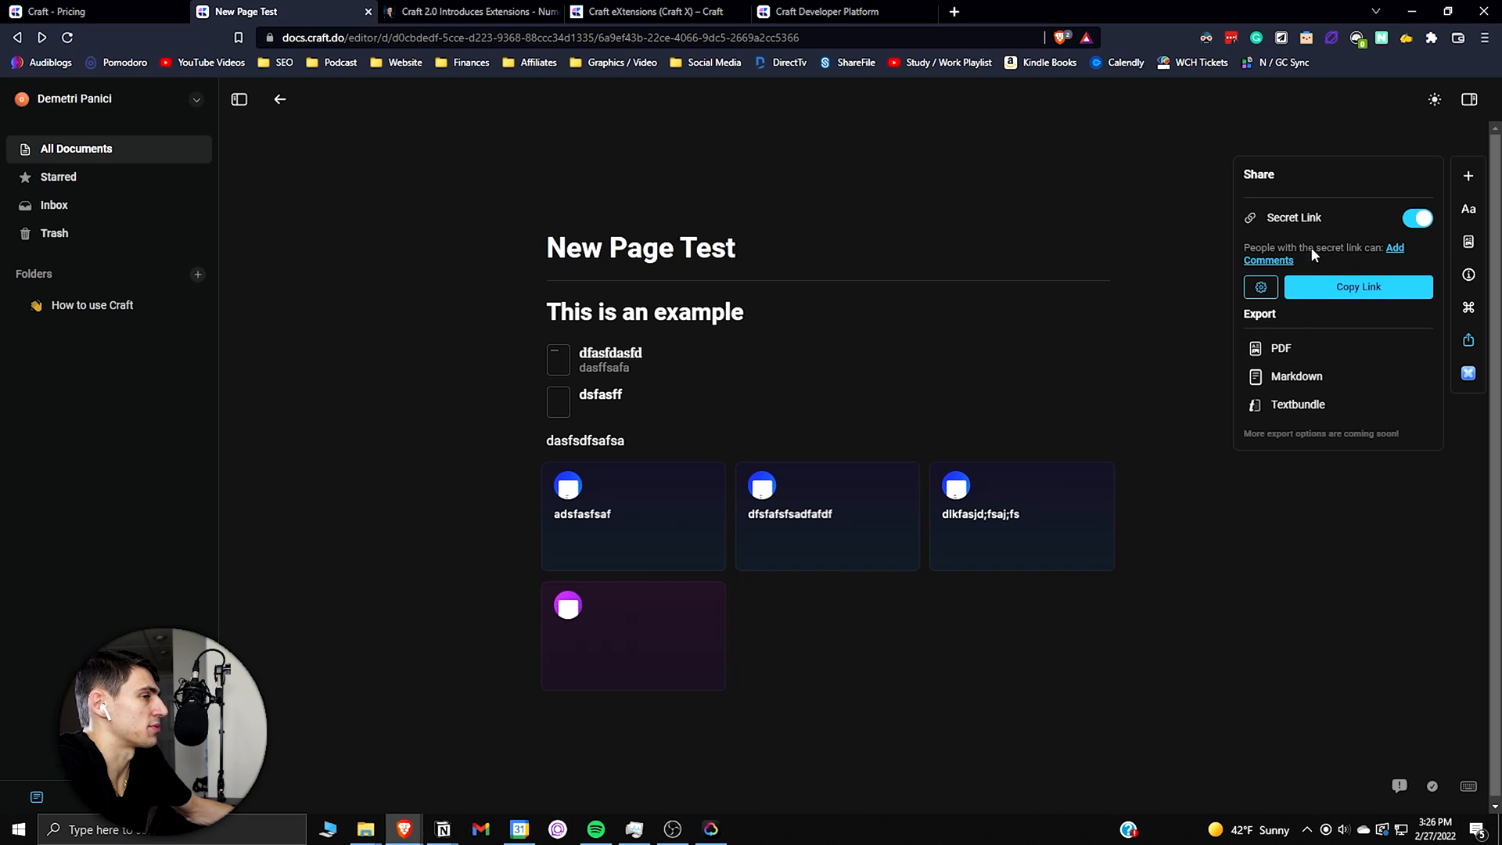
mouse_move(1280, 348)
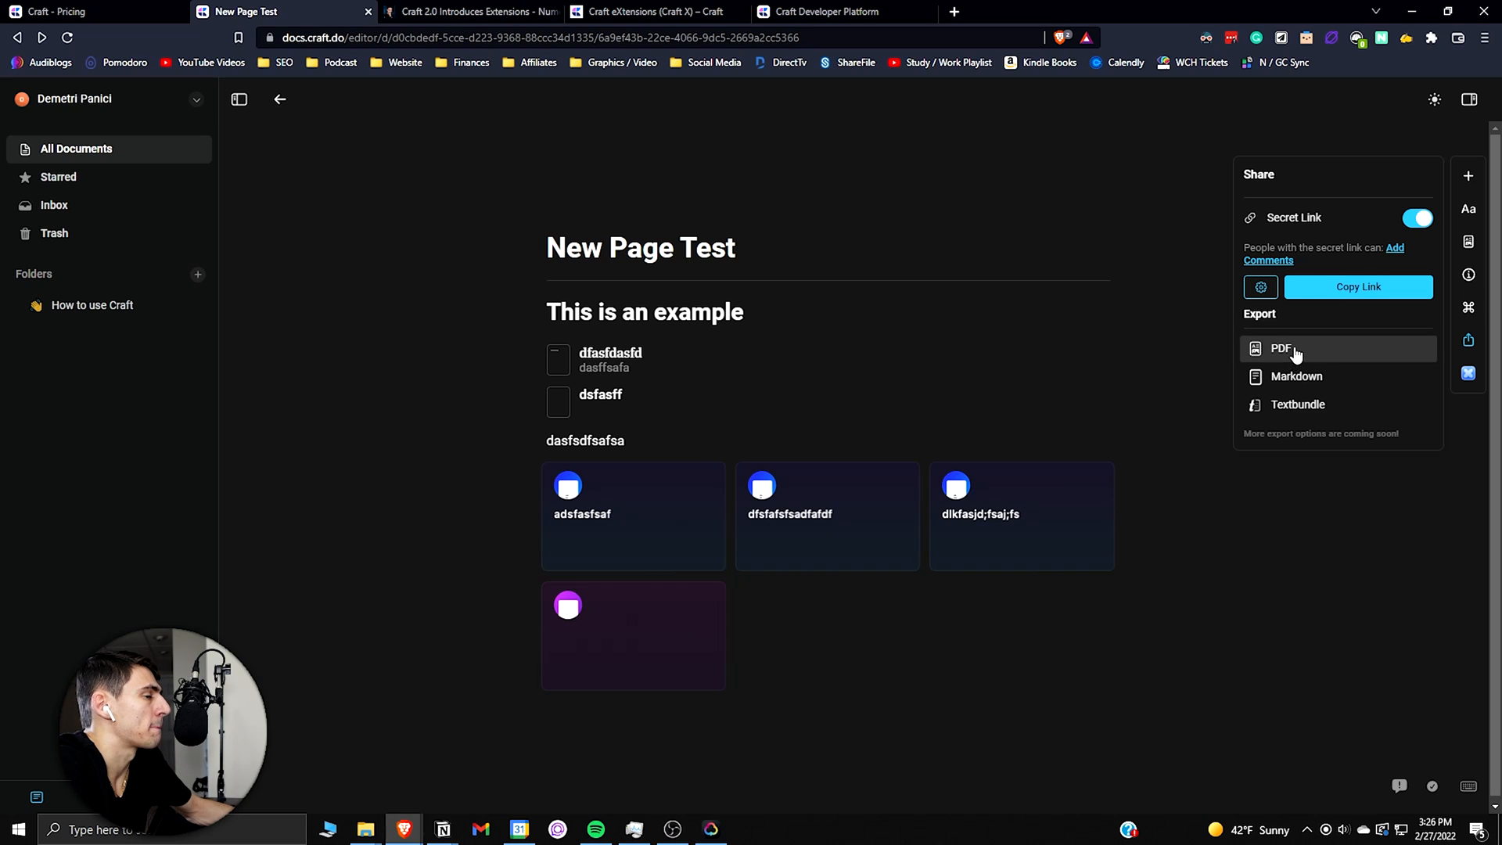
Step: Export and download the page as PDF, then cancel a Textbundle export
left_click(1281, 347)
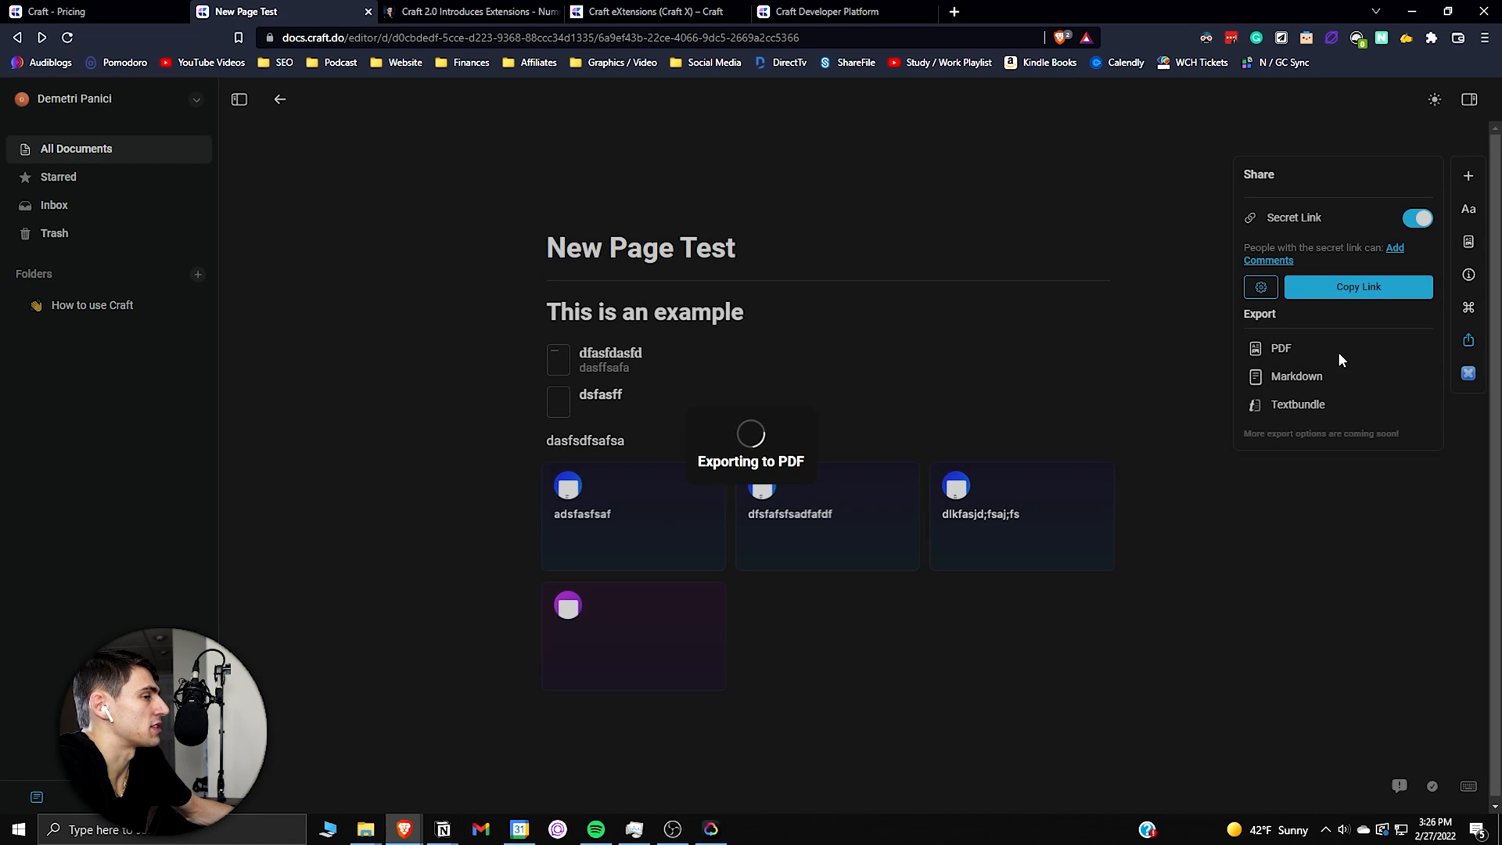
left_click(1280, 348)
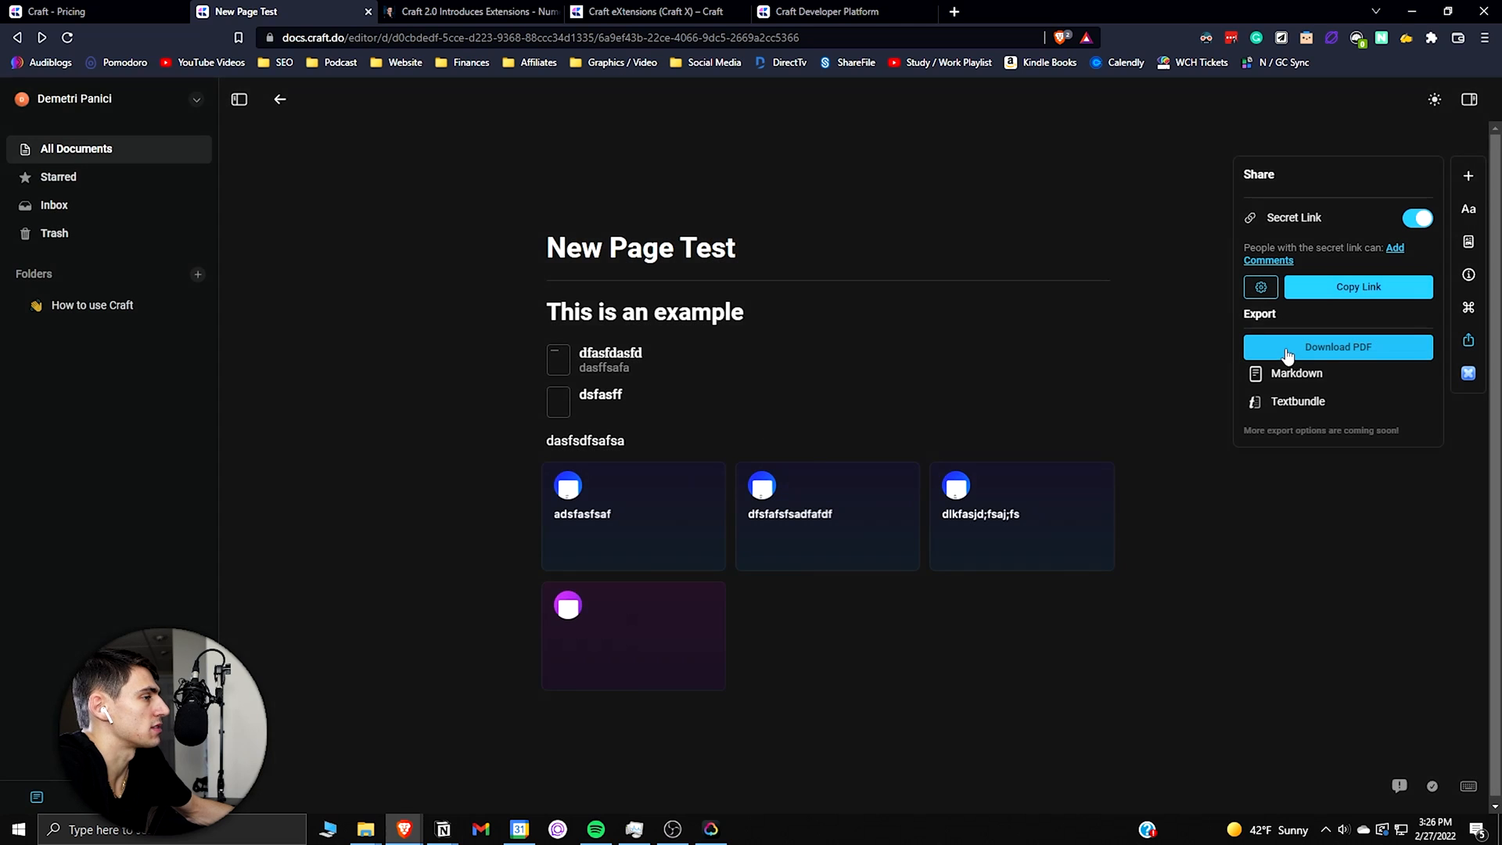
left_click(1337, 346)
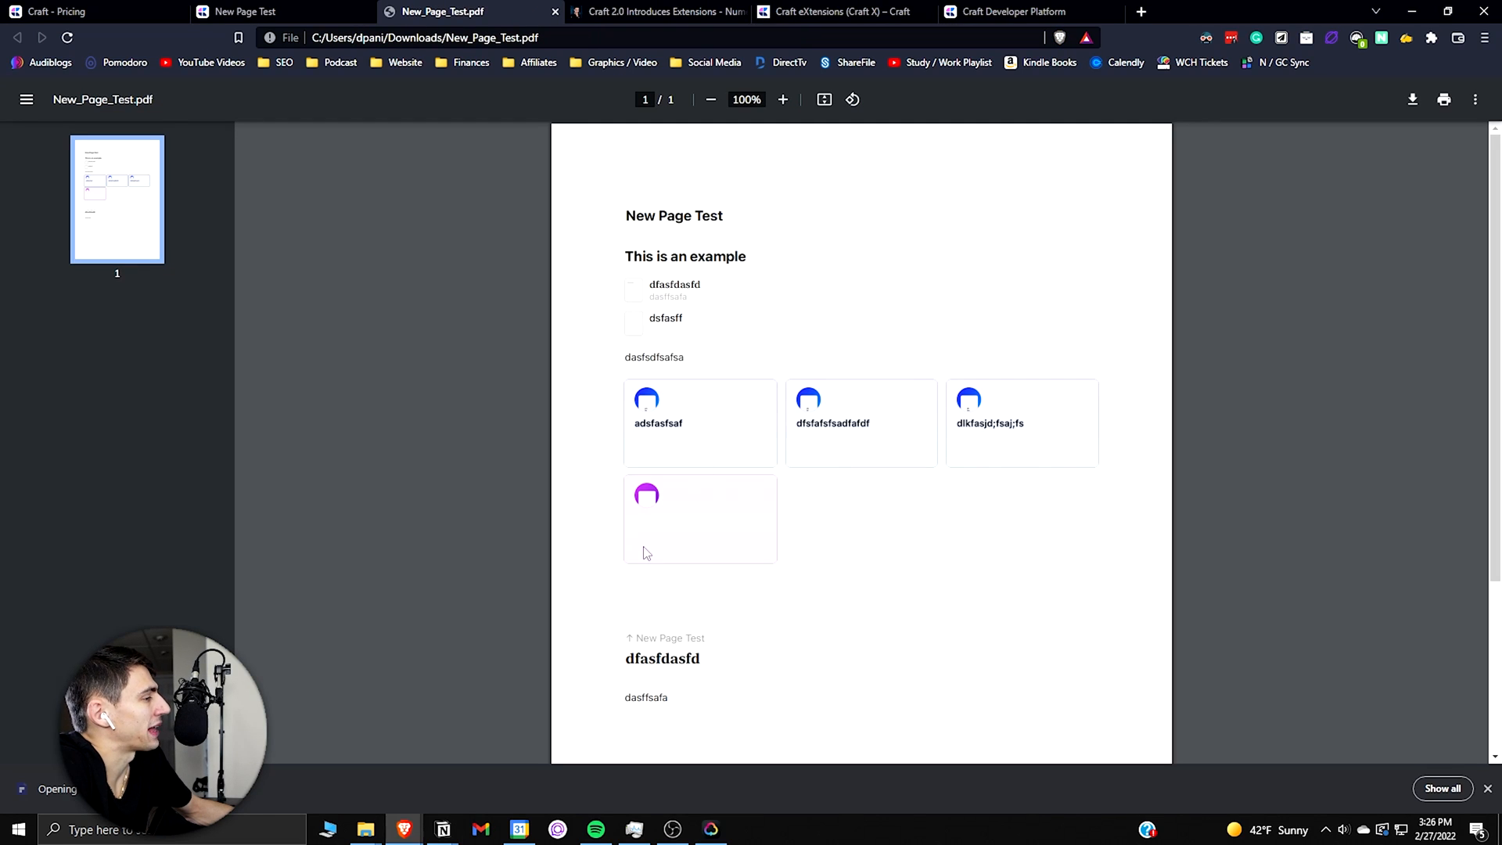
mouse_move(936, 401)
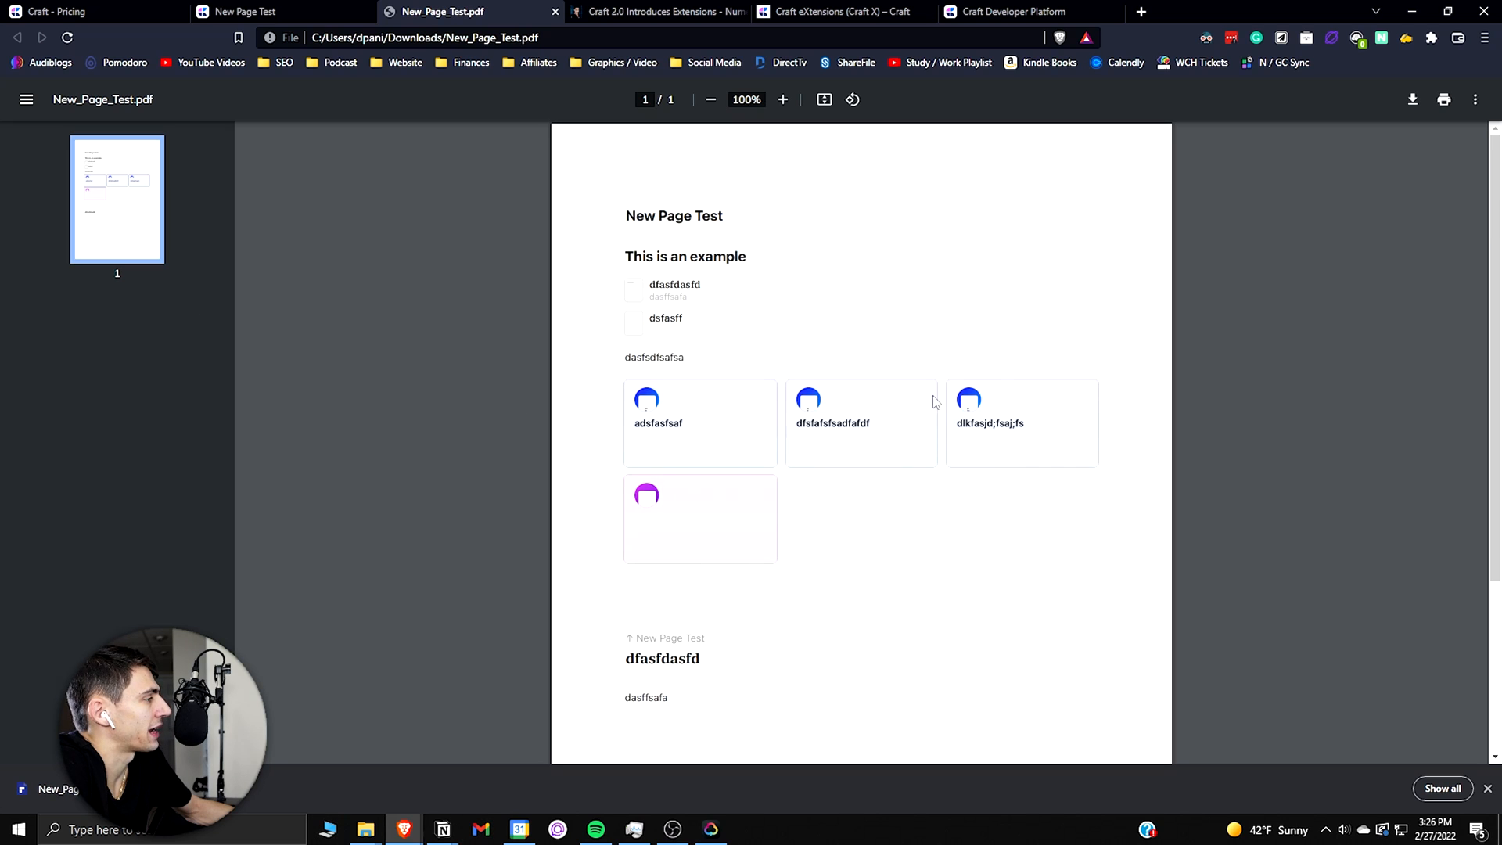
left_click(1298, 401)
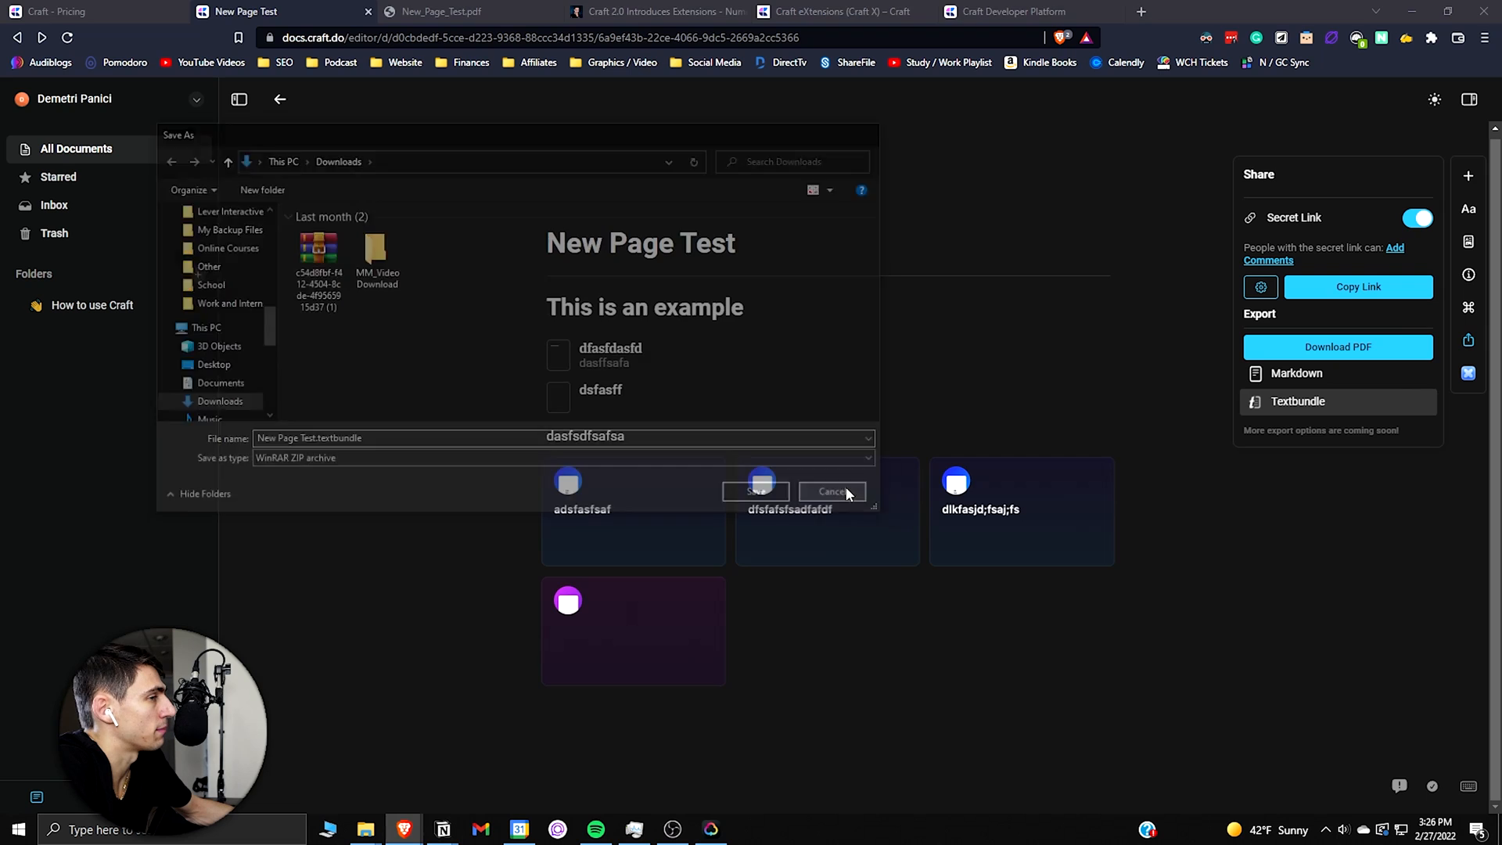
left_click(831, 490)
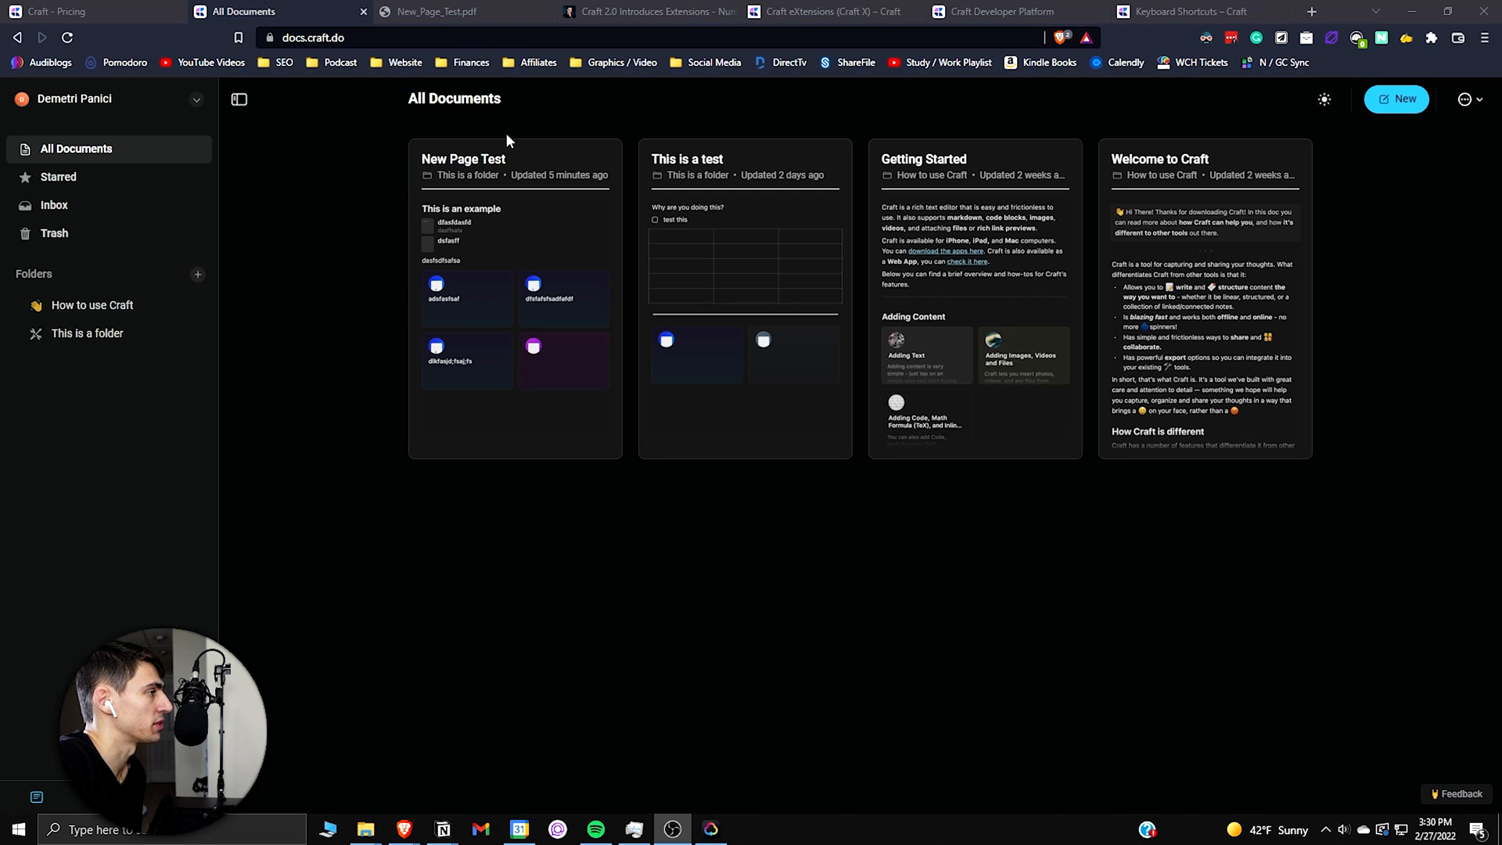
Step: Create a folder named 'example folder created' with a speech-bubble icon
left_click(197, 274)
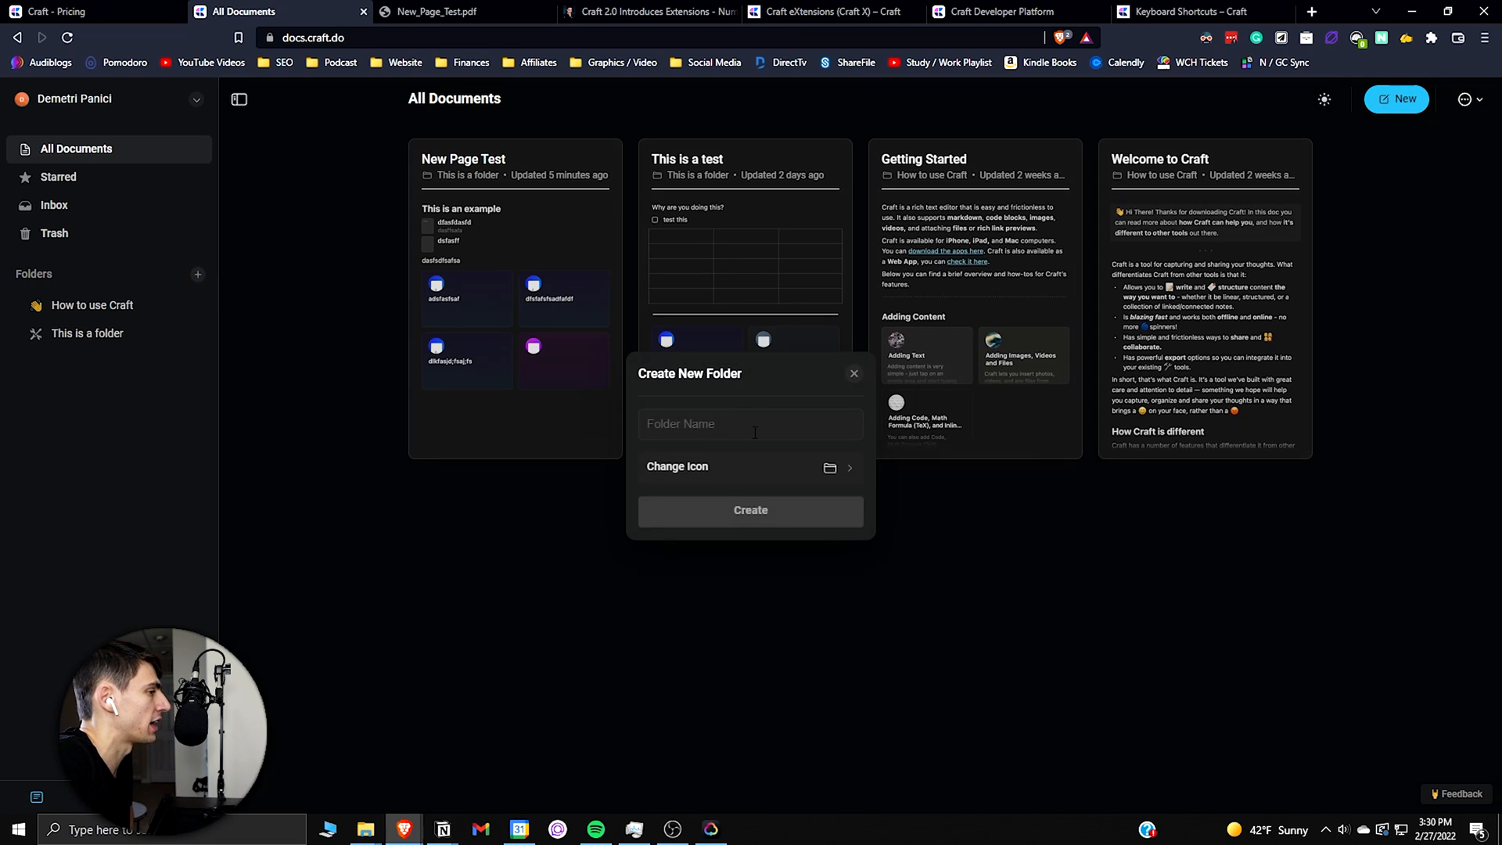
type("example folder")
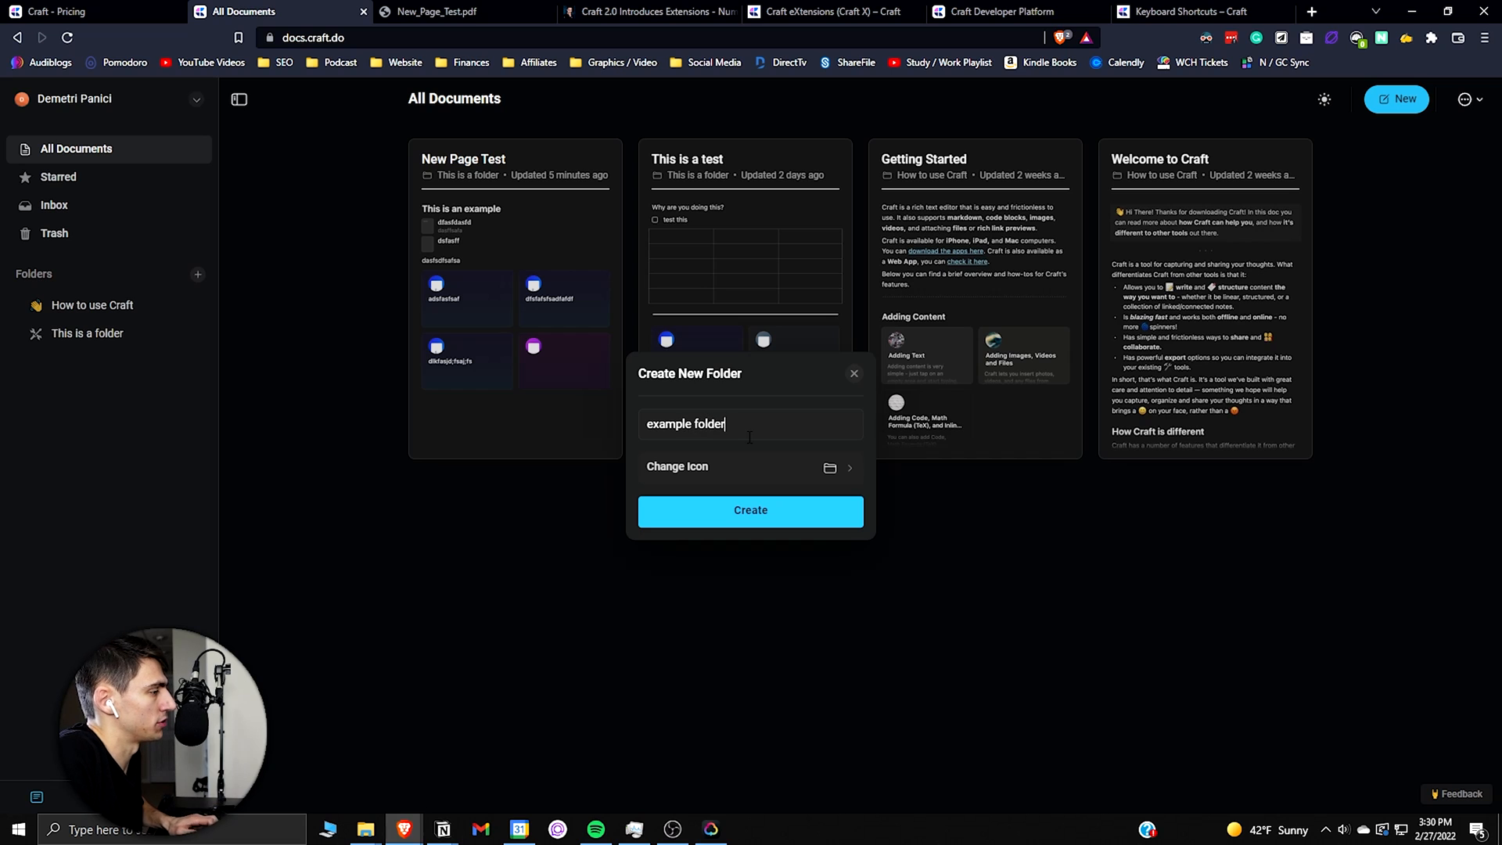
type("created")
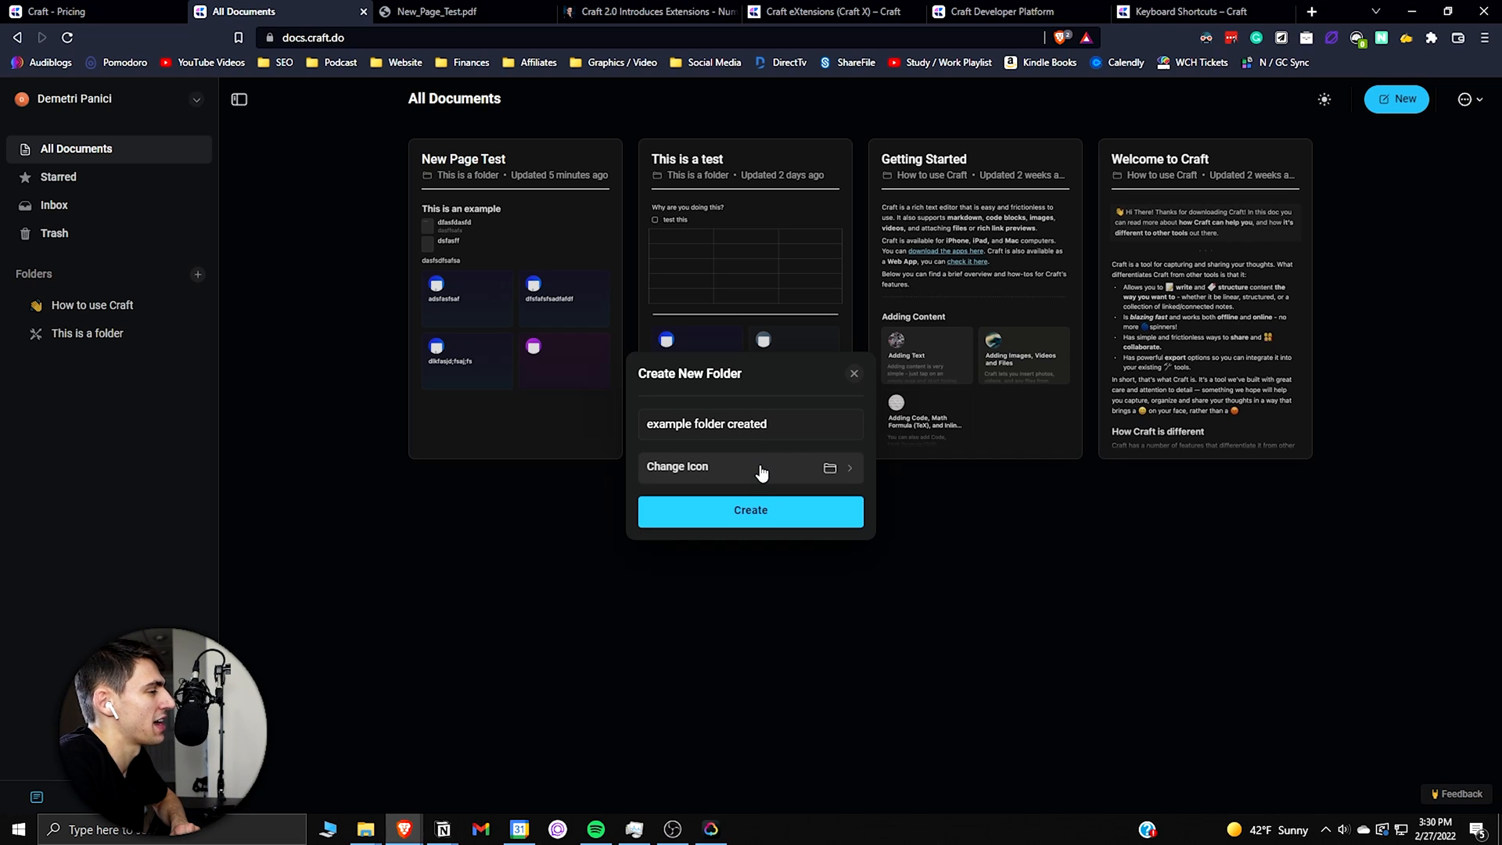
left_click(750, 467)
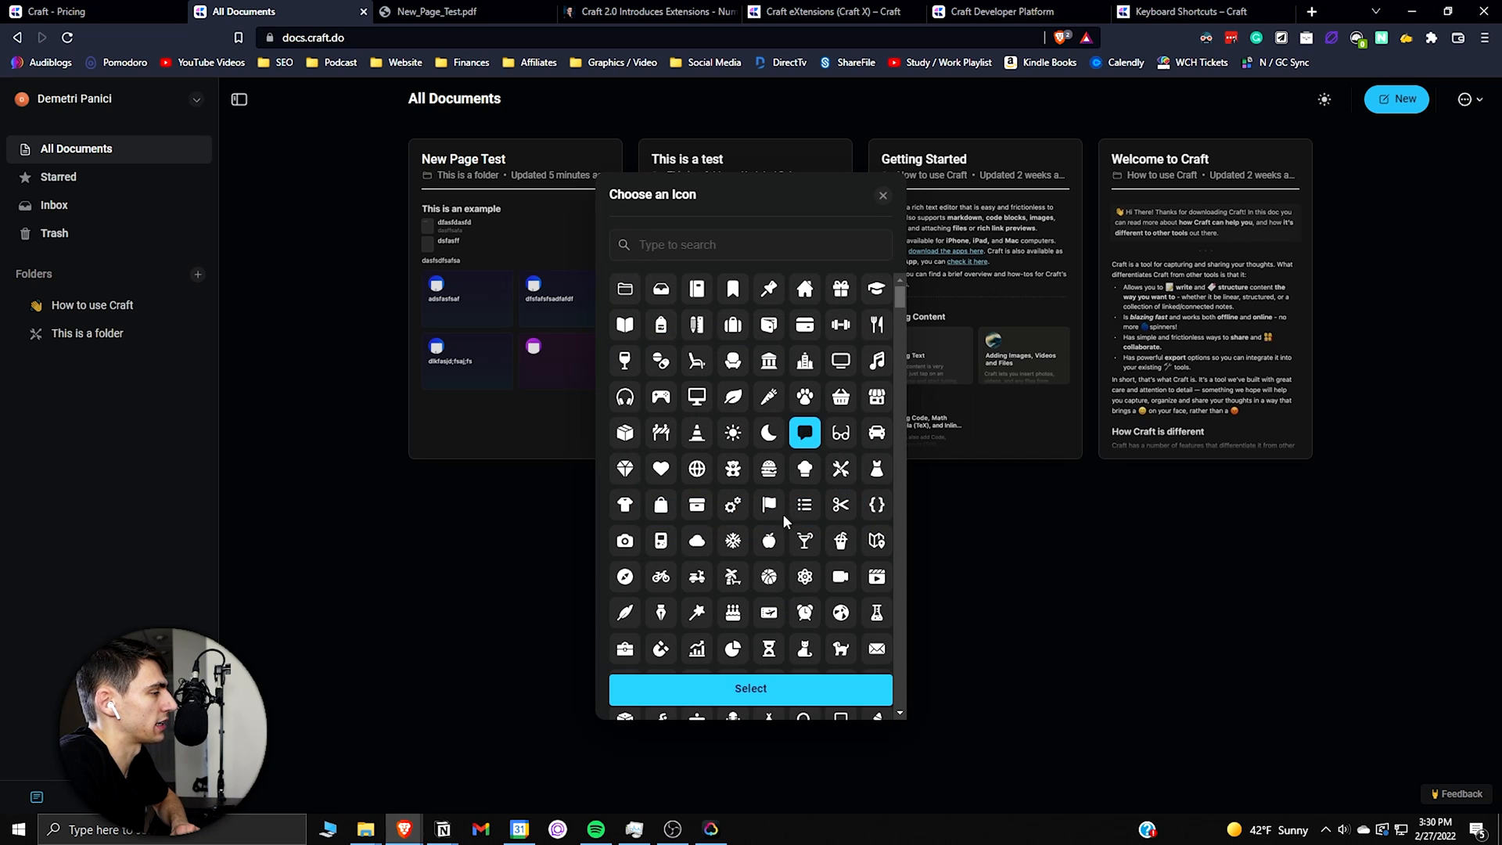
left_click(750, 688)
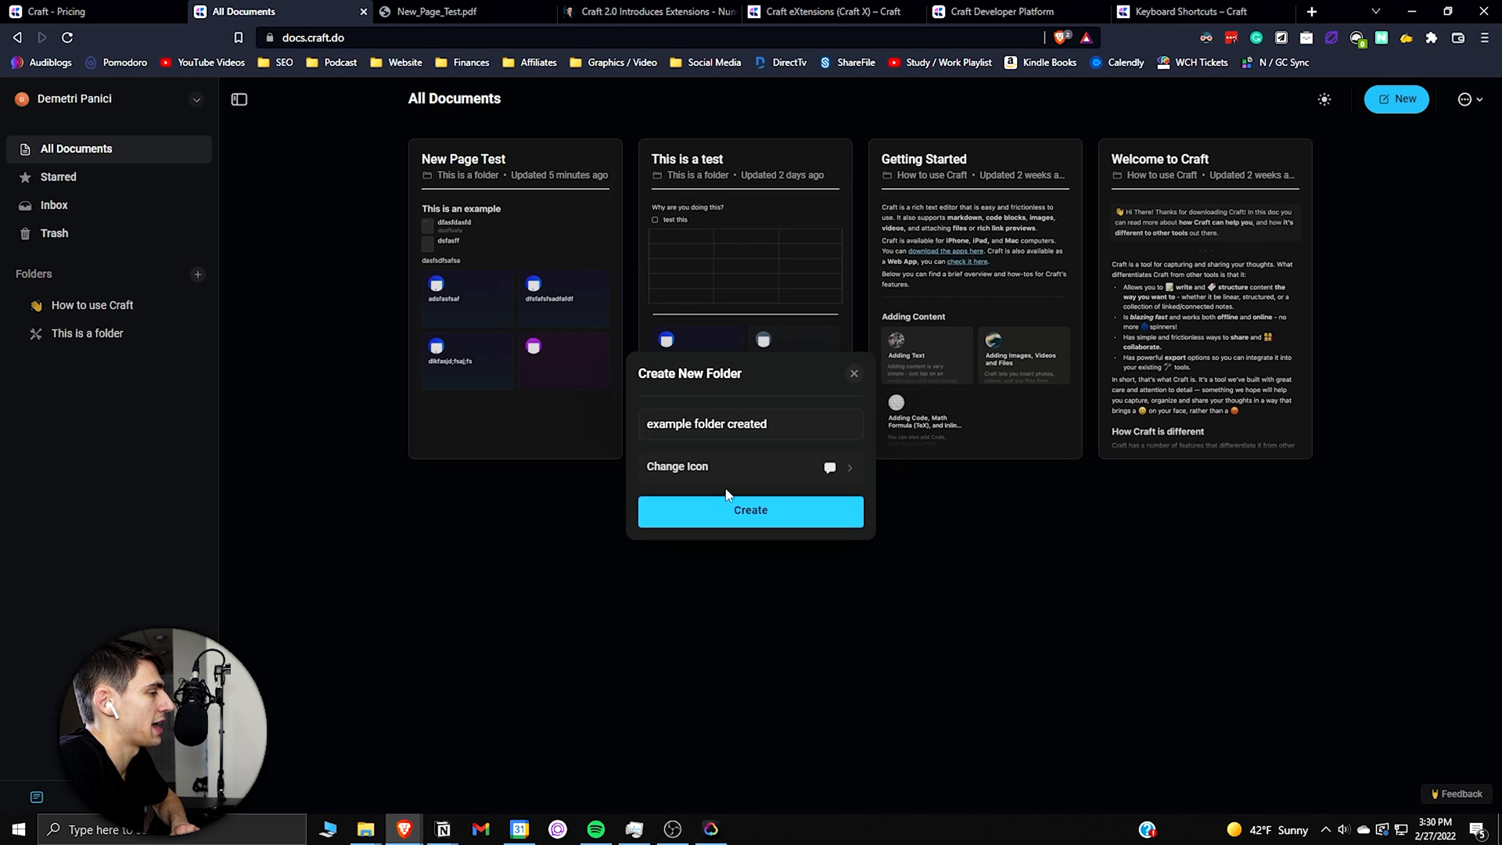
left_click(750, 509)
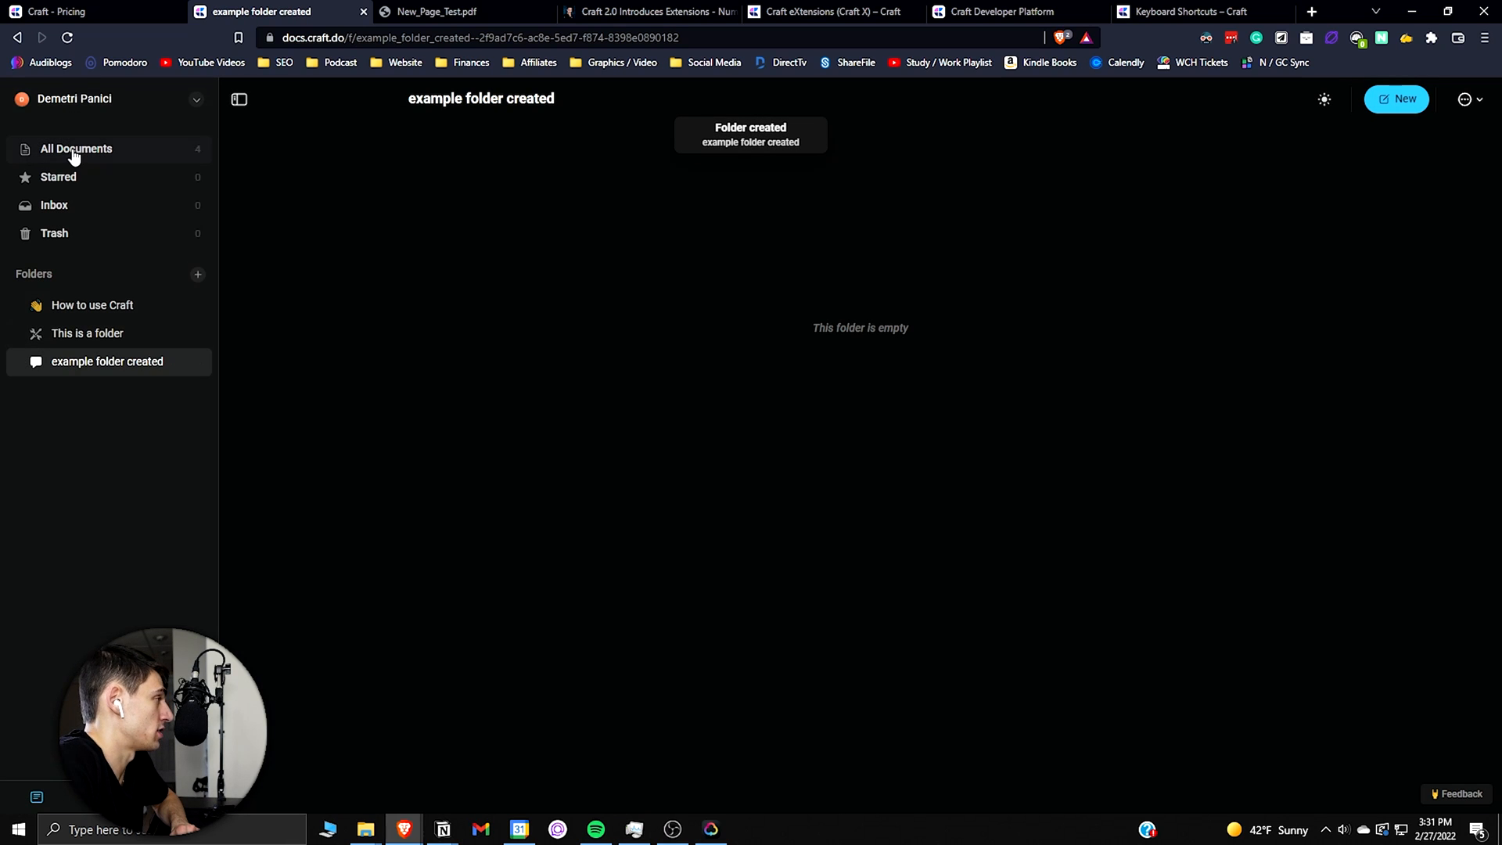
Step: From All Documents, move New Page Test into 'example folder created'
left_click(76, 148)
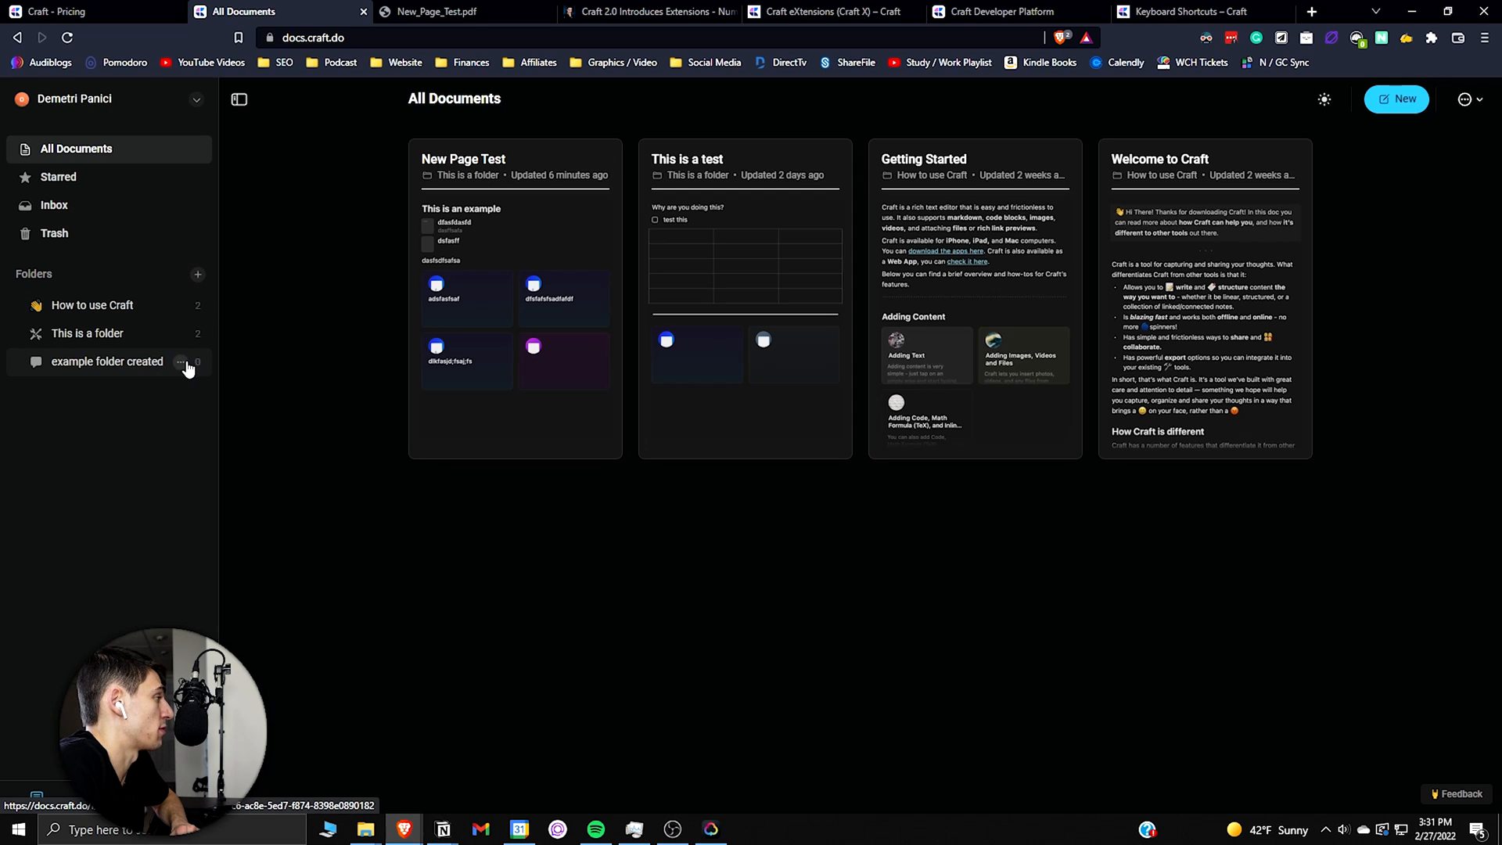
left_click(181, 361)
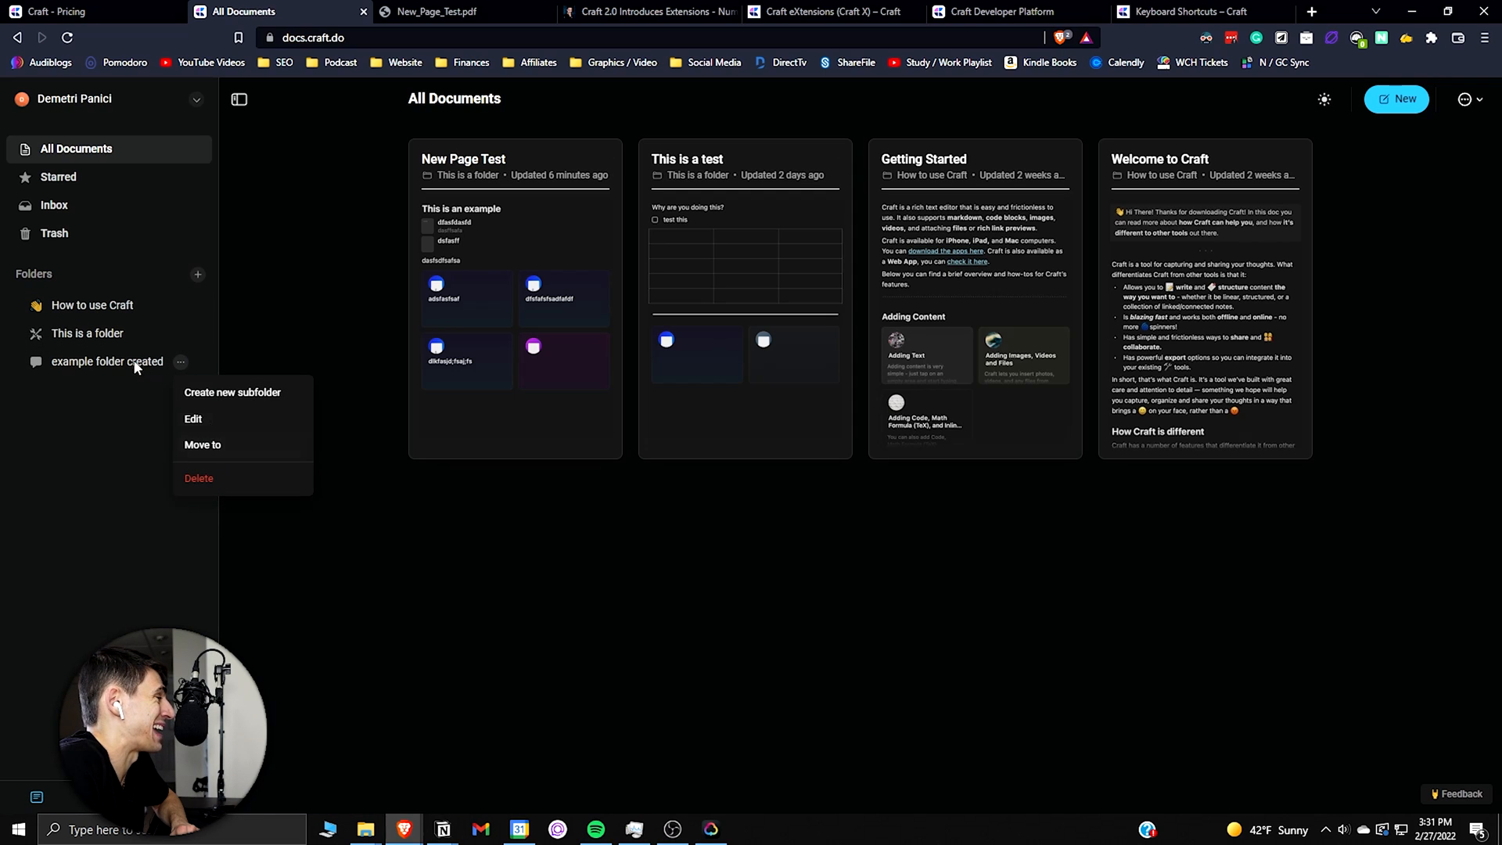
left_click(601, 159)
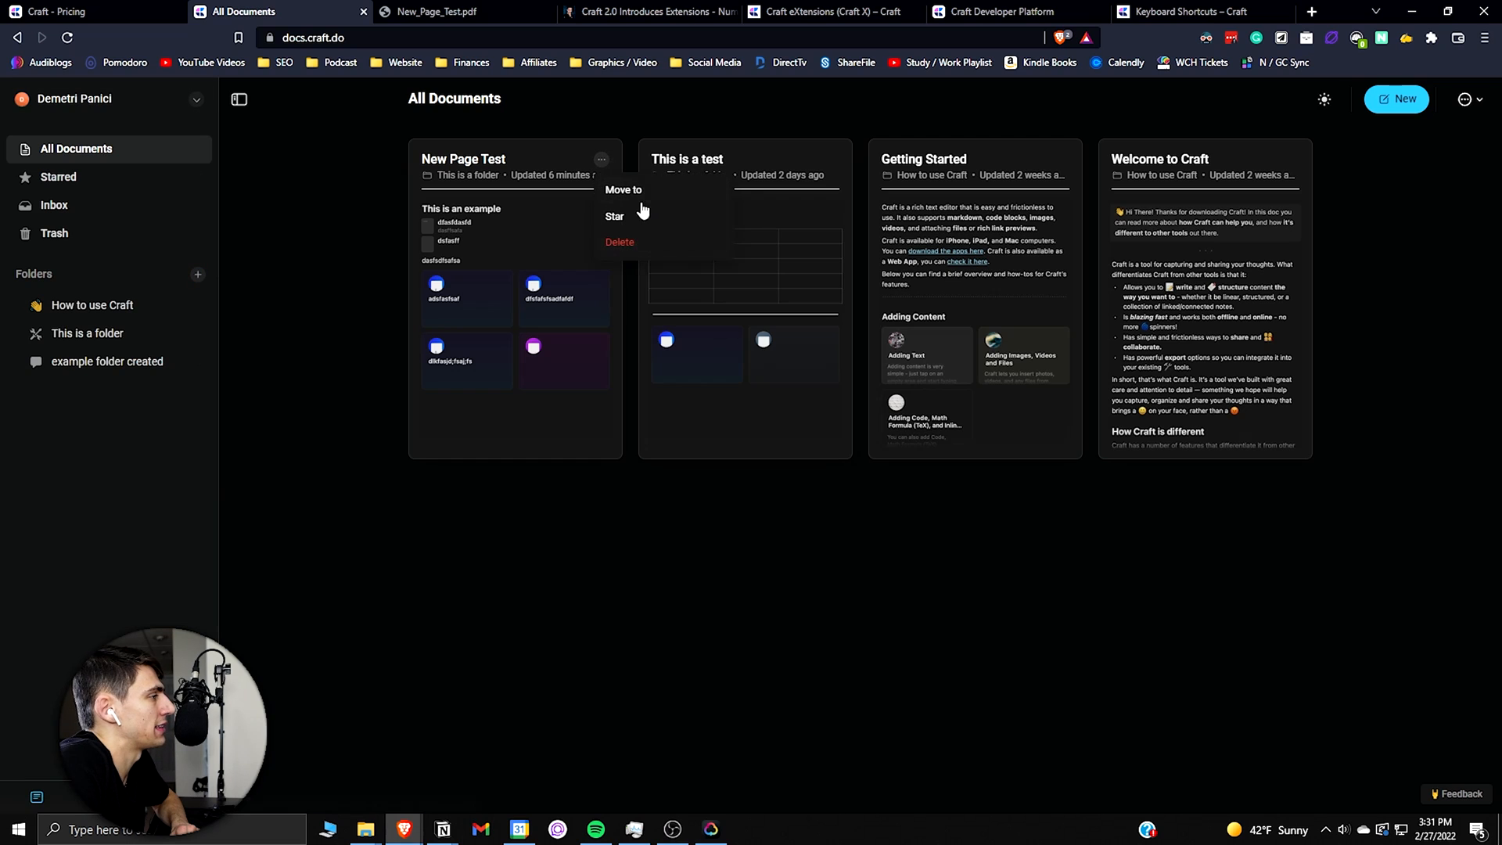
left_click(623, 189)
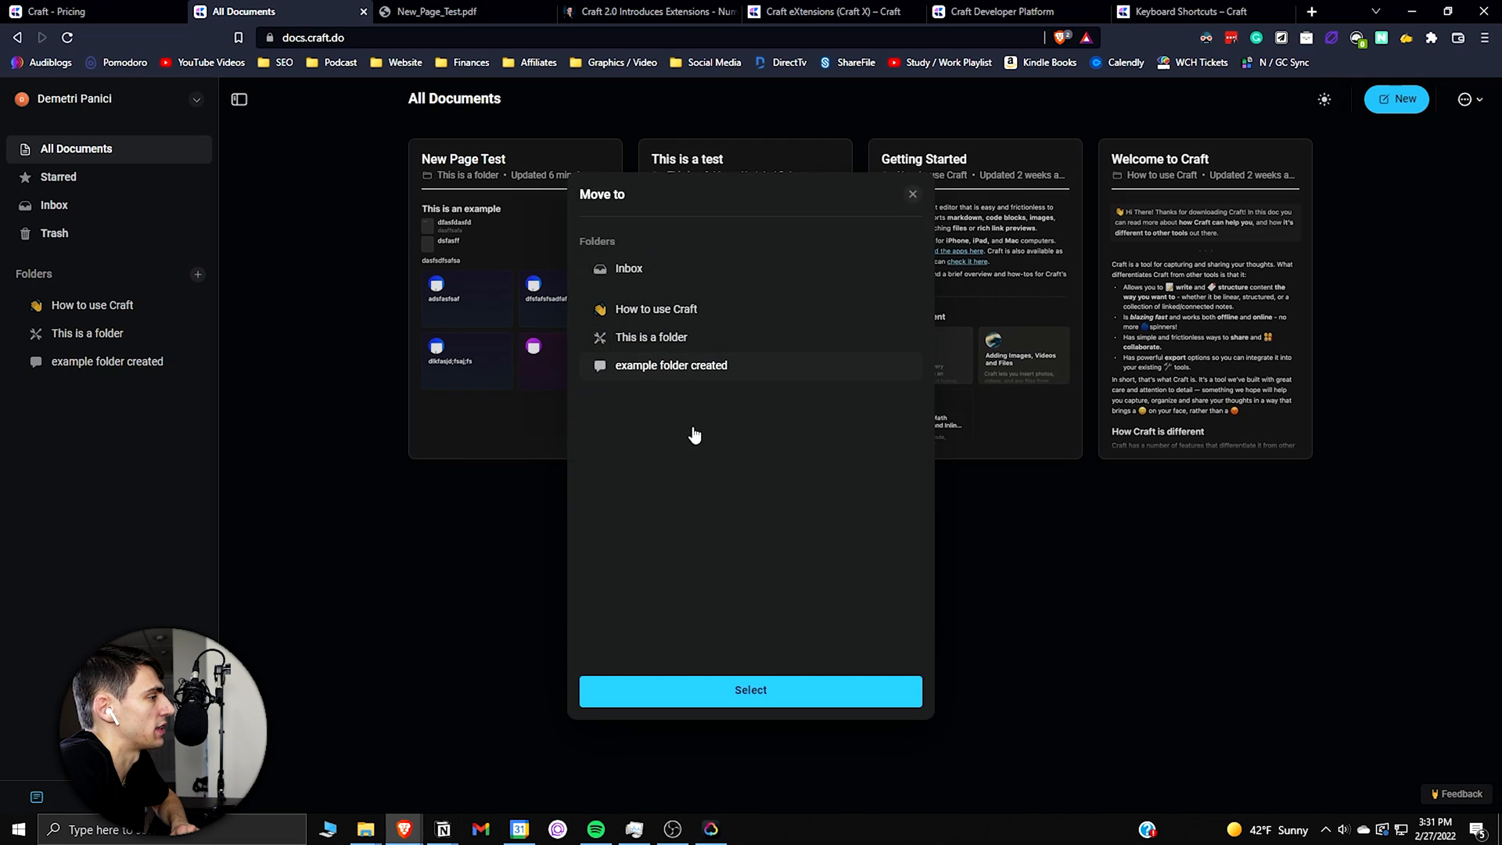
left_click(750, 690)
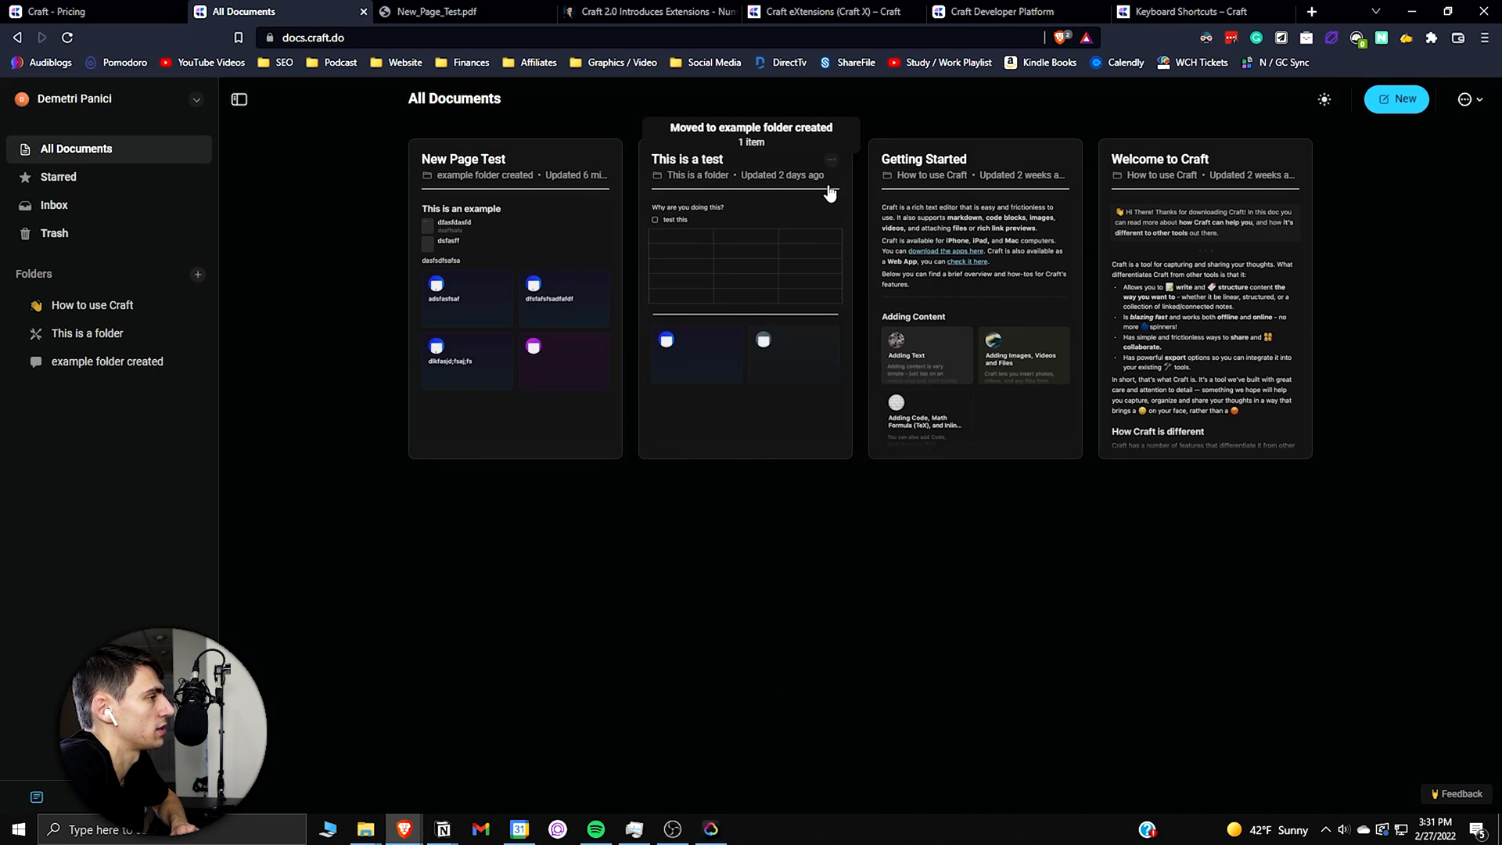
left_click(1290, 158)
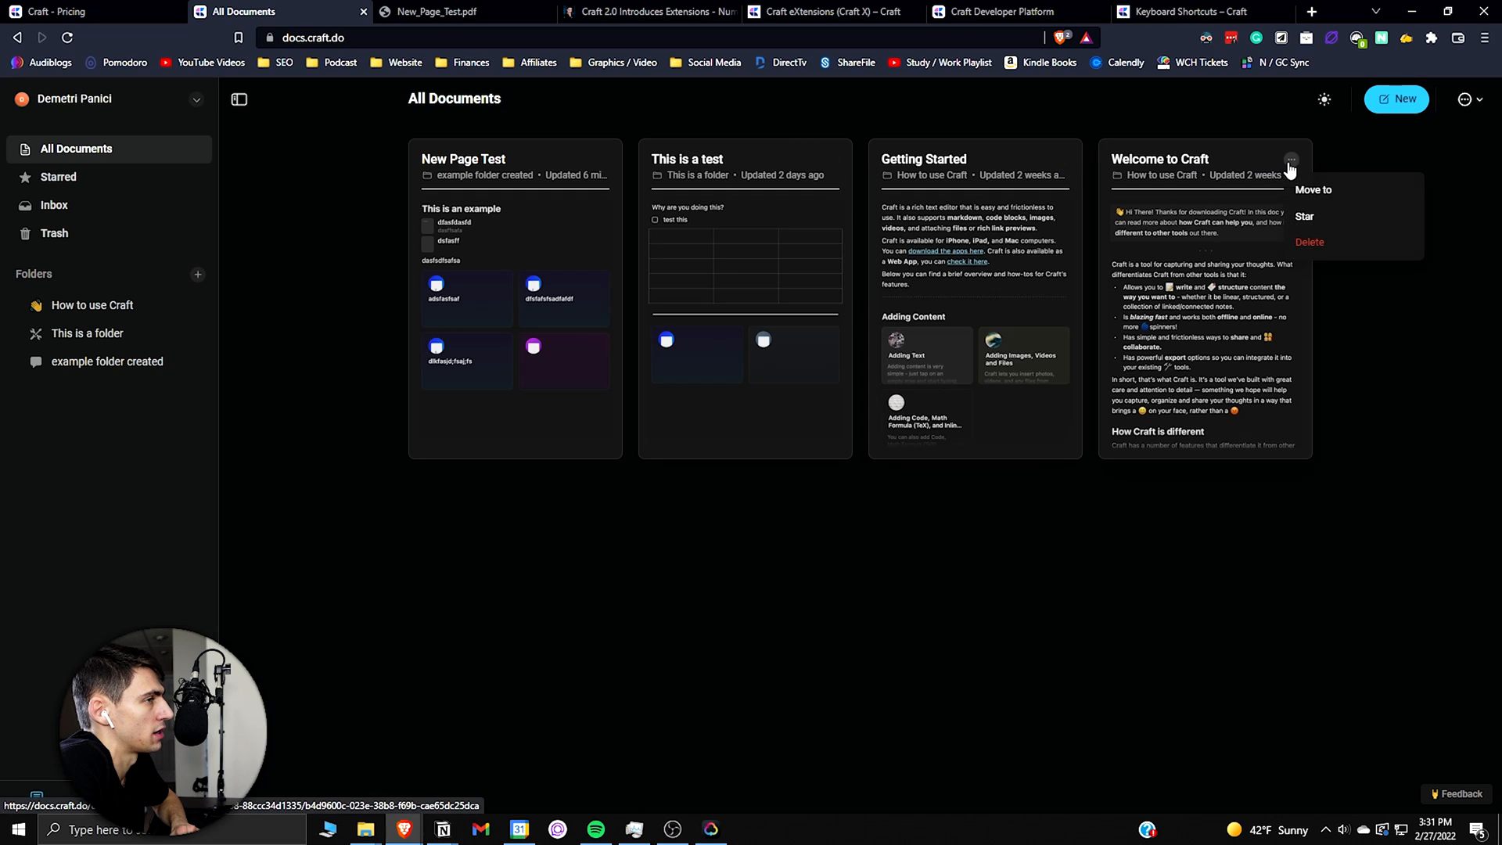
Step: Inside How to use Craft > This is a folder, create a folder named 'subfolder example'
left_click(92, 304)
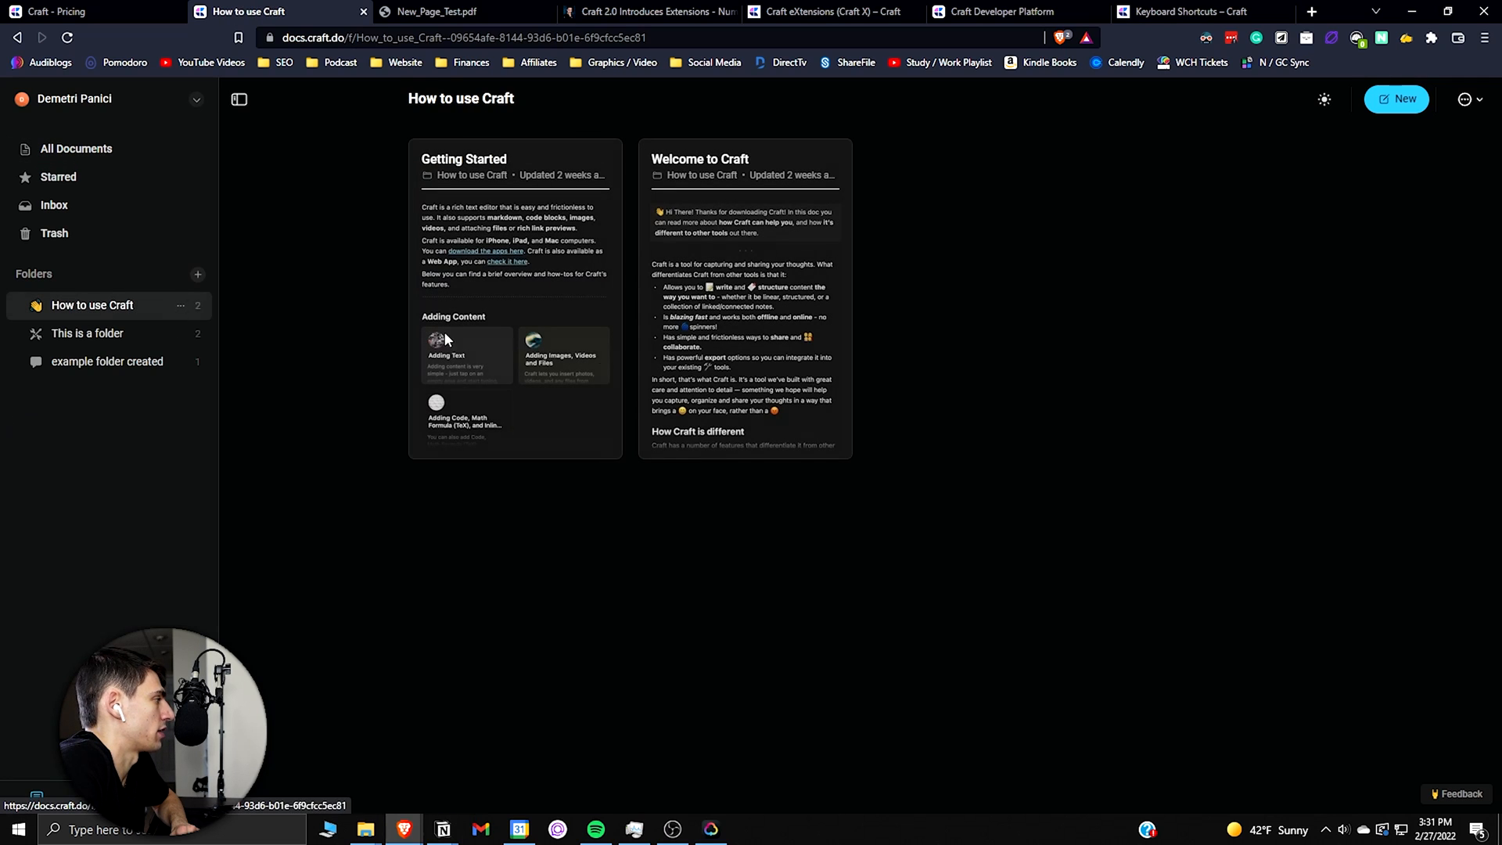
left_click(87, 332)
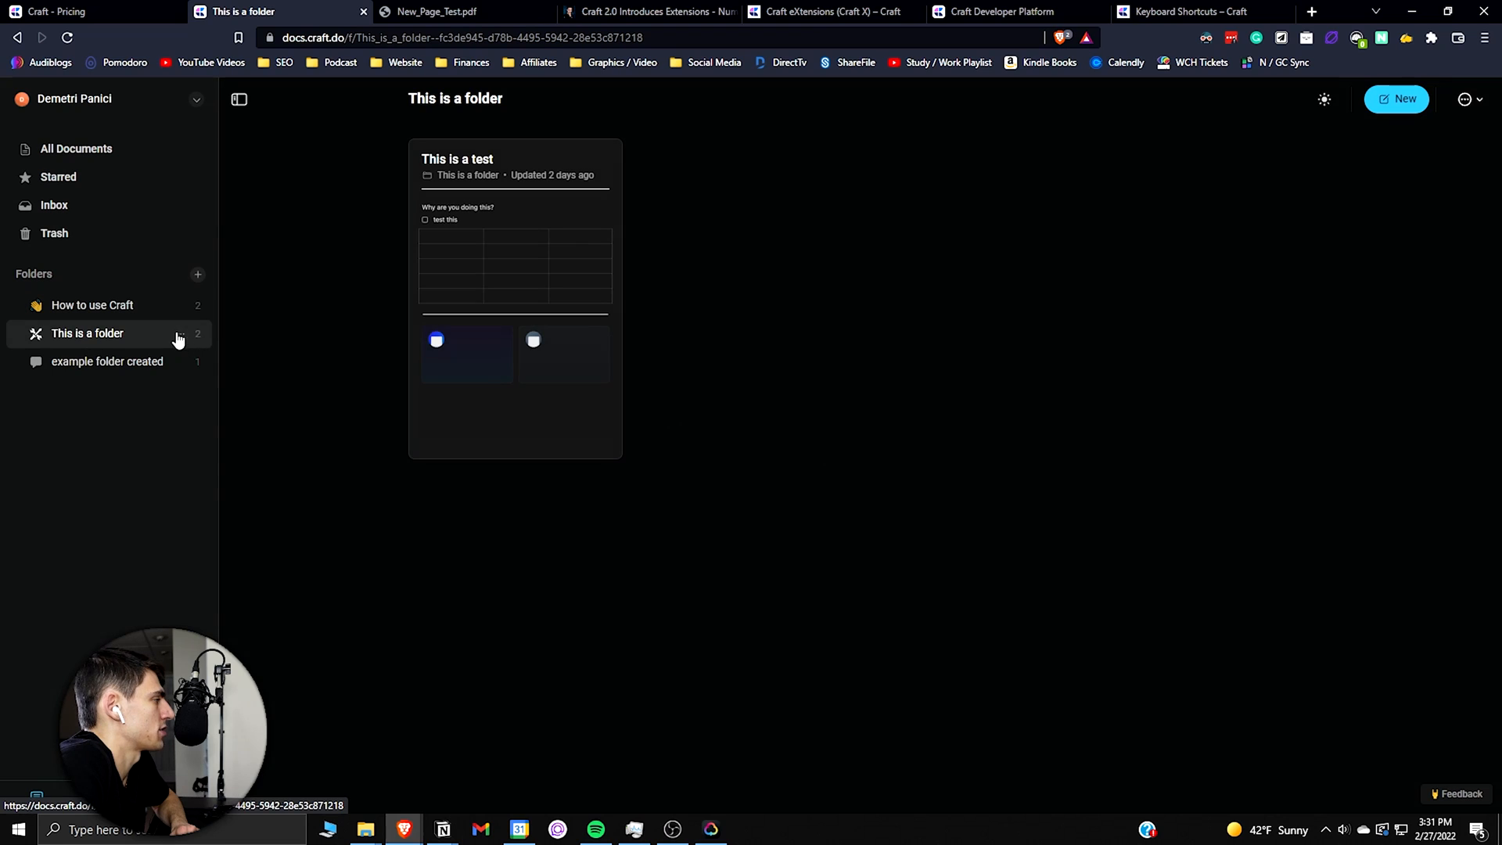
left_click(197, 274)
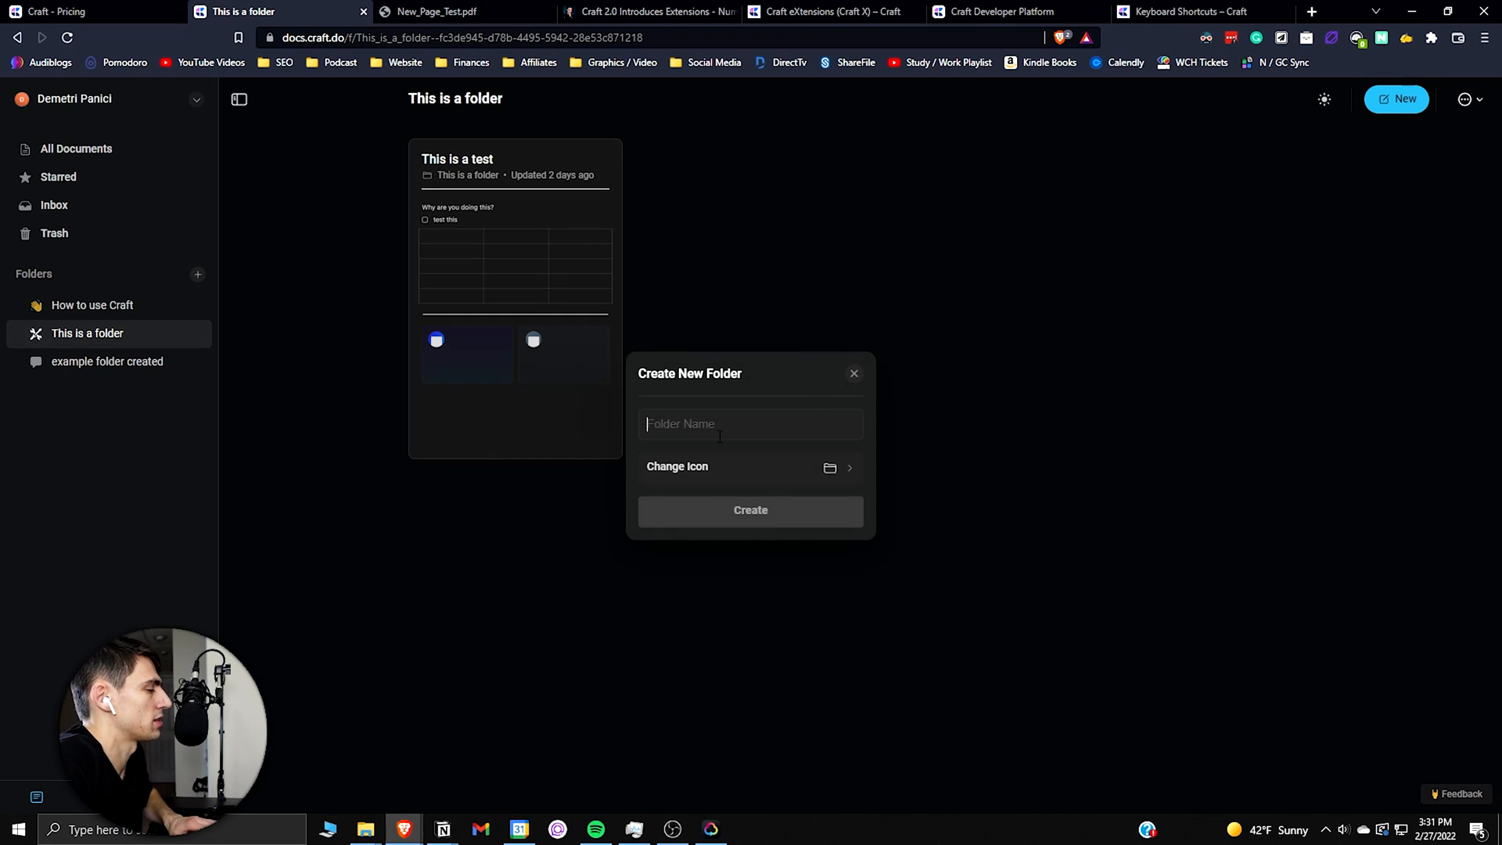
type("subfolder e")
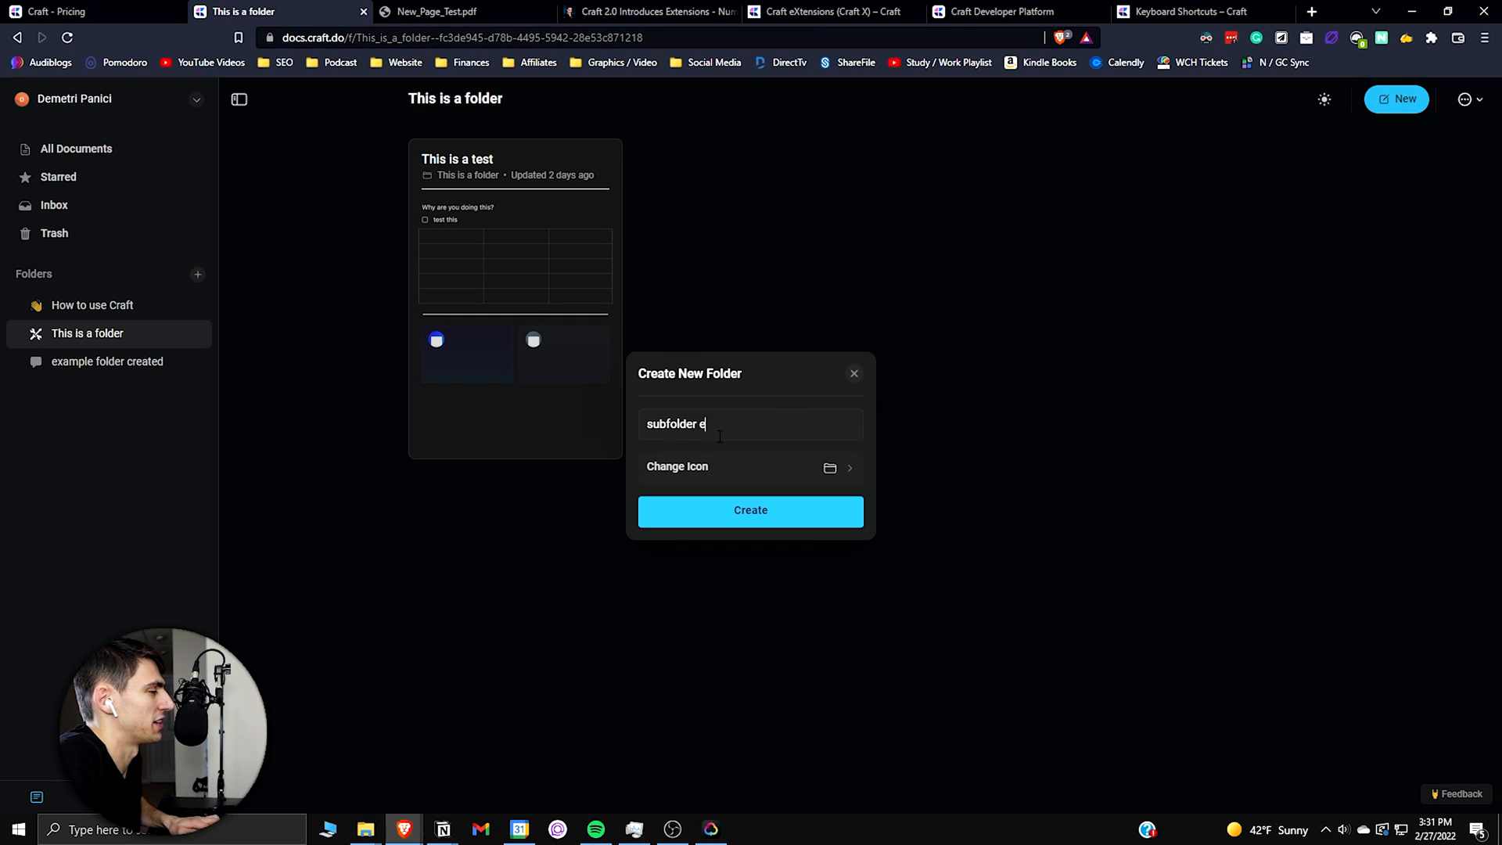
type("xample")
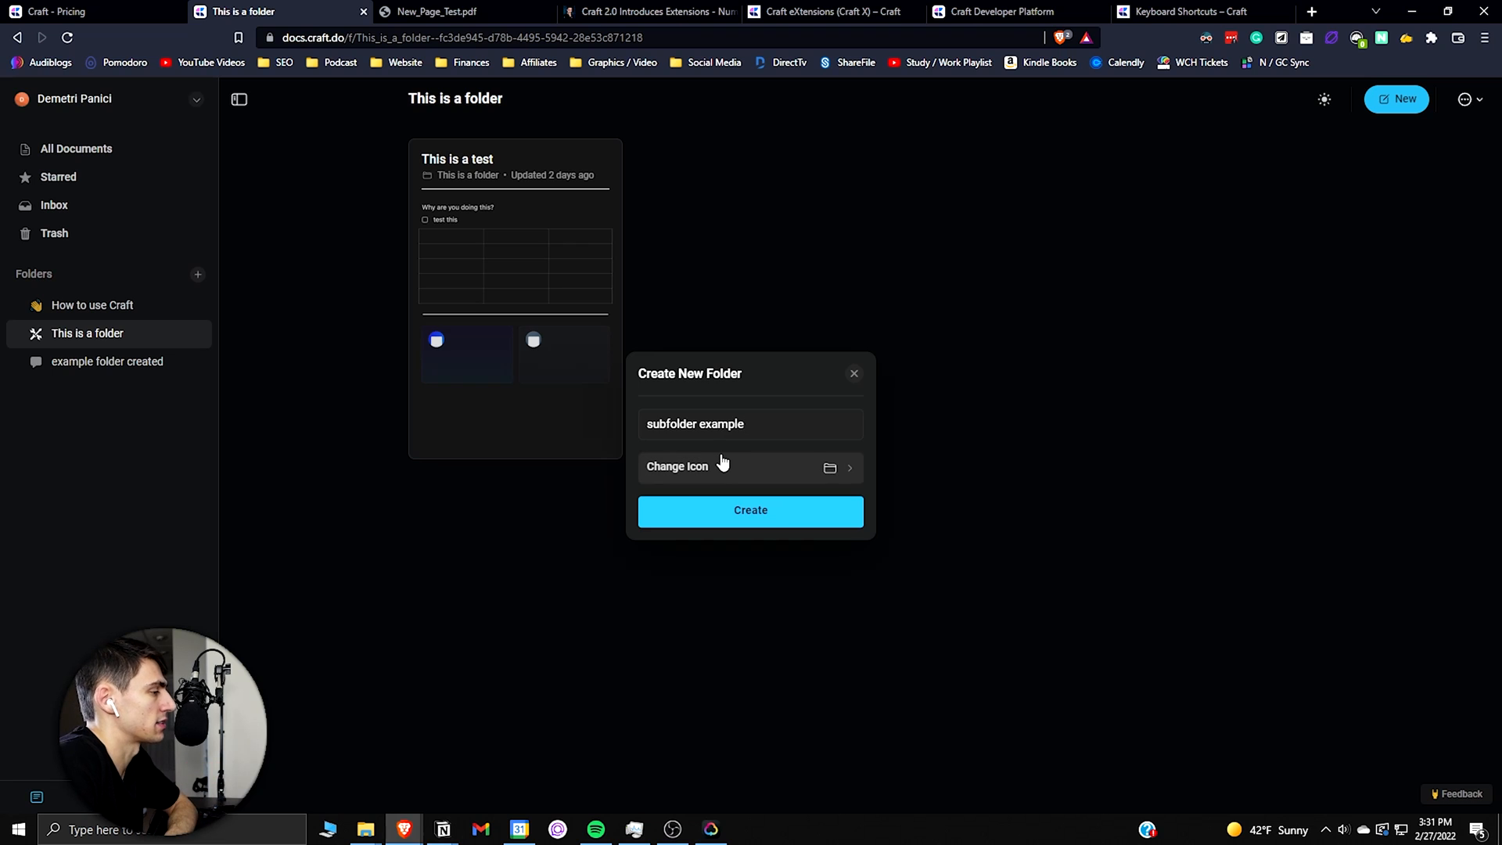
left_click(750, 509)
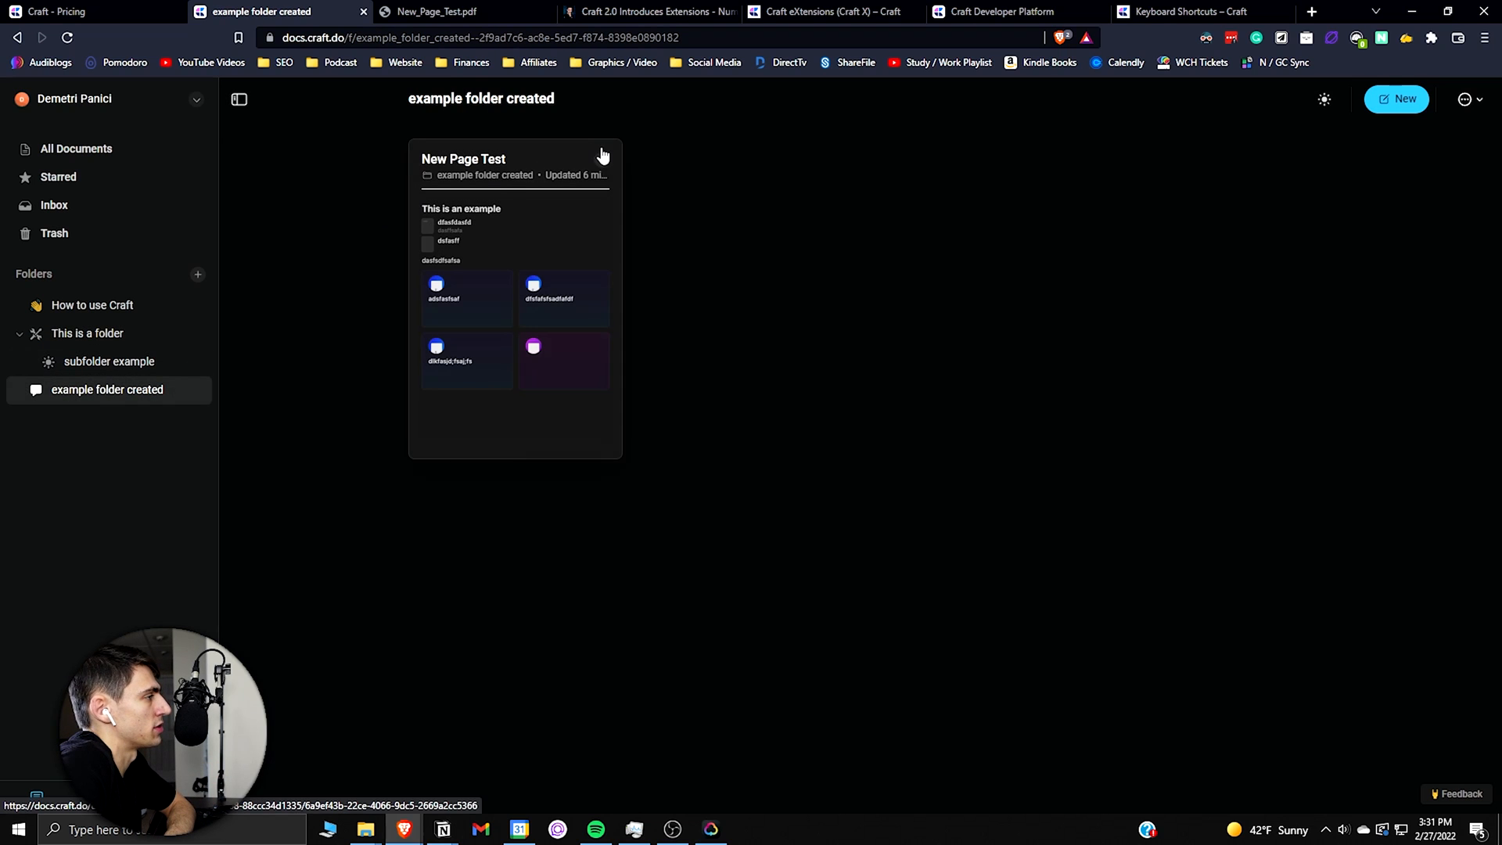
Step: Move New Page Test into 'subfolder example' and view This is a folder's contents
left_click(602, 155)
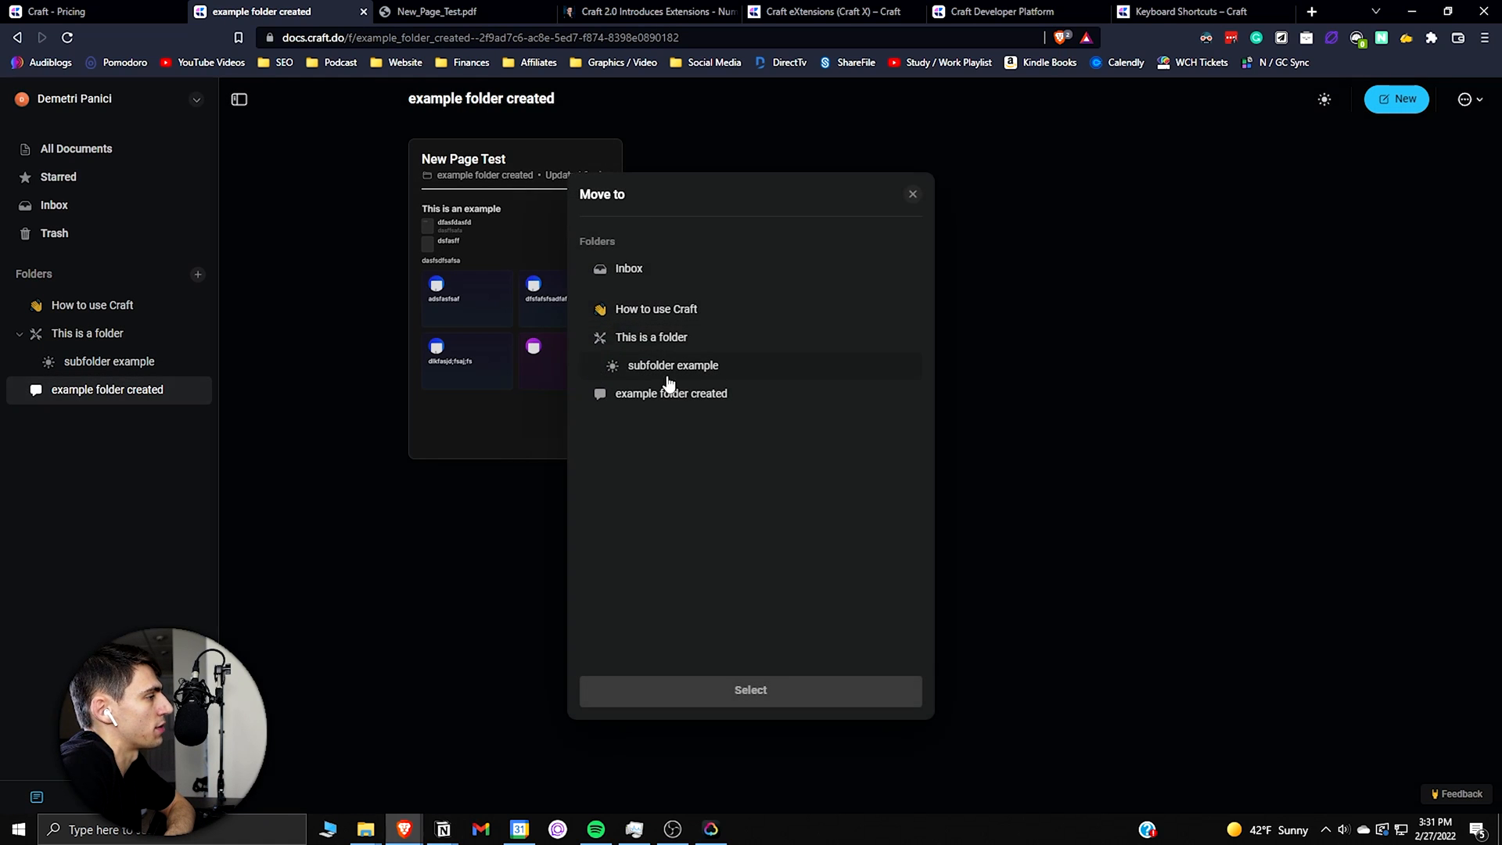
left_click(751, 690)
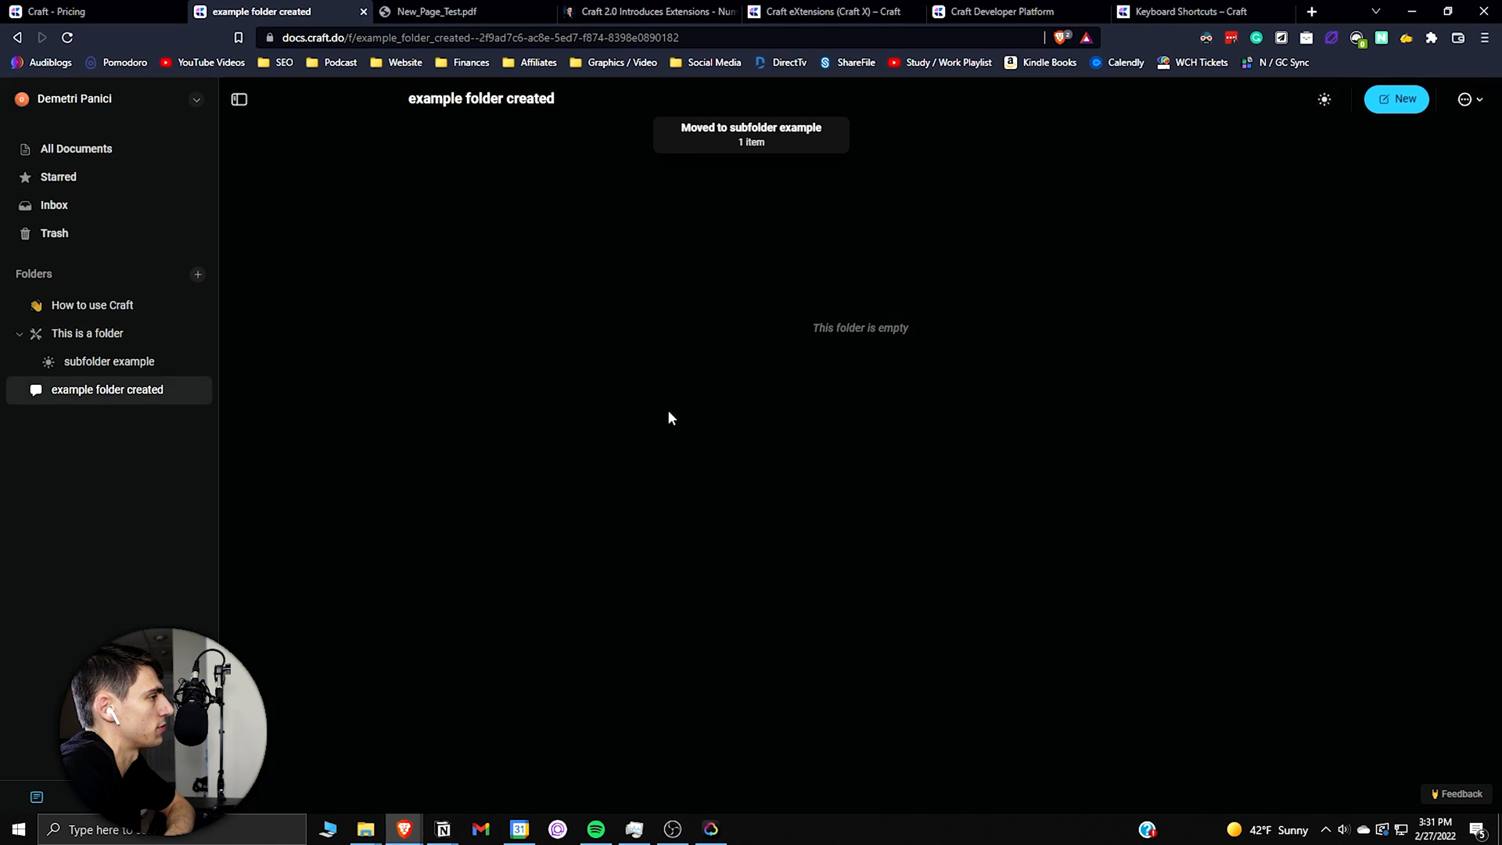
left_click(87, 332)
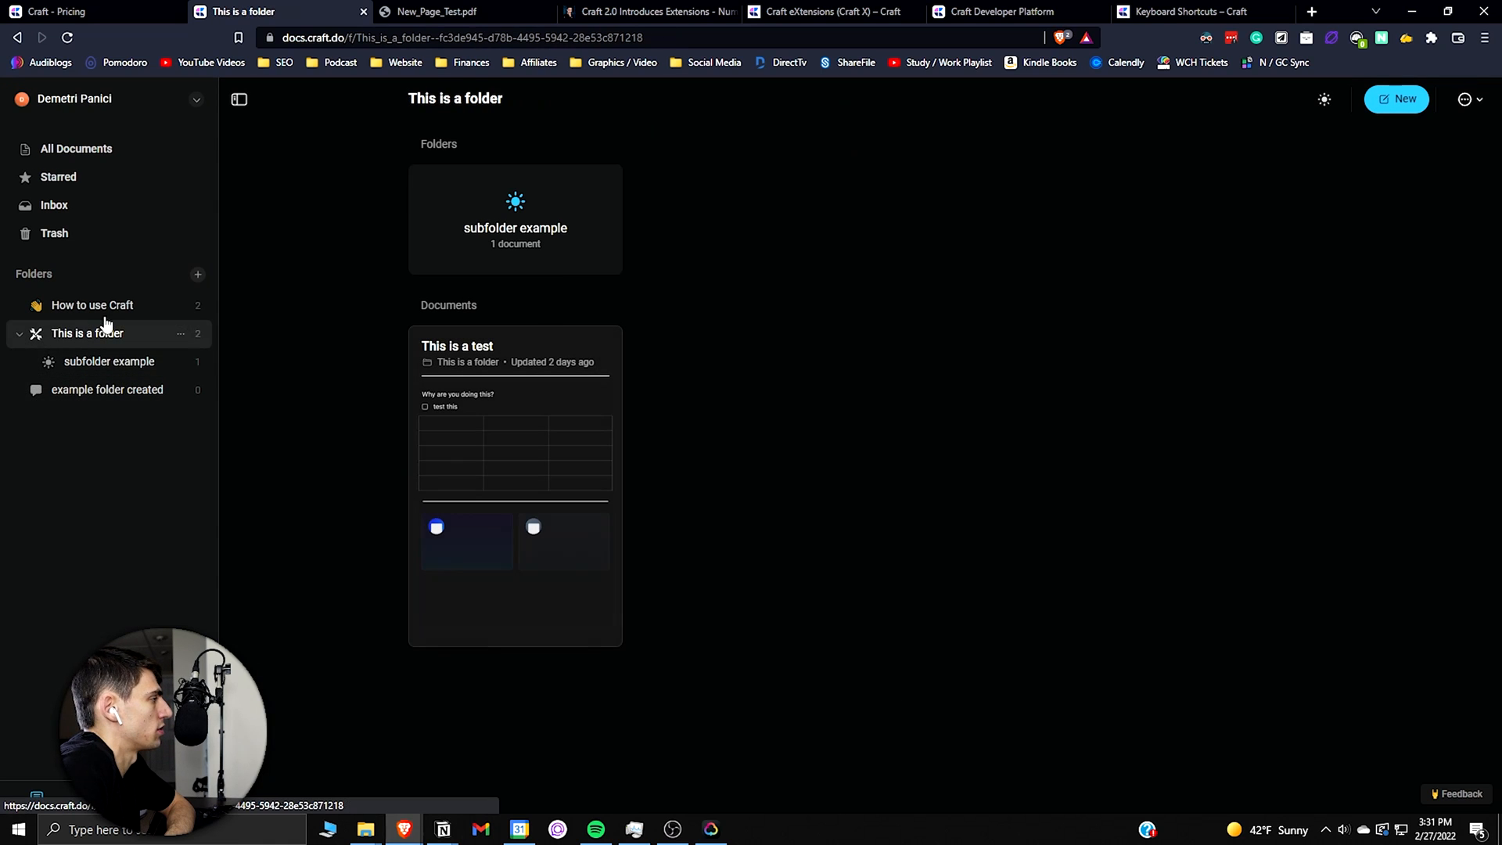
mouse_move(438, 213)
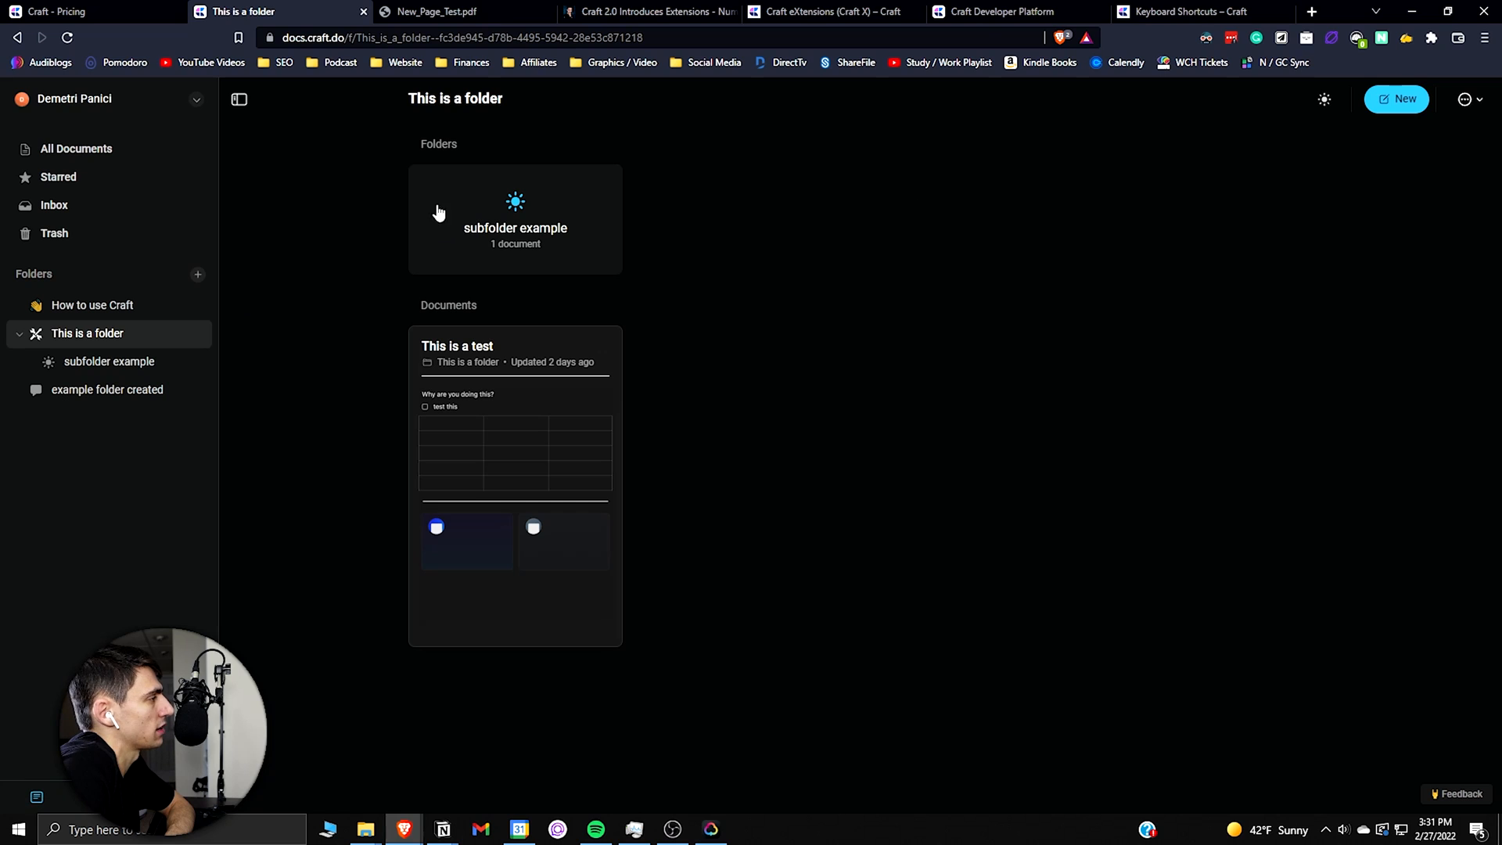
mouse_move(496, 230)
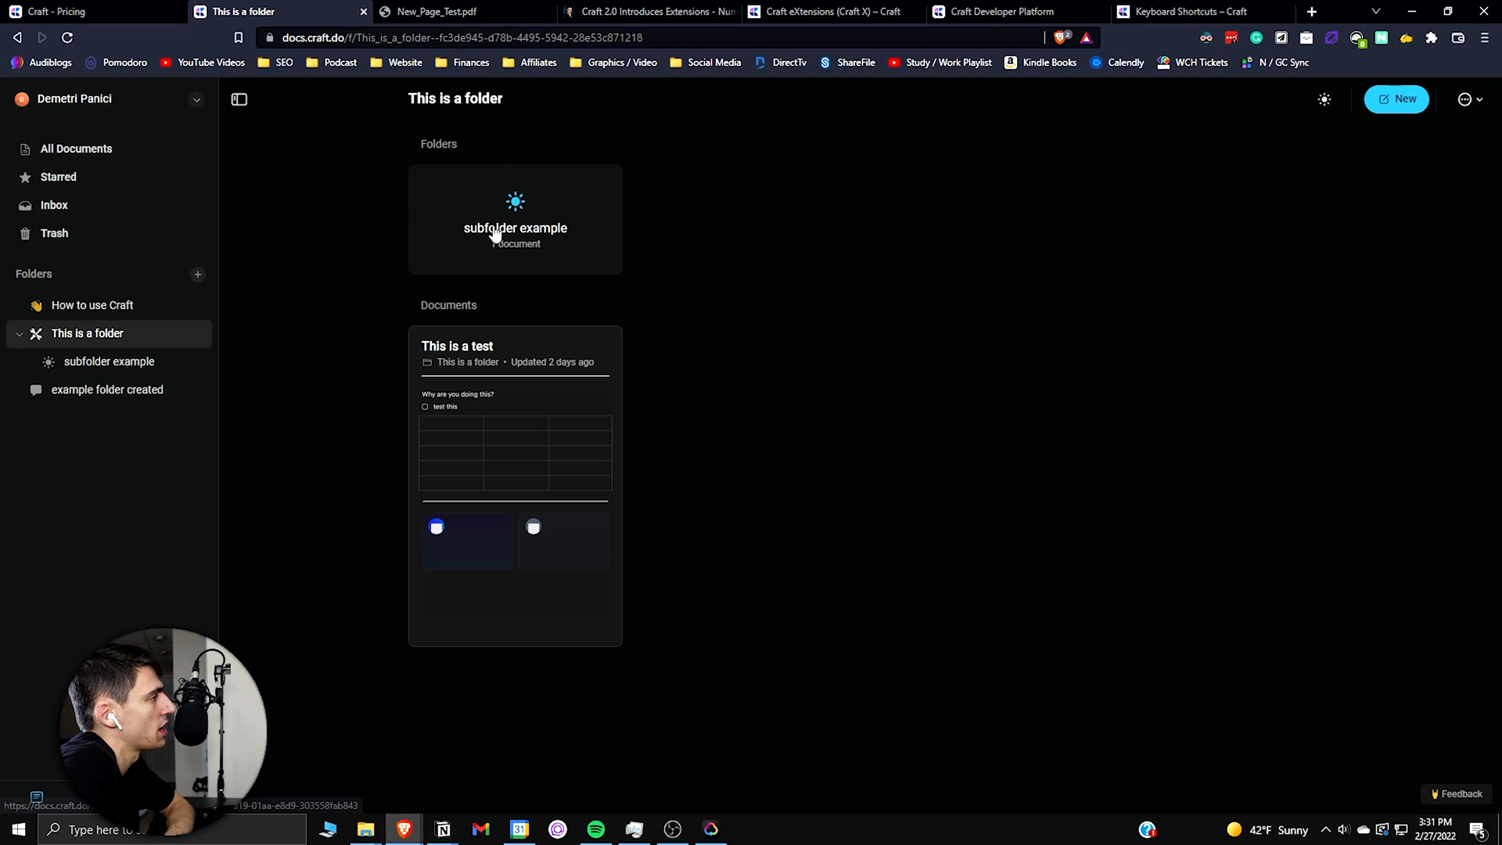
mouse_move(730, 314)
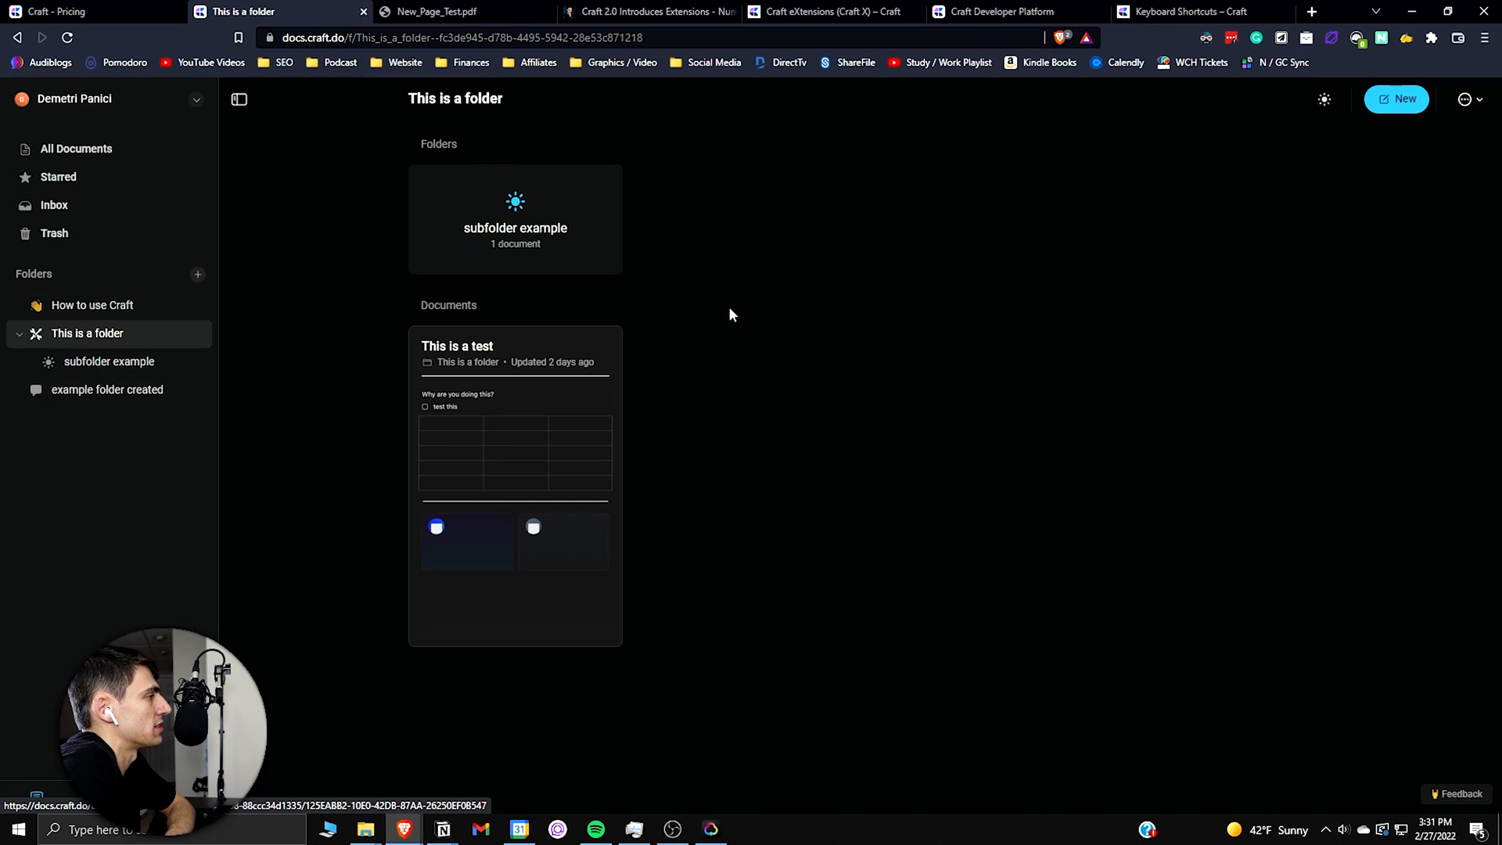
mouse_move(453, 189)
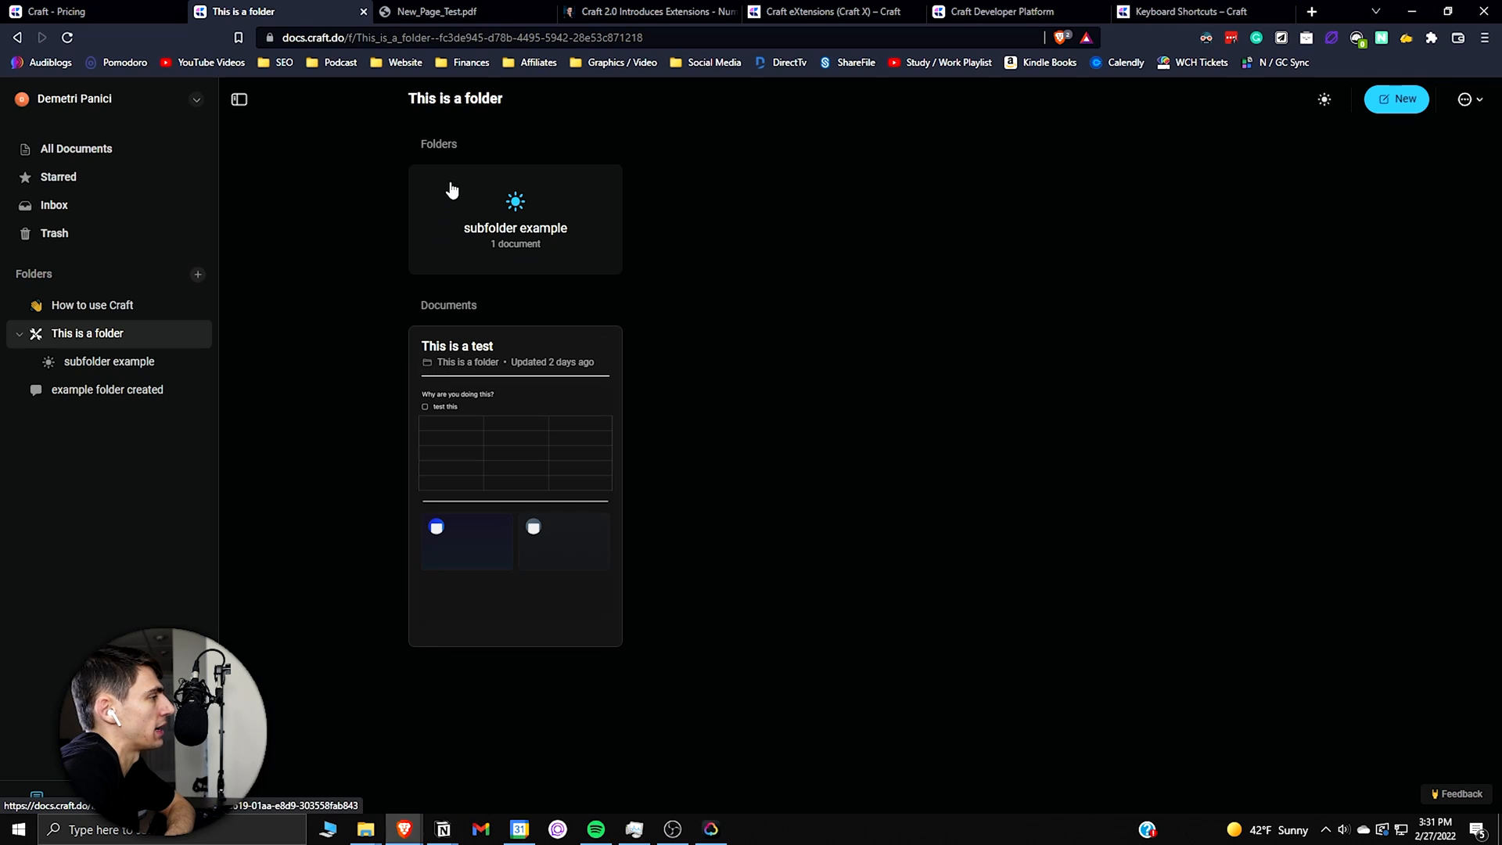
mouse_move(526, 458)
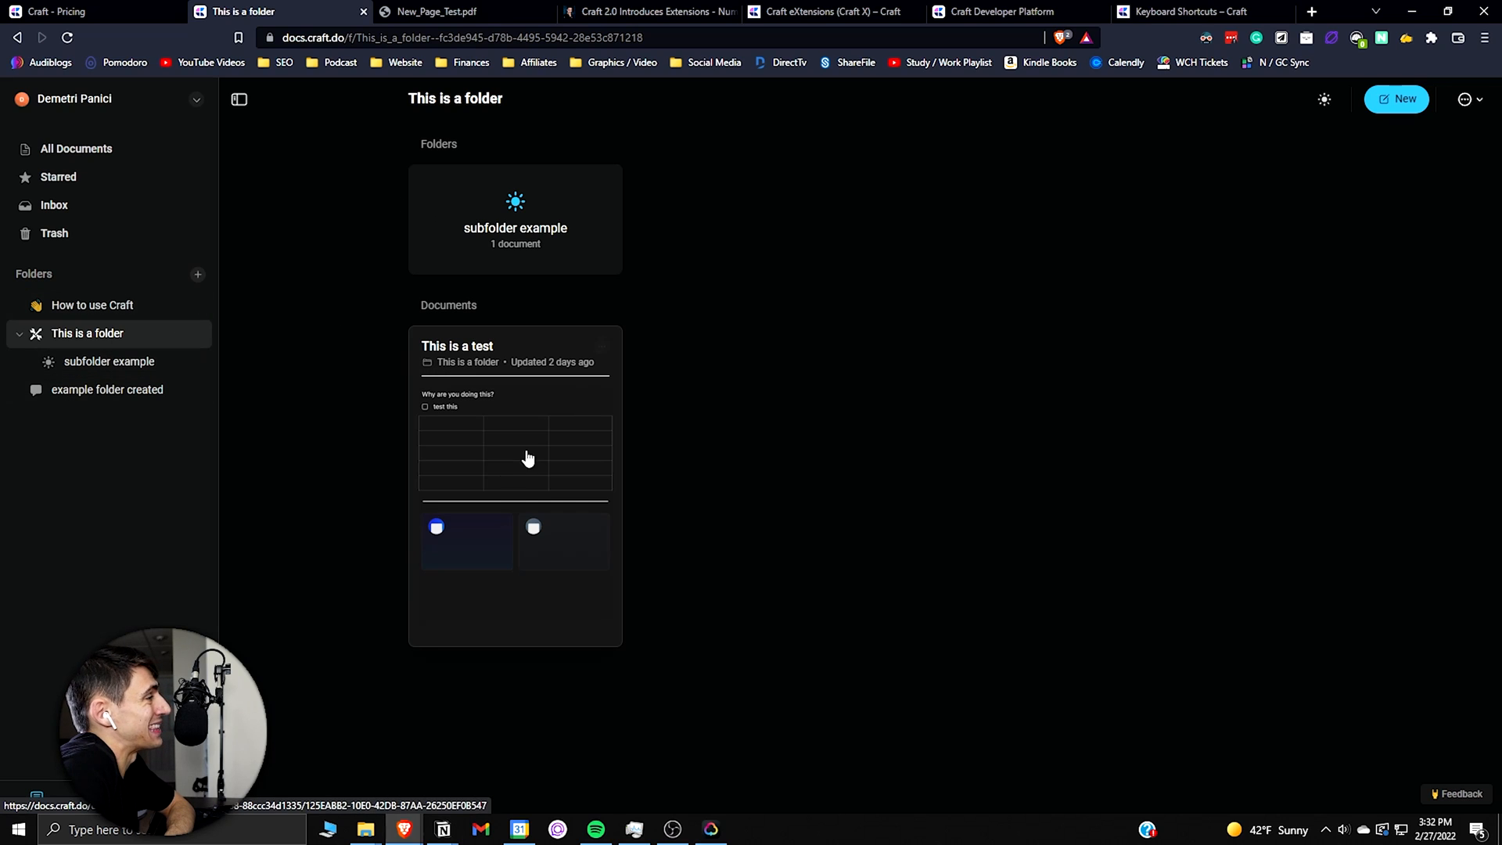
mouse_move(640, 396)
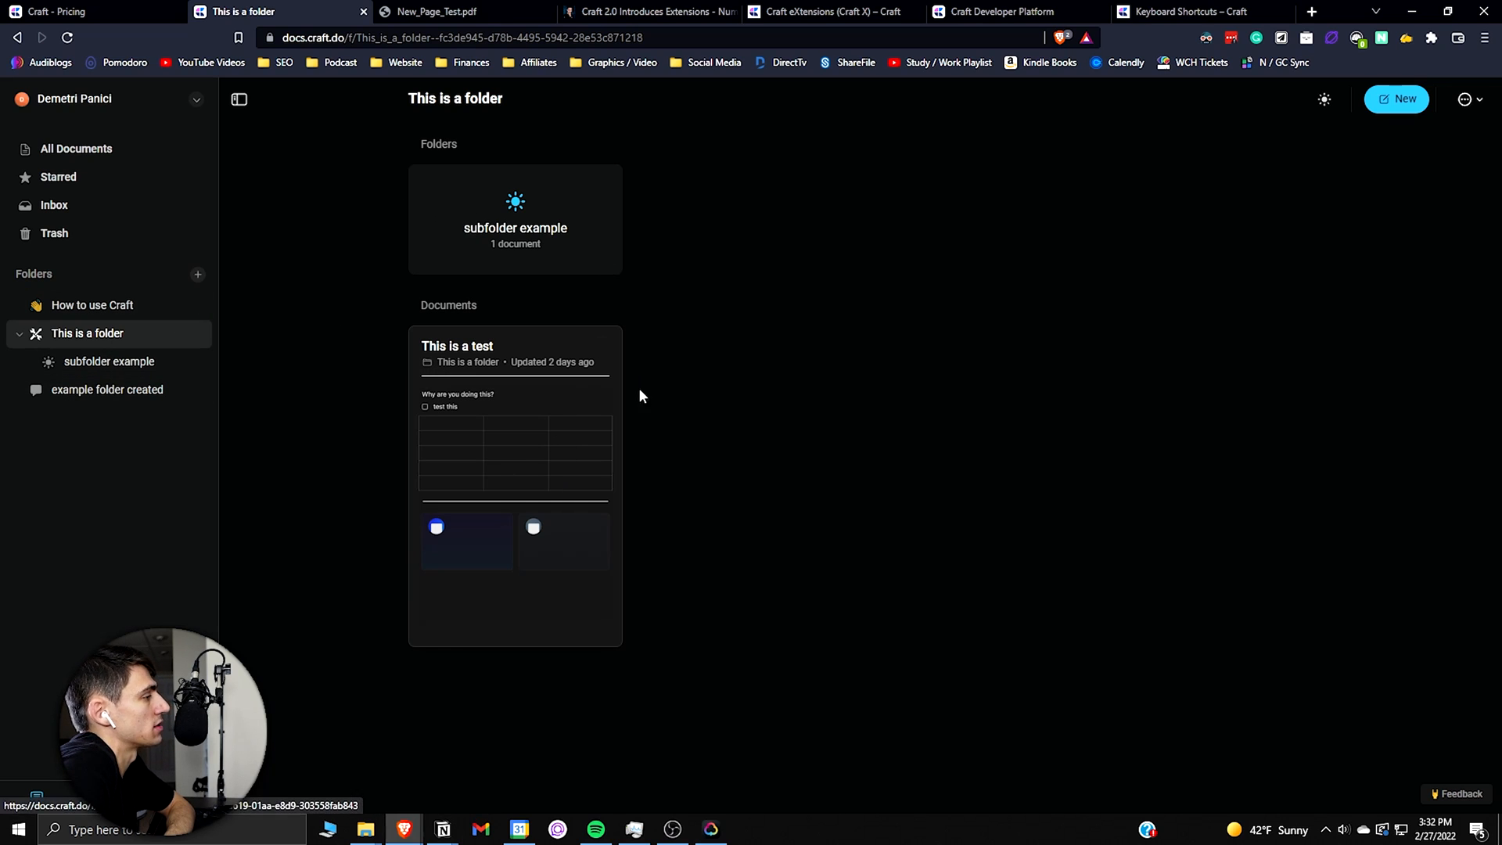
Step: Scroll through the Keyboard Shortcuts help article, then return to the New Page Test tab
left_click(1188, 12)
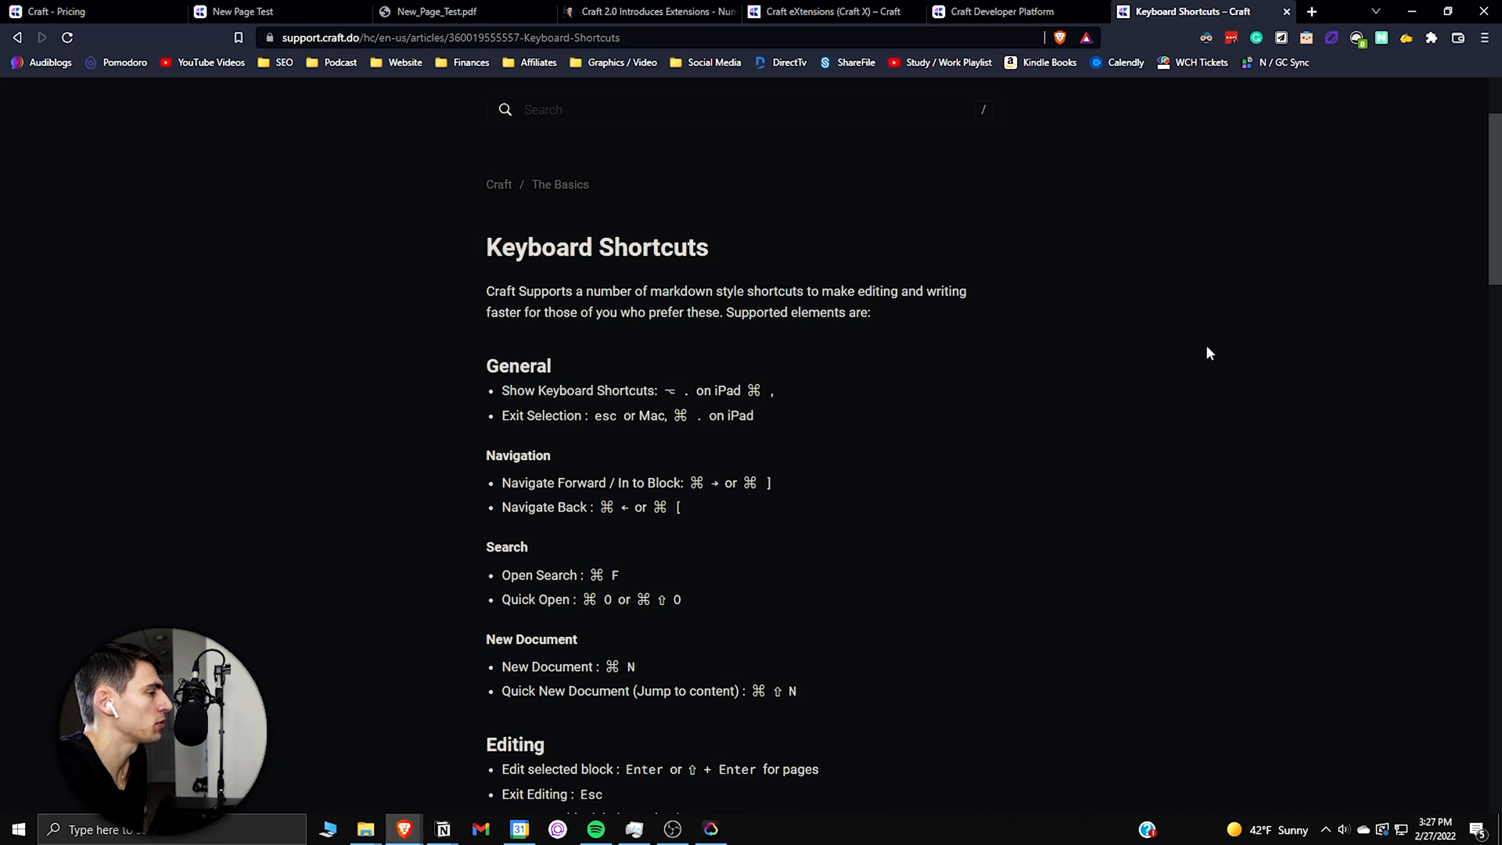
scroll("down", 3)
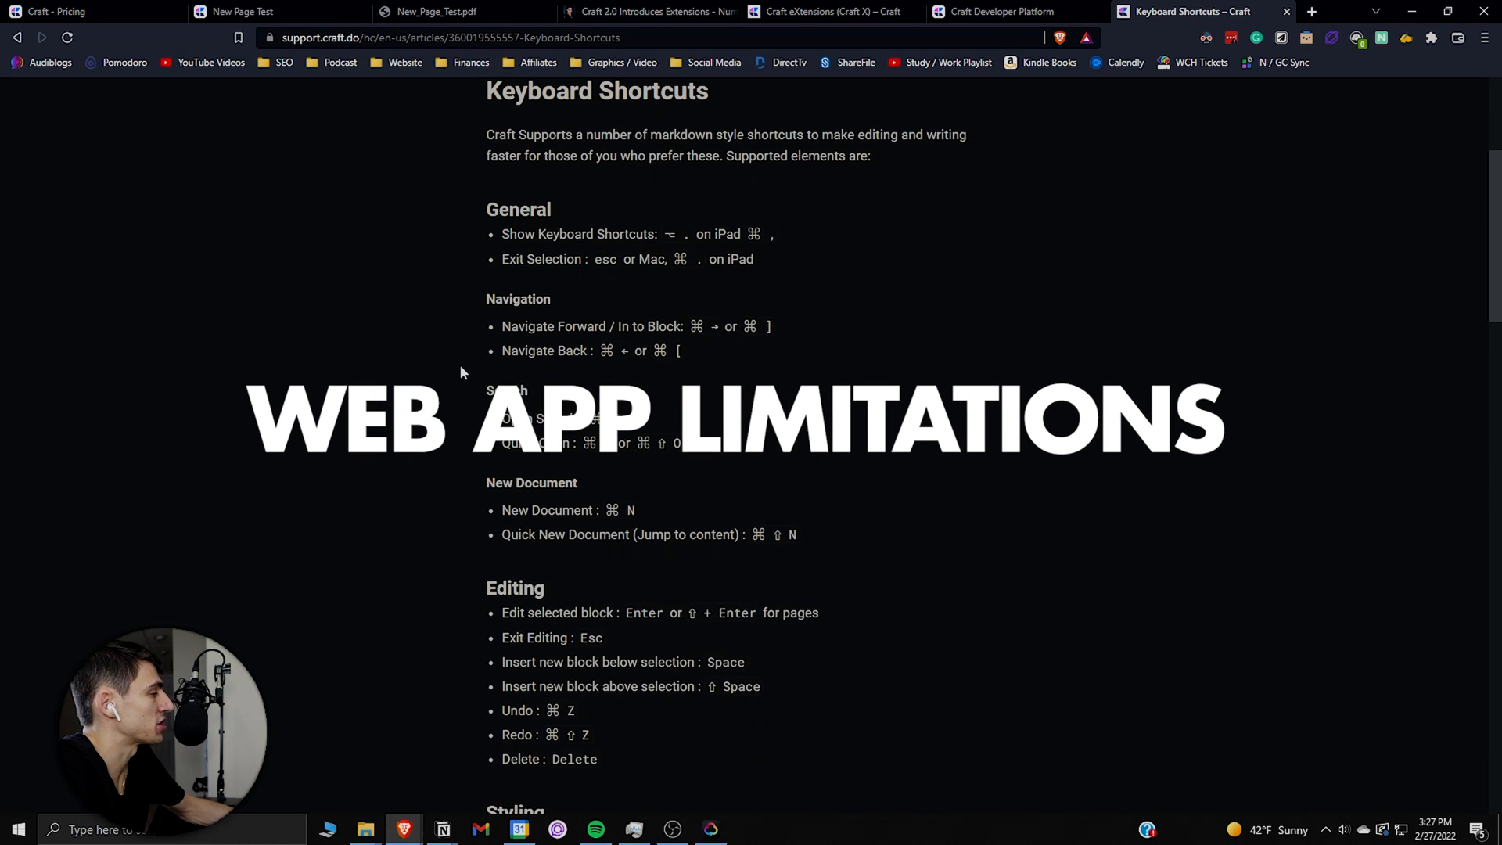
mouse_move(603, 482)
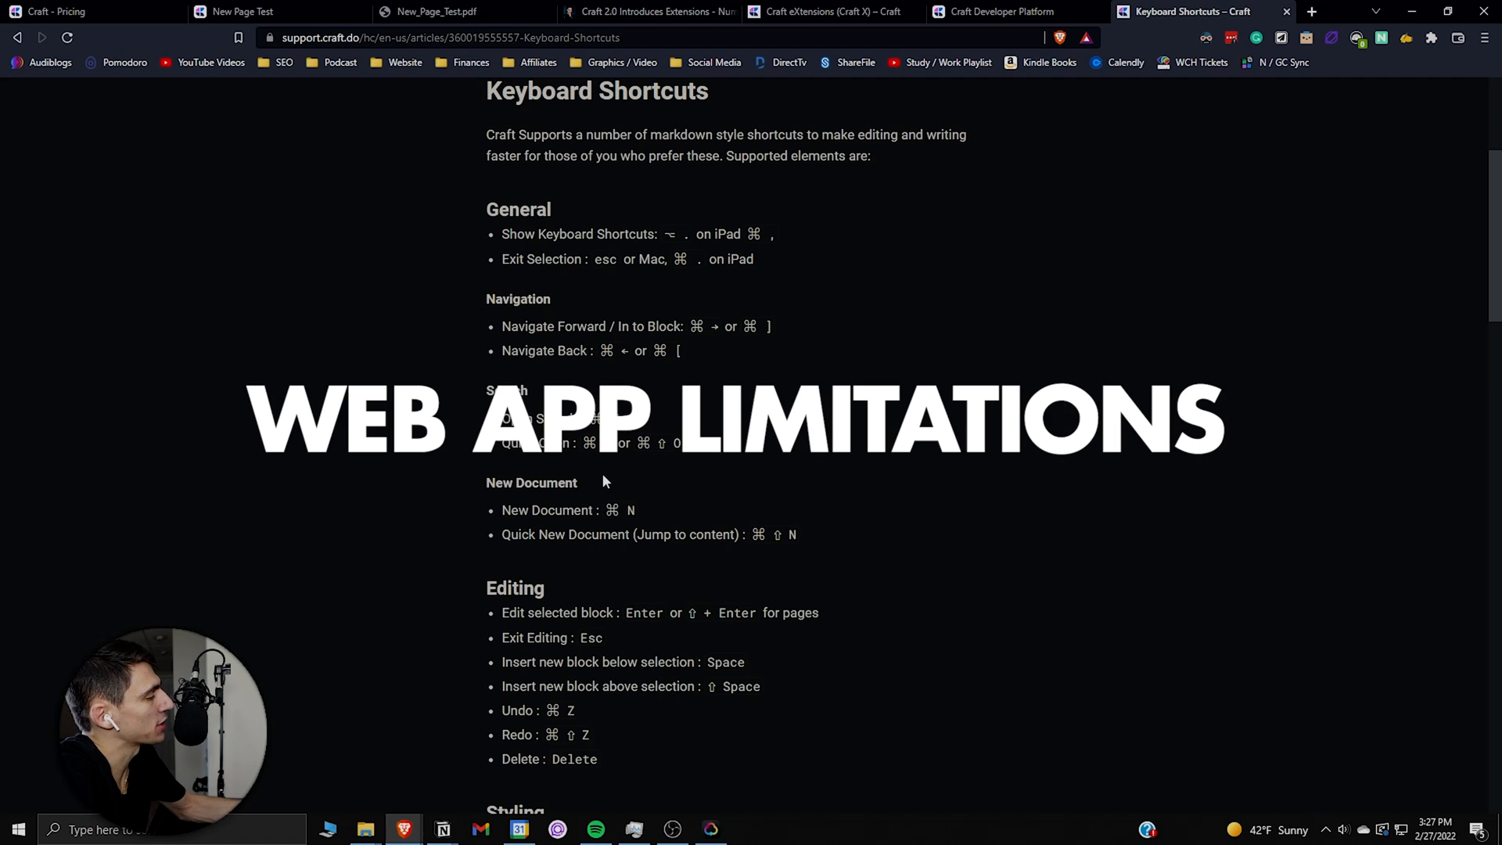
scroll("down", 3)
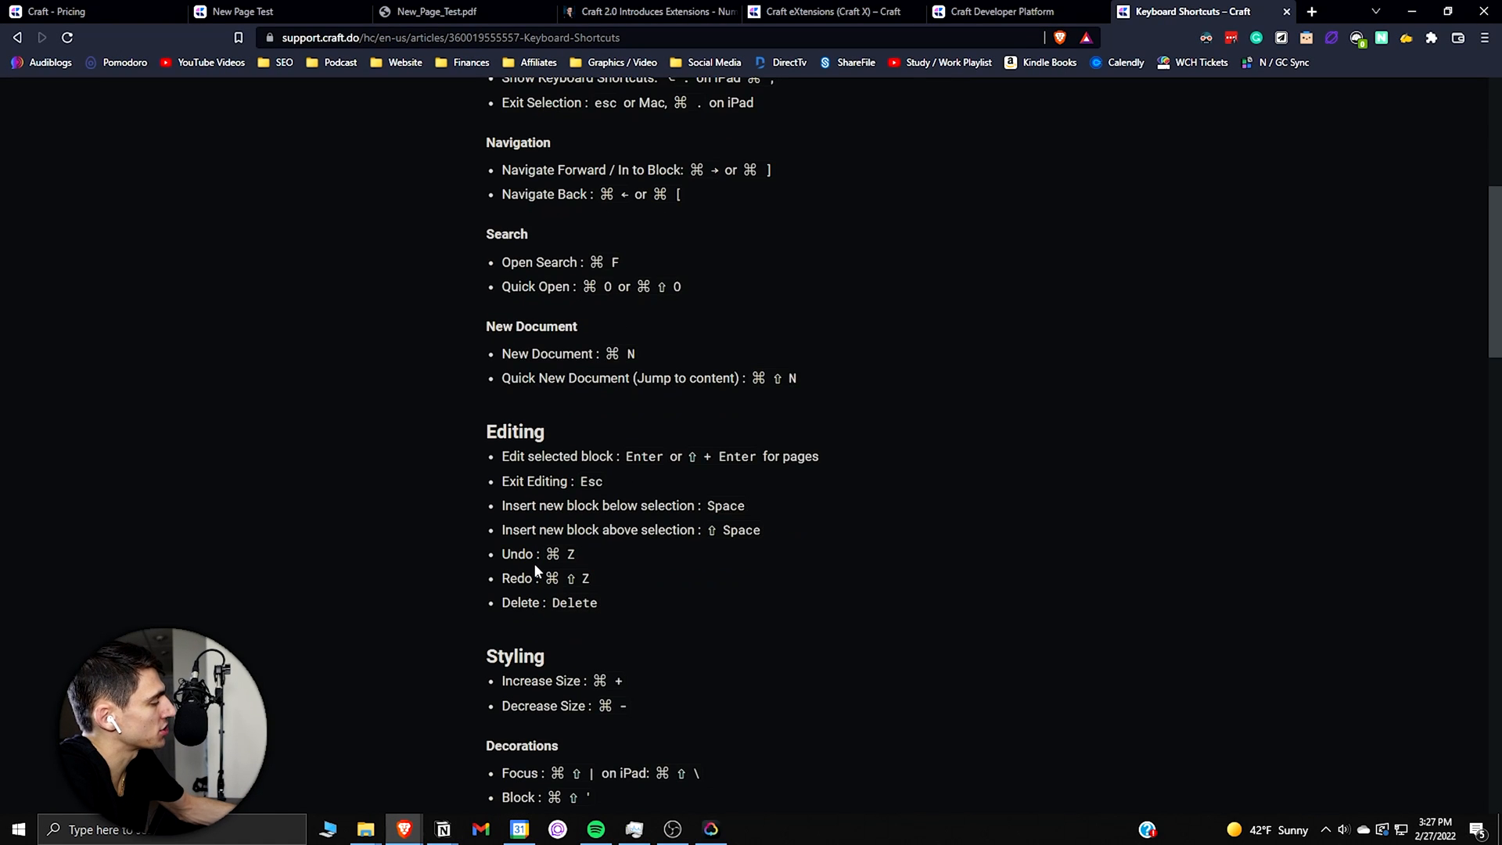
scroll("down", 3)
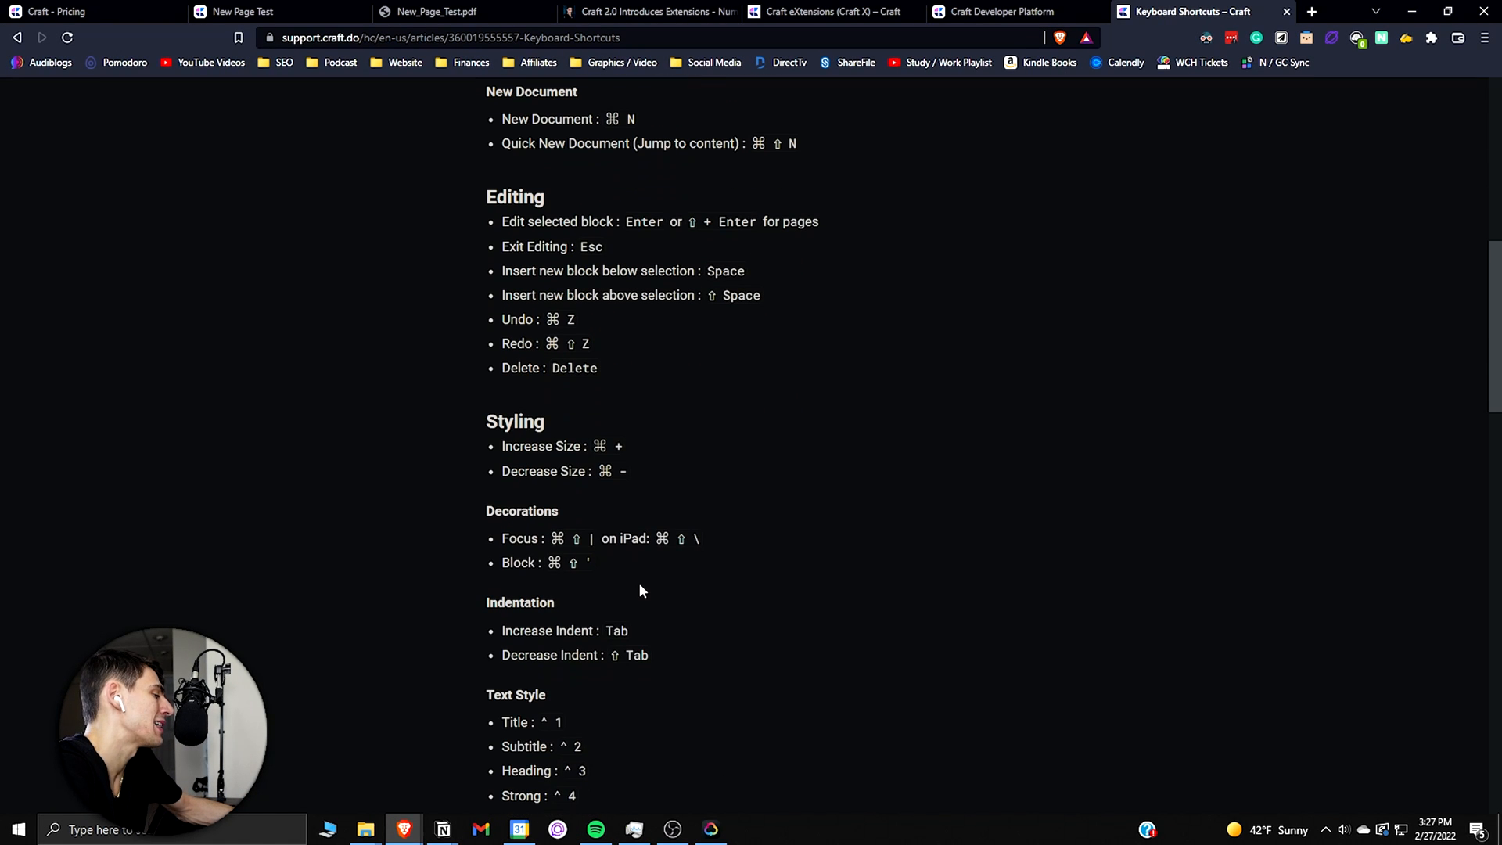
scroll("down", 3)
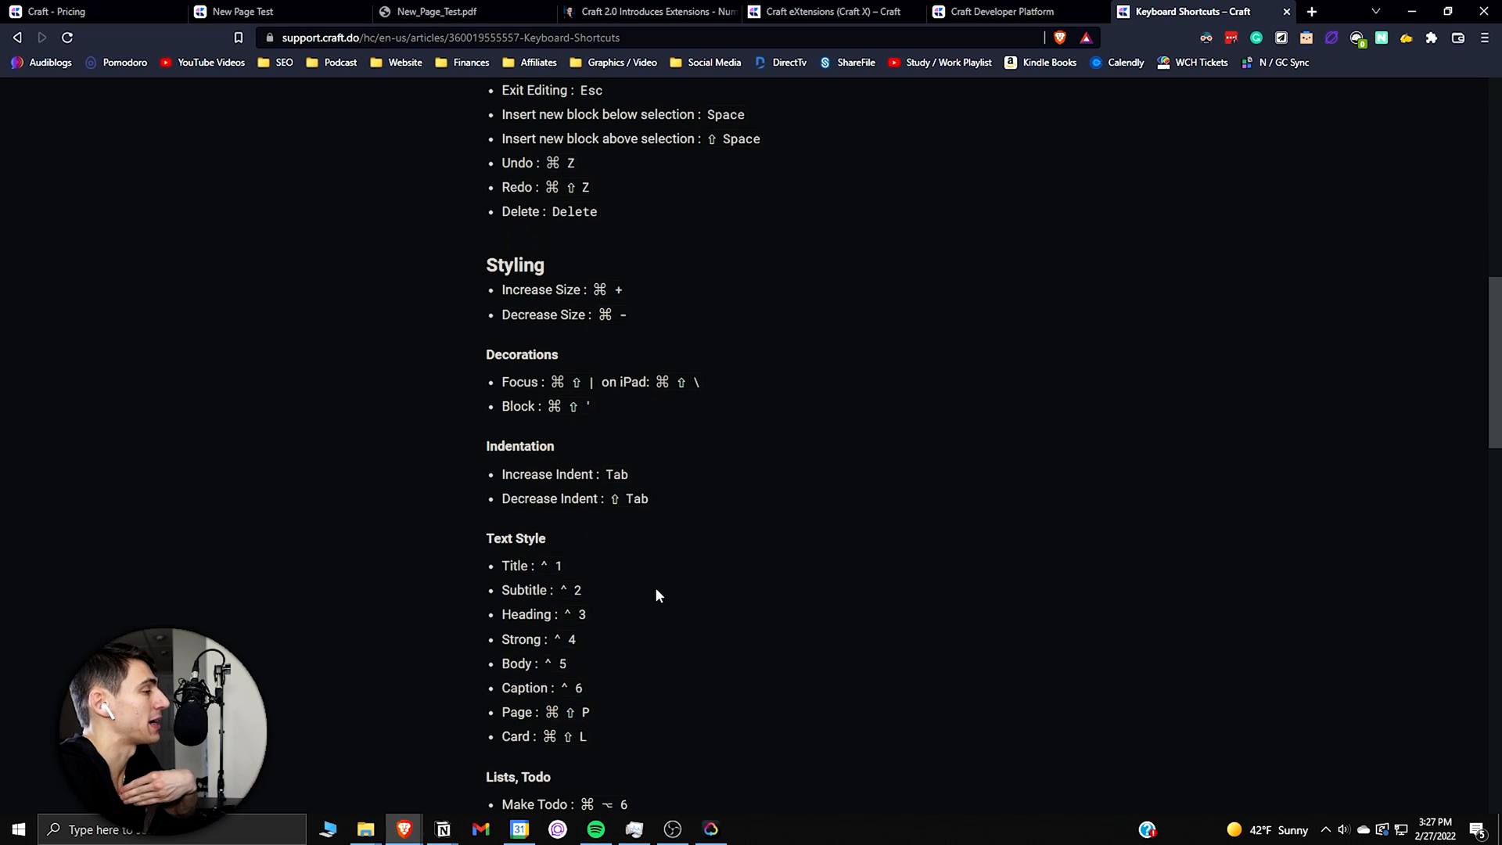
scroll("down", 3)
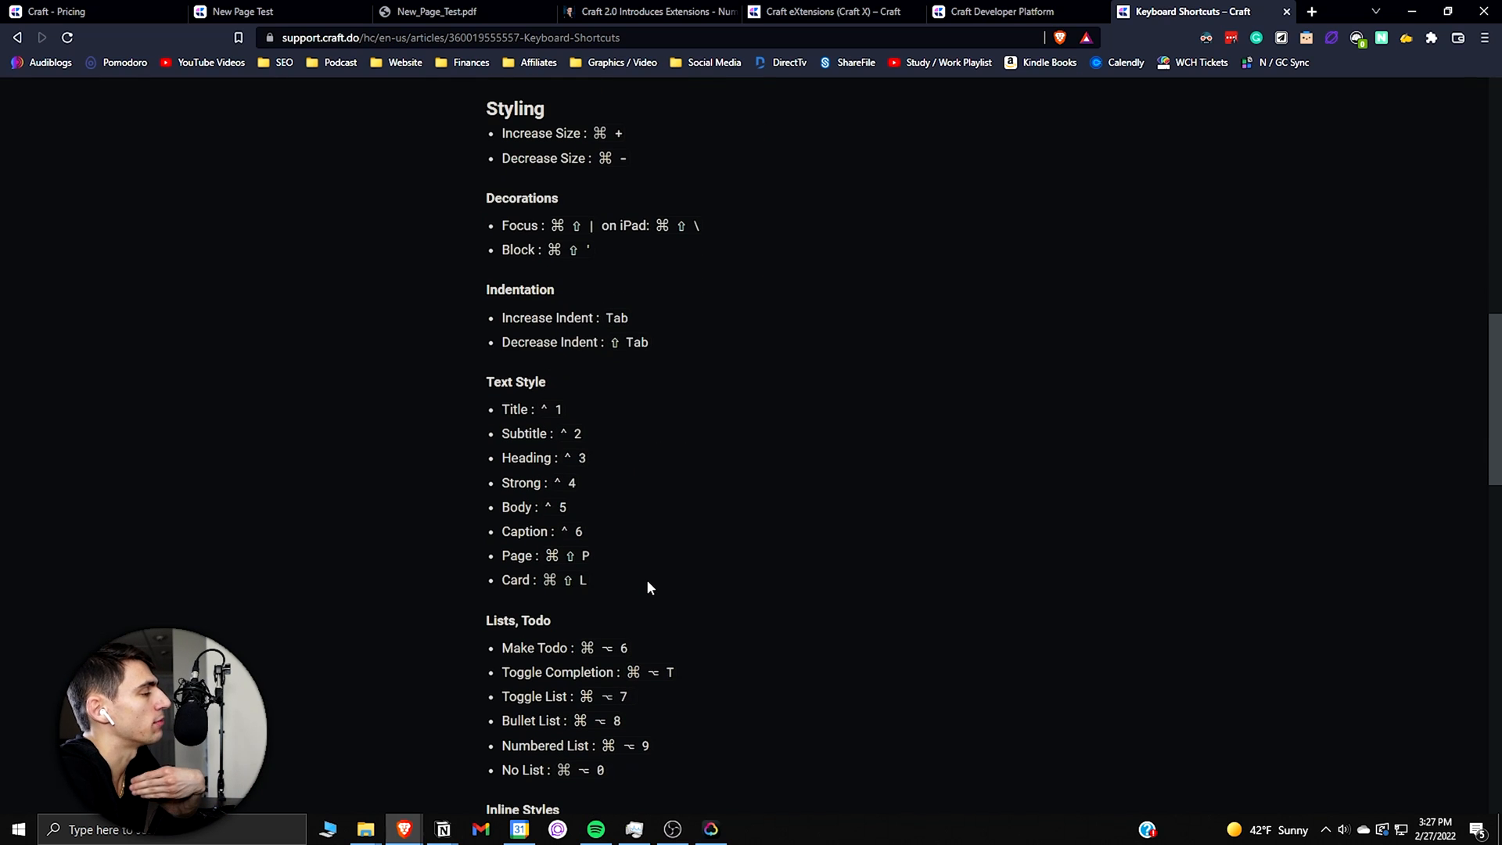
scroll("down", 3)
type("search")
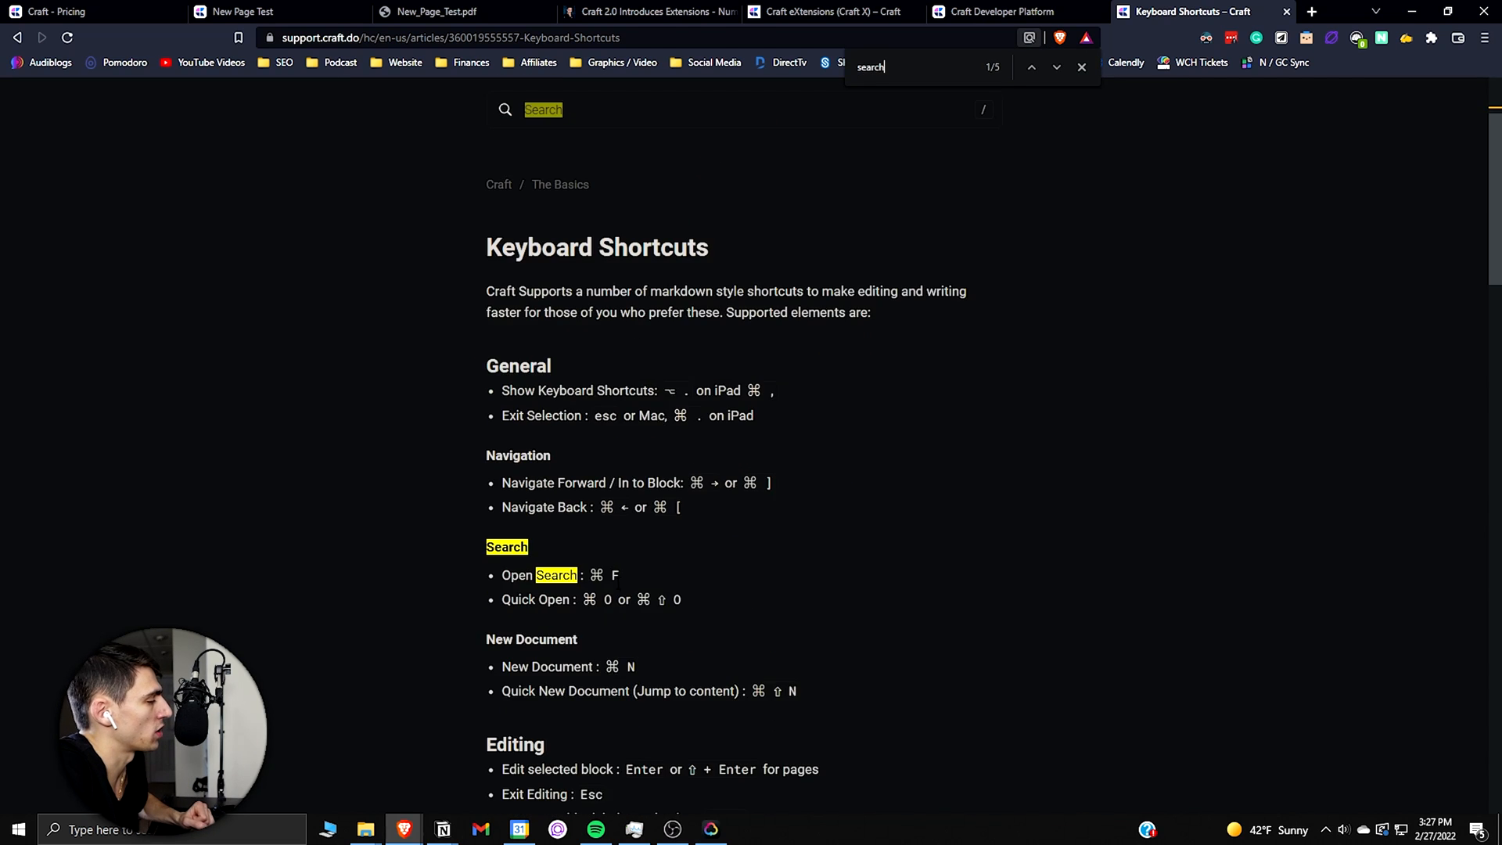
left_click(259, 12)
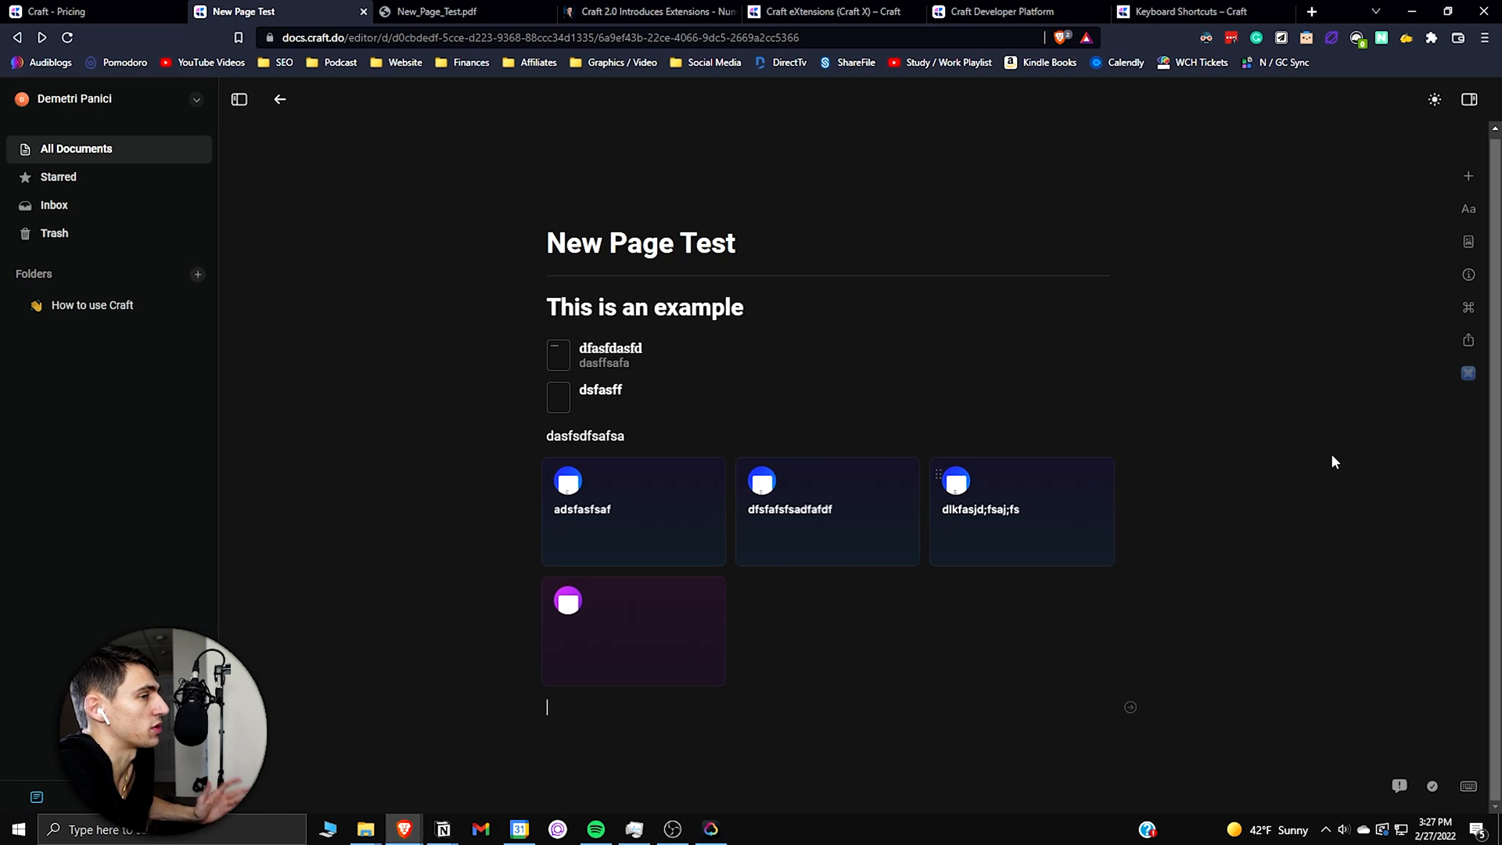
Step: Show the ⌘ Actions menu listing move, group, rename, duplicate and delete block actions
left_click(1467, 307)
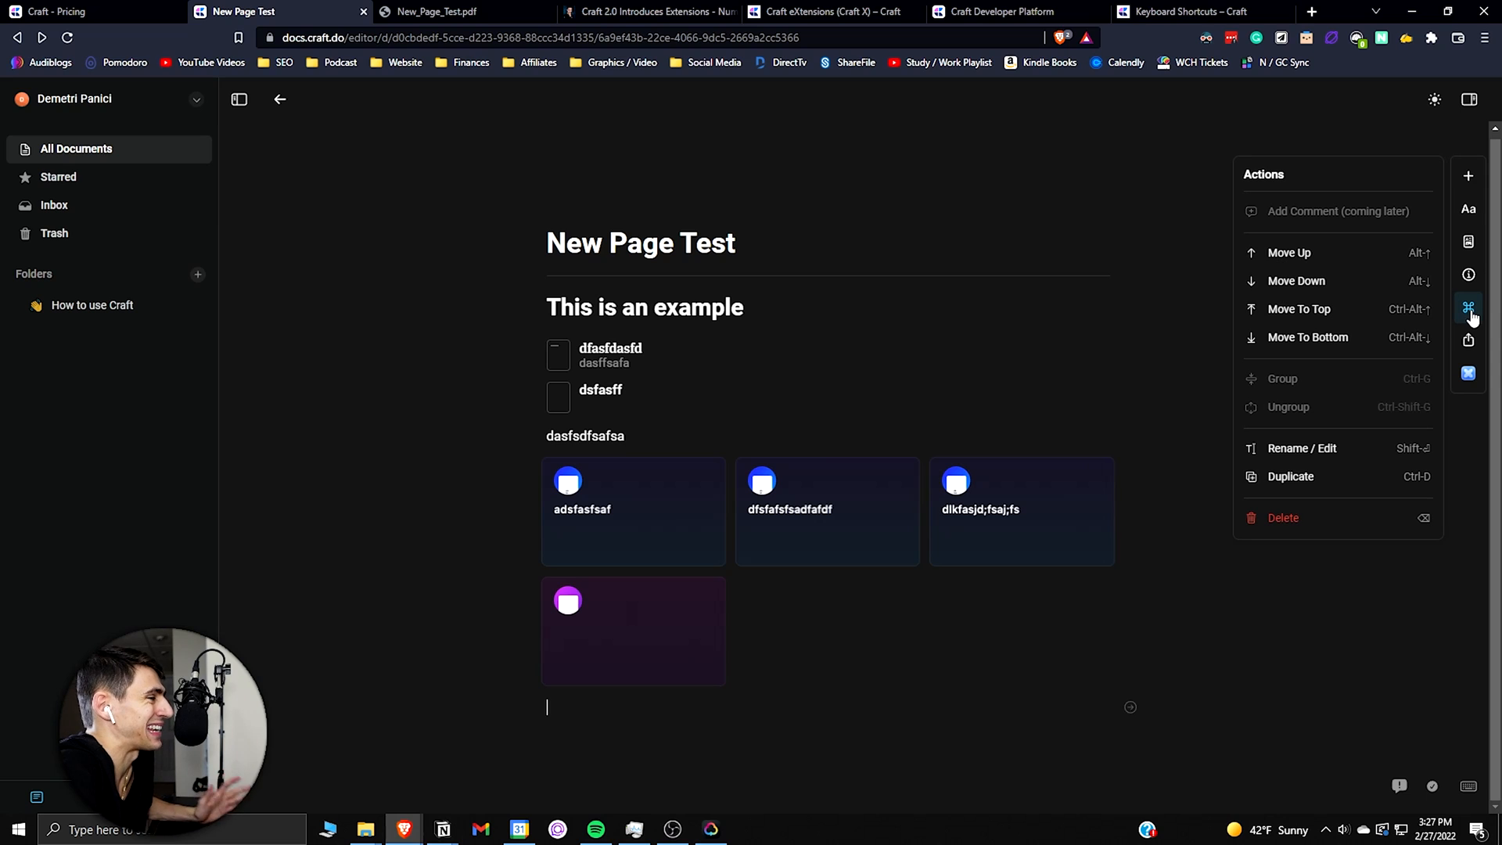
mouse_move(1356, 210)
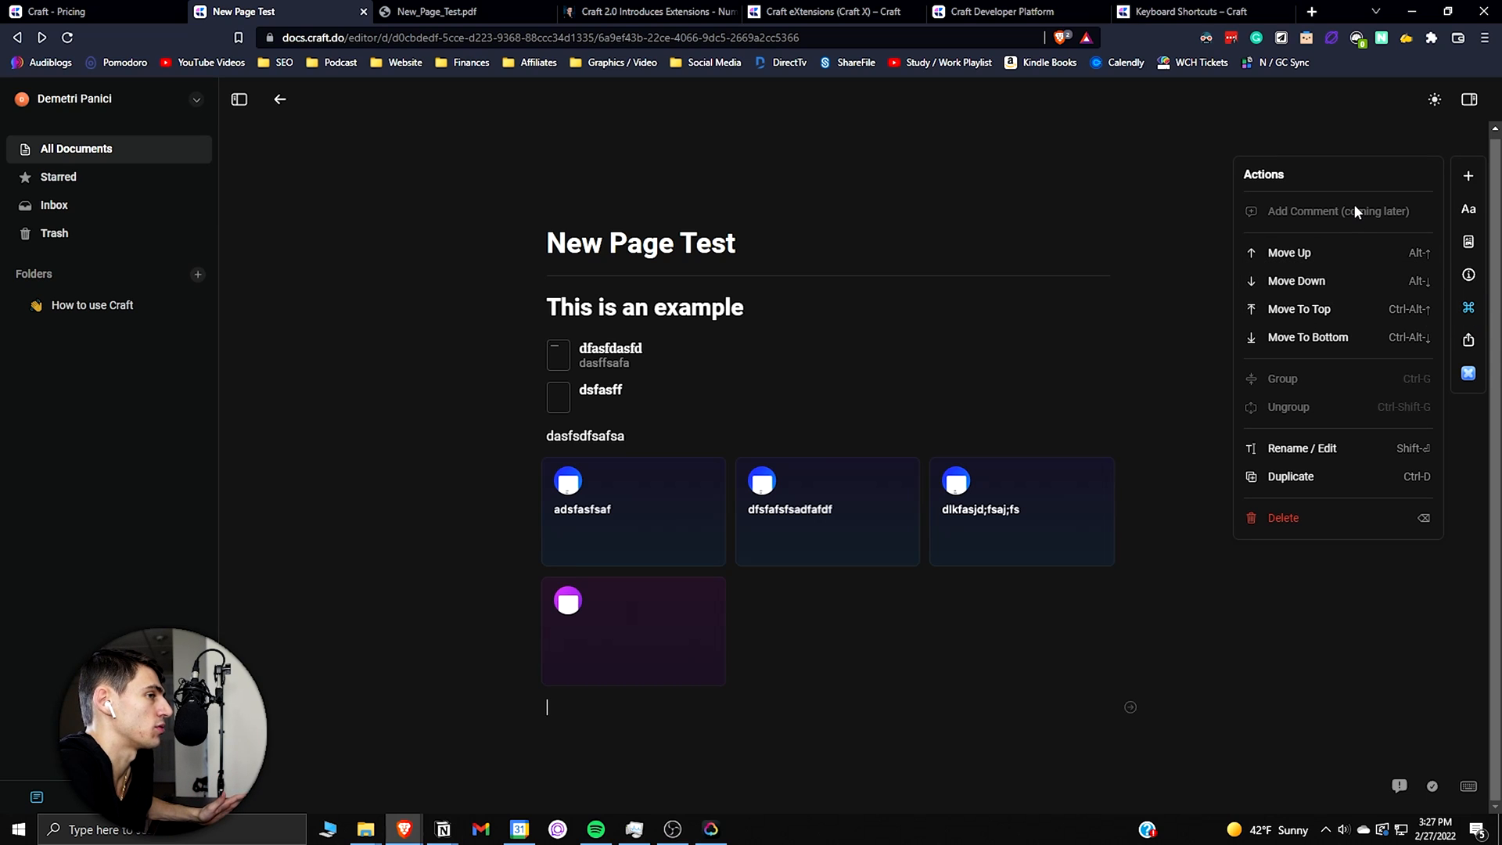